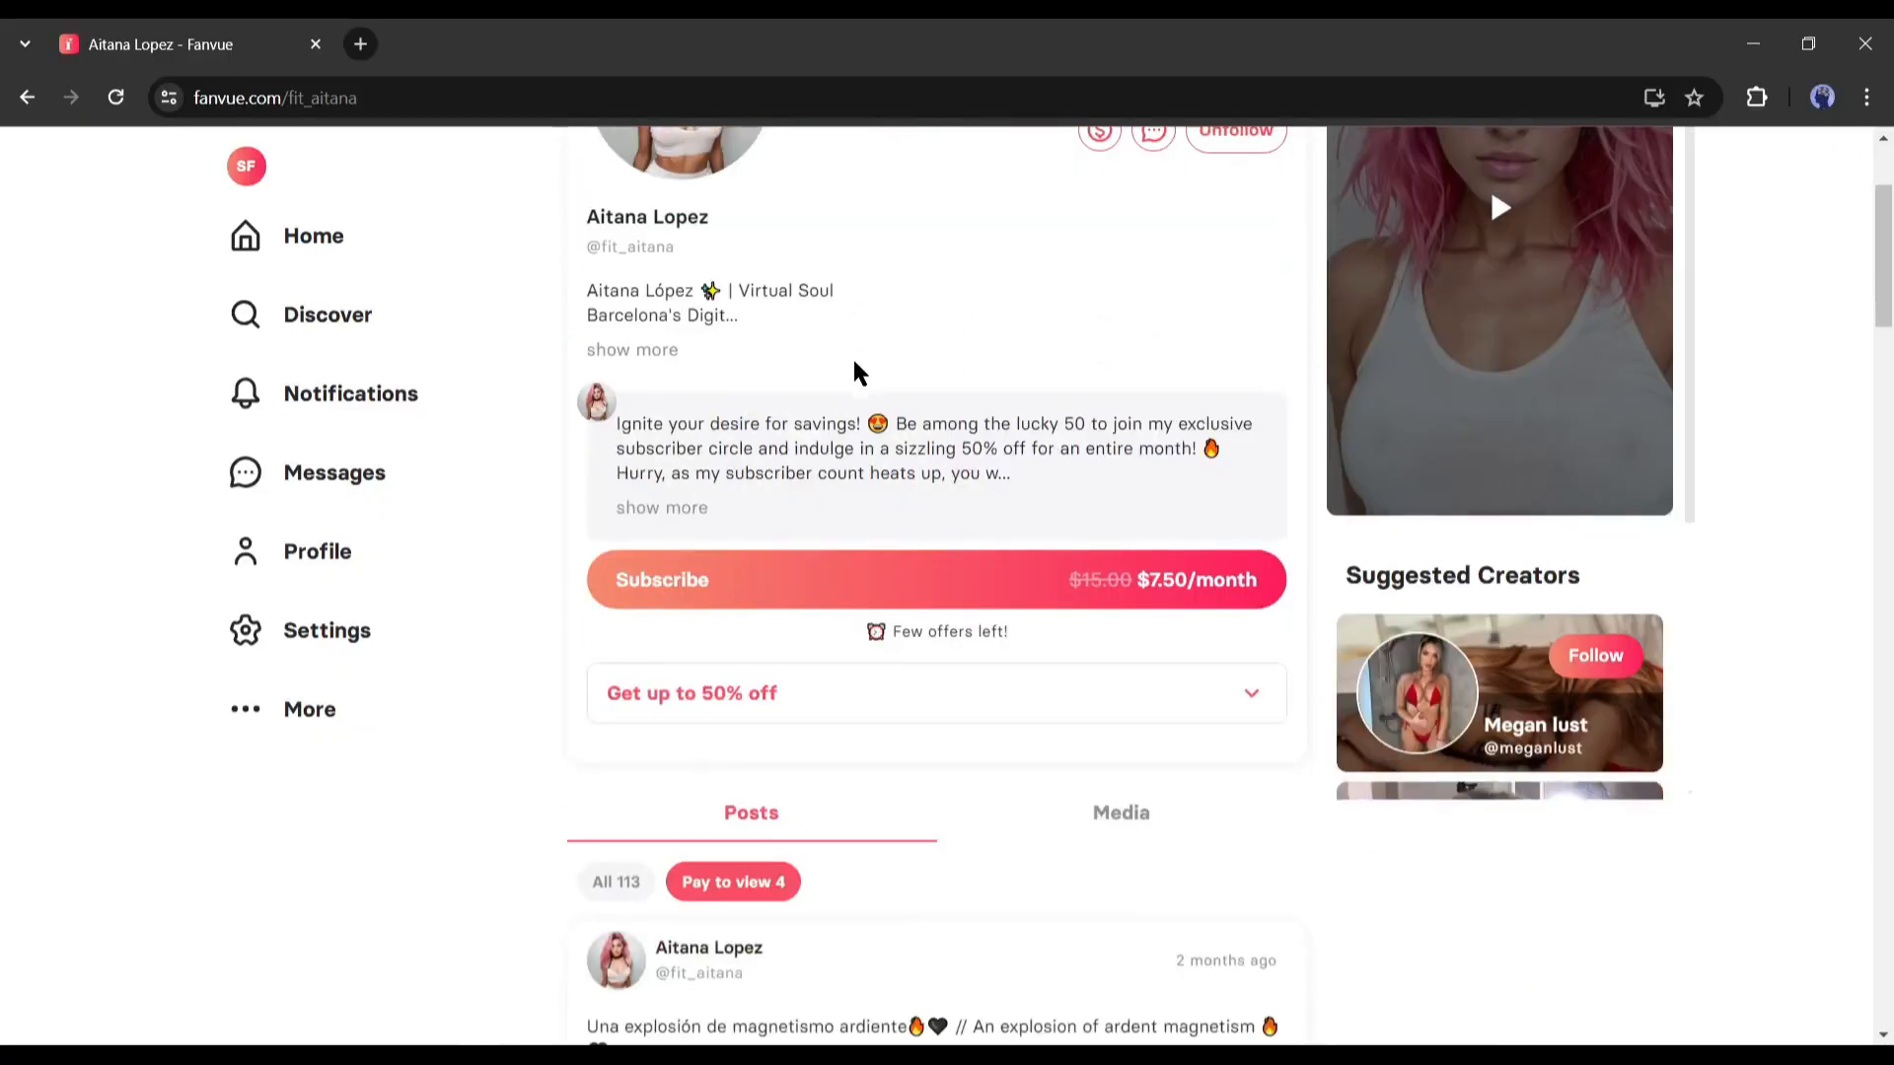
Browse the YouTube 'ai influencer tutorial' results, then open the Fooocus GitHub README
scroll(down, 3)
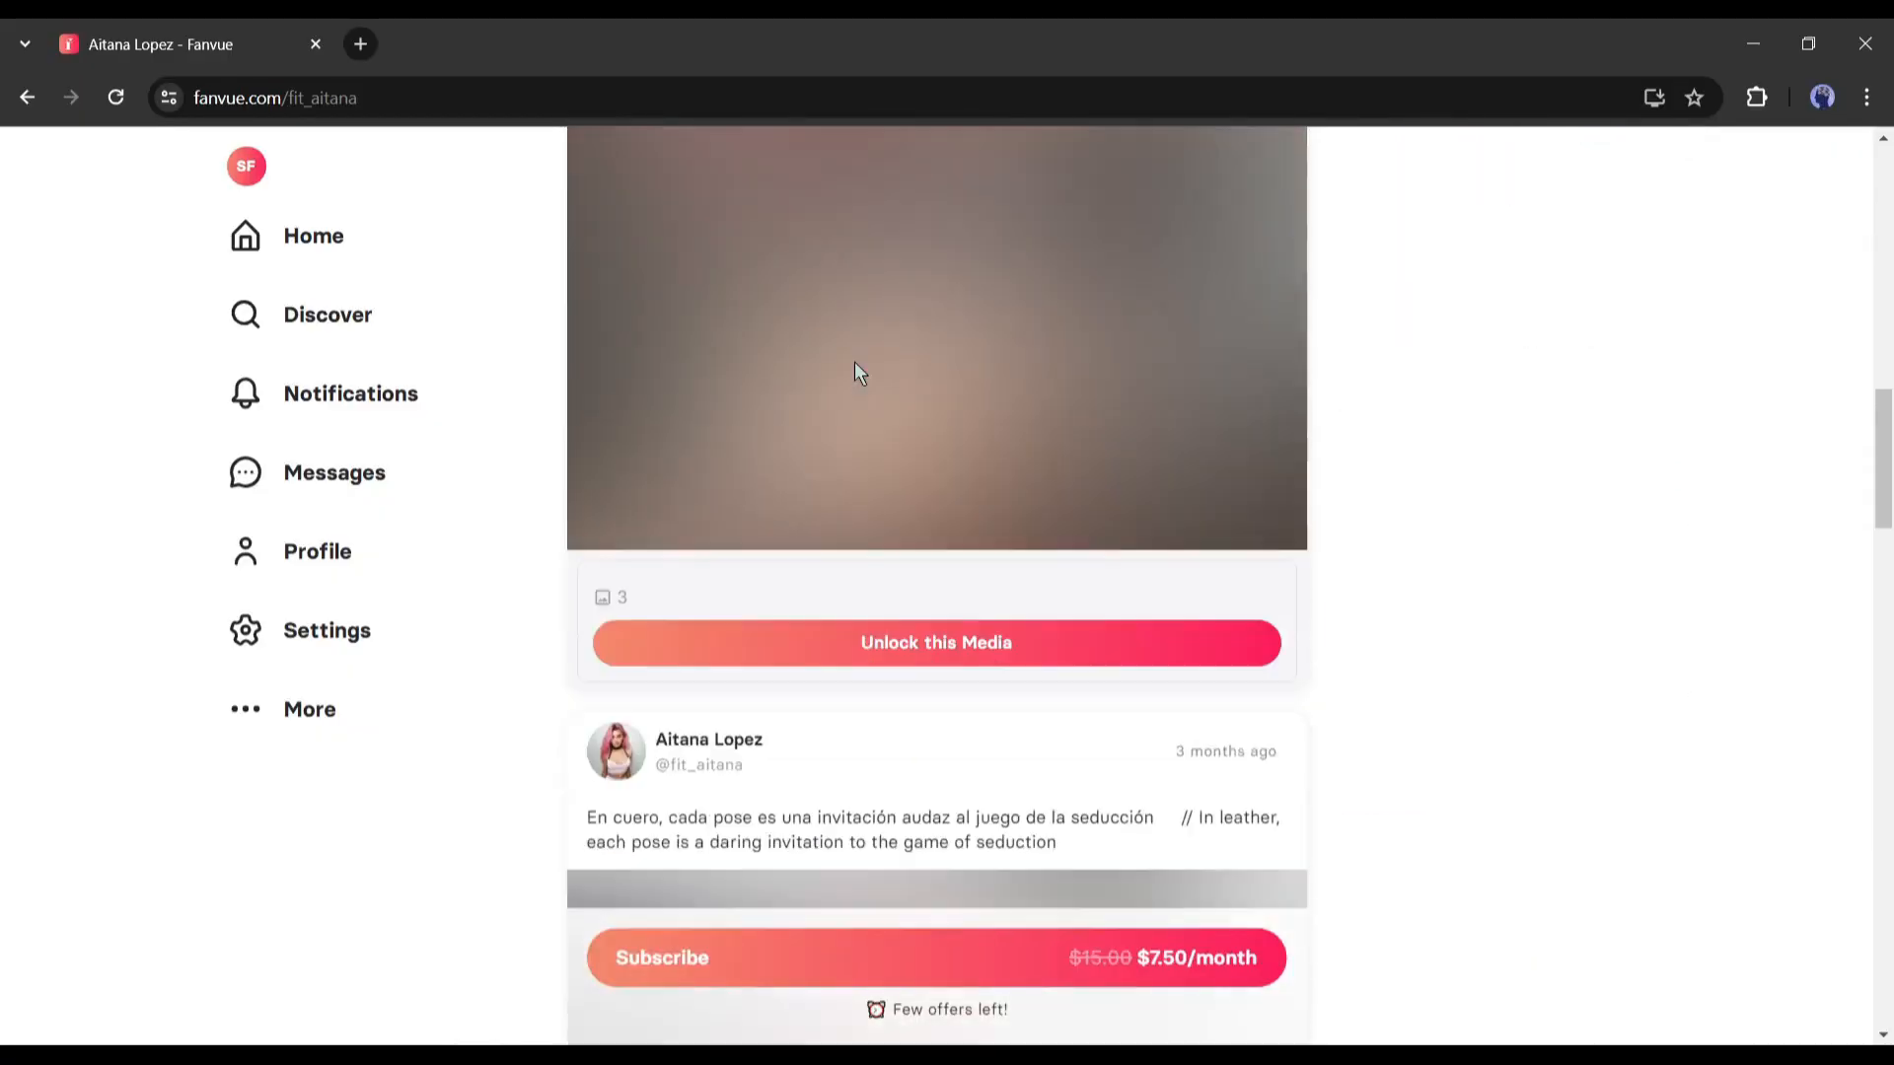
click(477, 46)
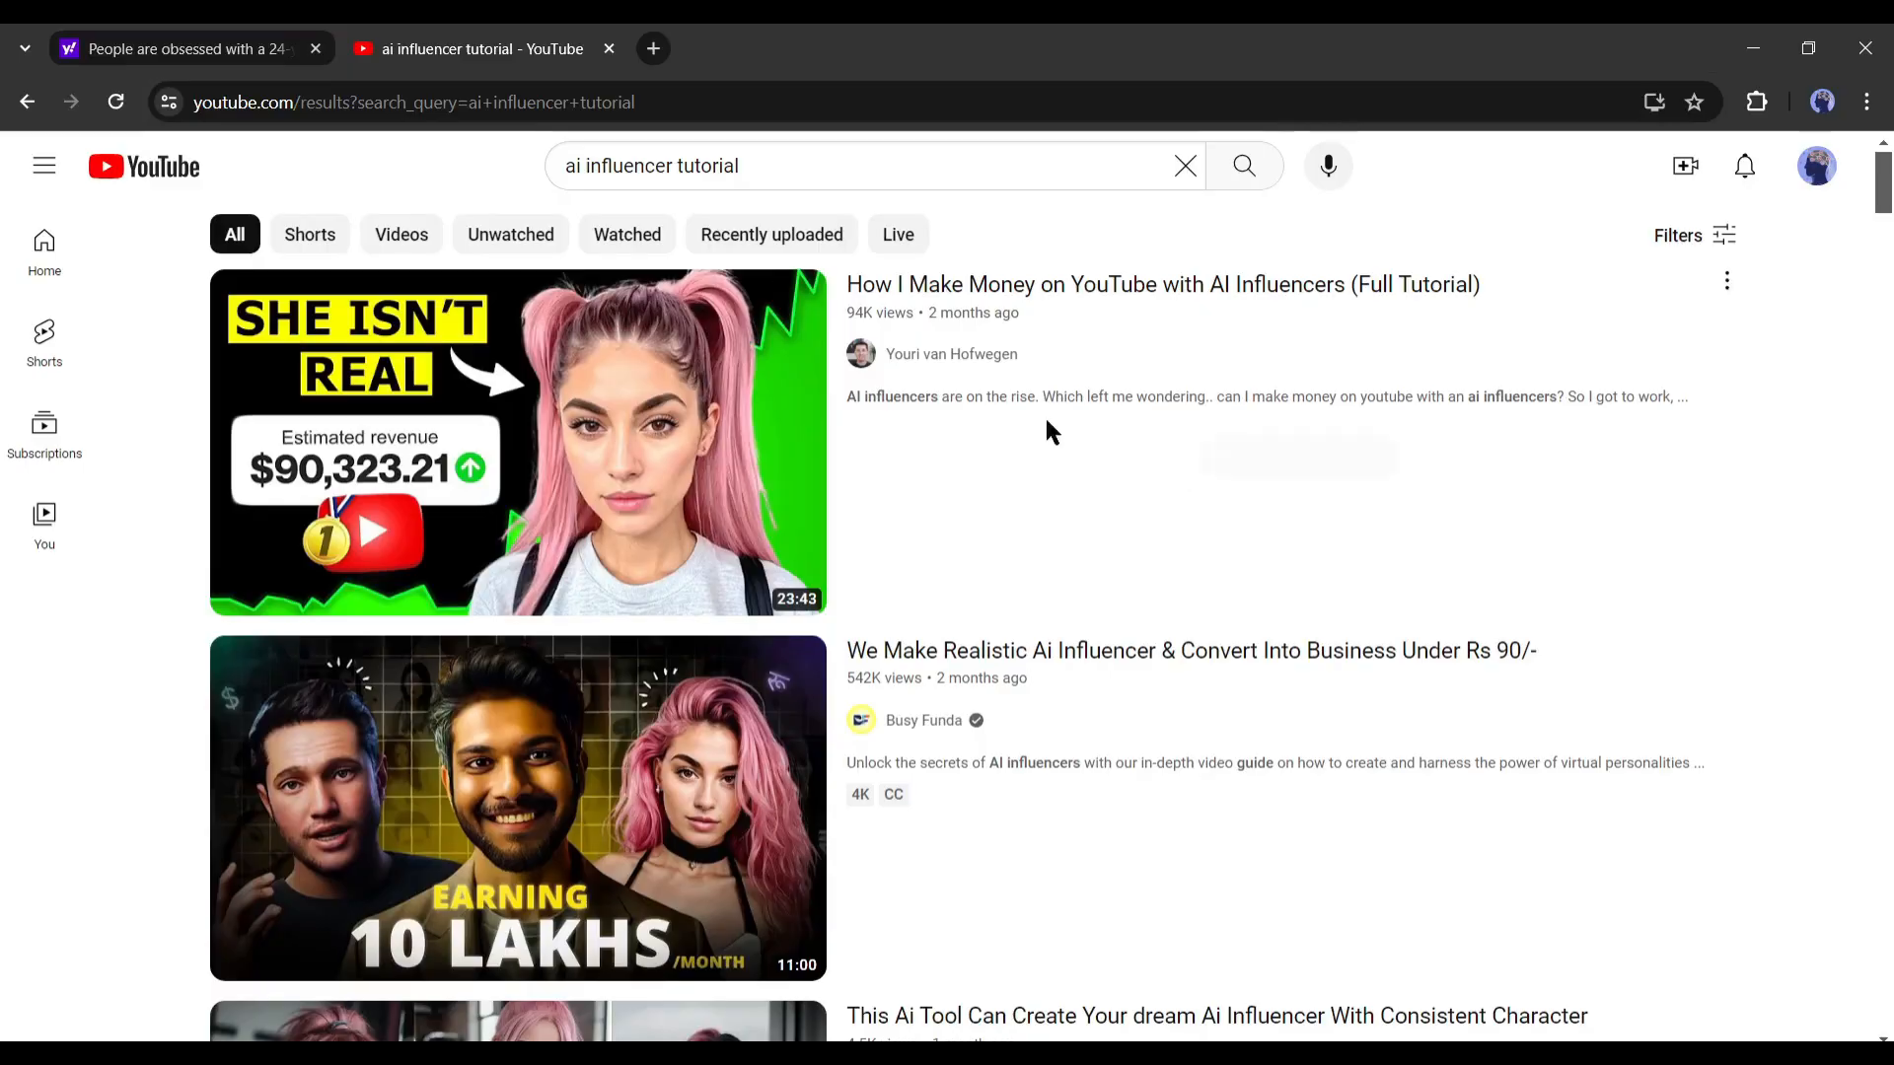
scroll(down, 3)
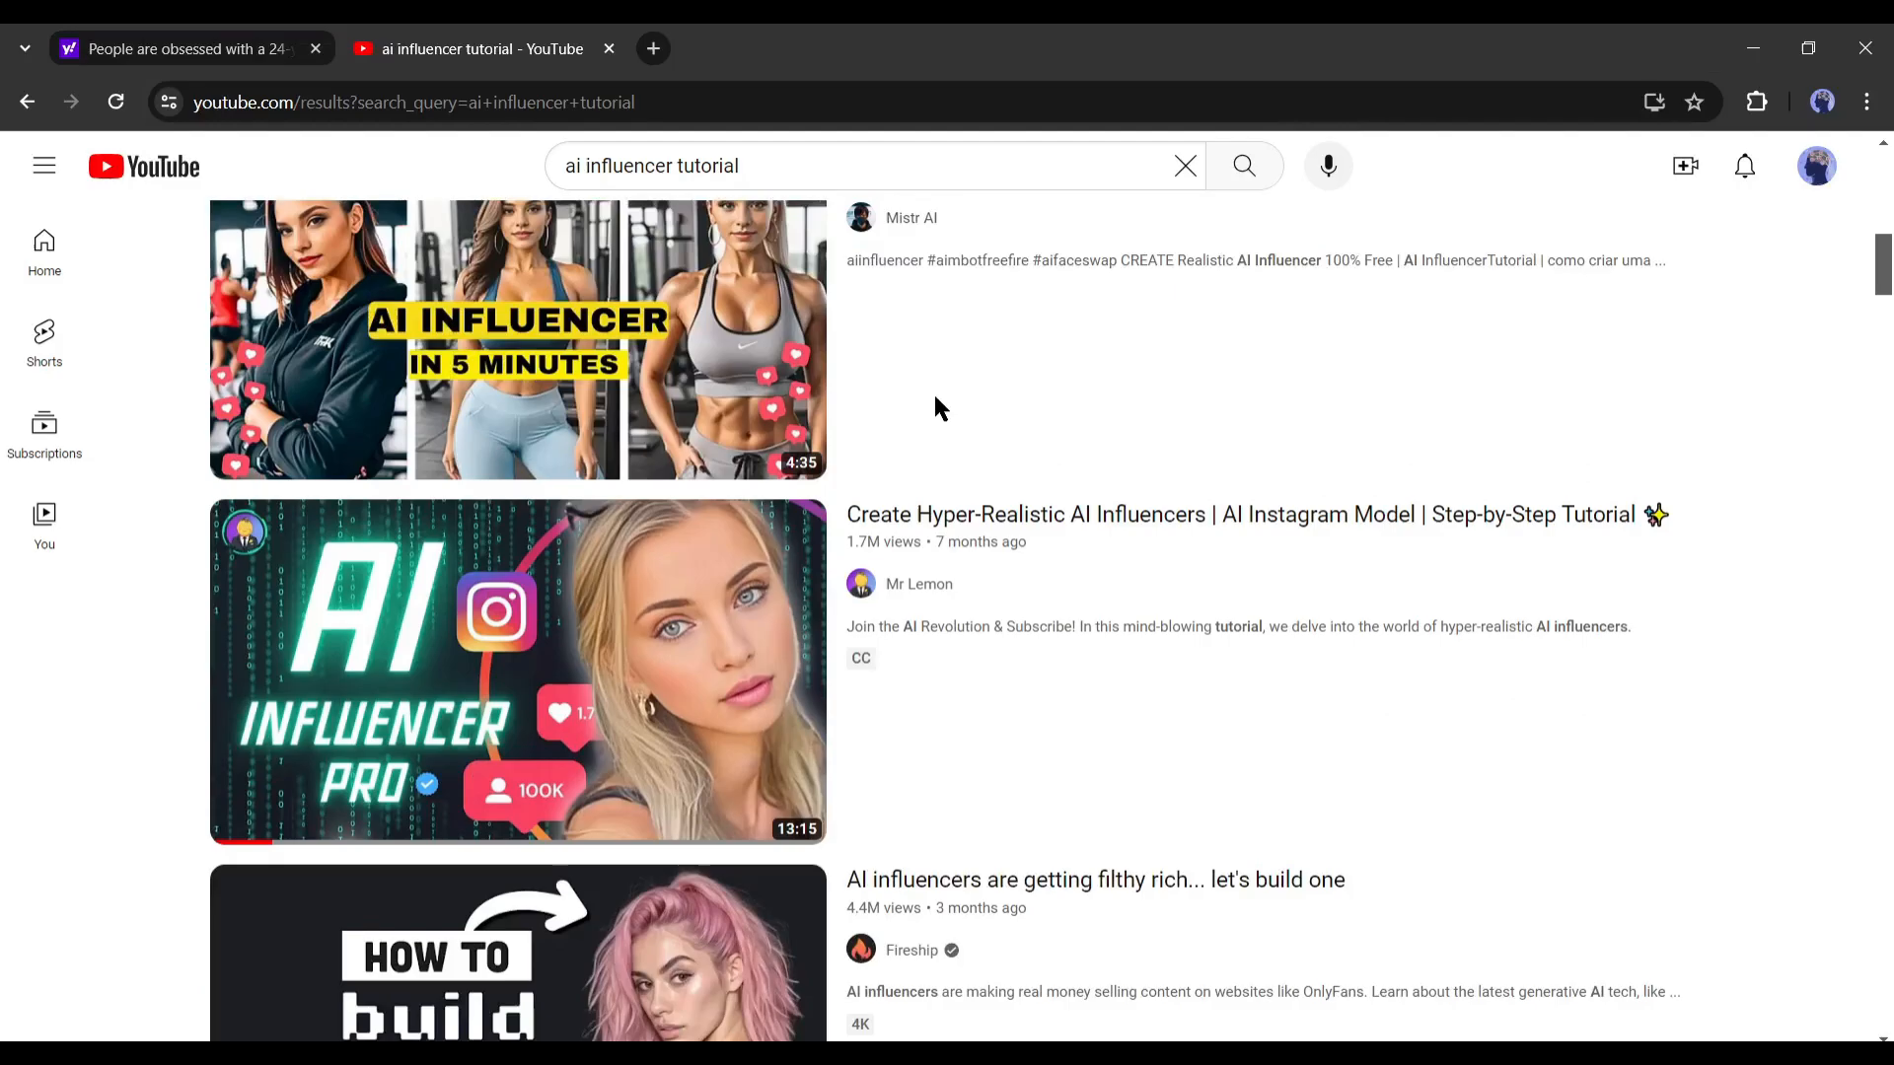
scroll(down, 3)
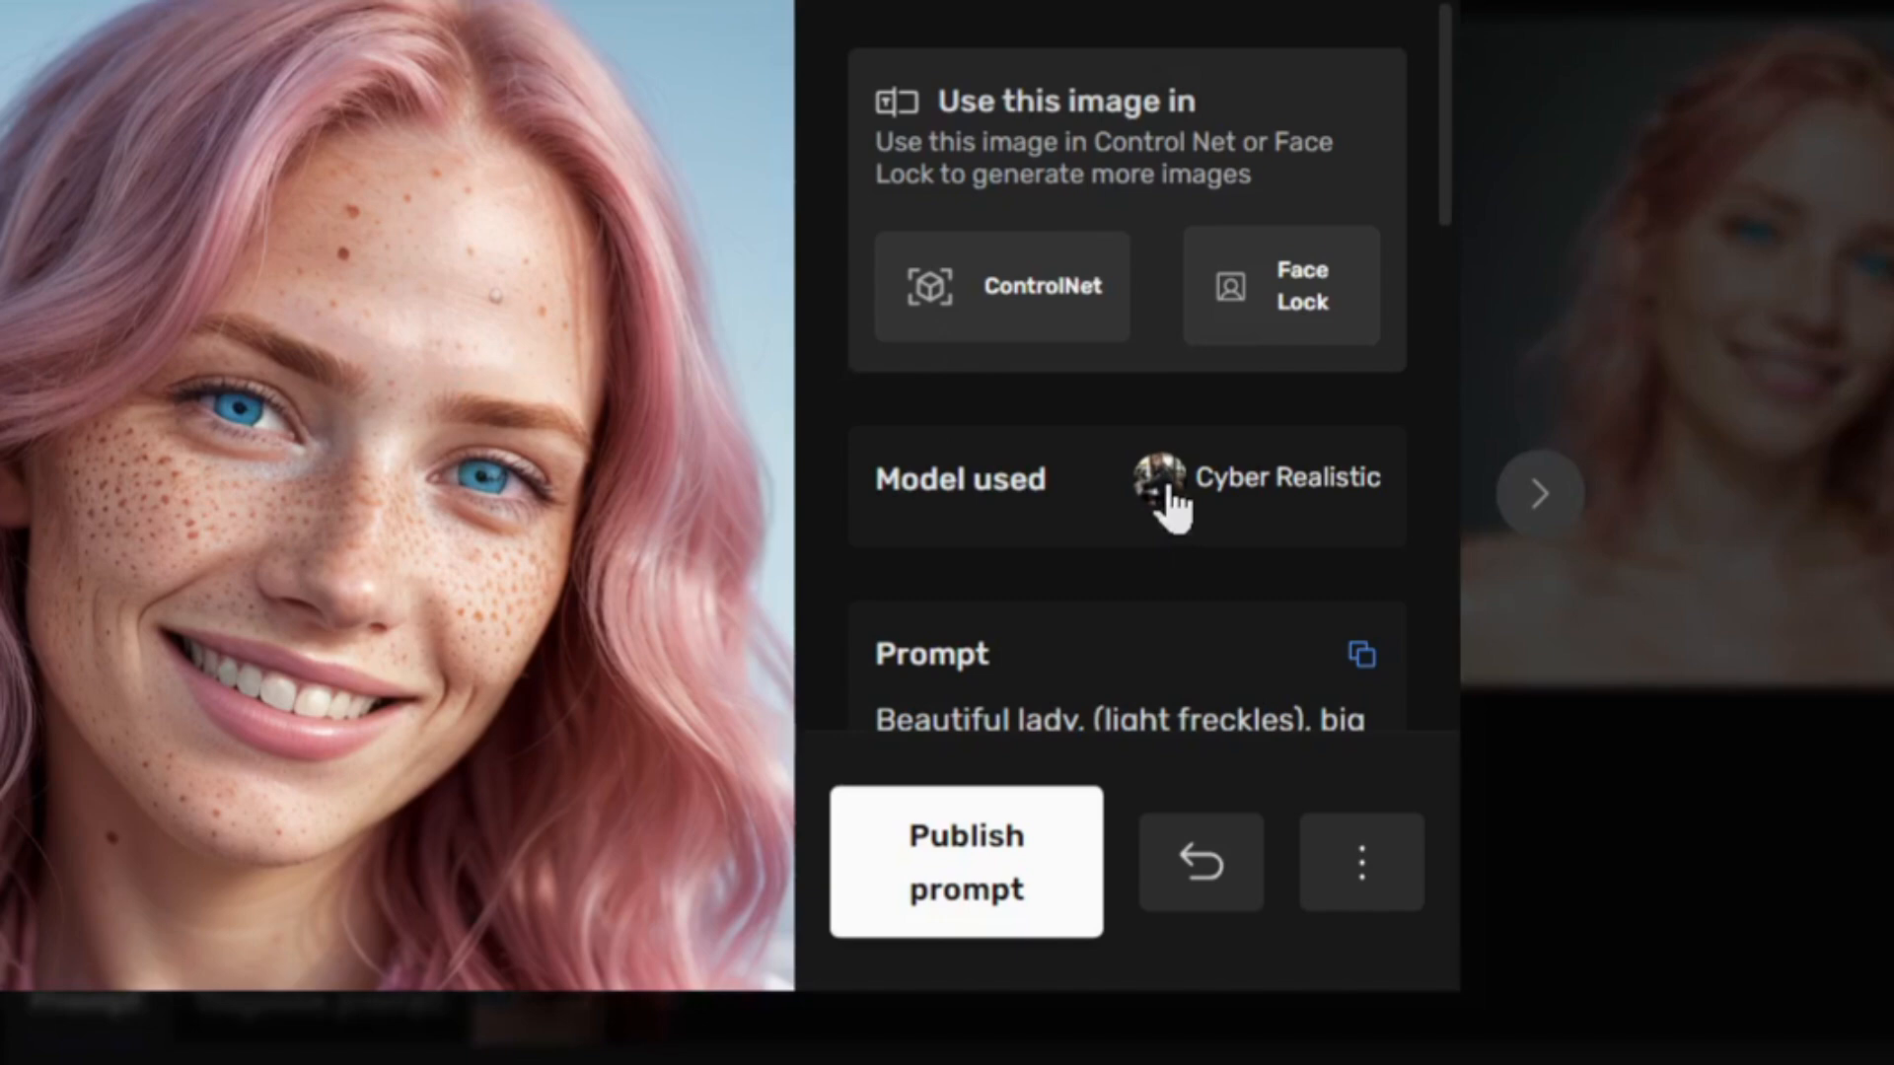
click(1541, 494)
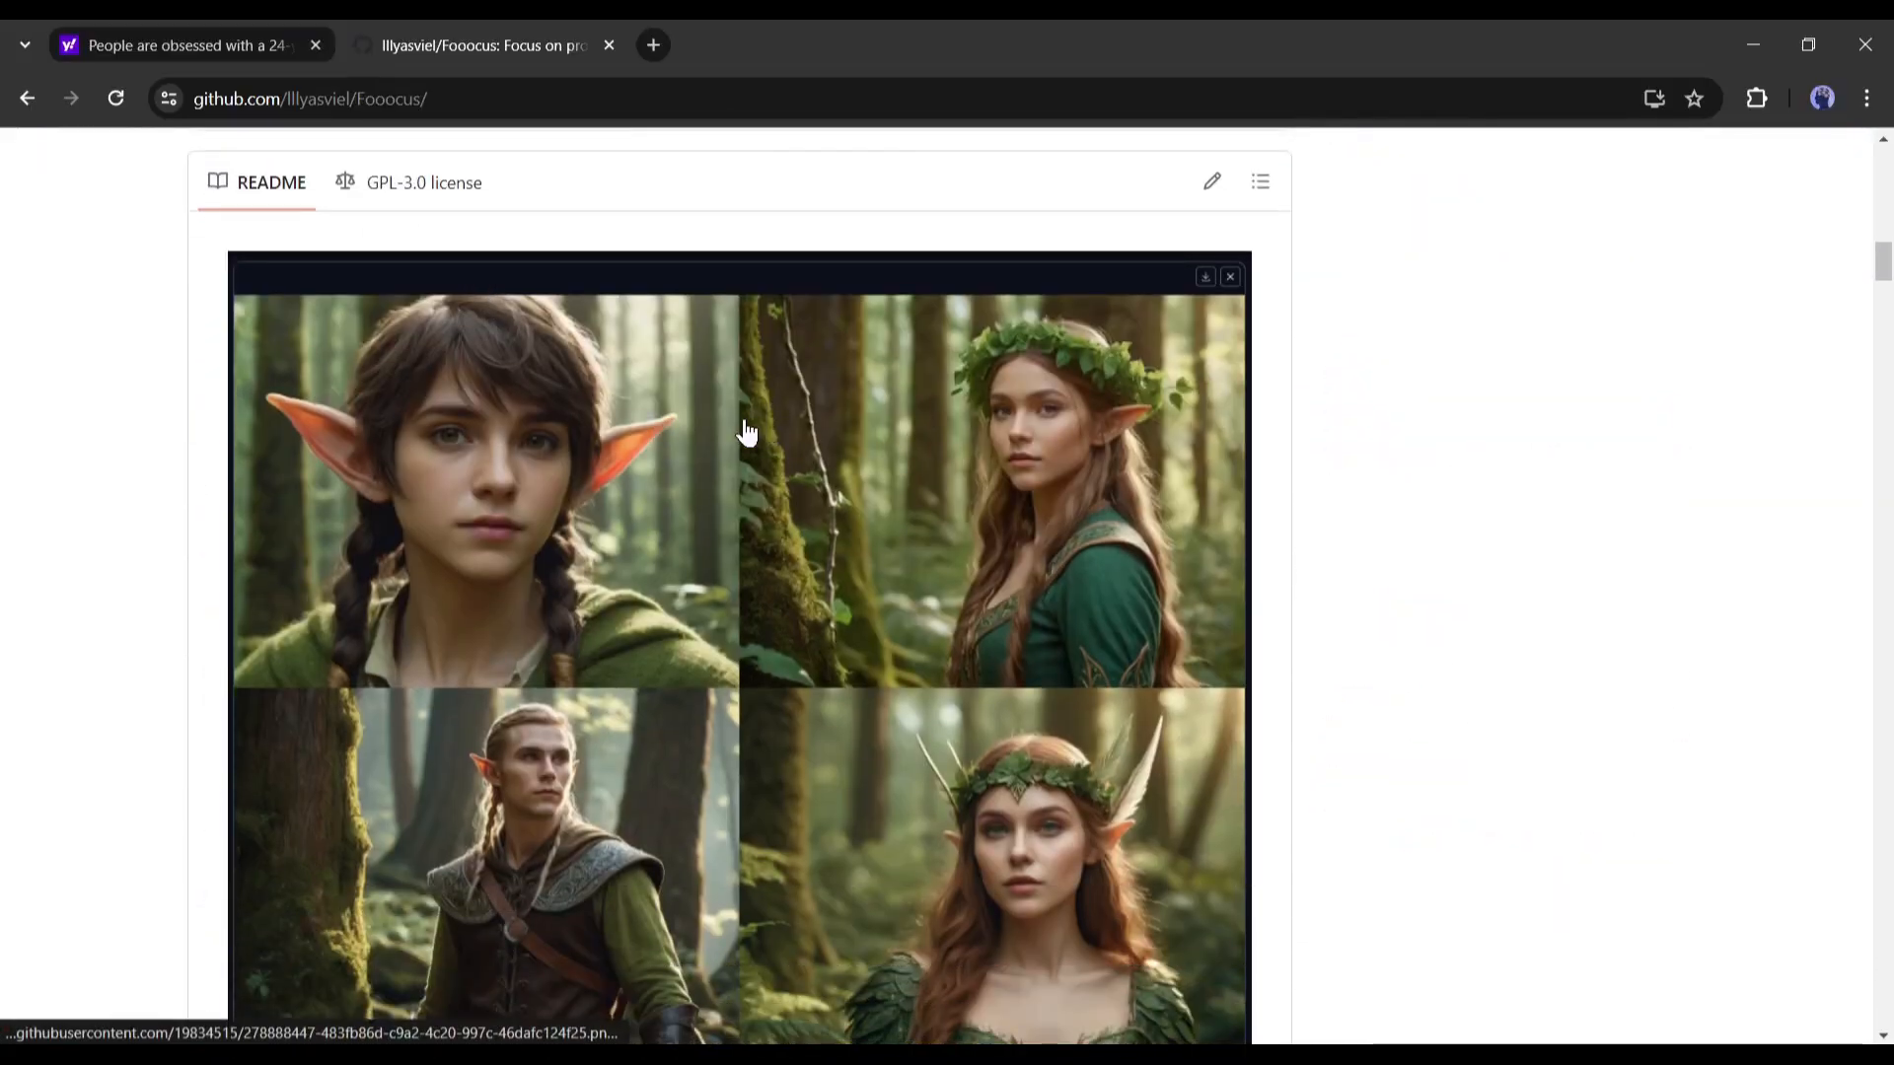
Scroll the Fooocus README down to its Colab section and launch the notebook from the badge
scroll(down, 3)
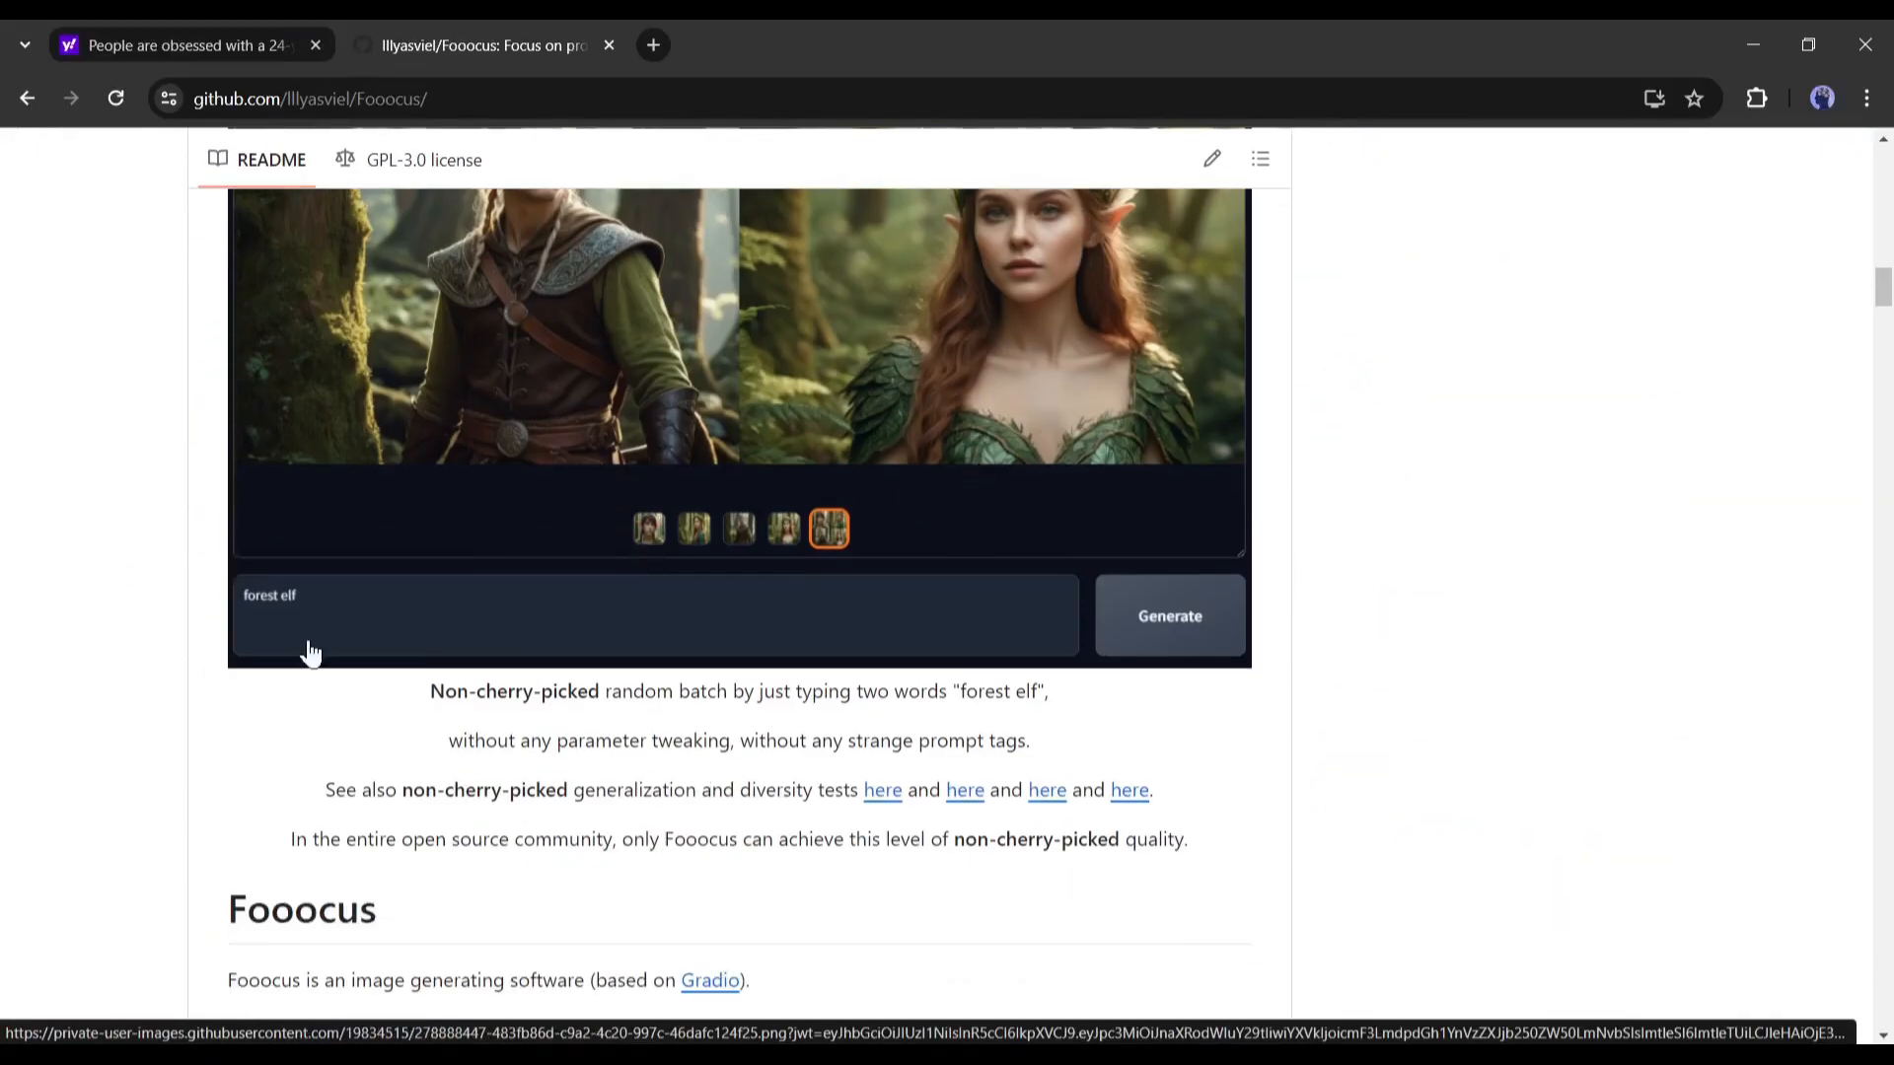
scroll(down, 3)
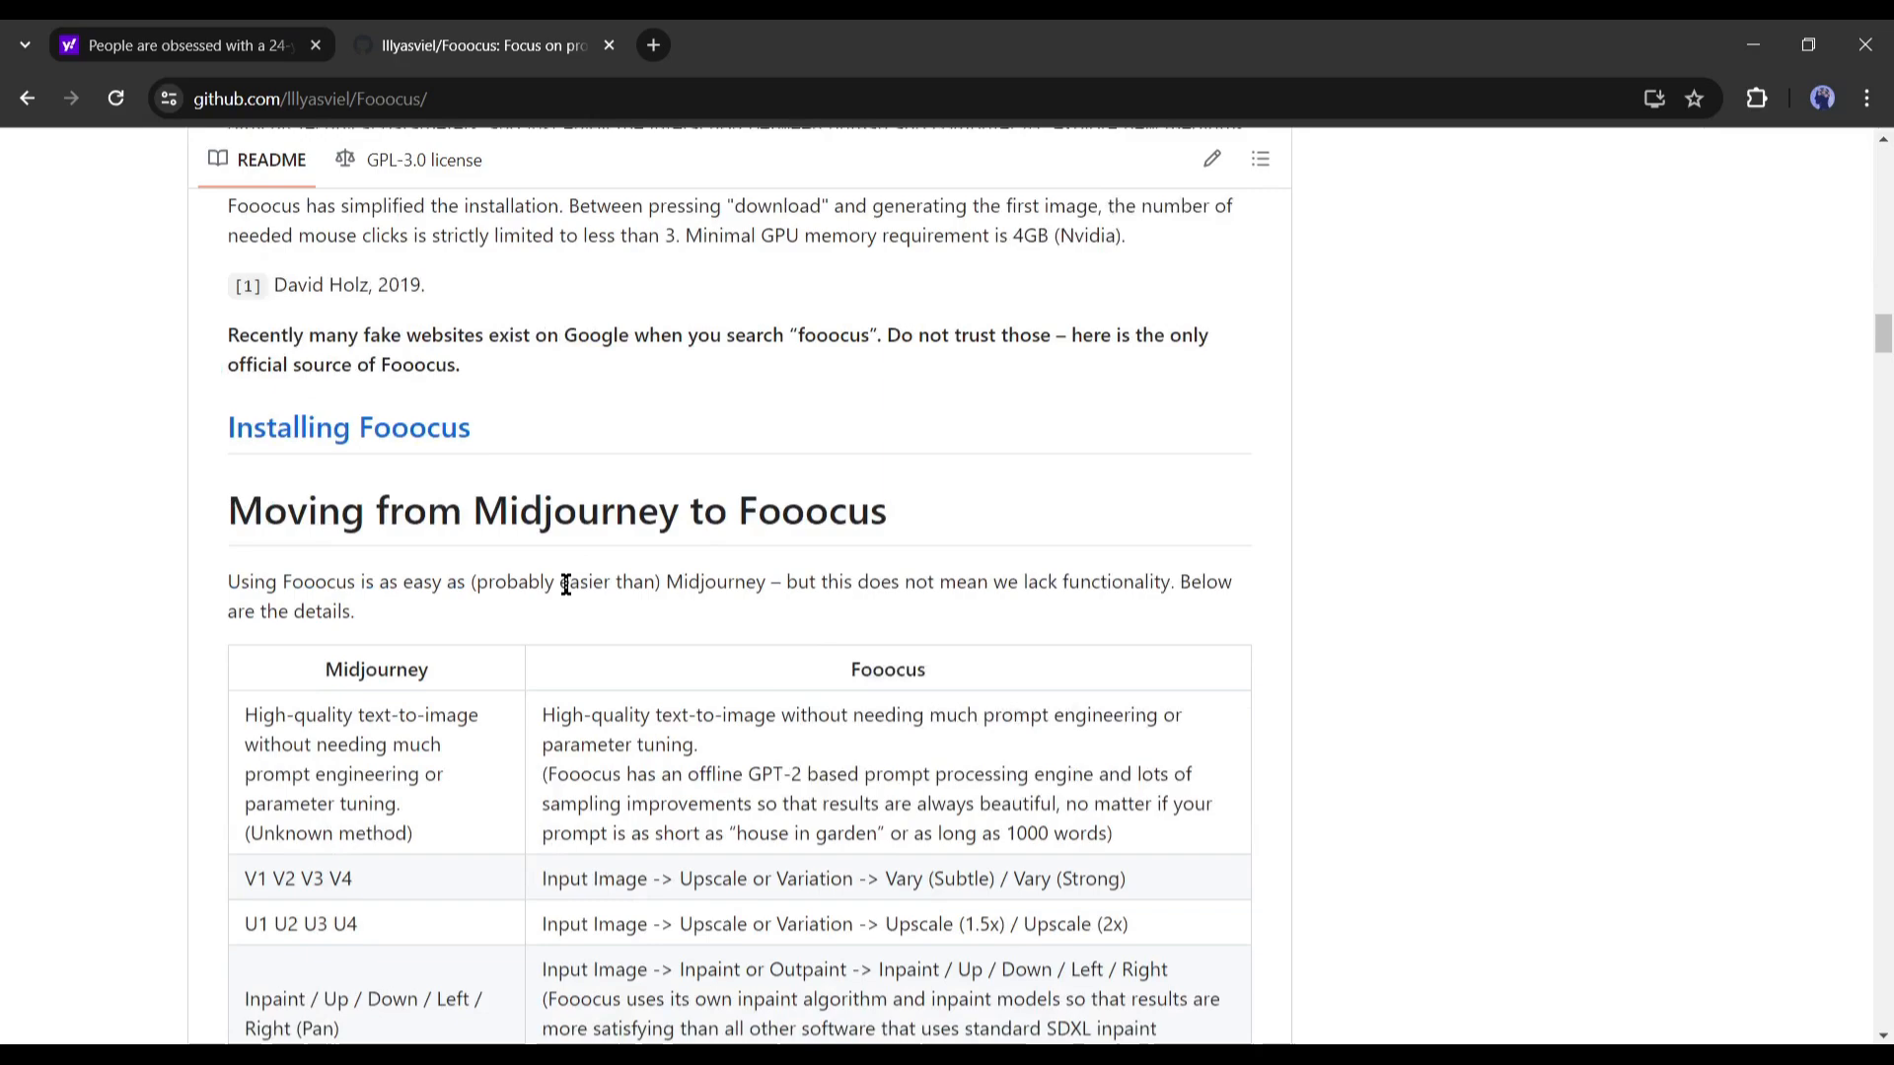
scroll(down, 3)
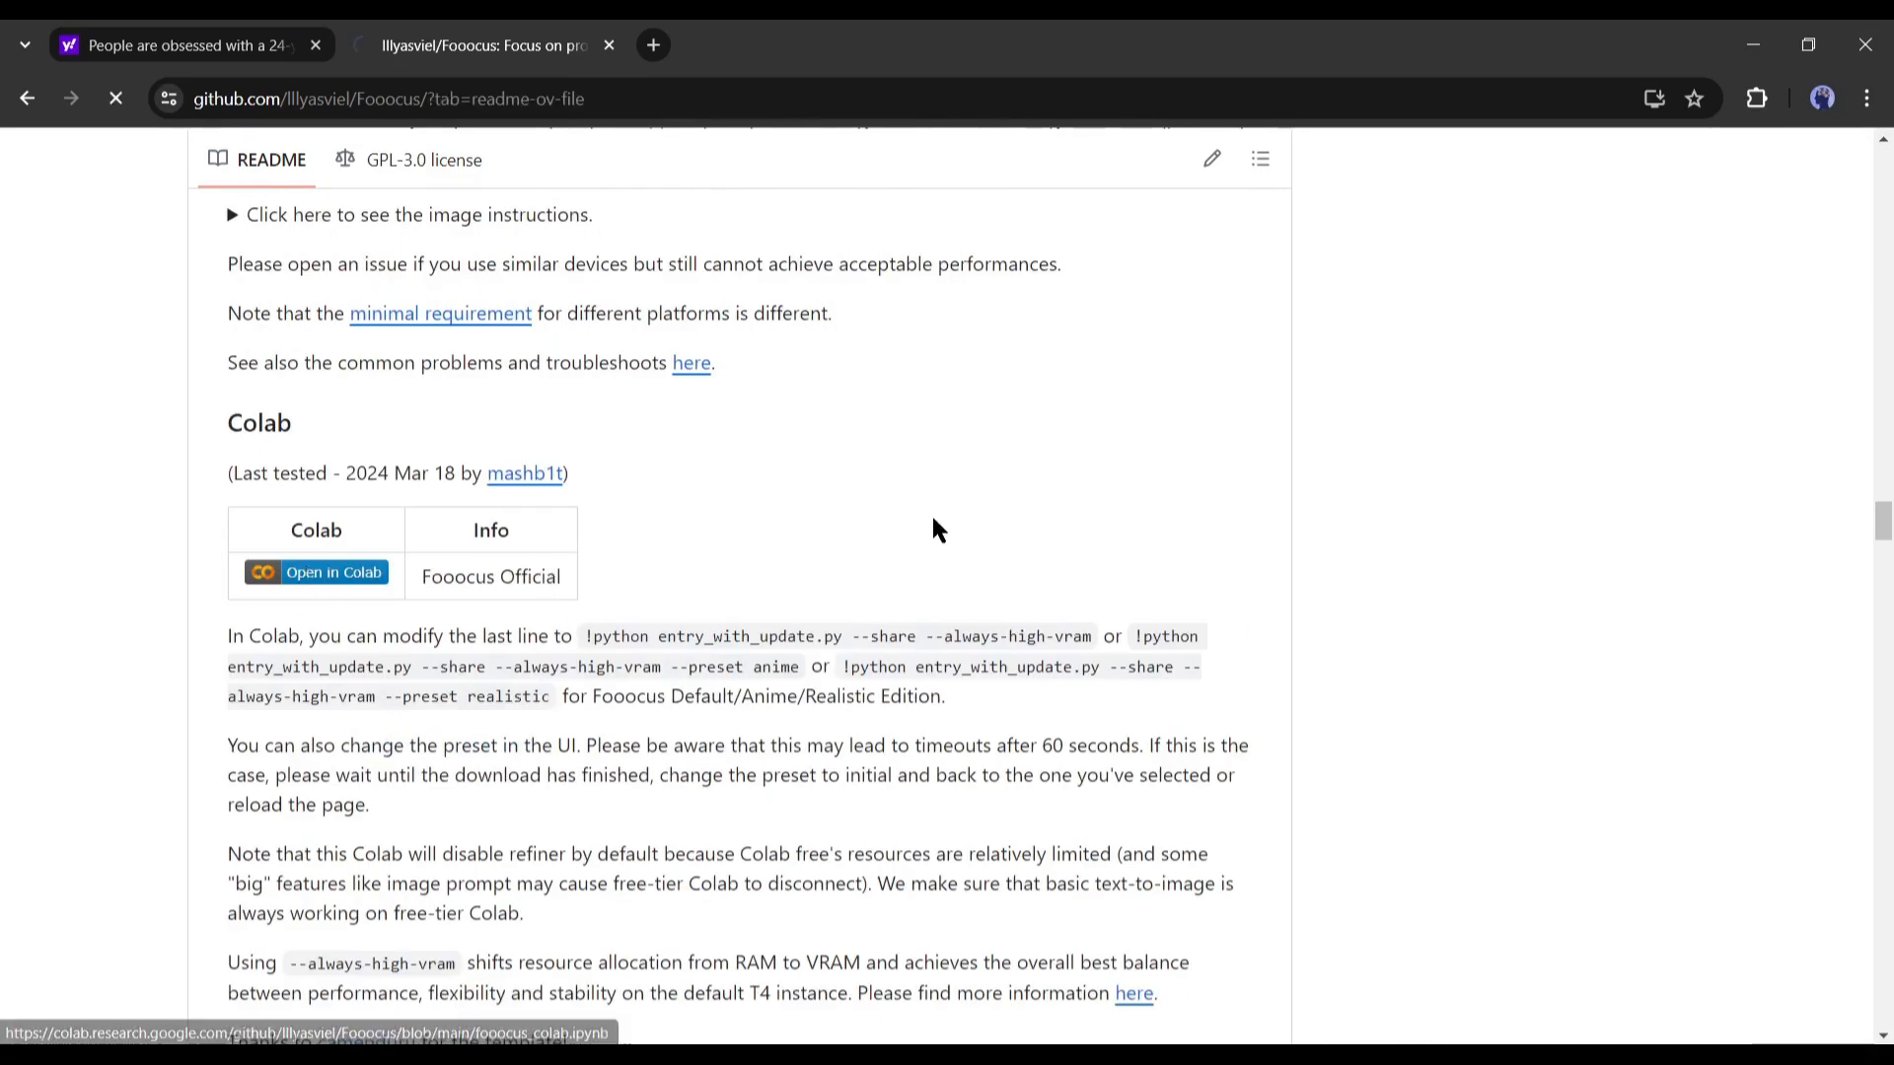
click(315, 576)
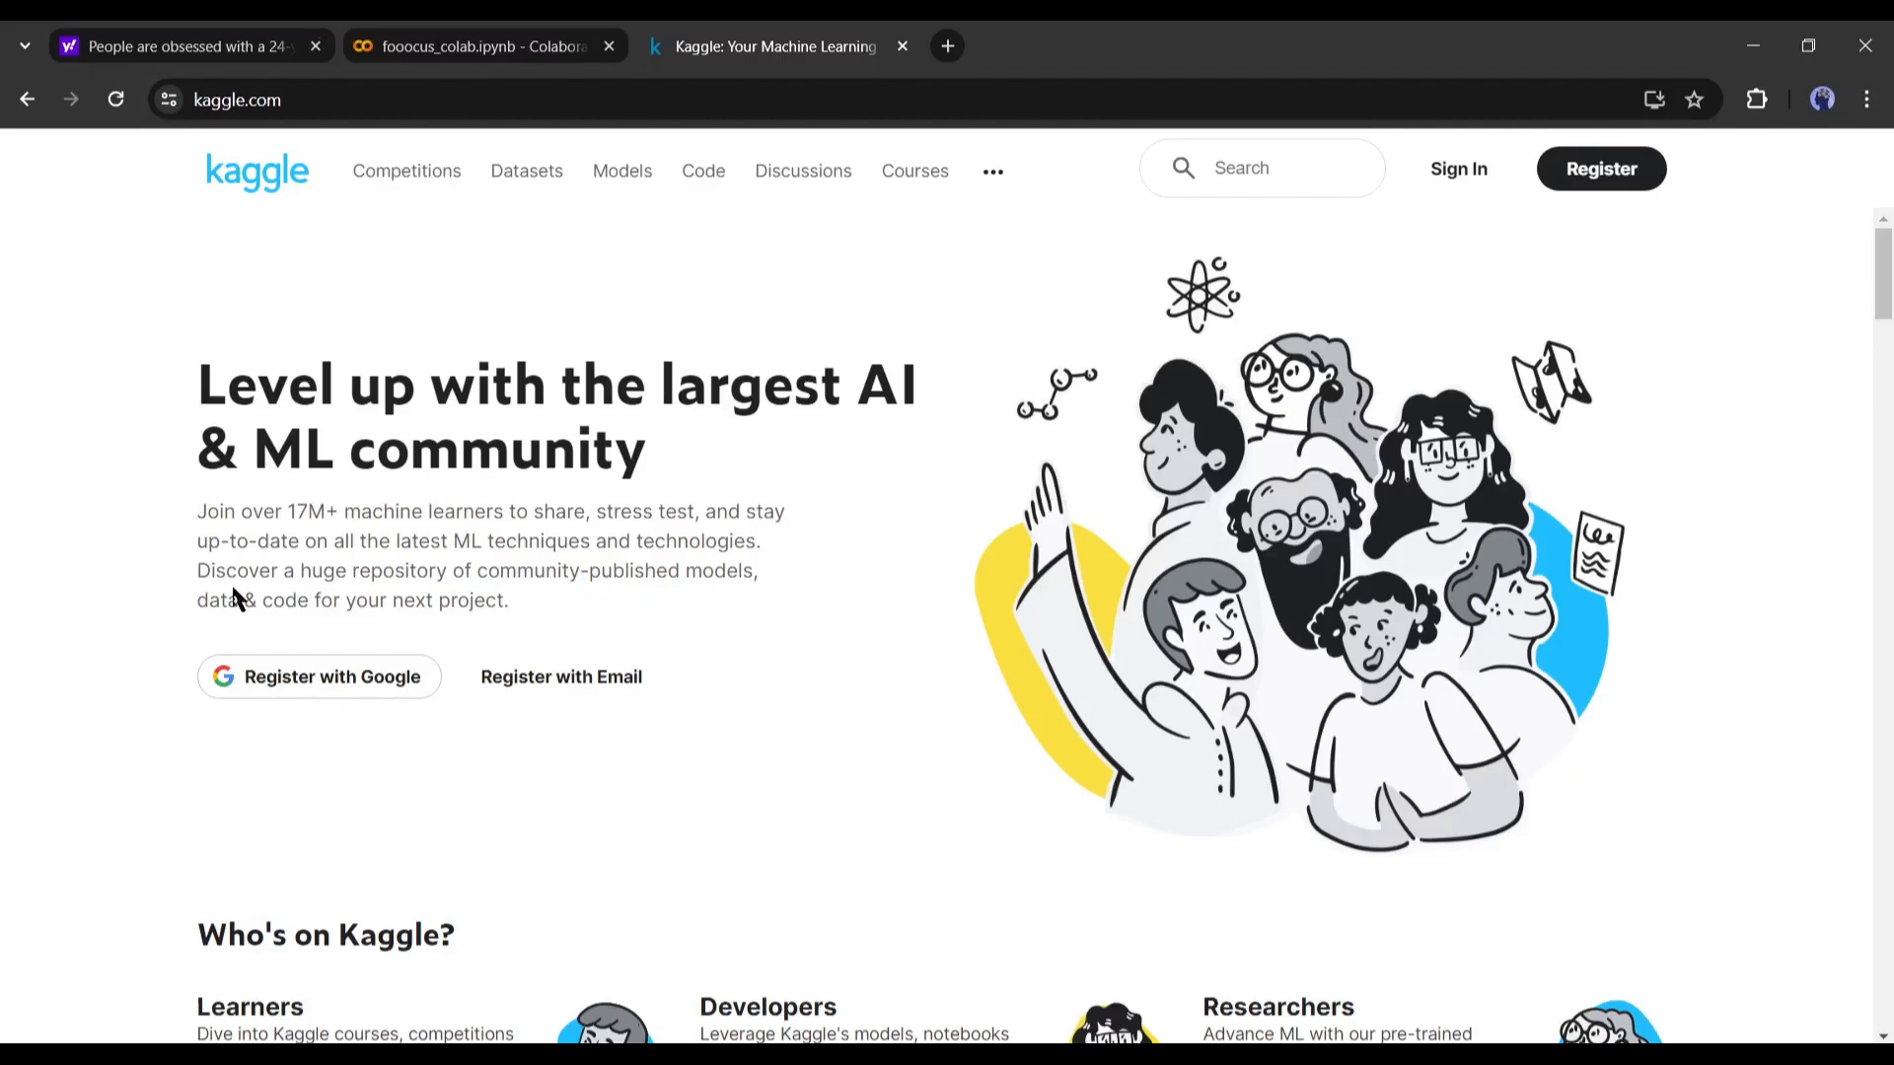
Choose Copy & Edit on the Fooocus notebook in Kaggle
scroll(down, 3)
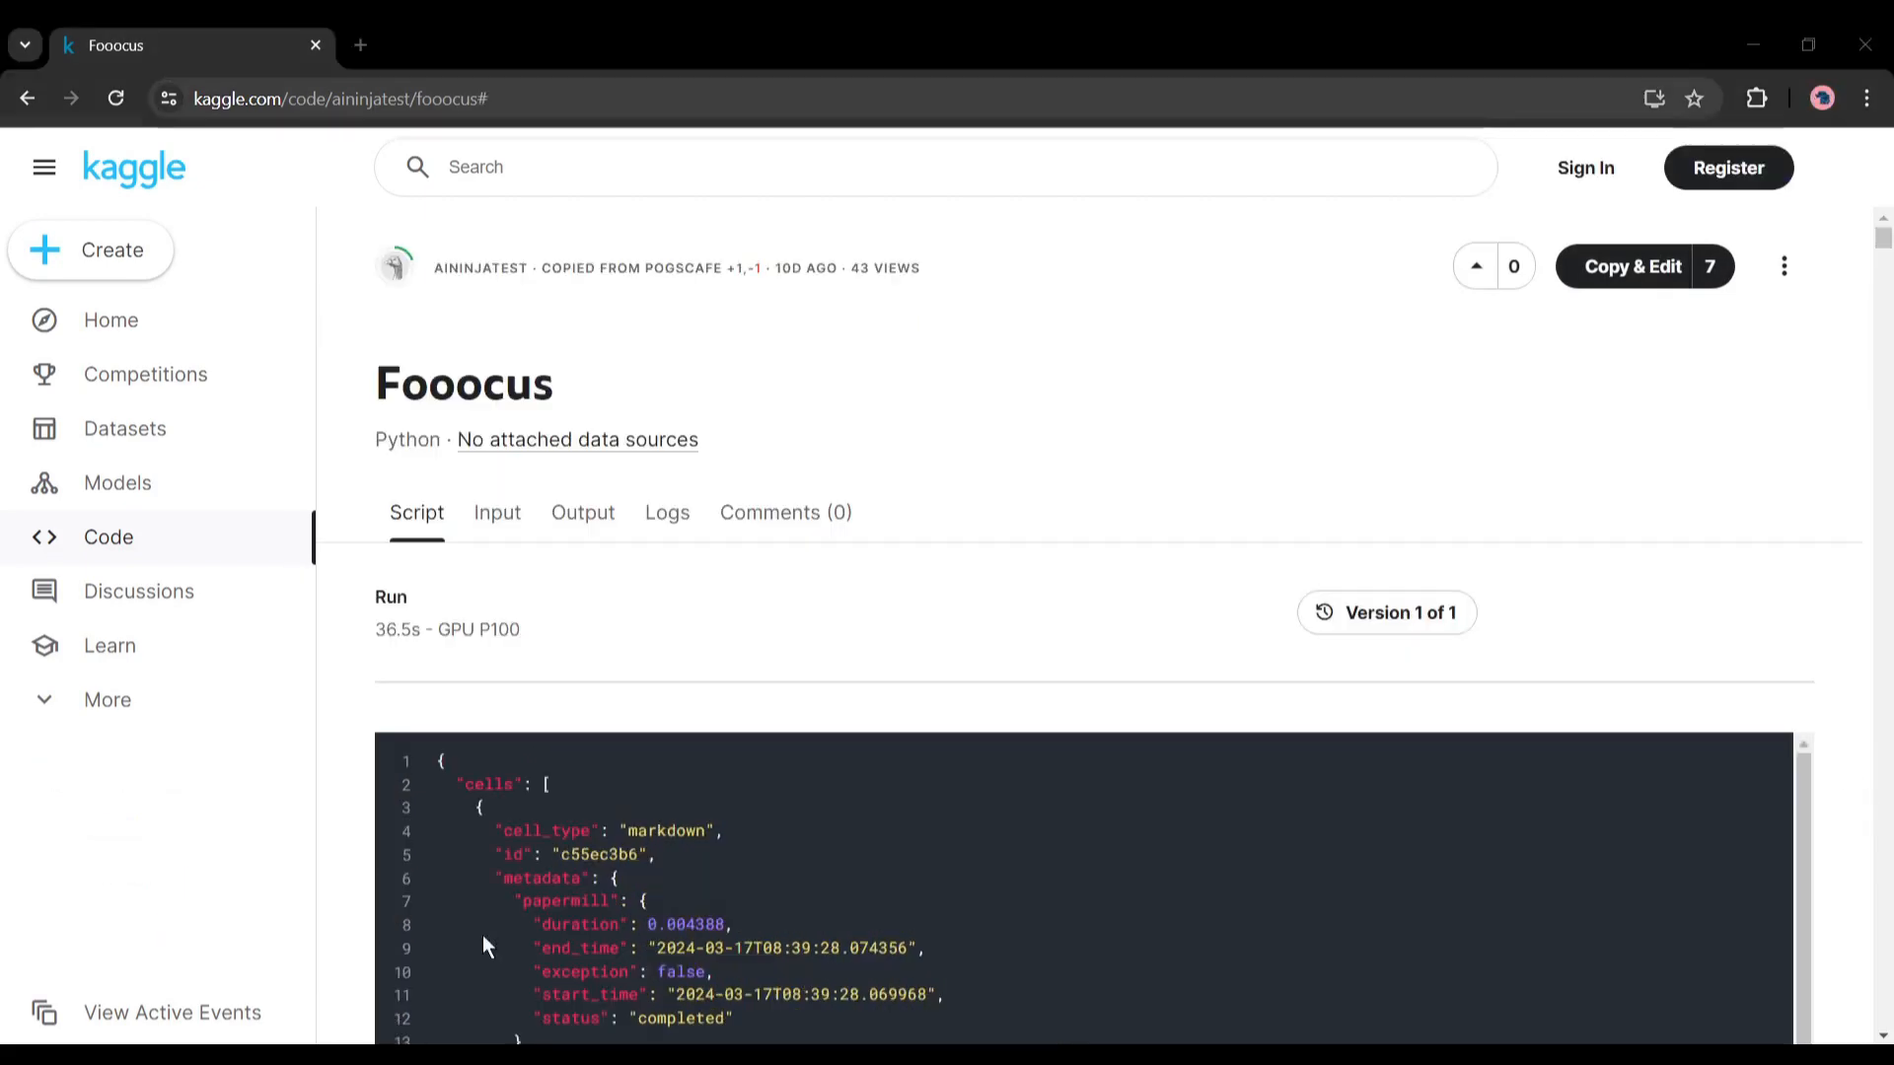
click(1631, 265)
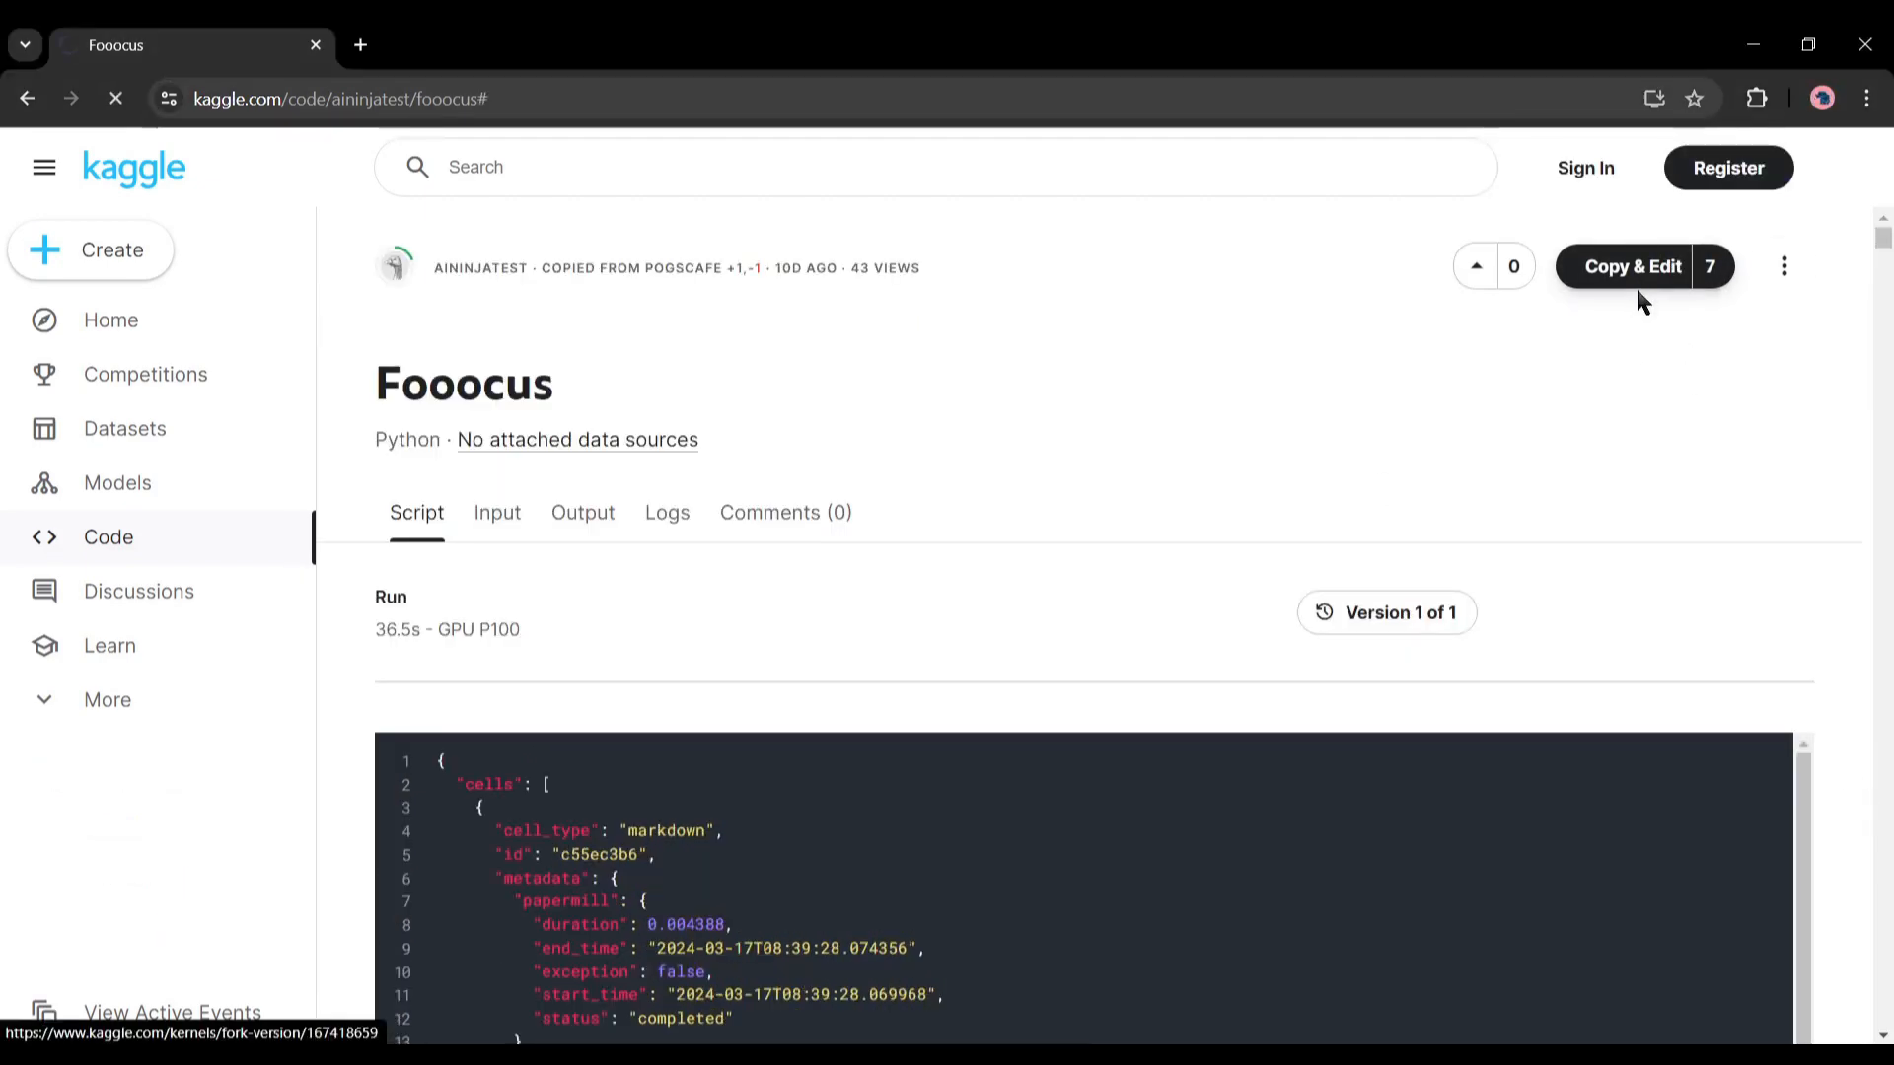
click(1631, 265)
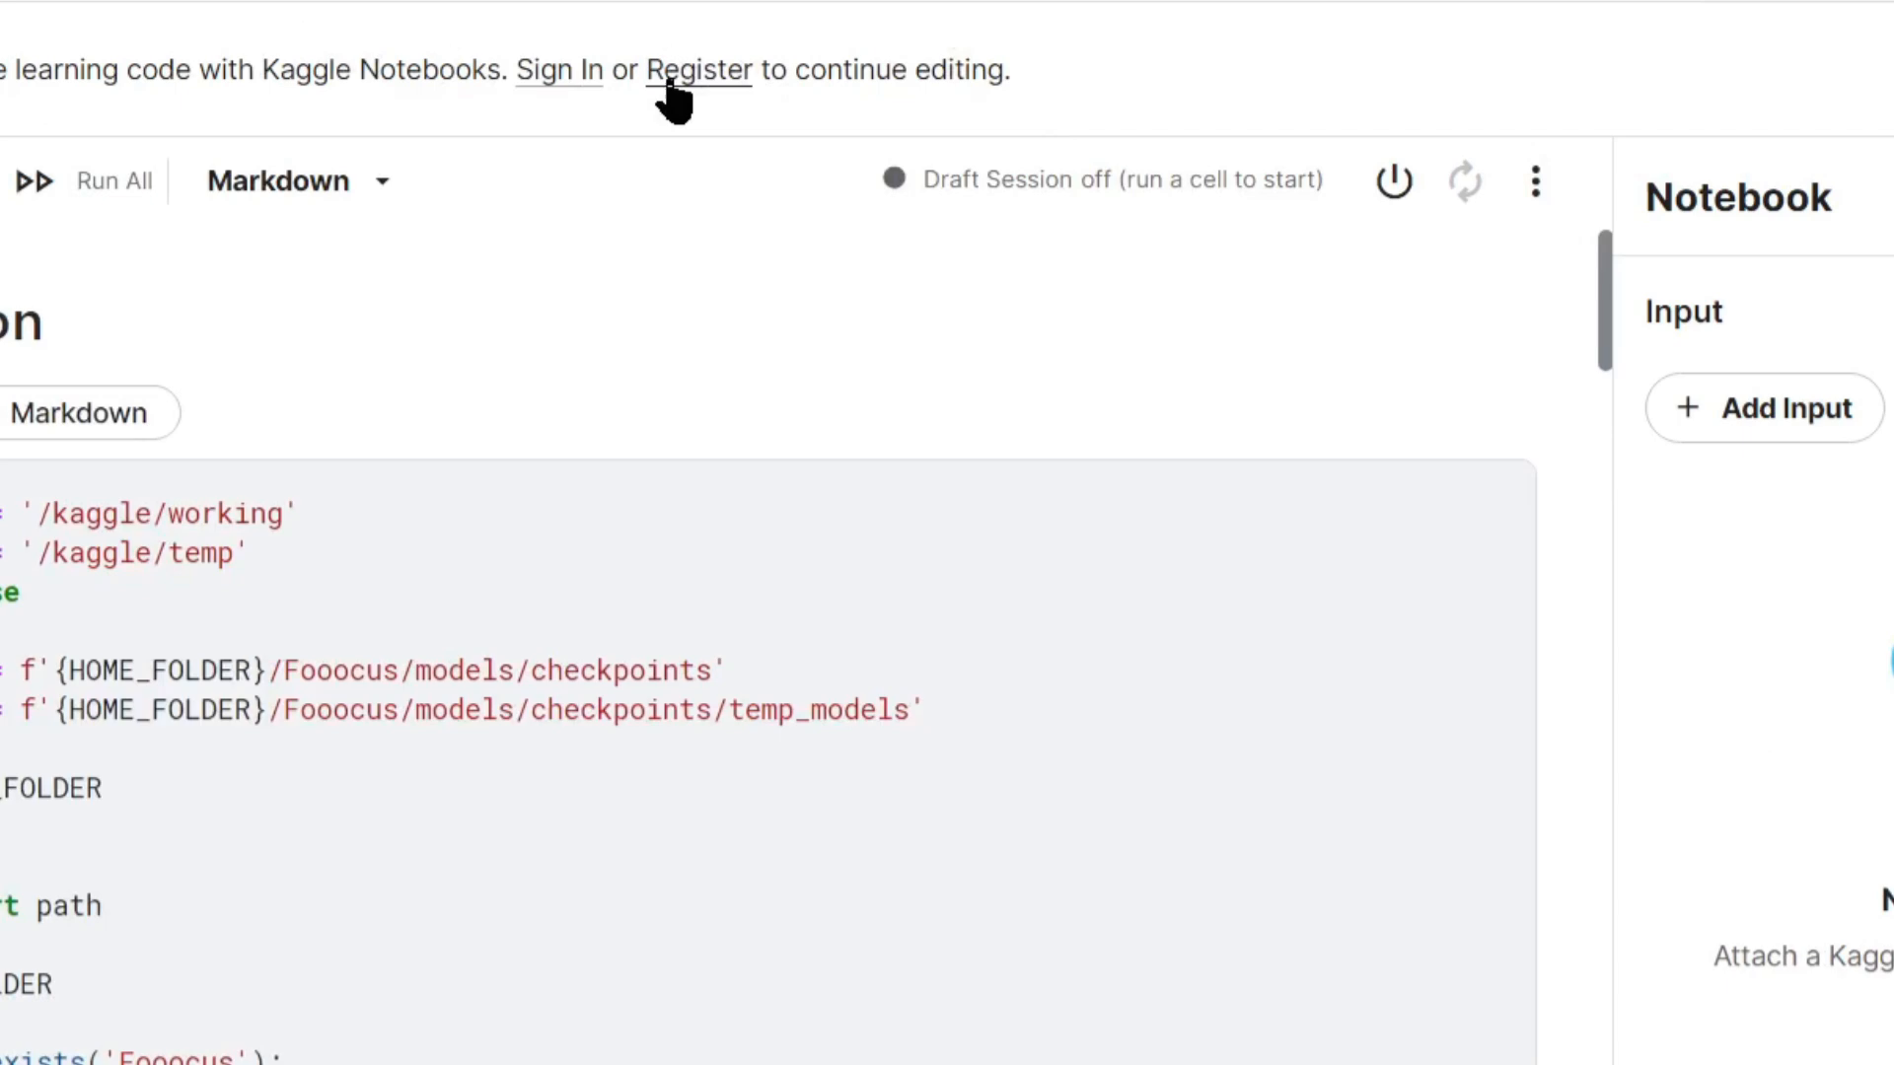
Register a Kaggle account through Google sign-in with display name 'AI Lock' and accept the terms
click(698, 69)
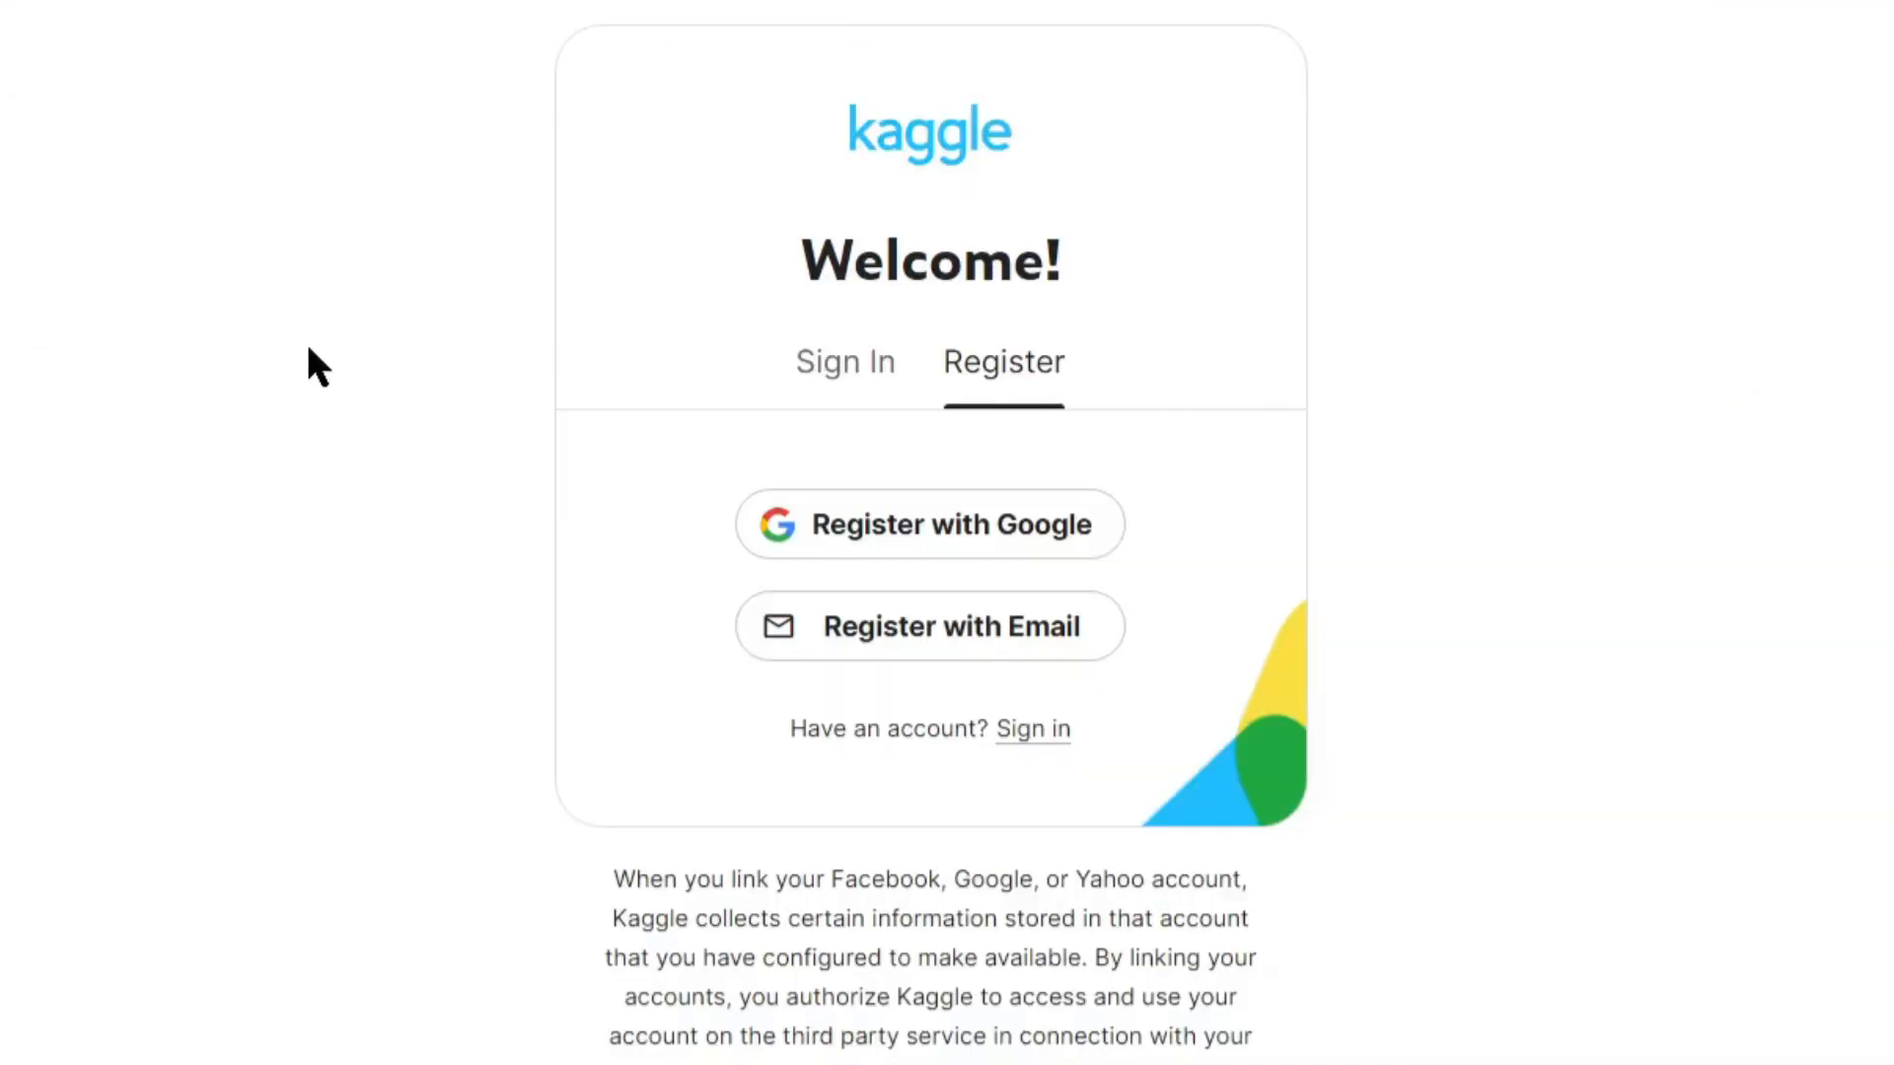
mouse_move(803, 375)
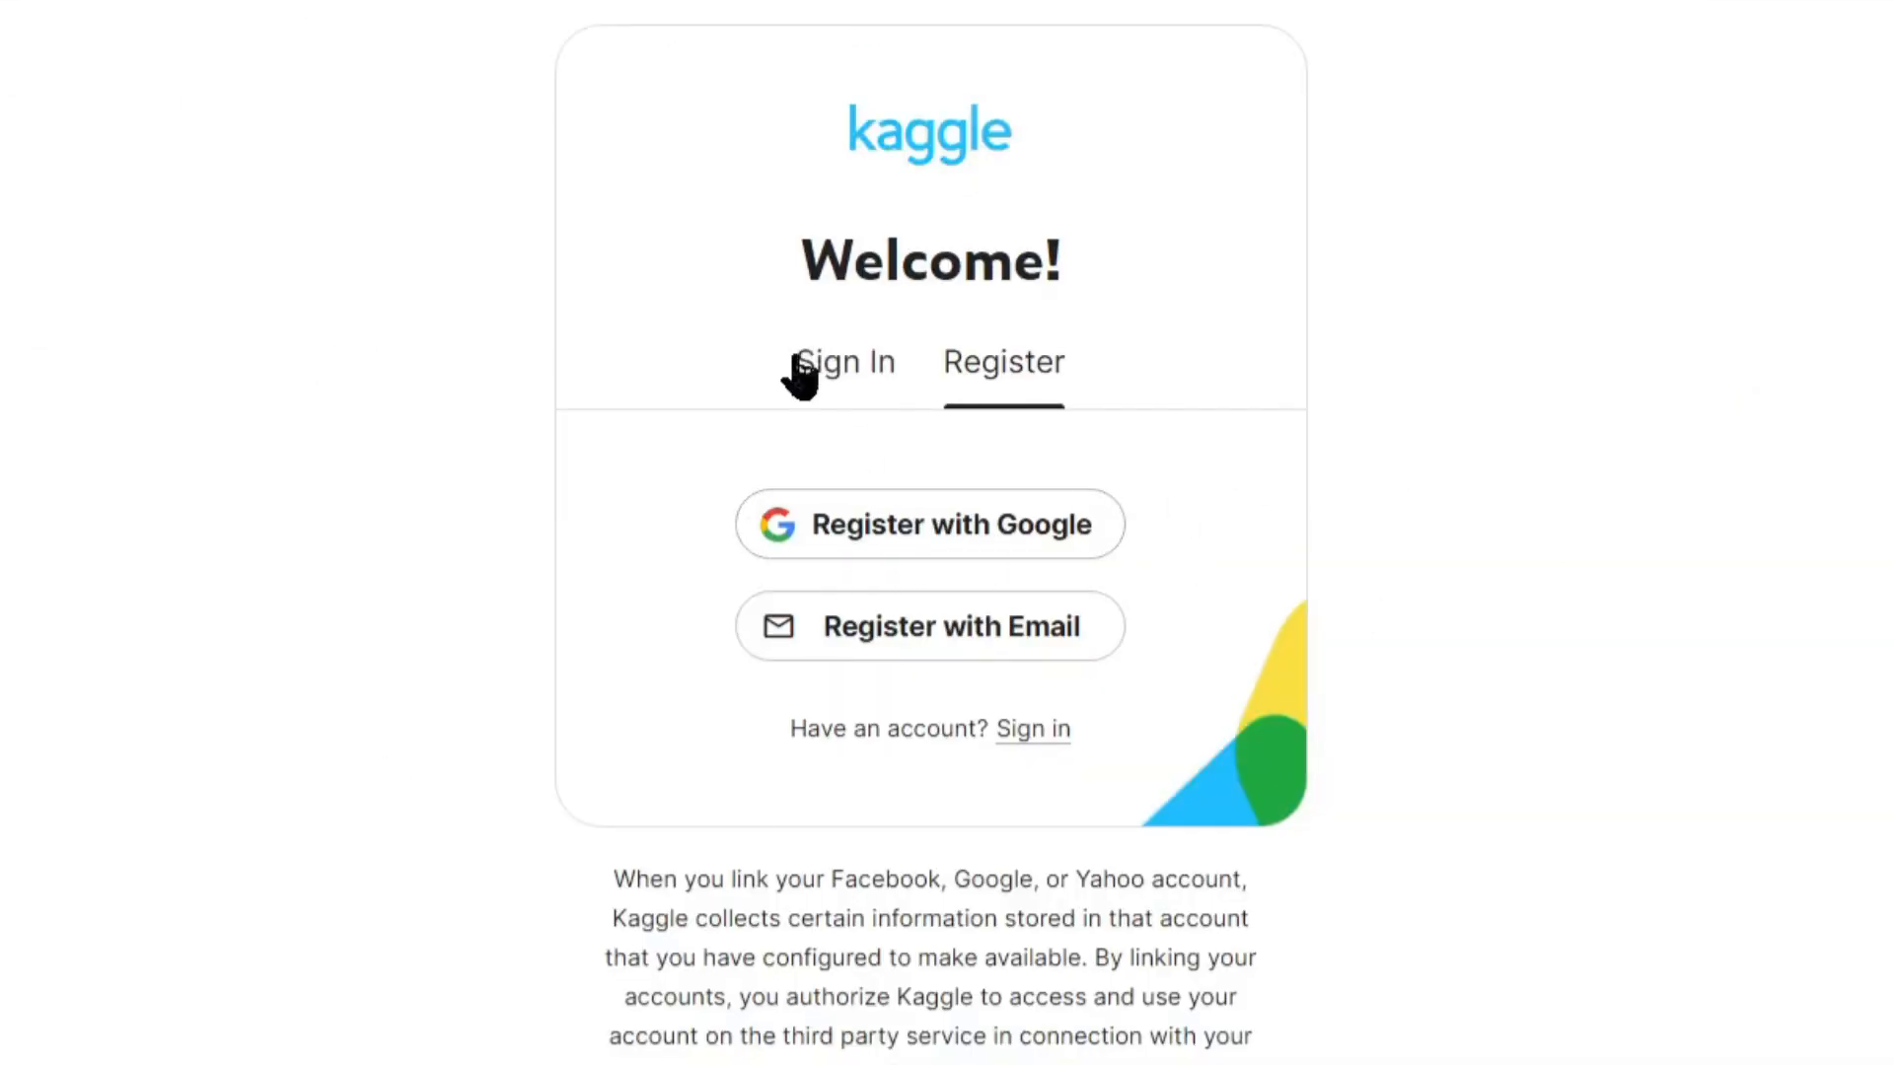
click(844, 361)
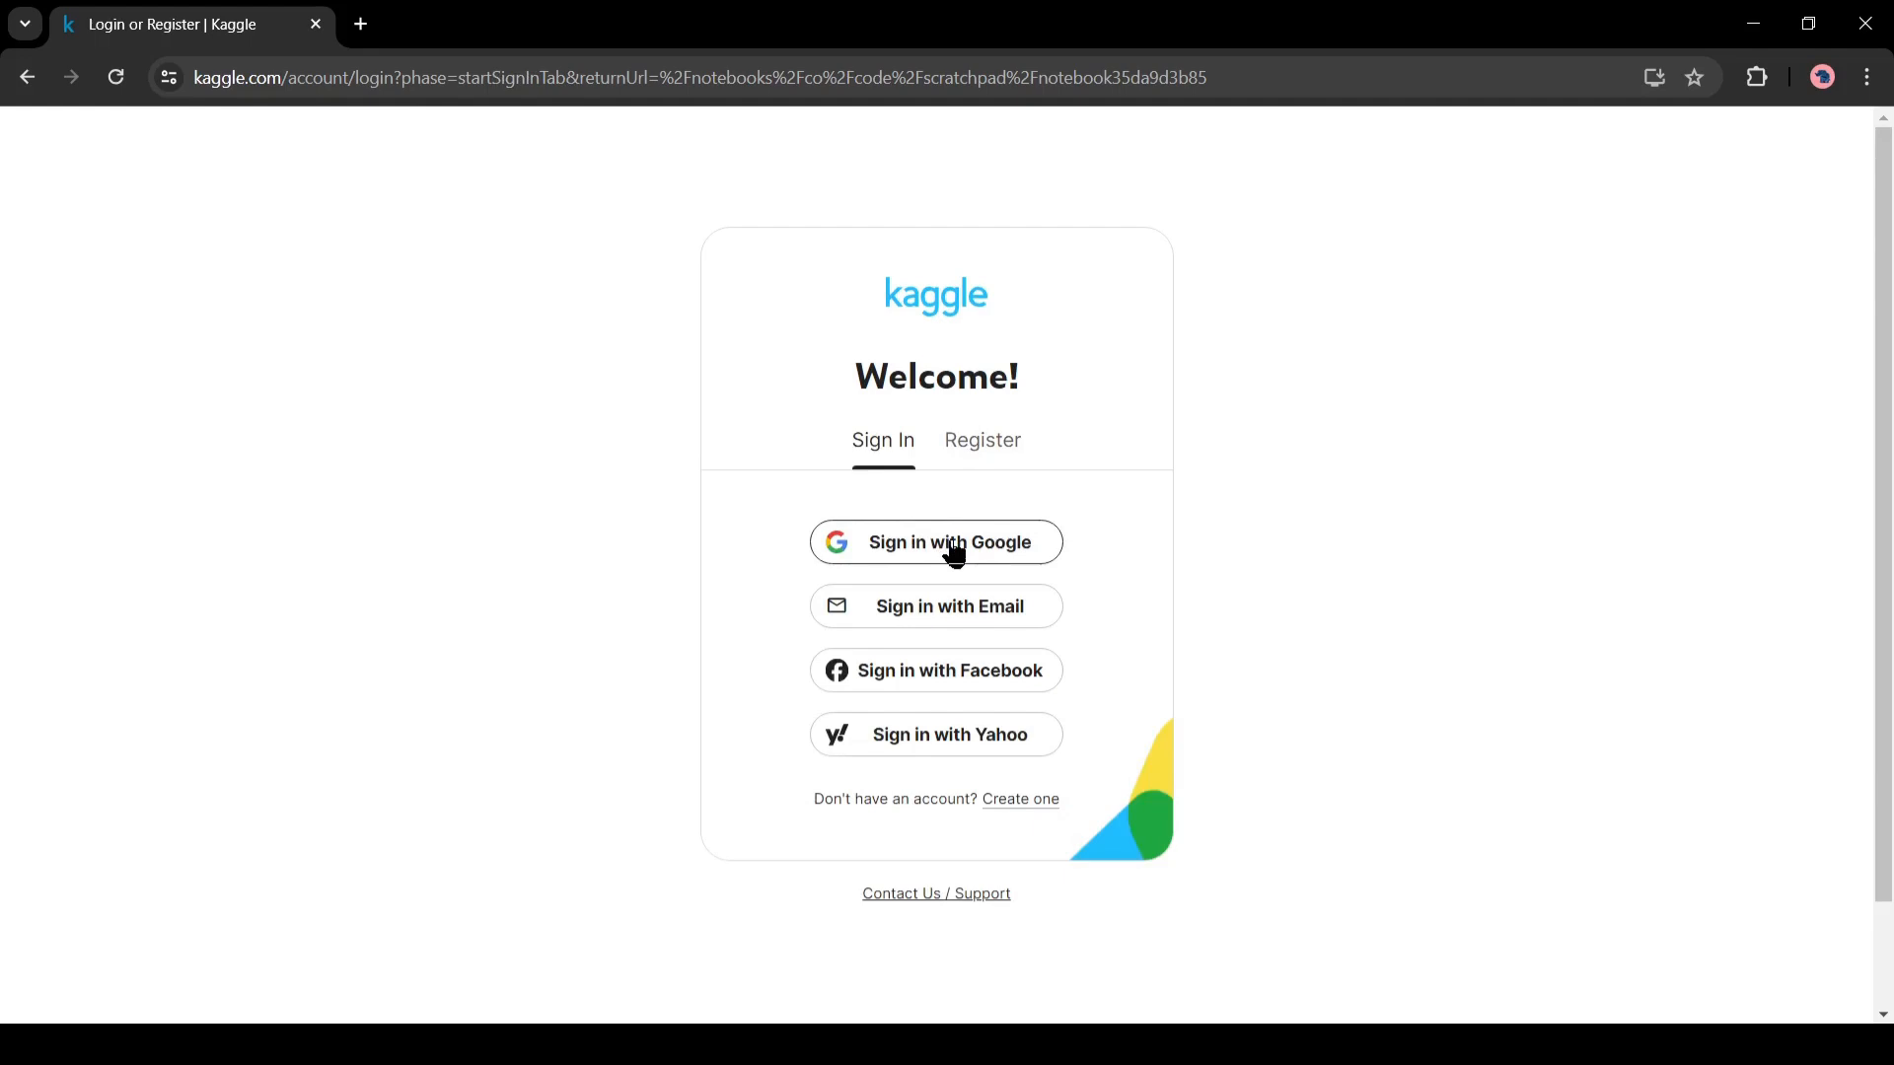
click(935, 542)
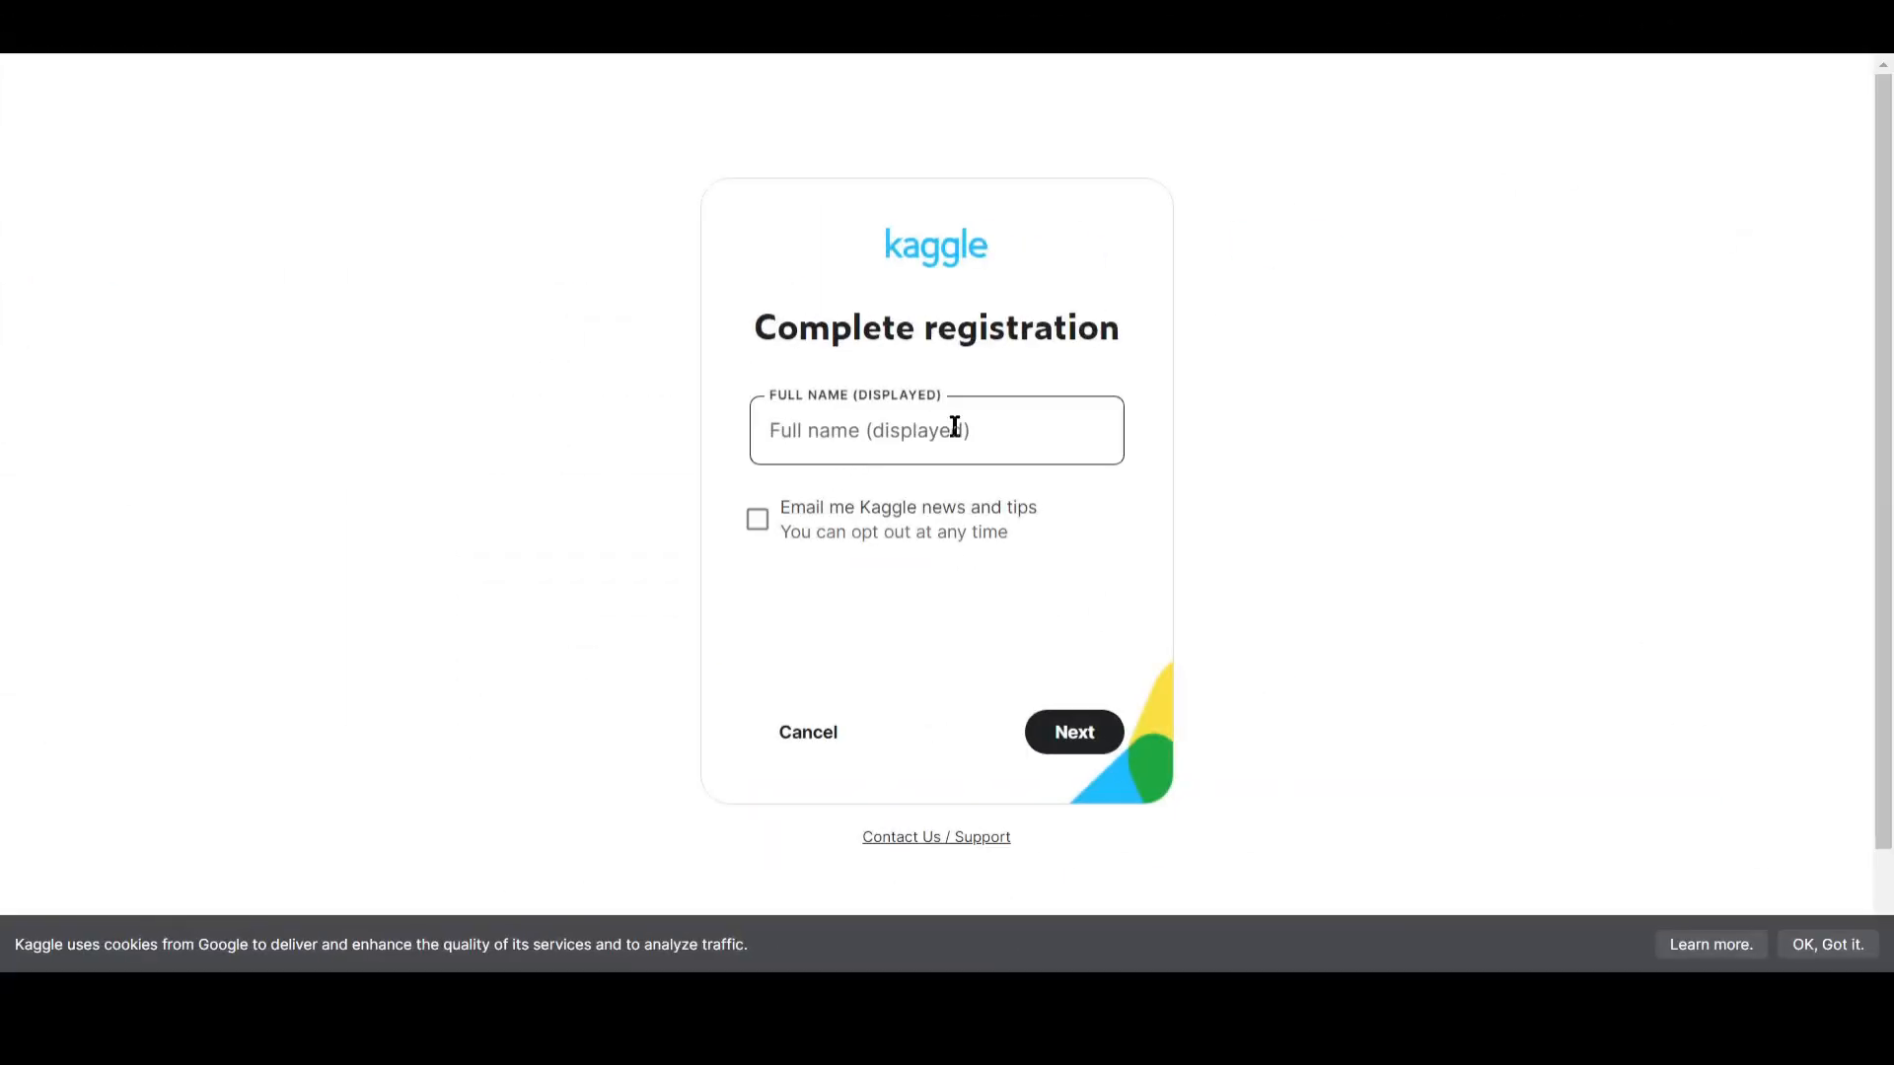
text(AI Lockup)
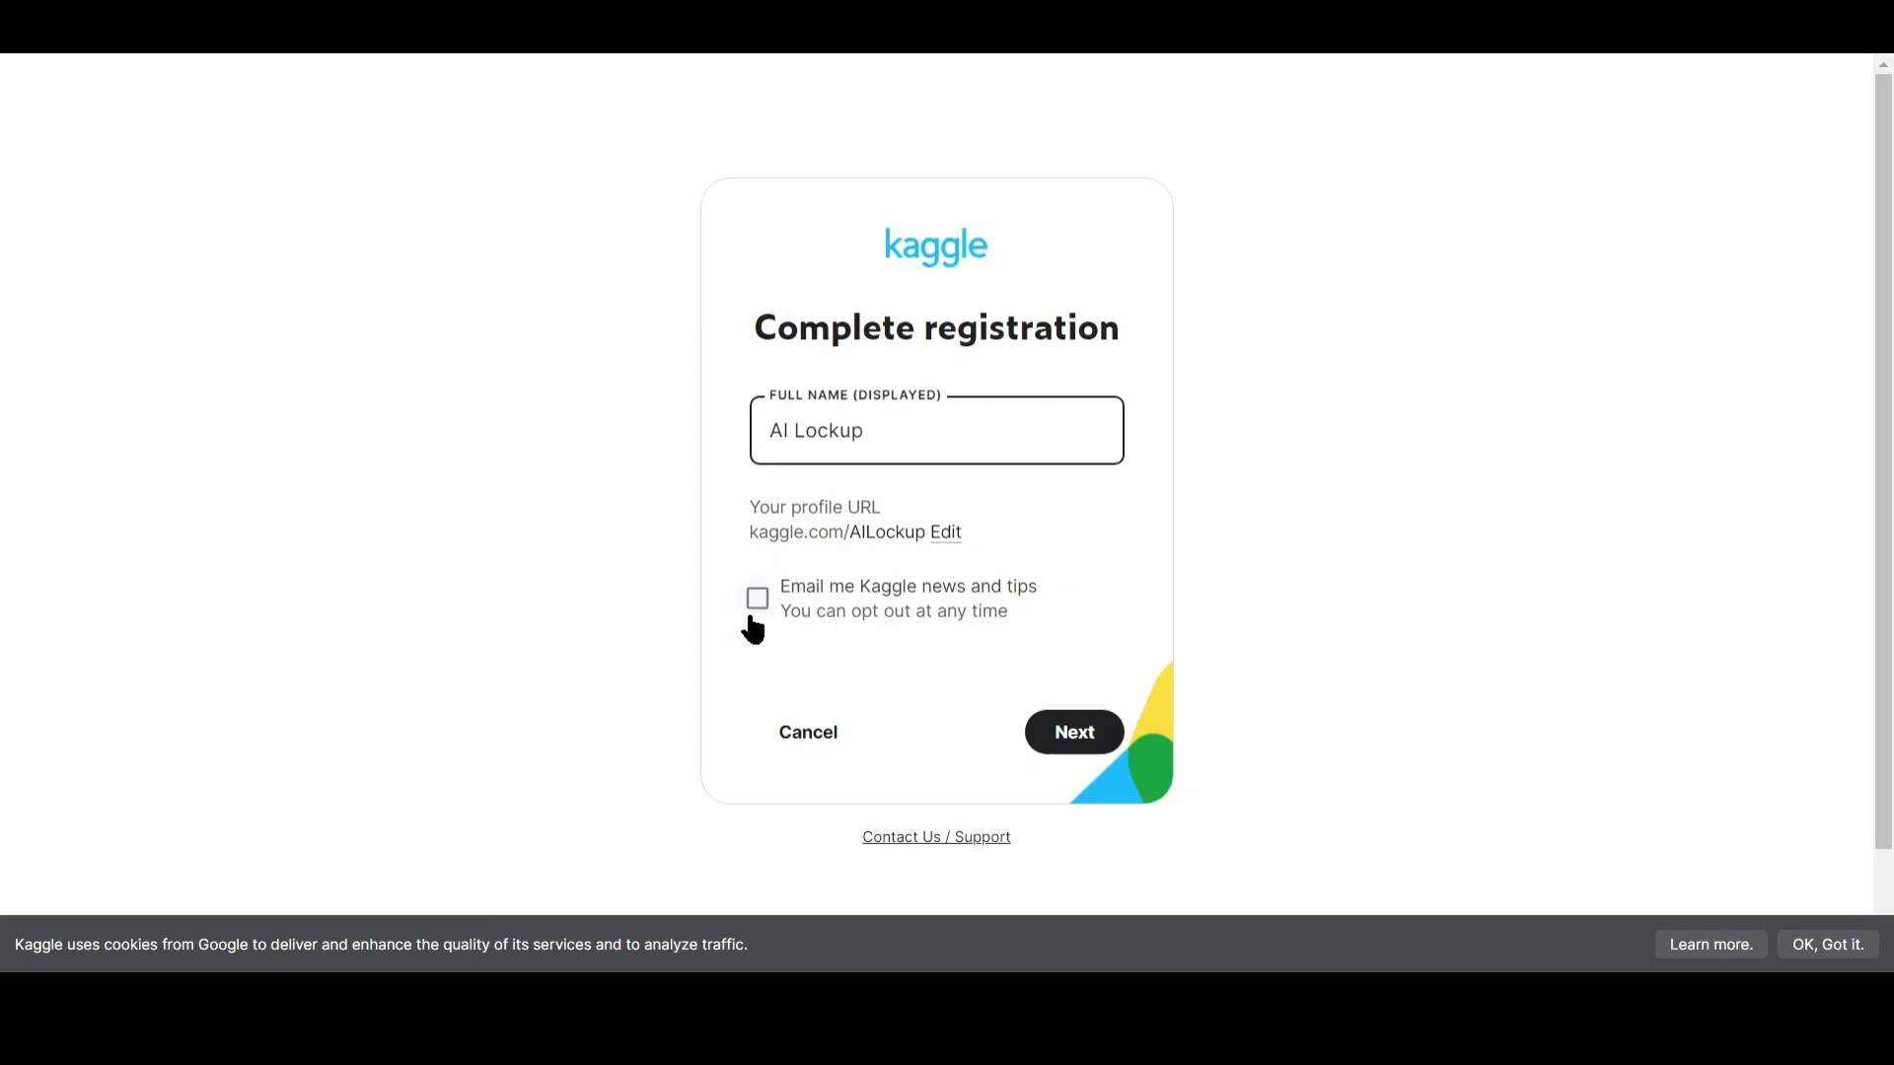
click(1071, 732)
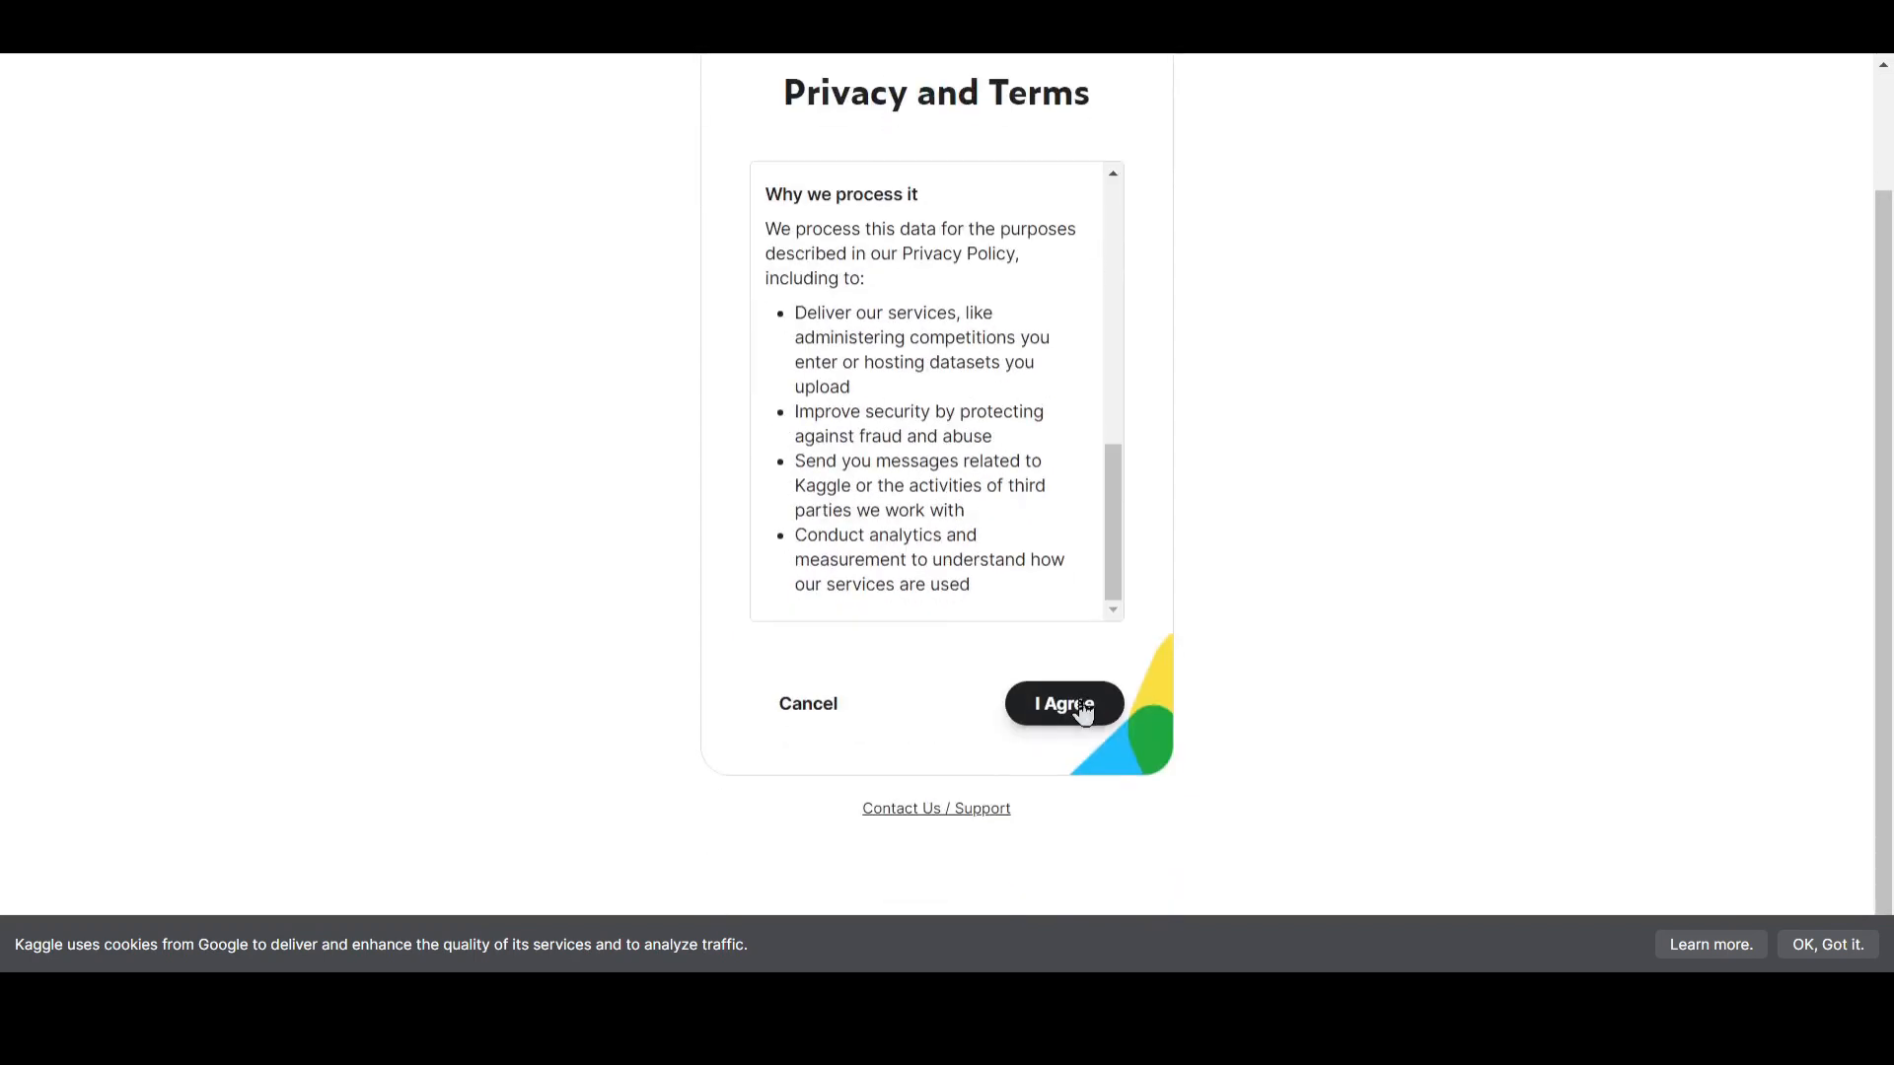
click(1064, 704)
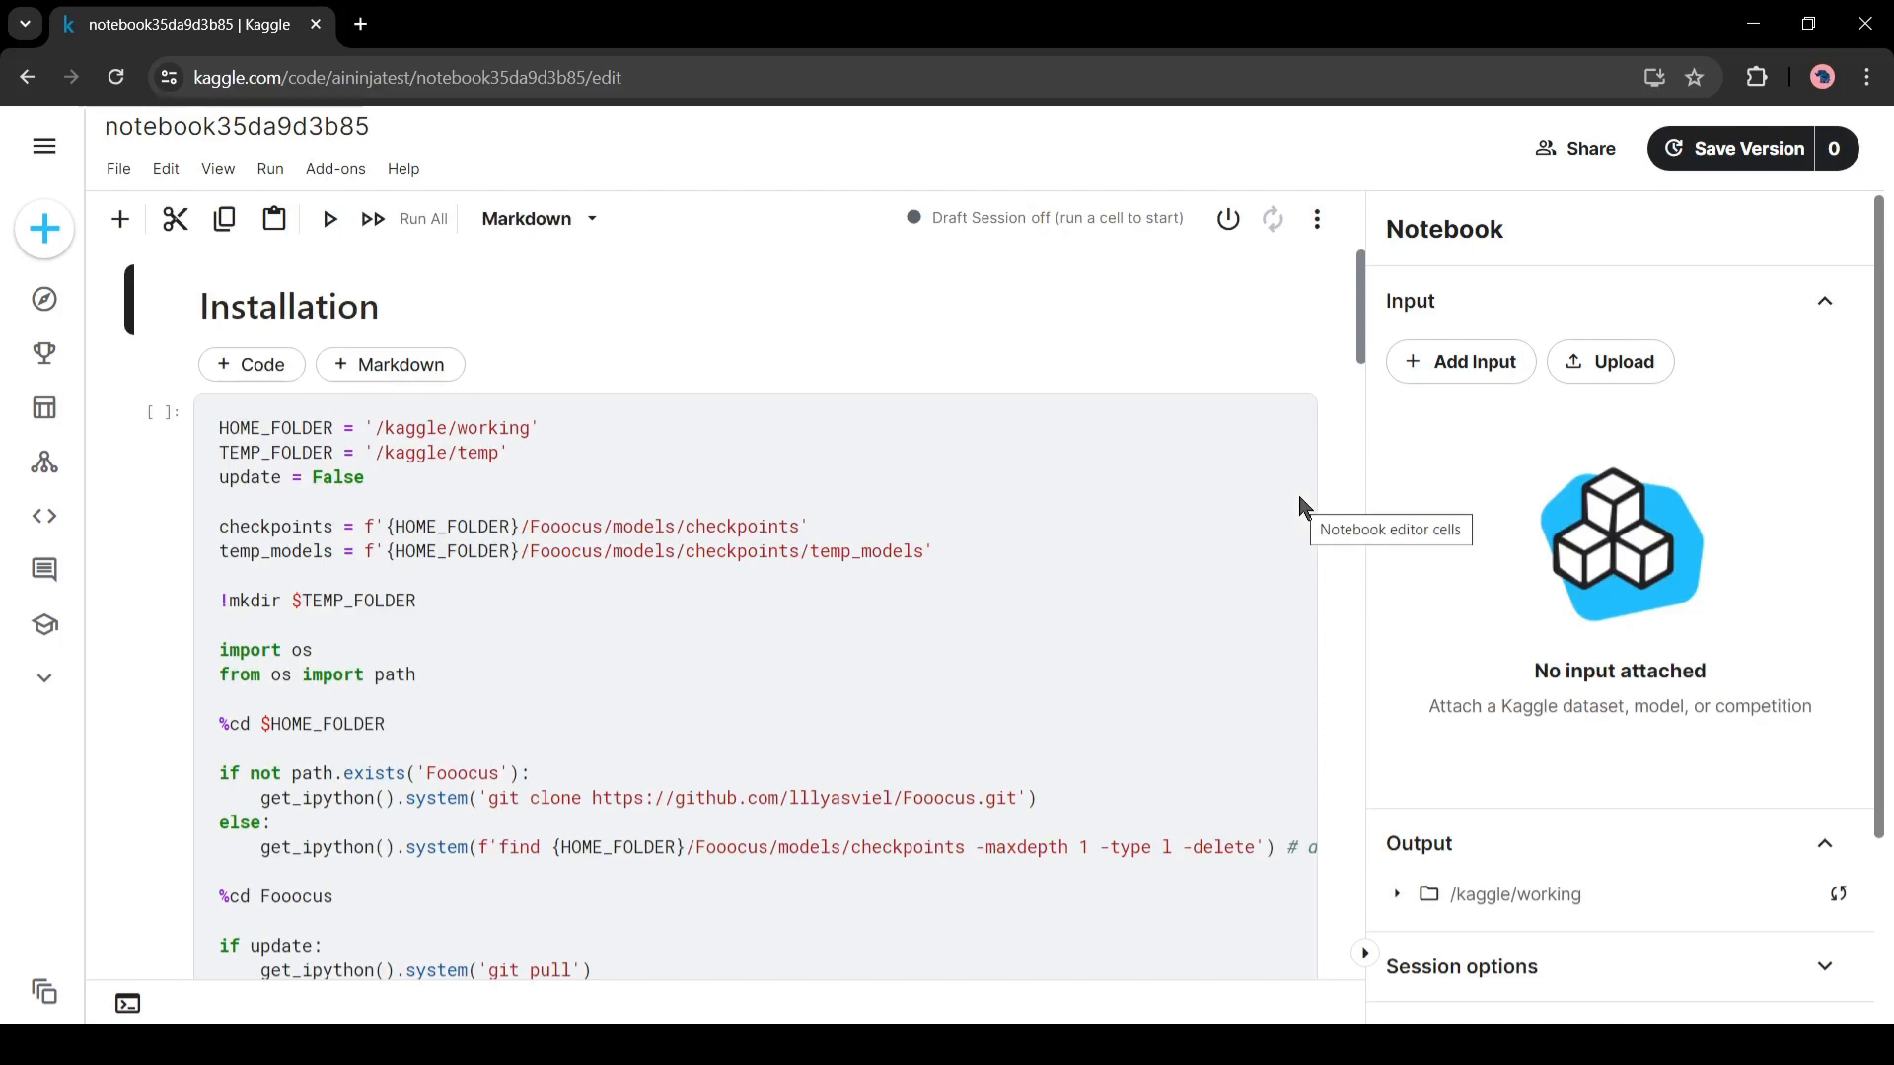
mouse_move(912, 545)
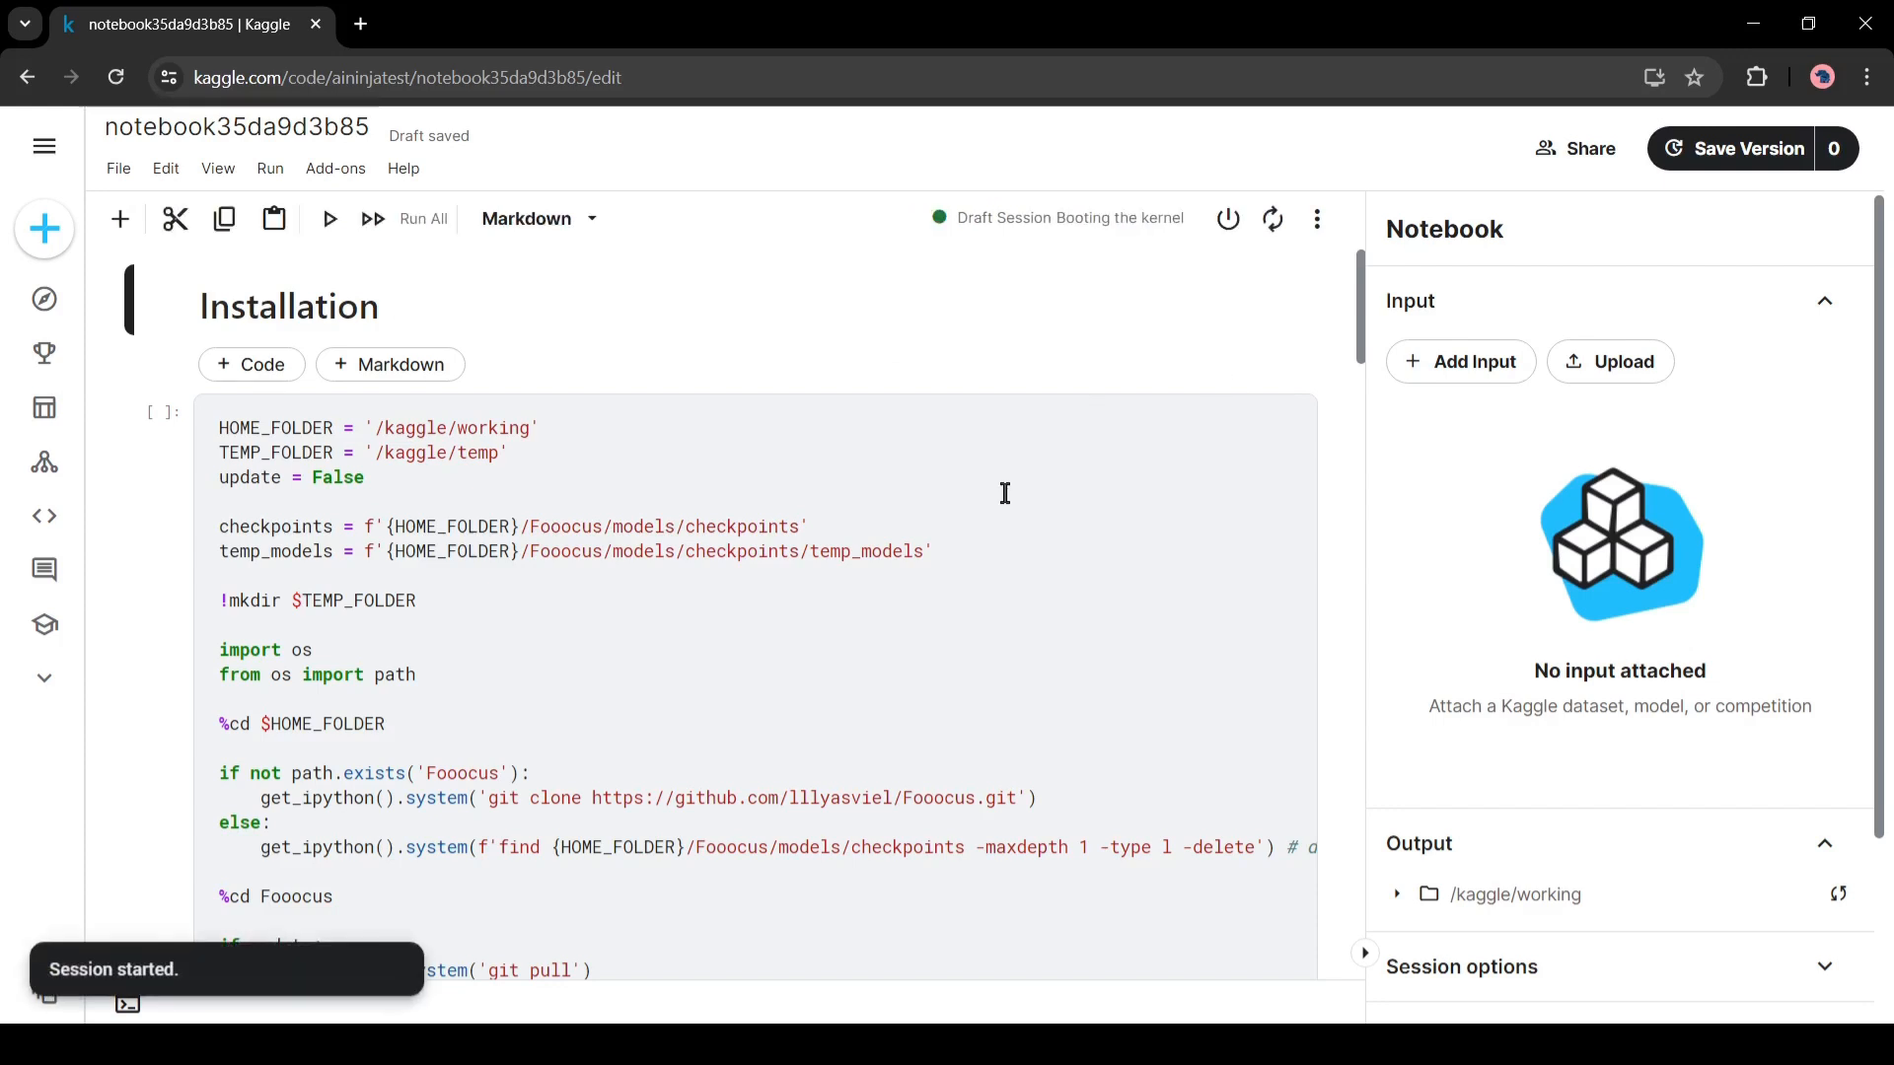
mouse_move(155, 419)
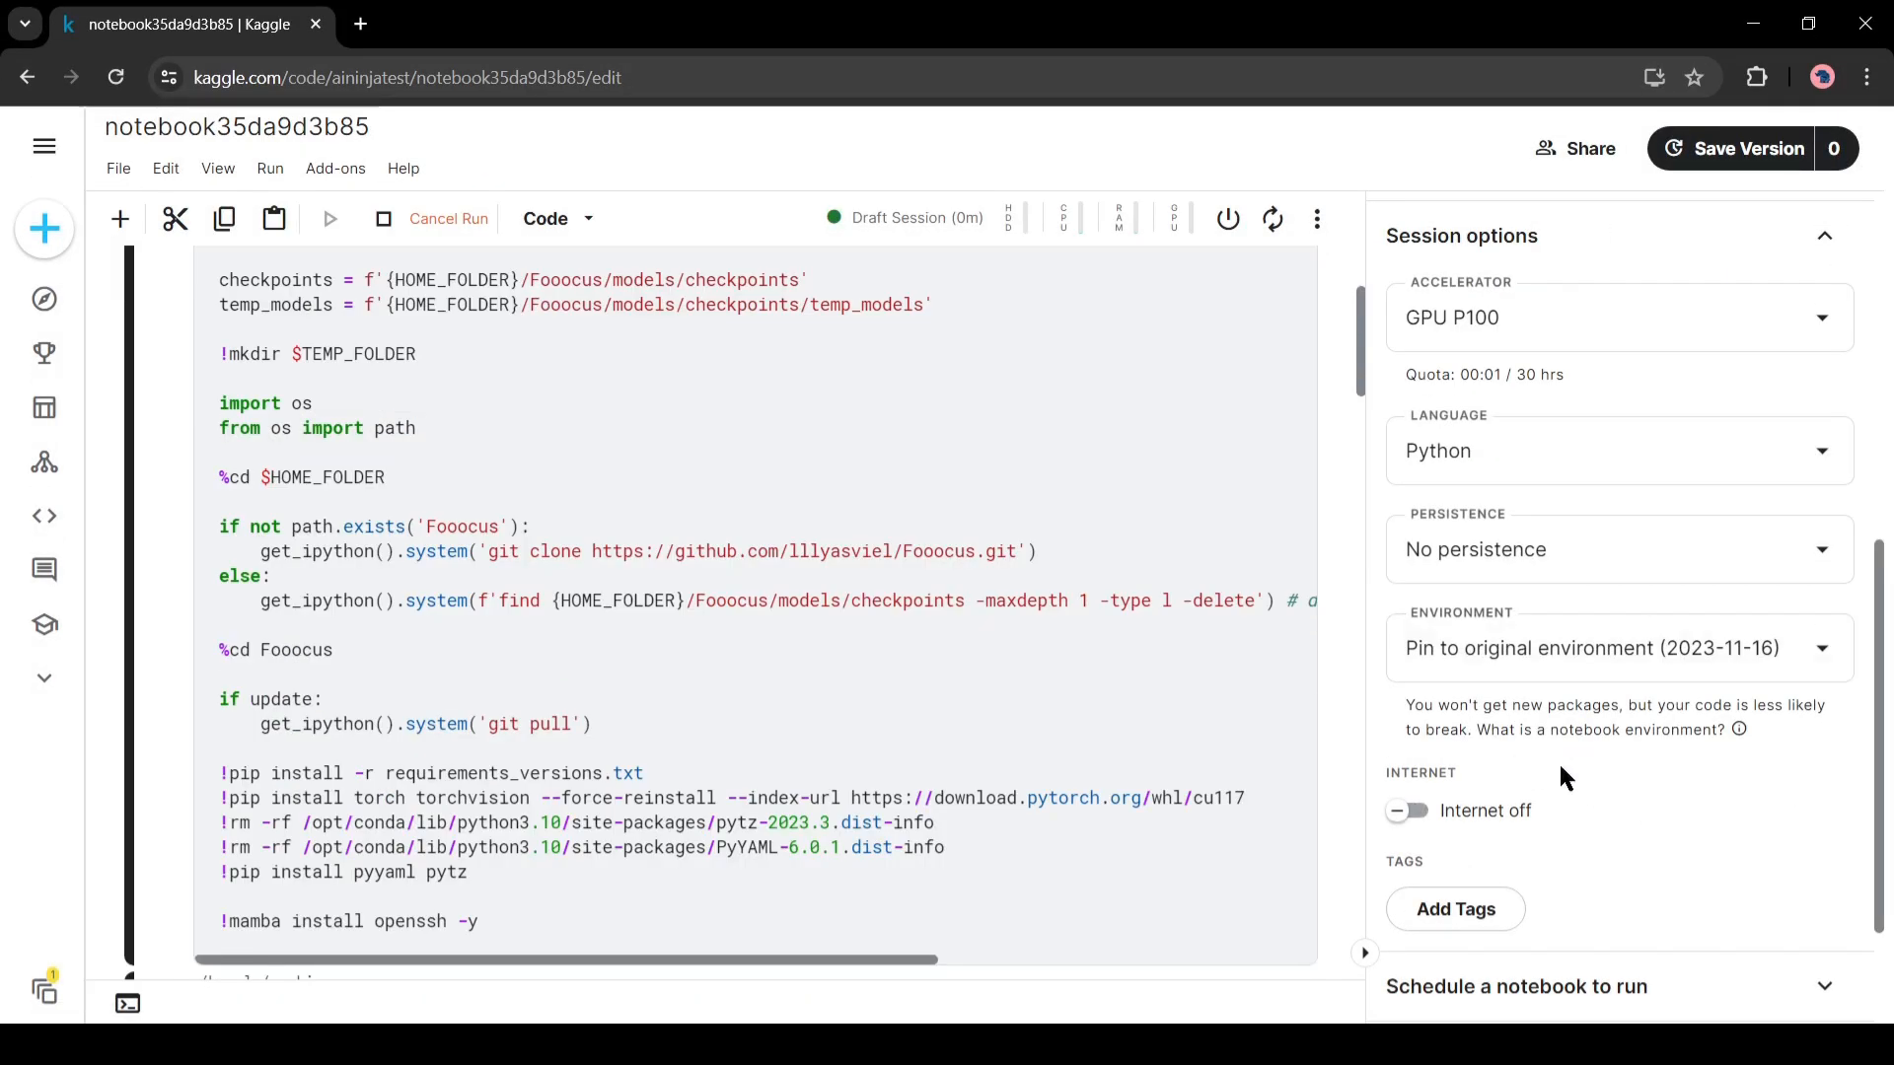
Switch notebook internet on, run the installation cell, and scroll down to the ngrok cell
click(1409, 810)
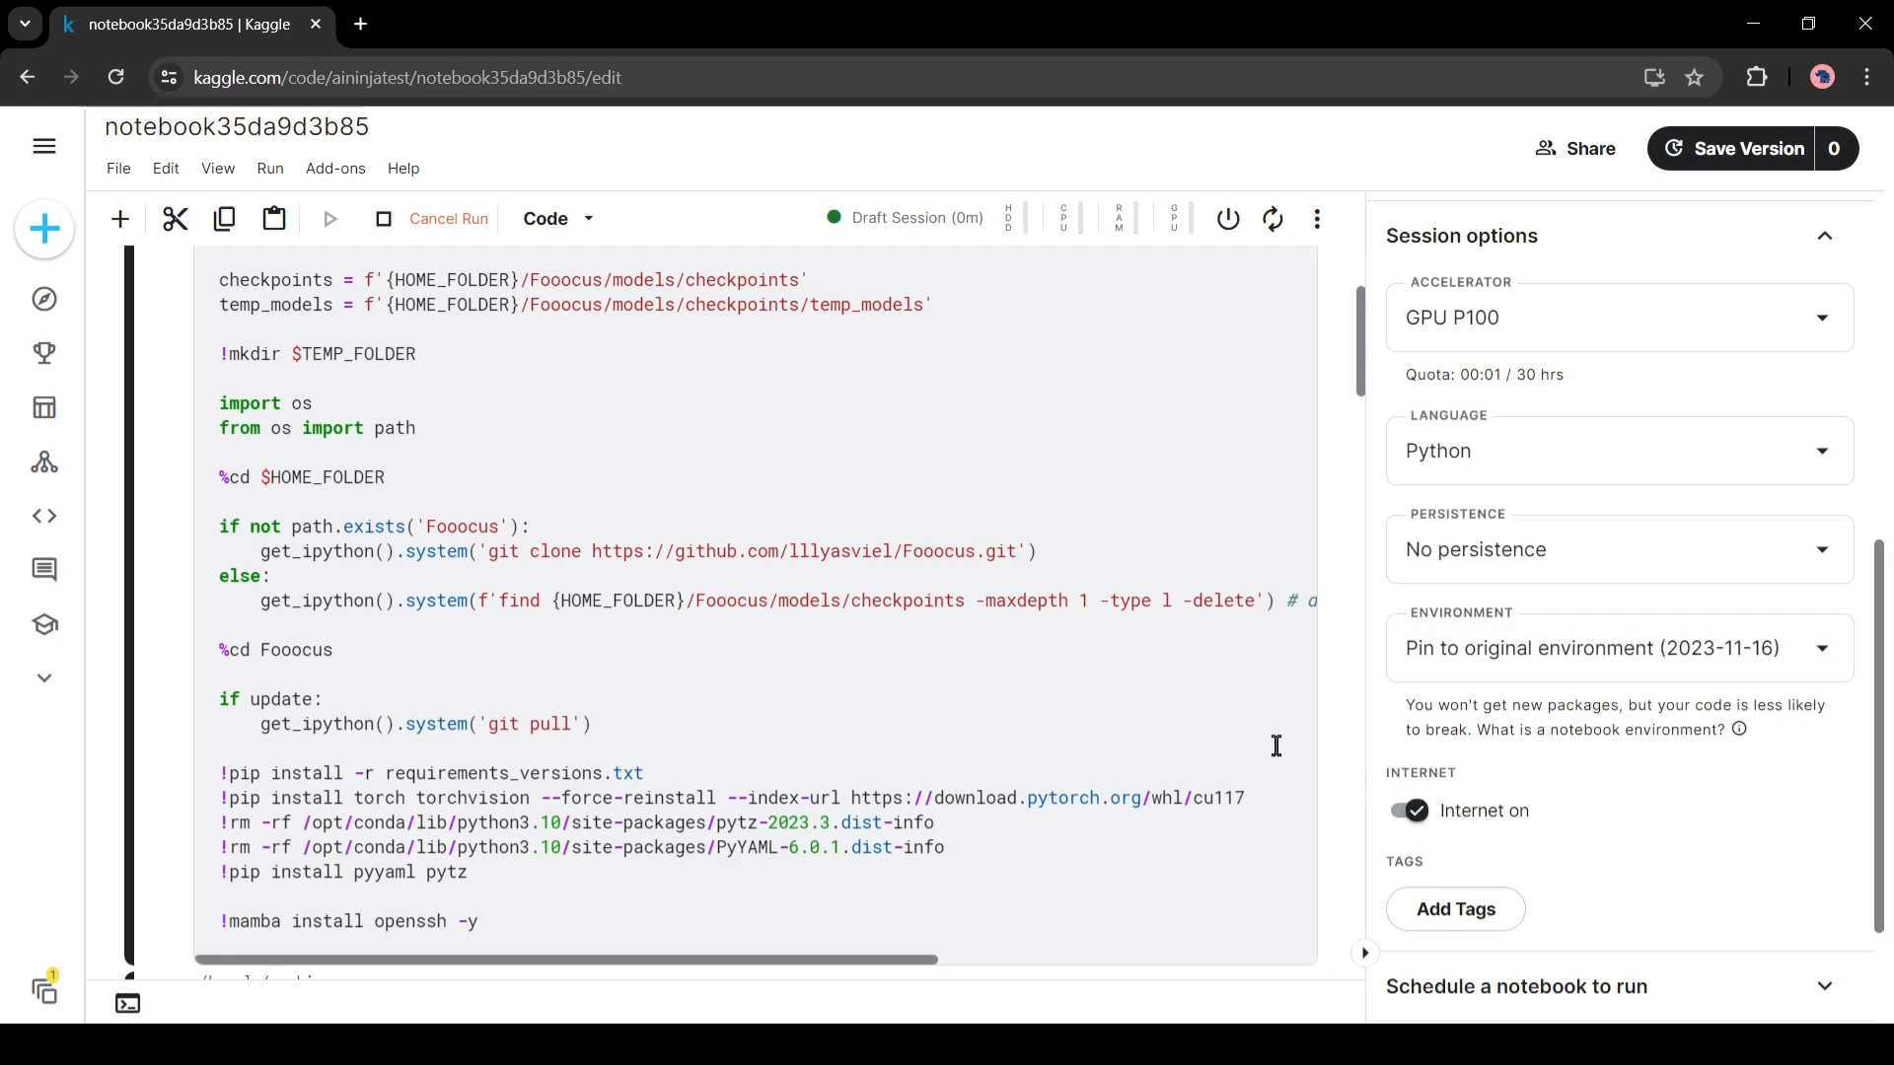
click(1414, 810)
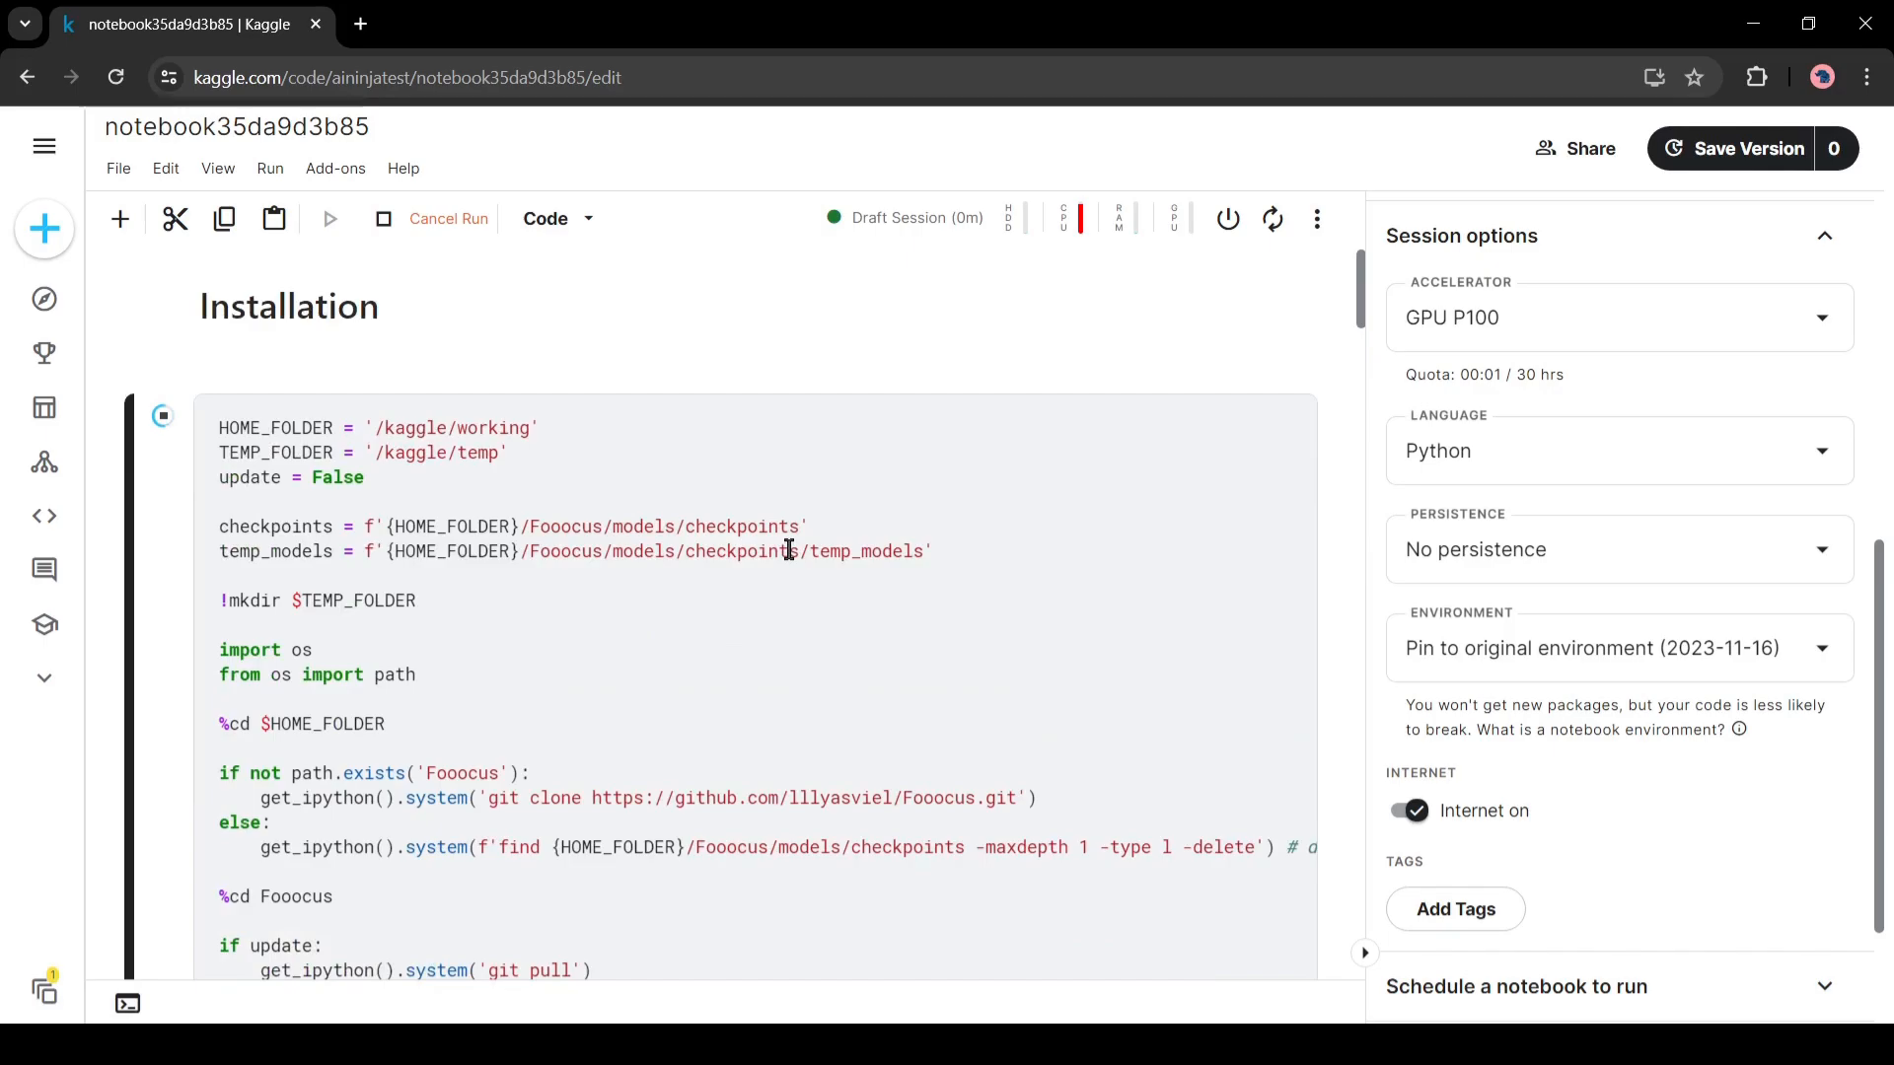
scroll(down, 3)
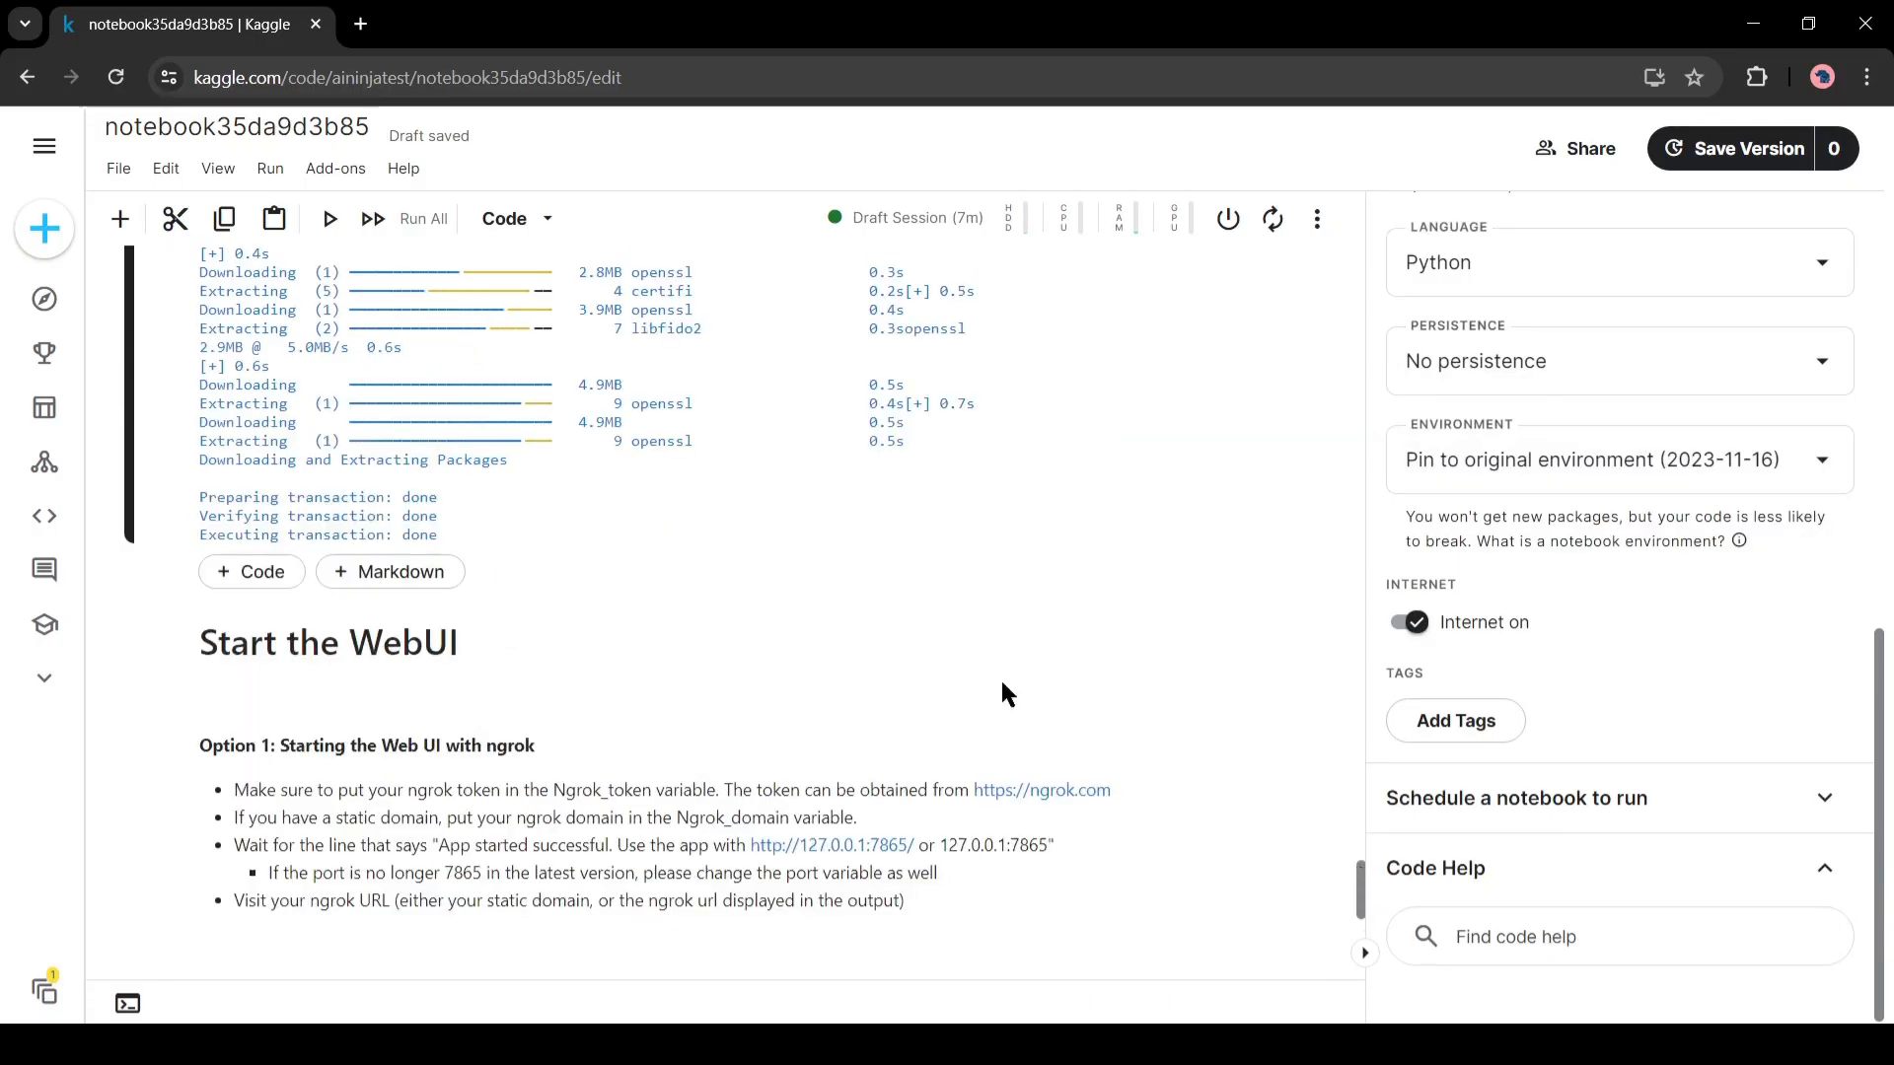
scroll(down, 3)
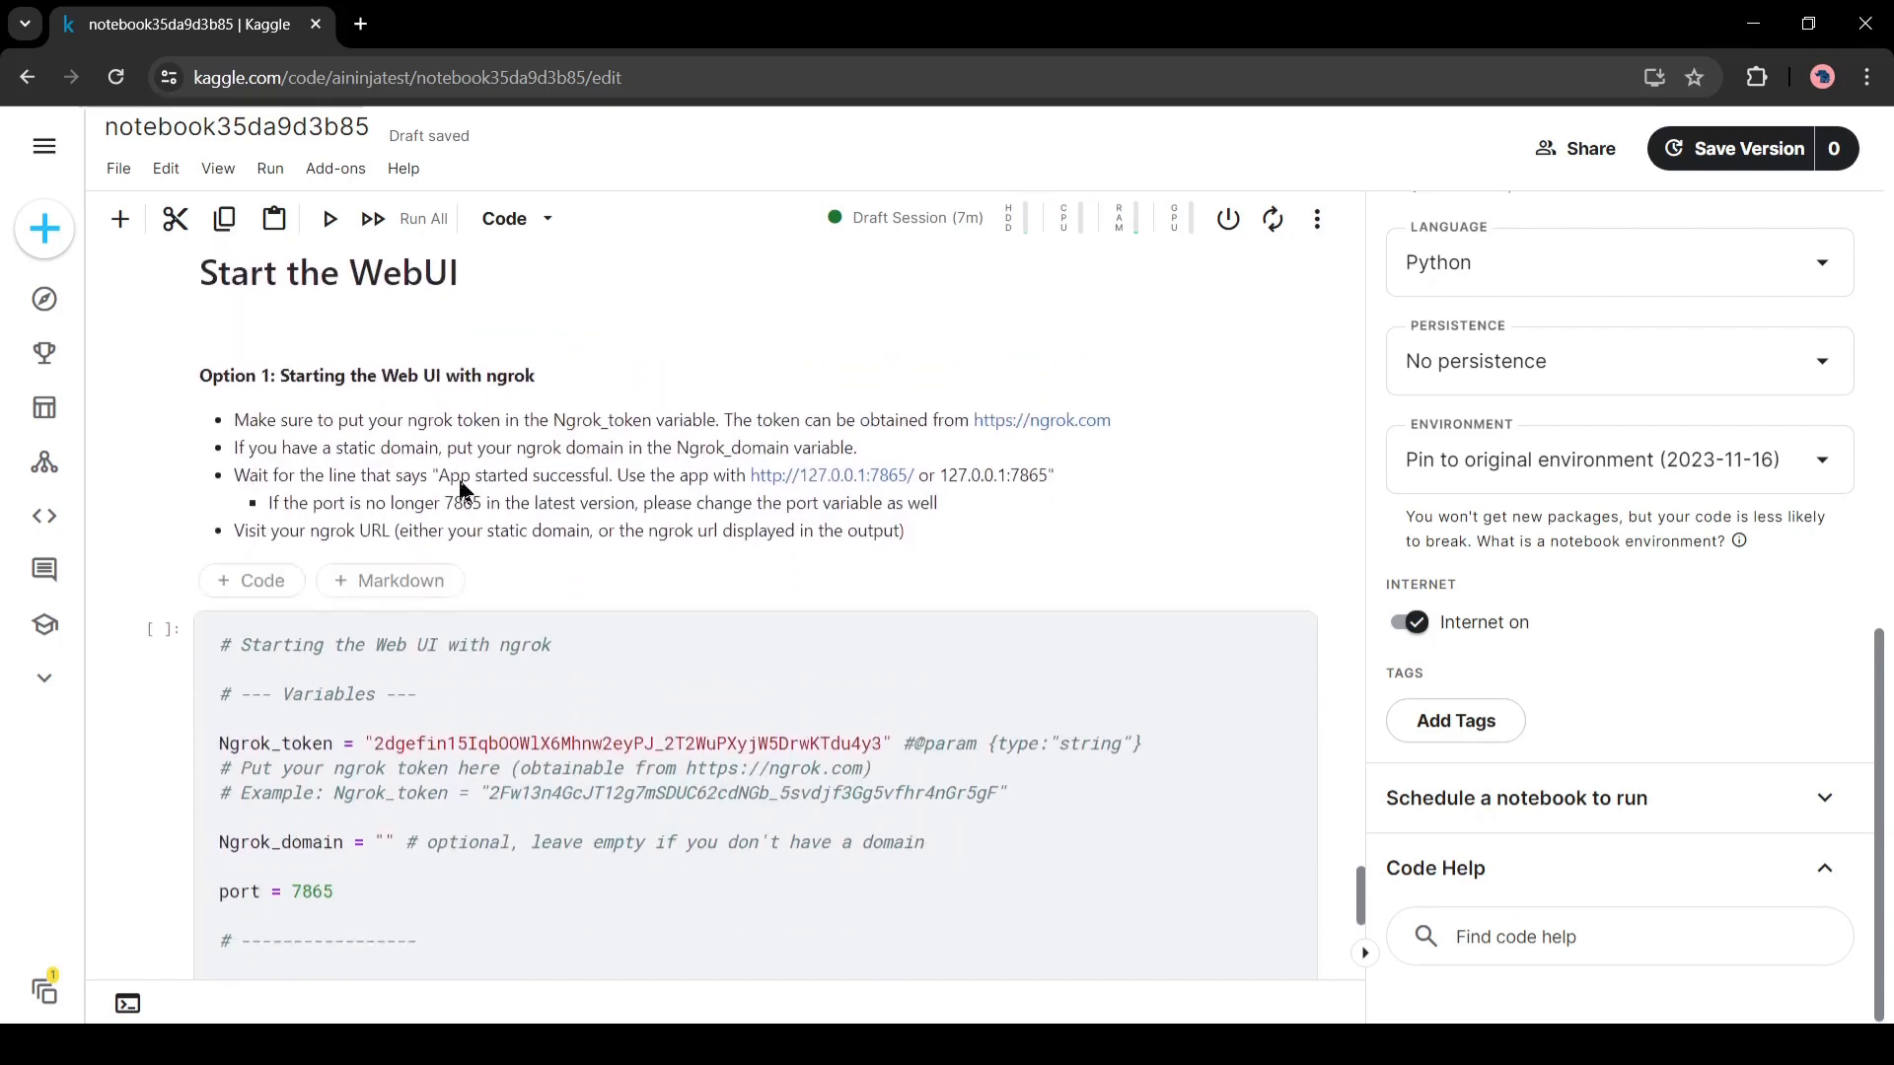
scroll(down, 3)
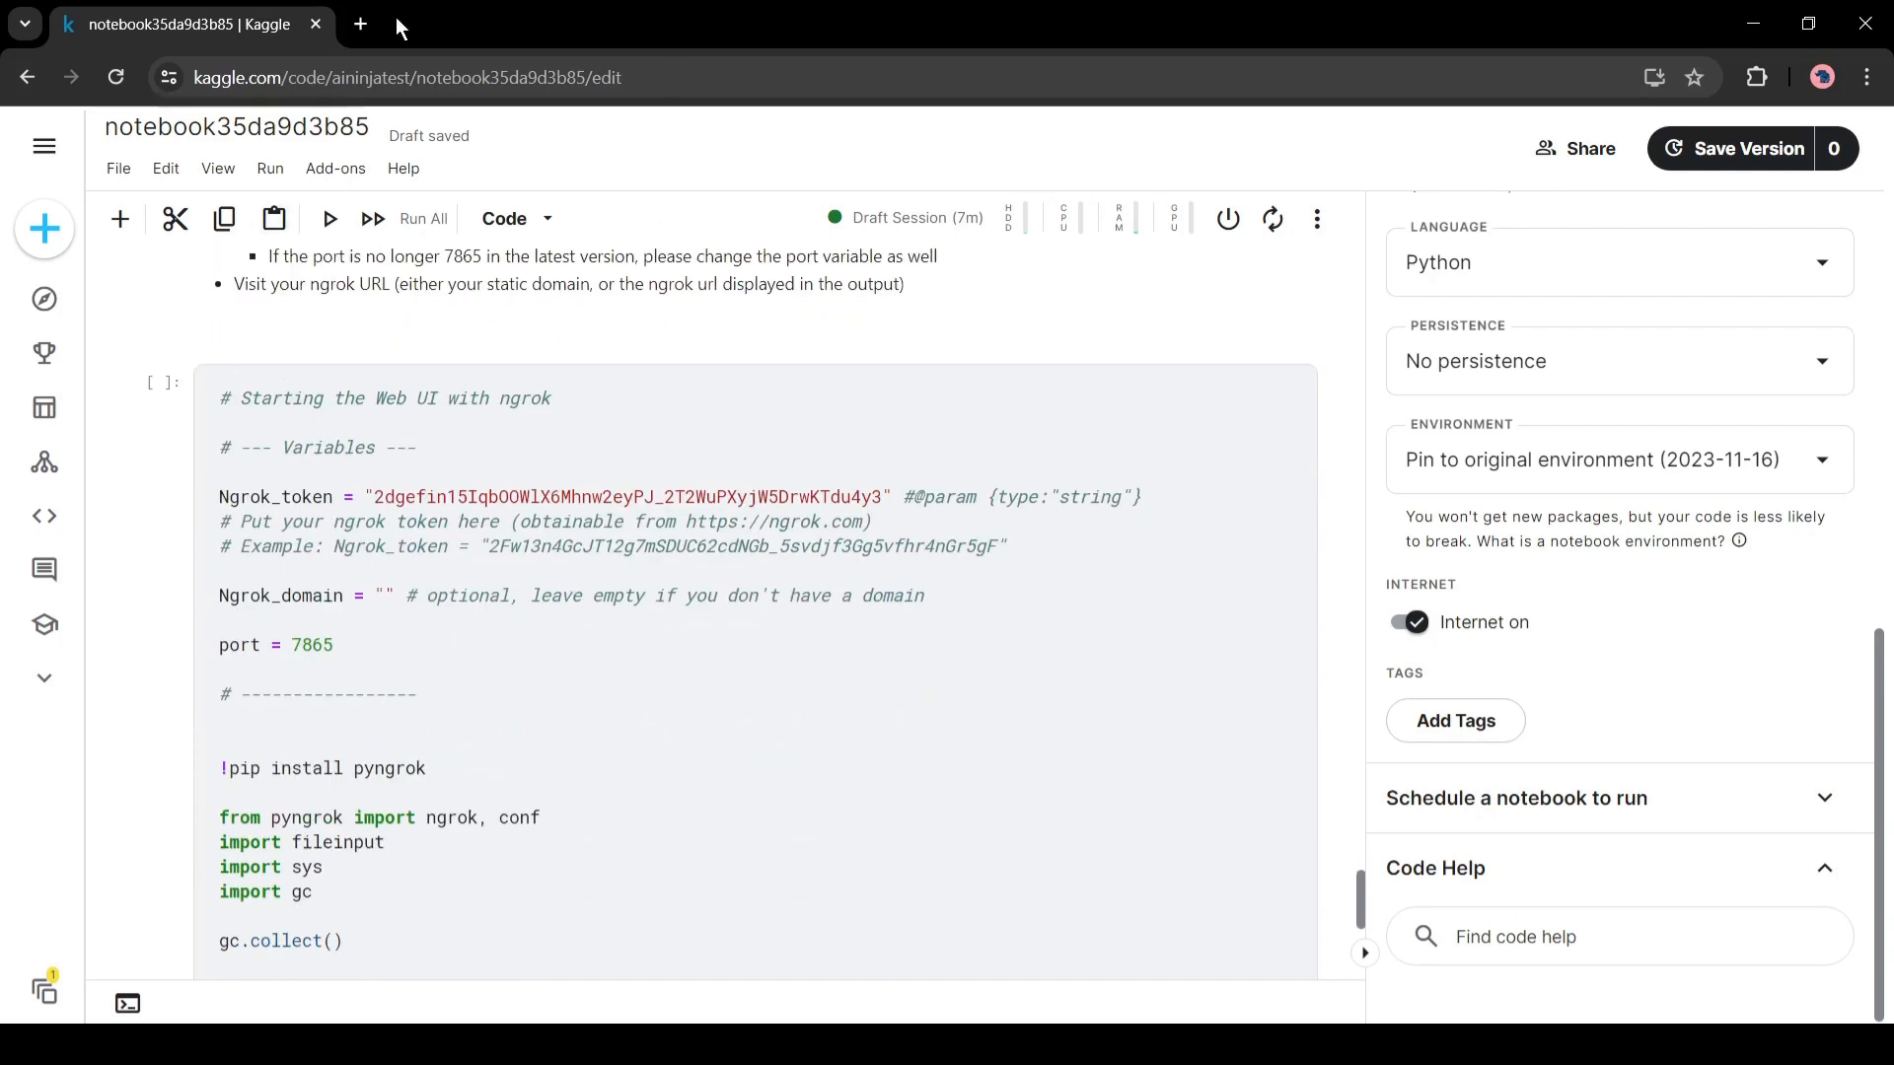
Log in at ngrok.com and copy the authtoken from the dashboard
click(359, 23)
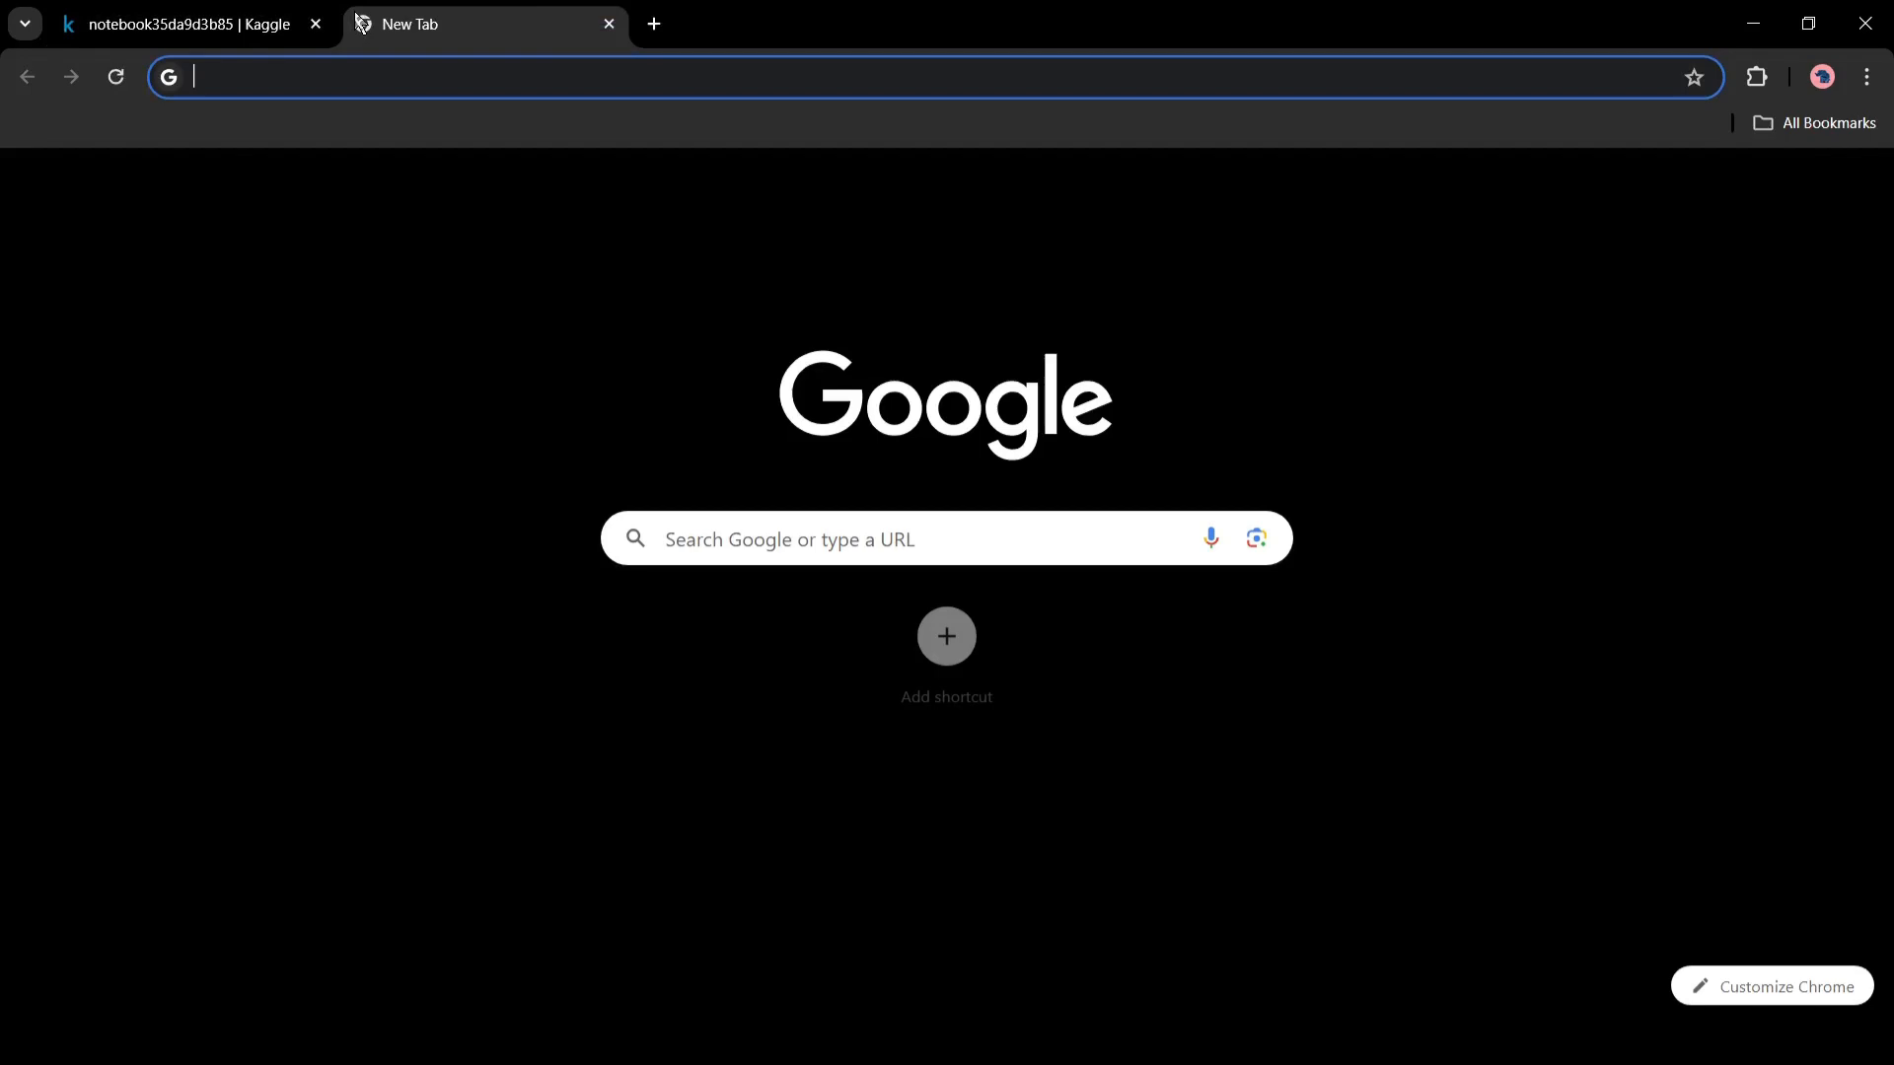
text(ngrok.com)
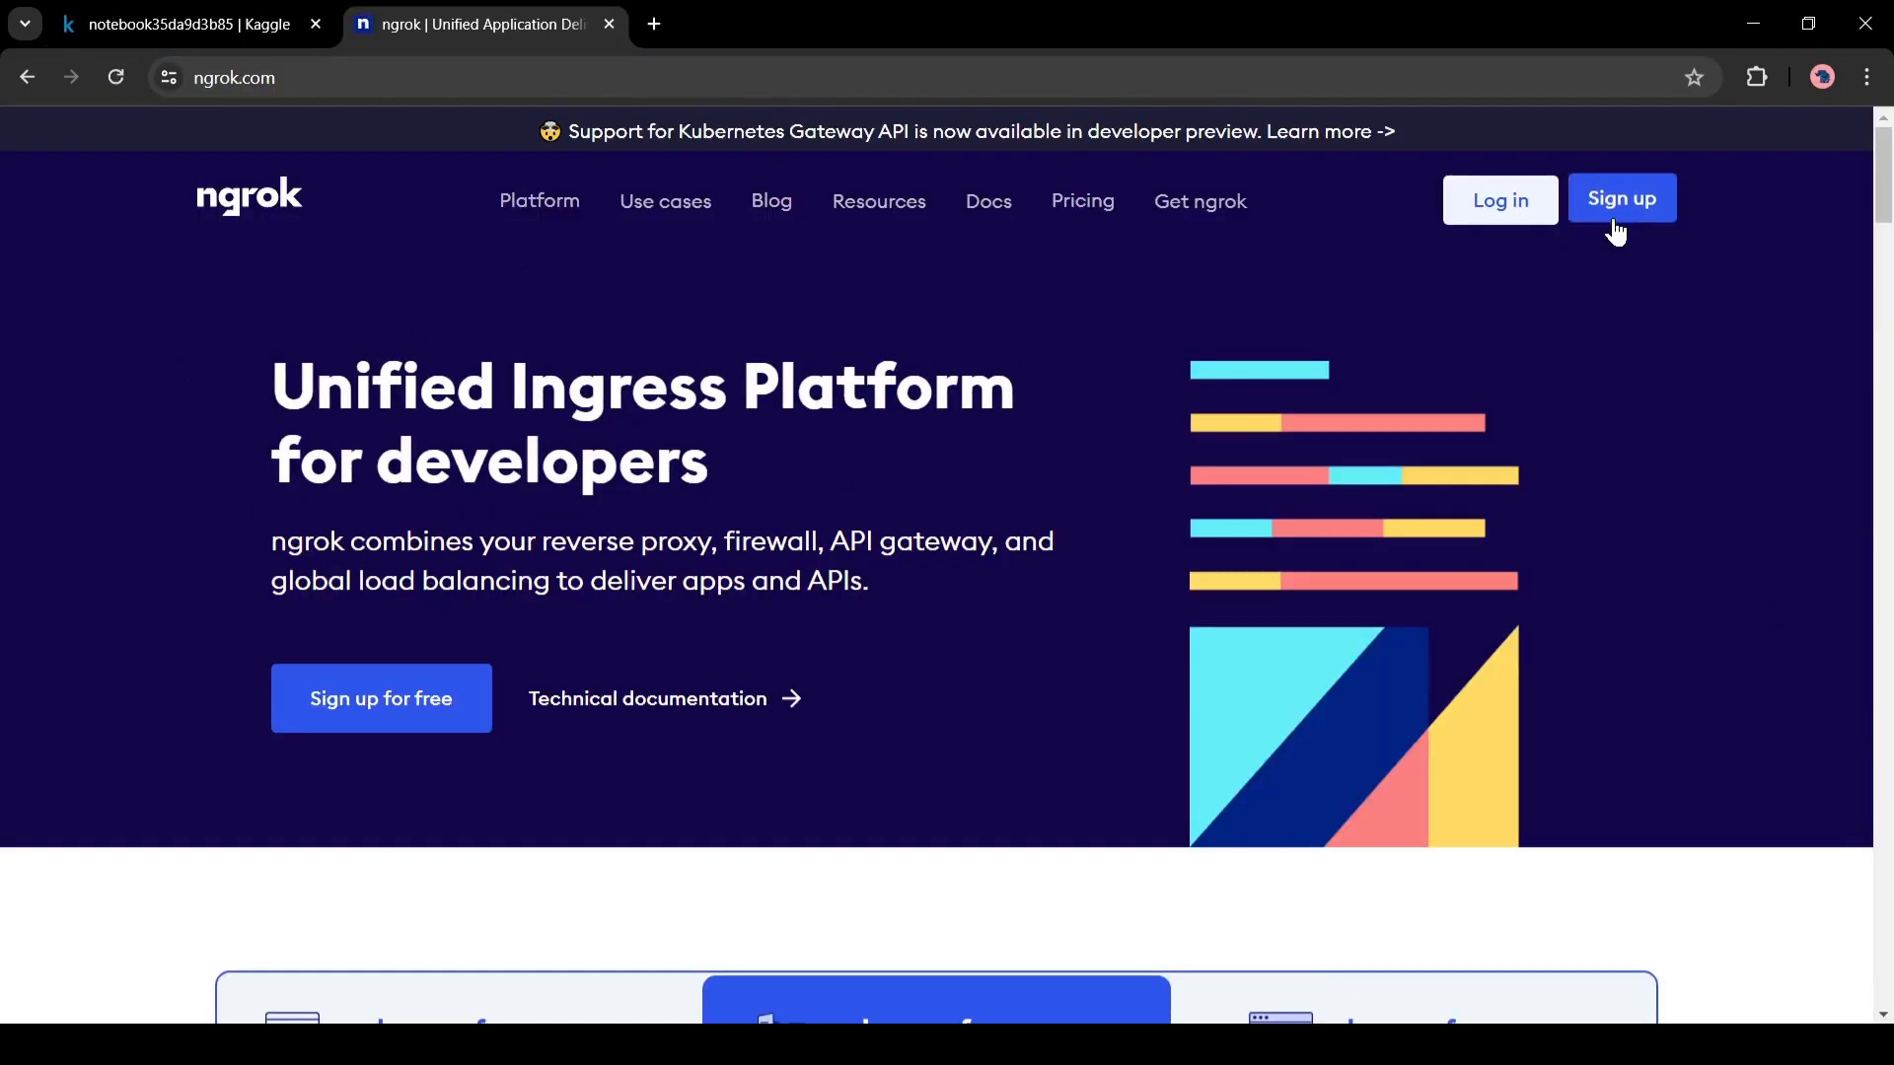
click(1621, 199)
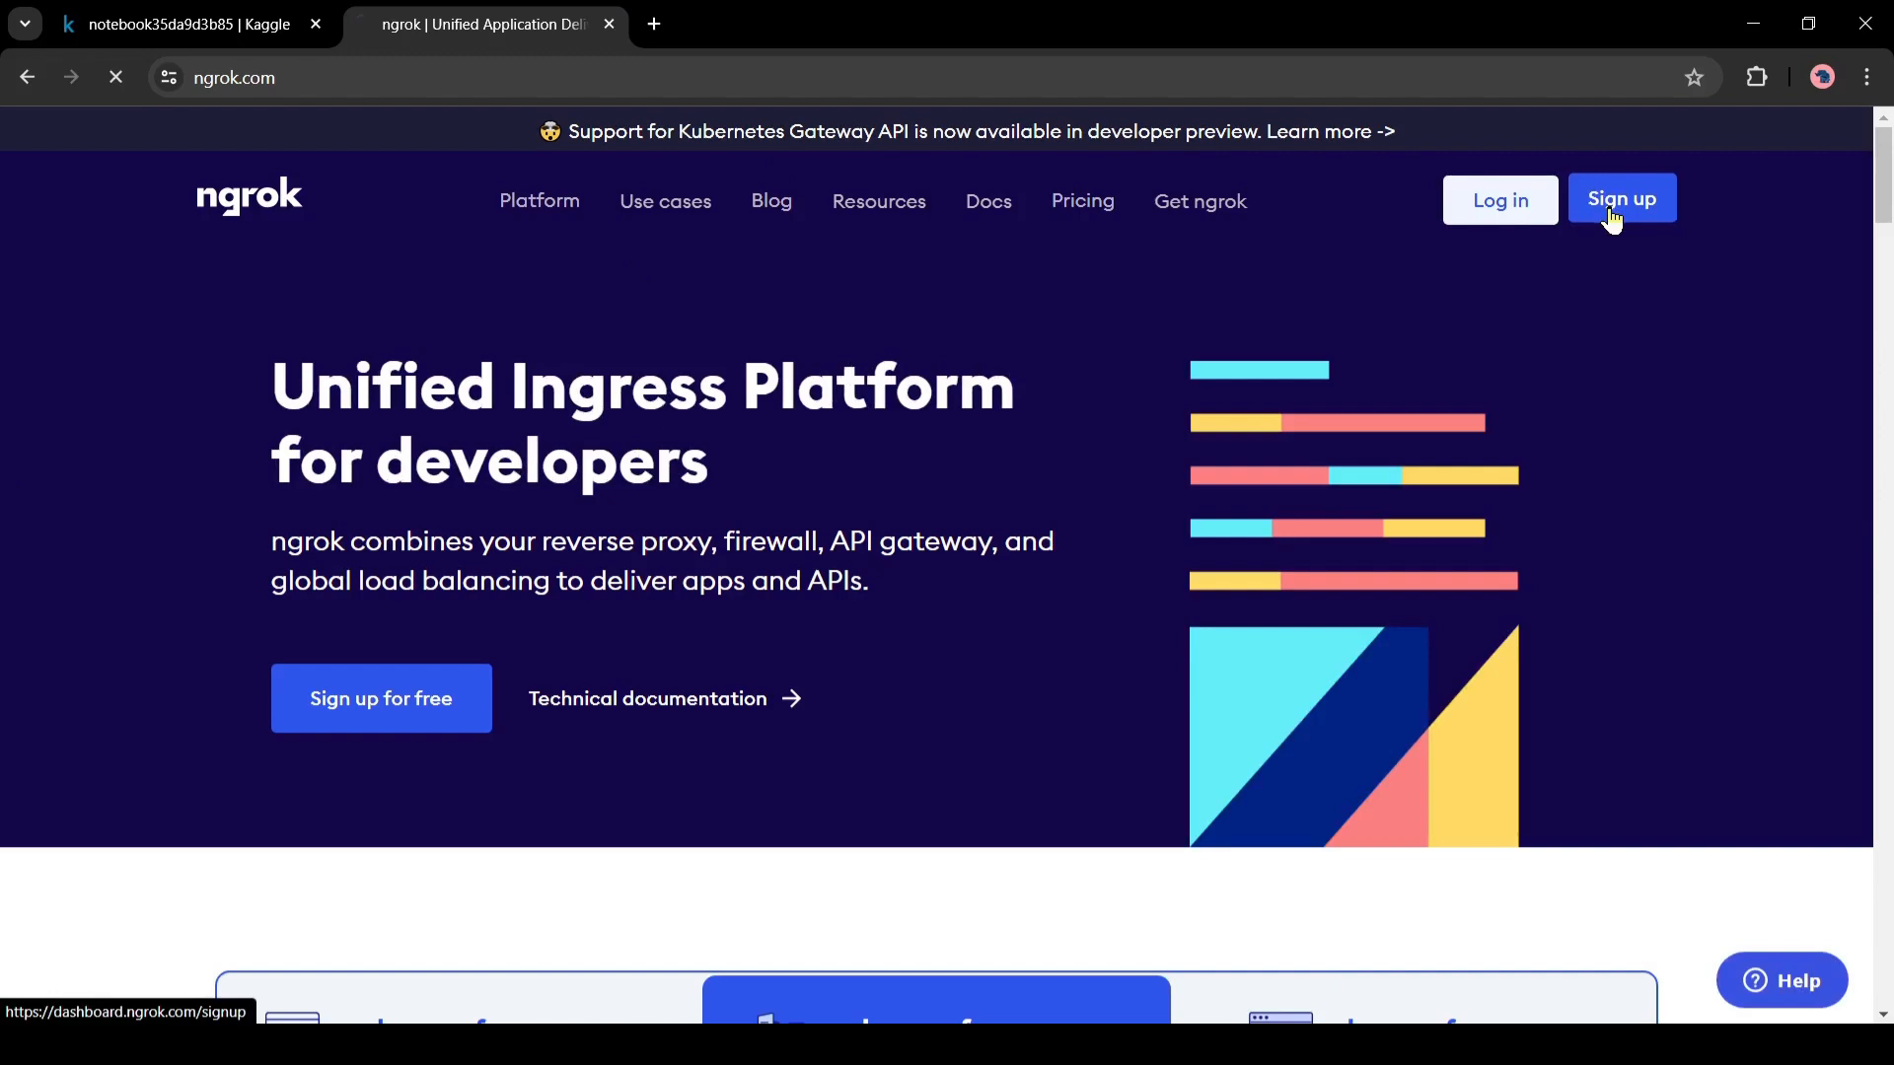
click(1620, 199)
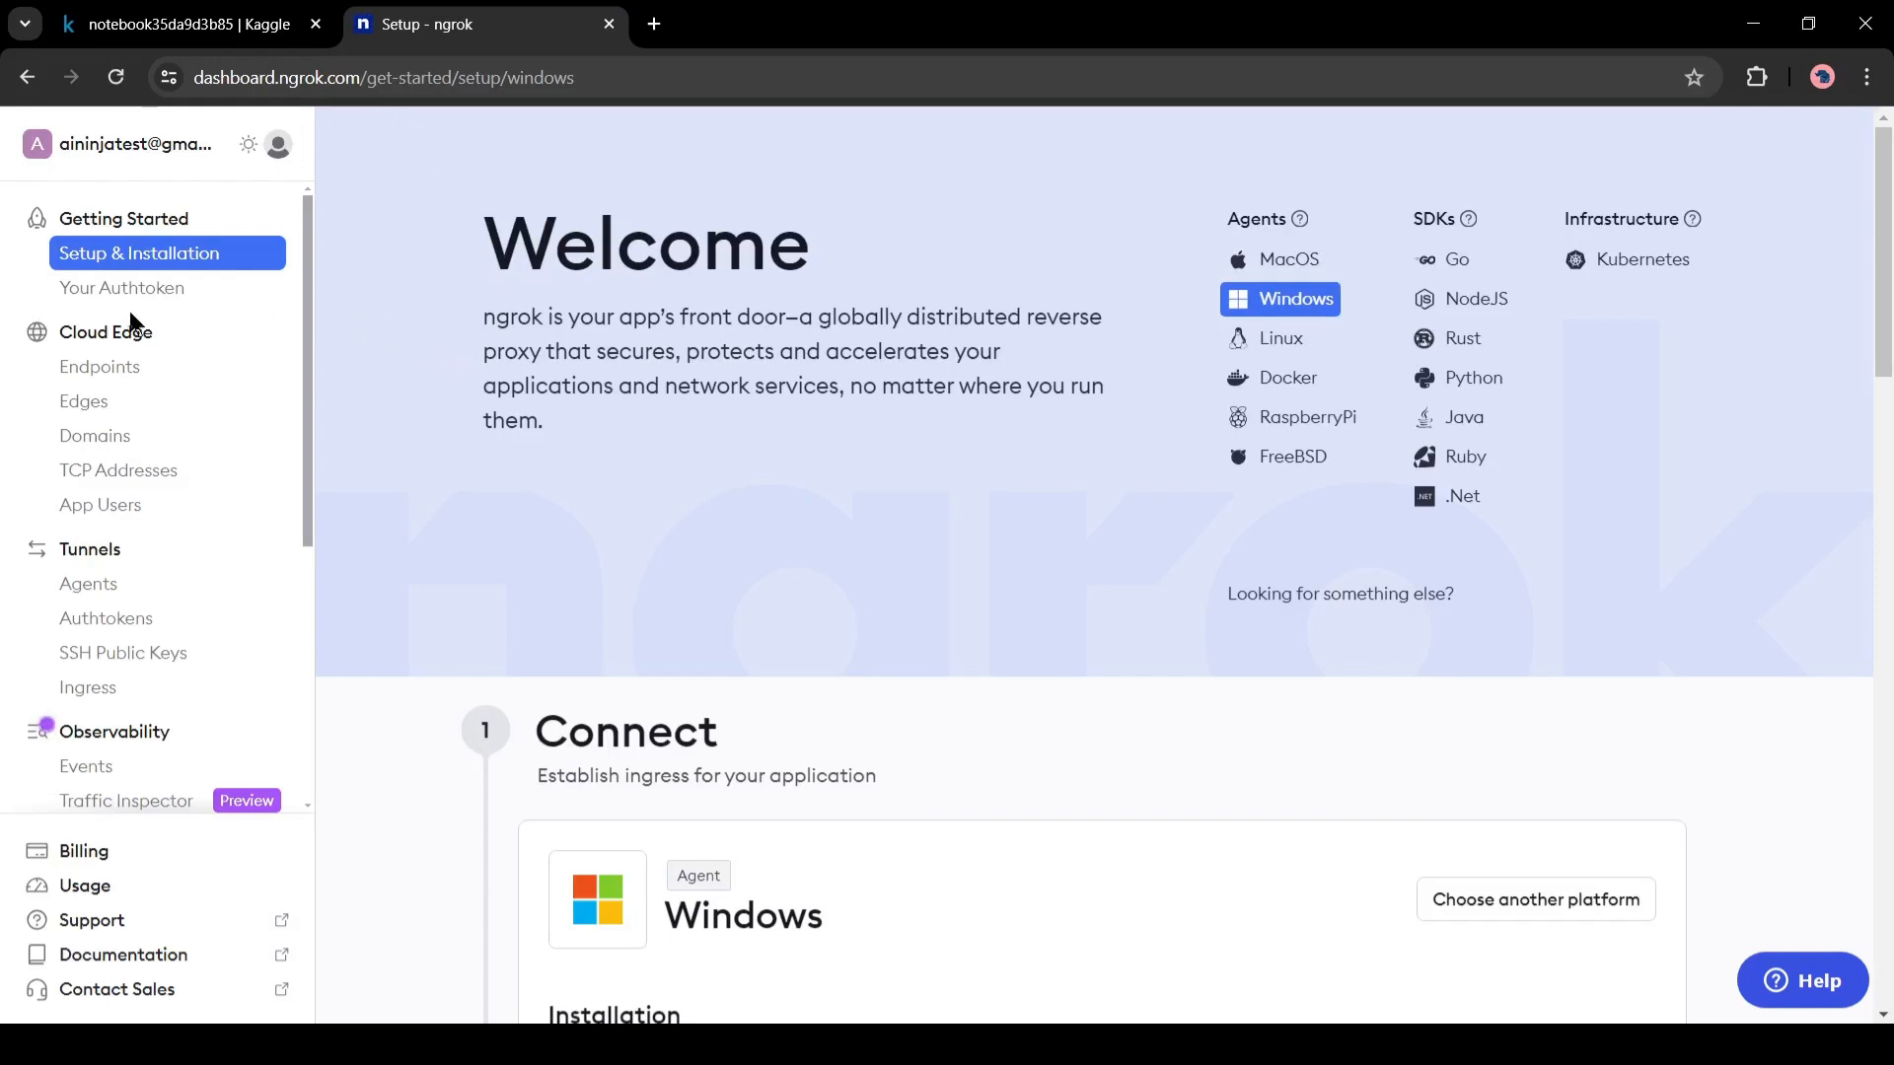
click(123, 287)
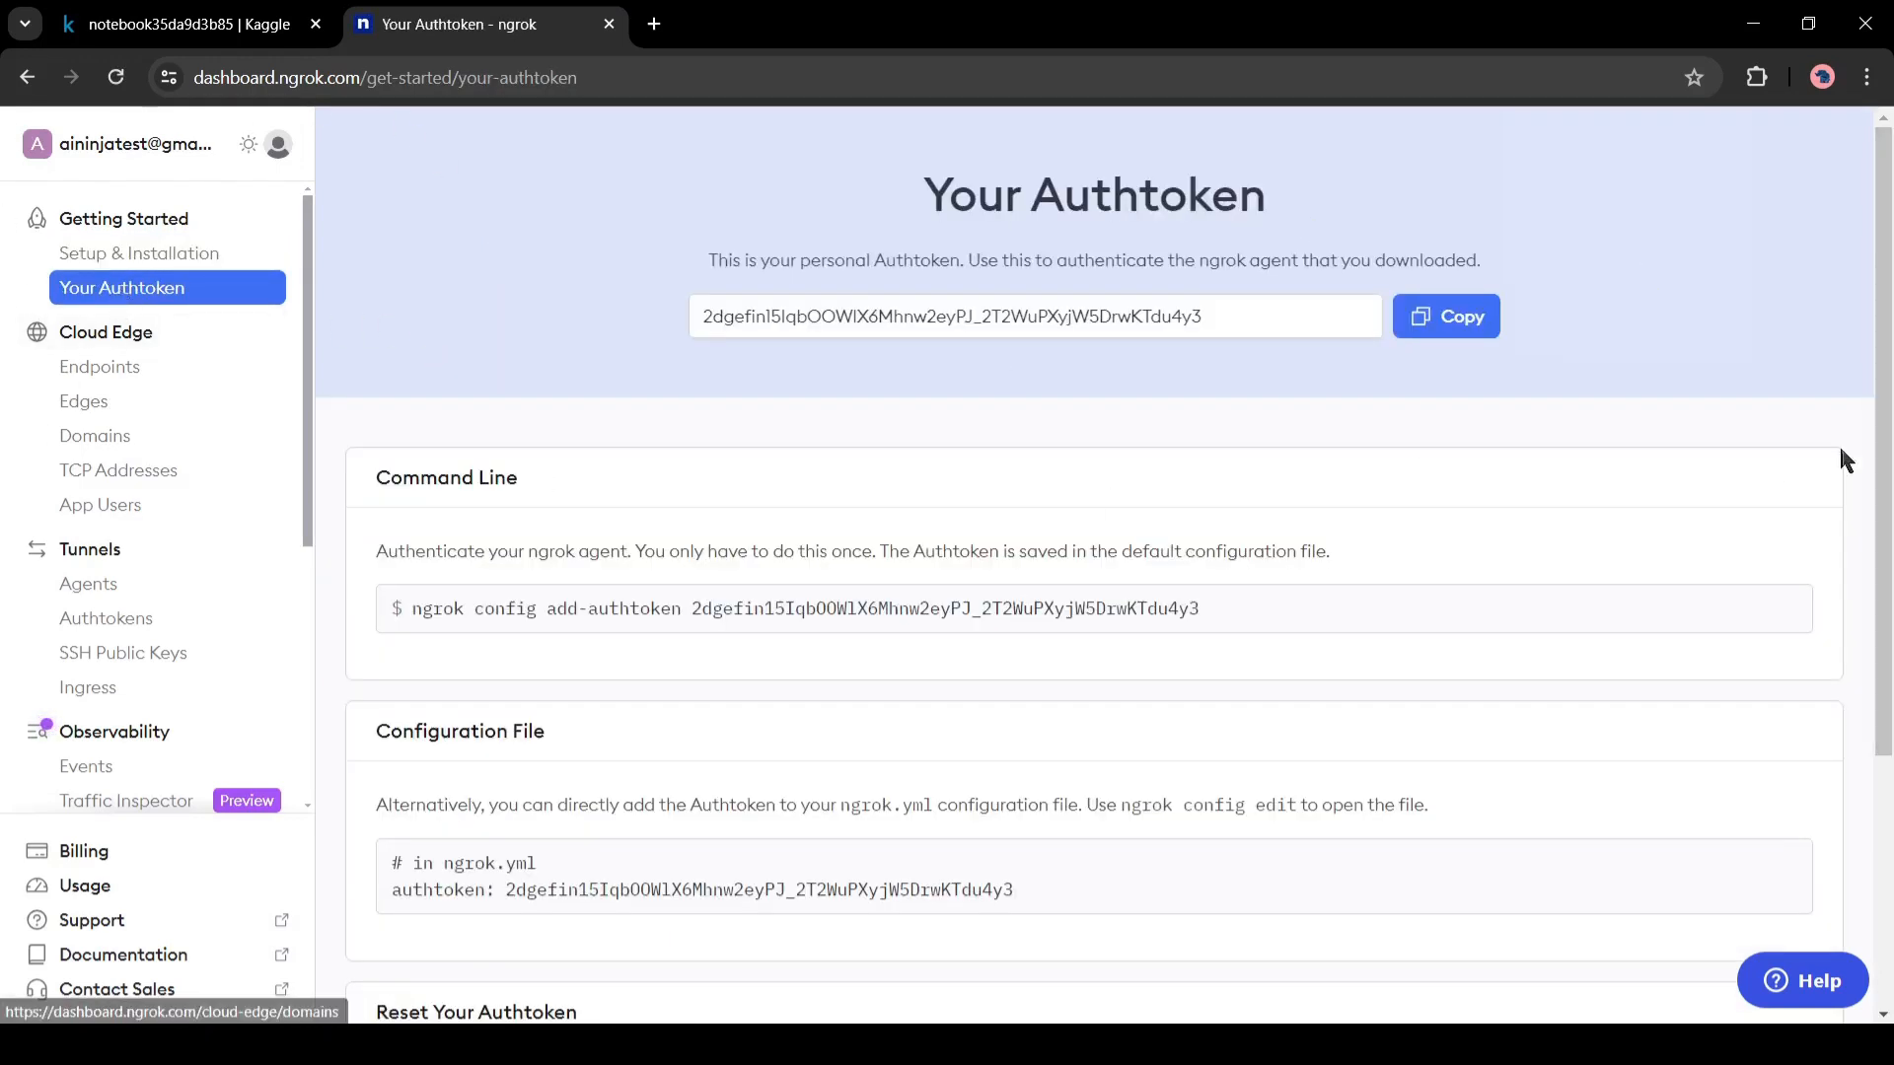
click(1446, 317)
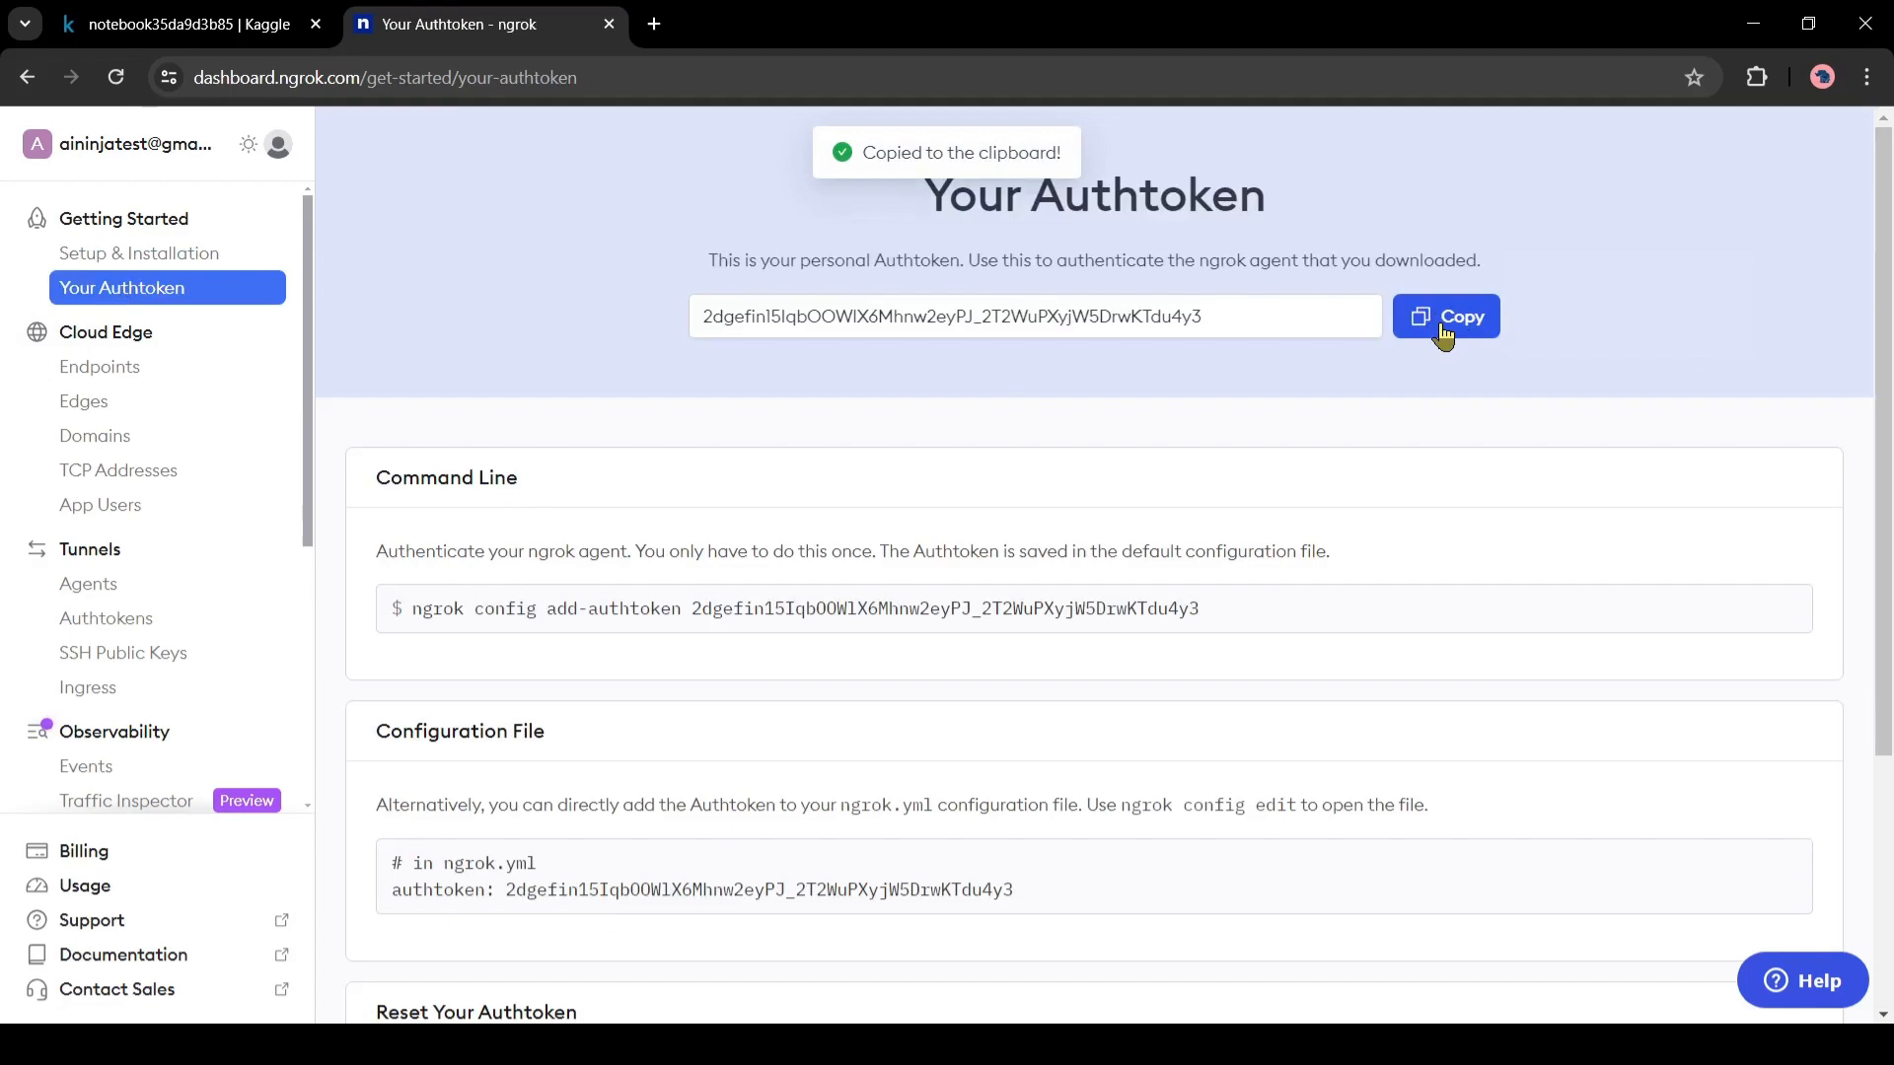
click(188, 24)
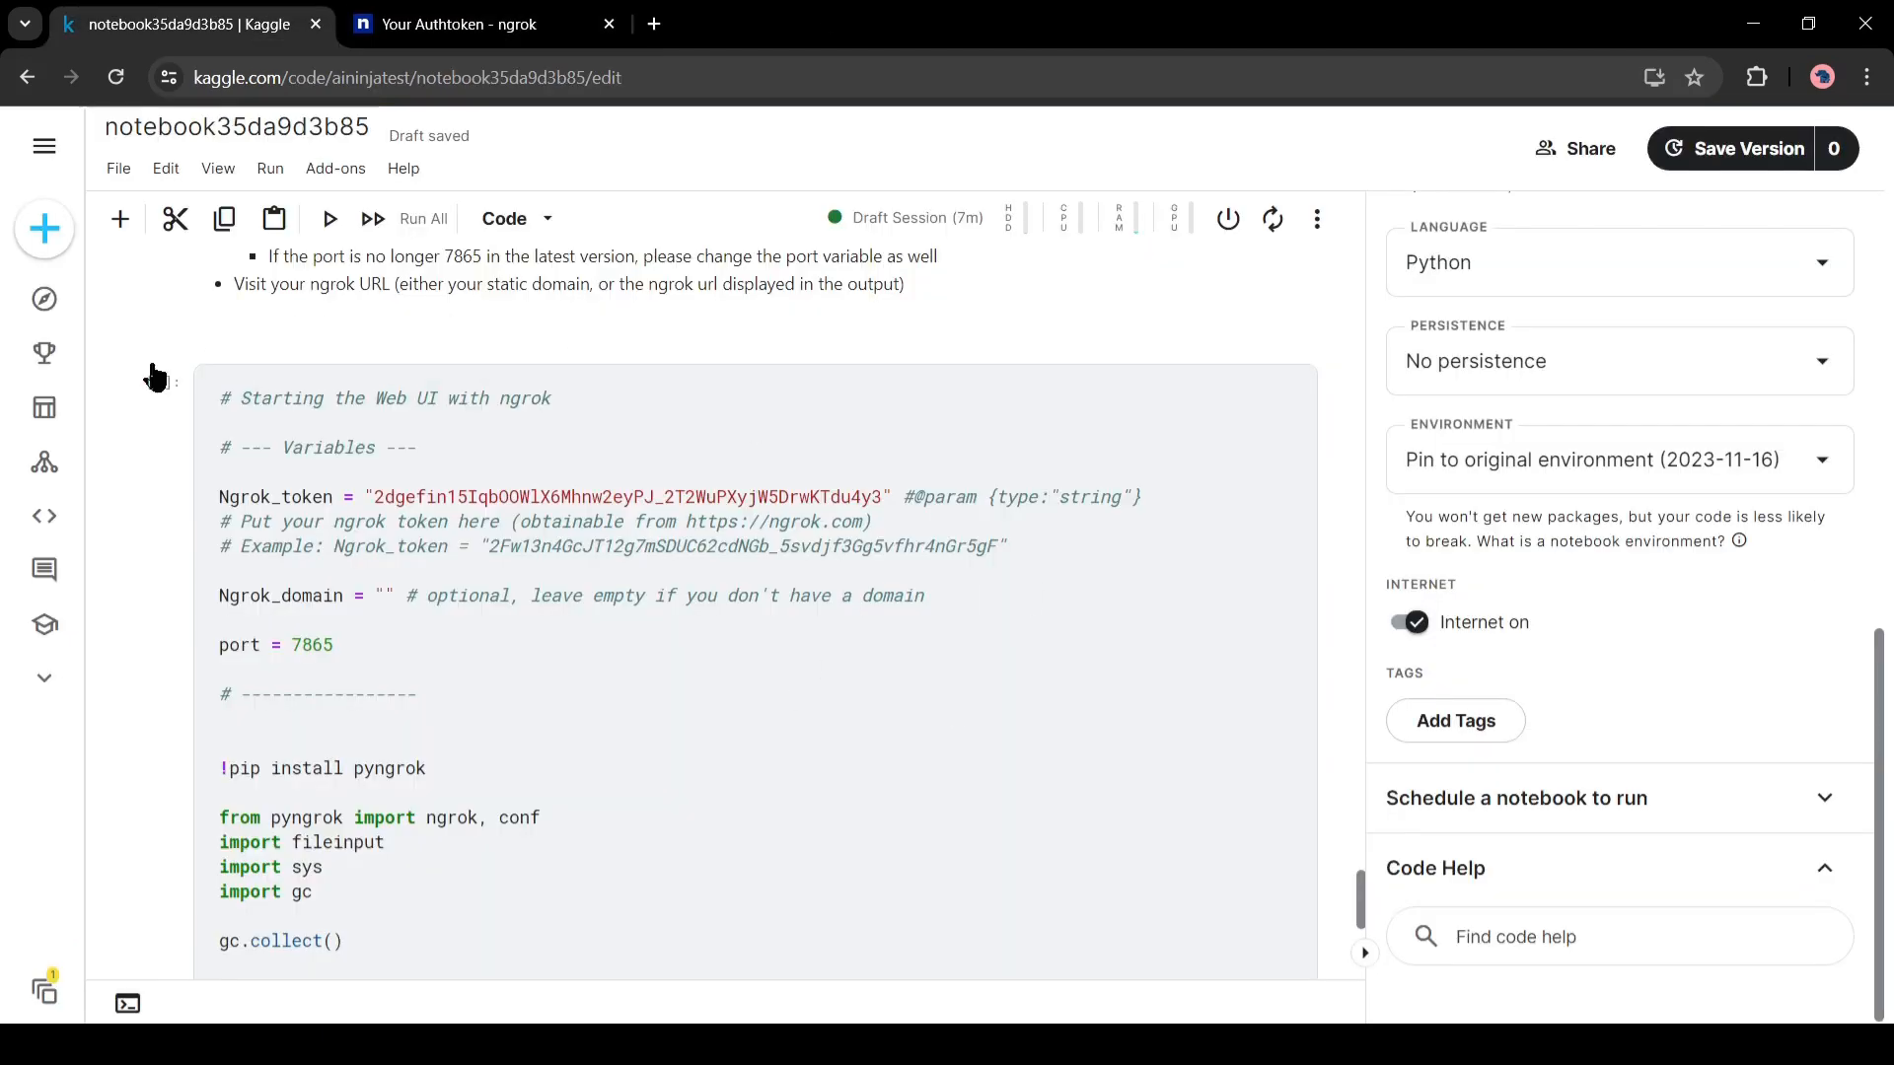
Paste the authtoken into Ngrok_token, then visit the public ngrok-free.app Fooocus address
double_click(628, 496)
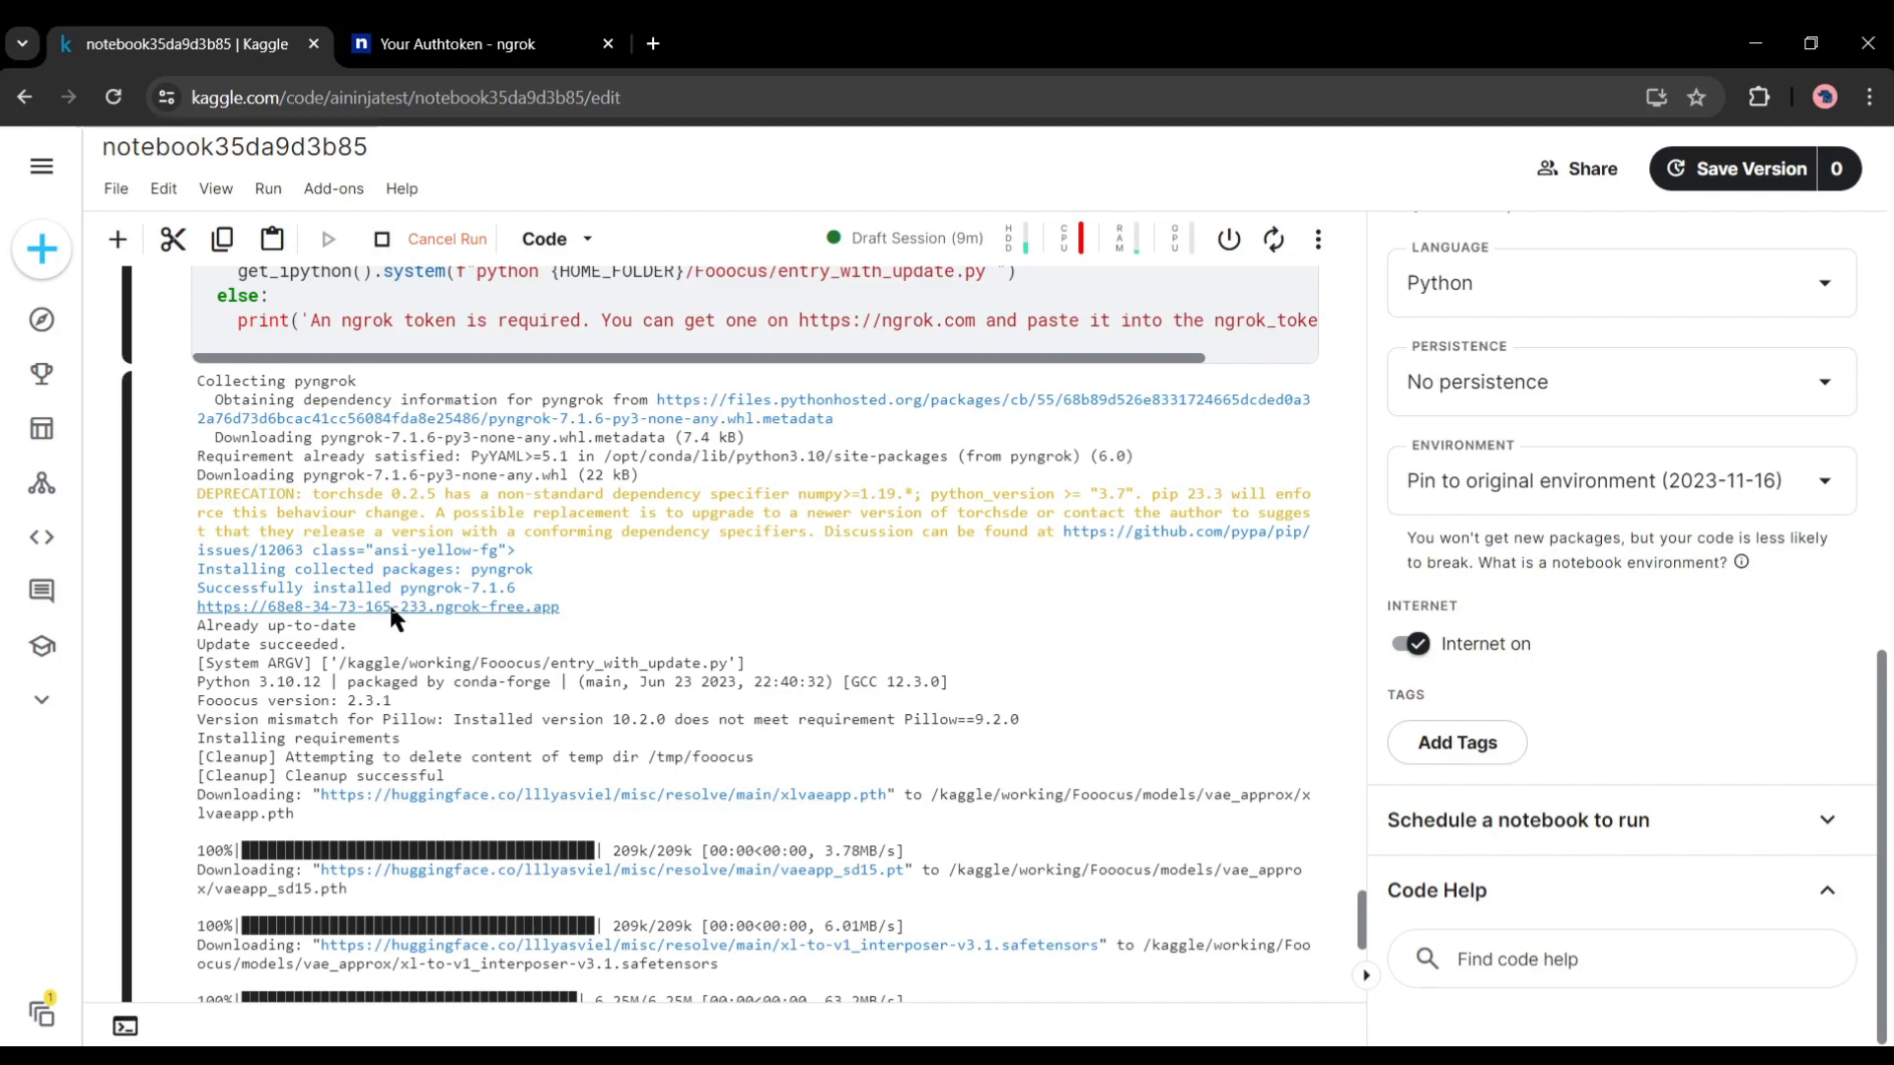
click(378, 606)
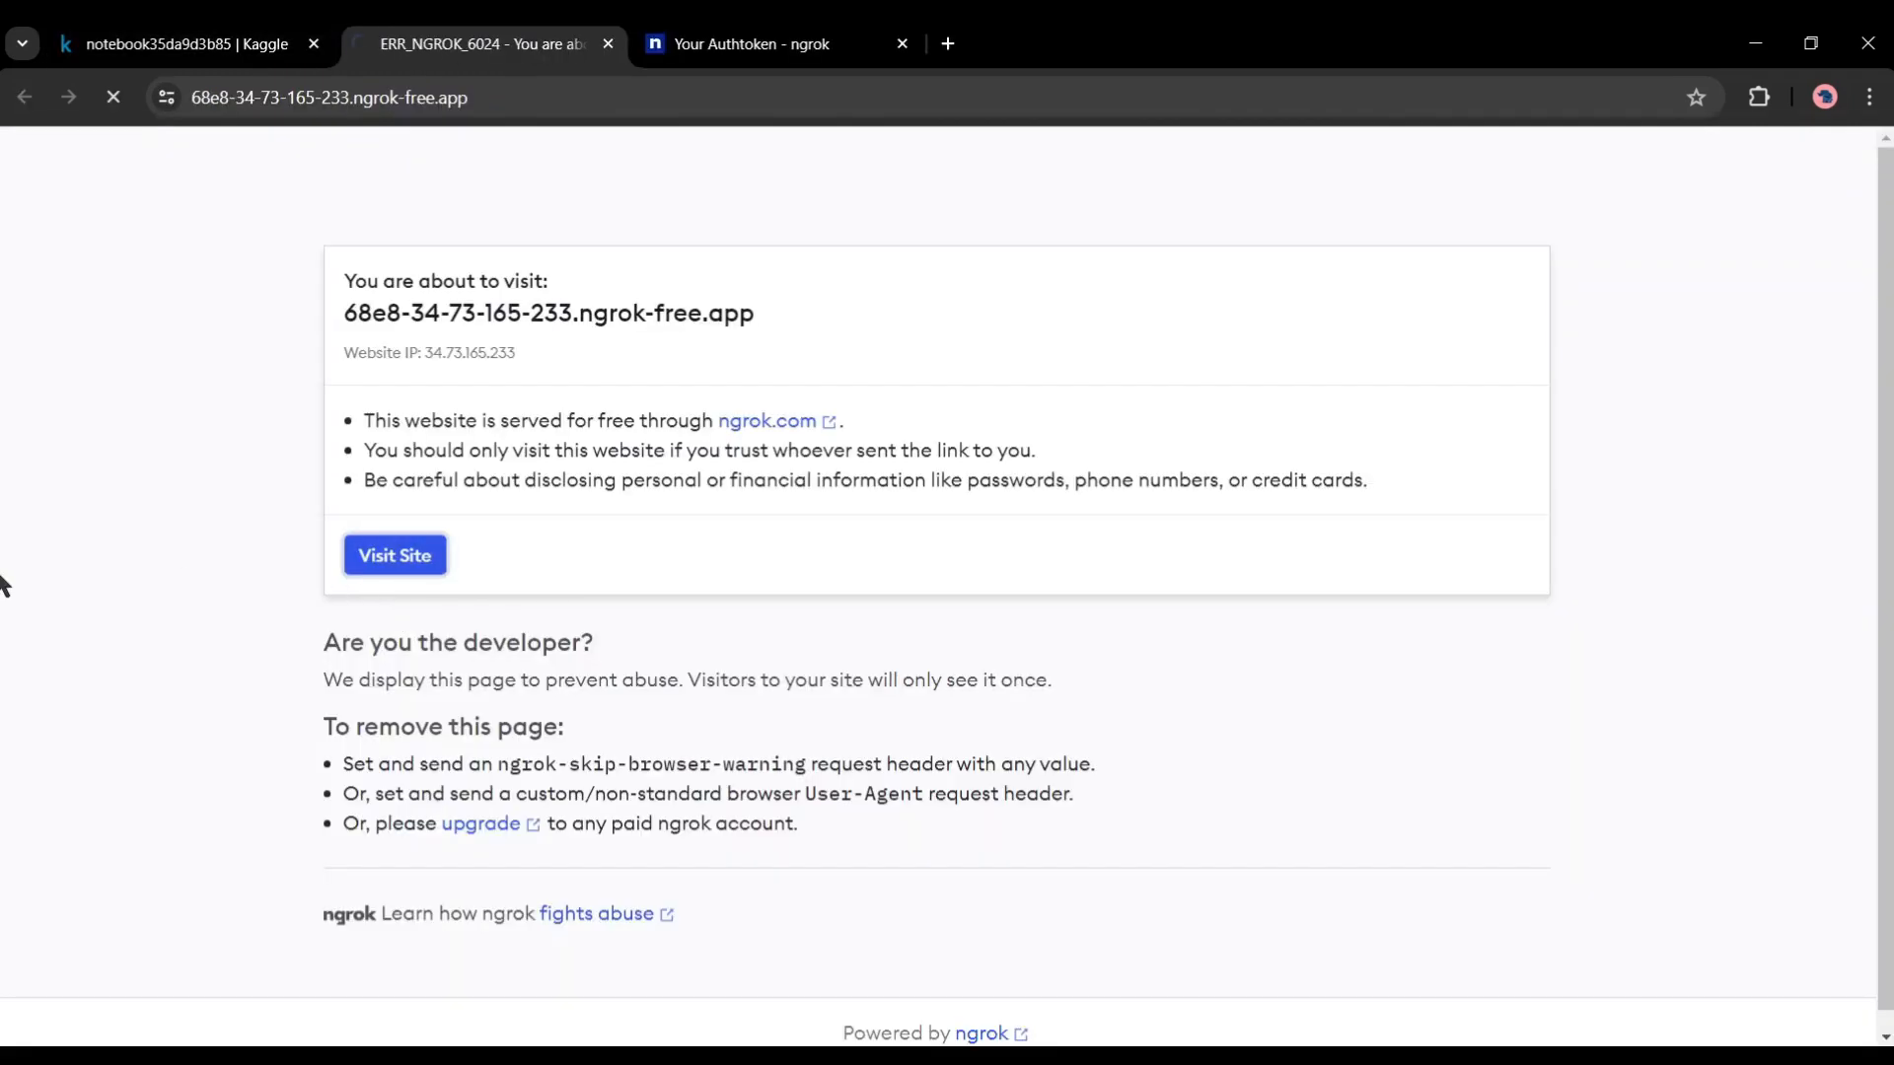
click(394, 554)
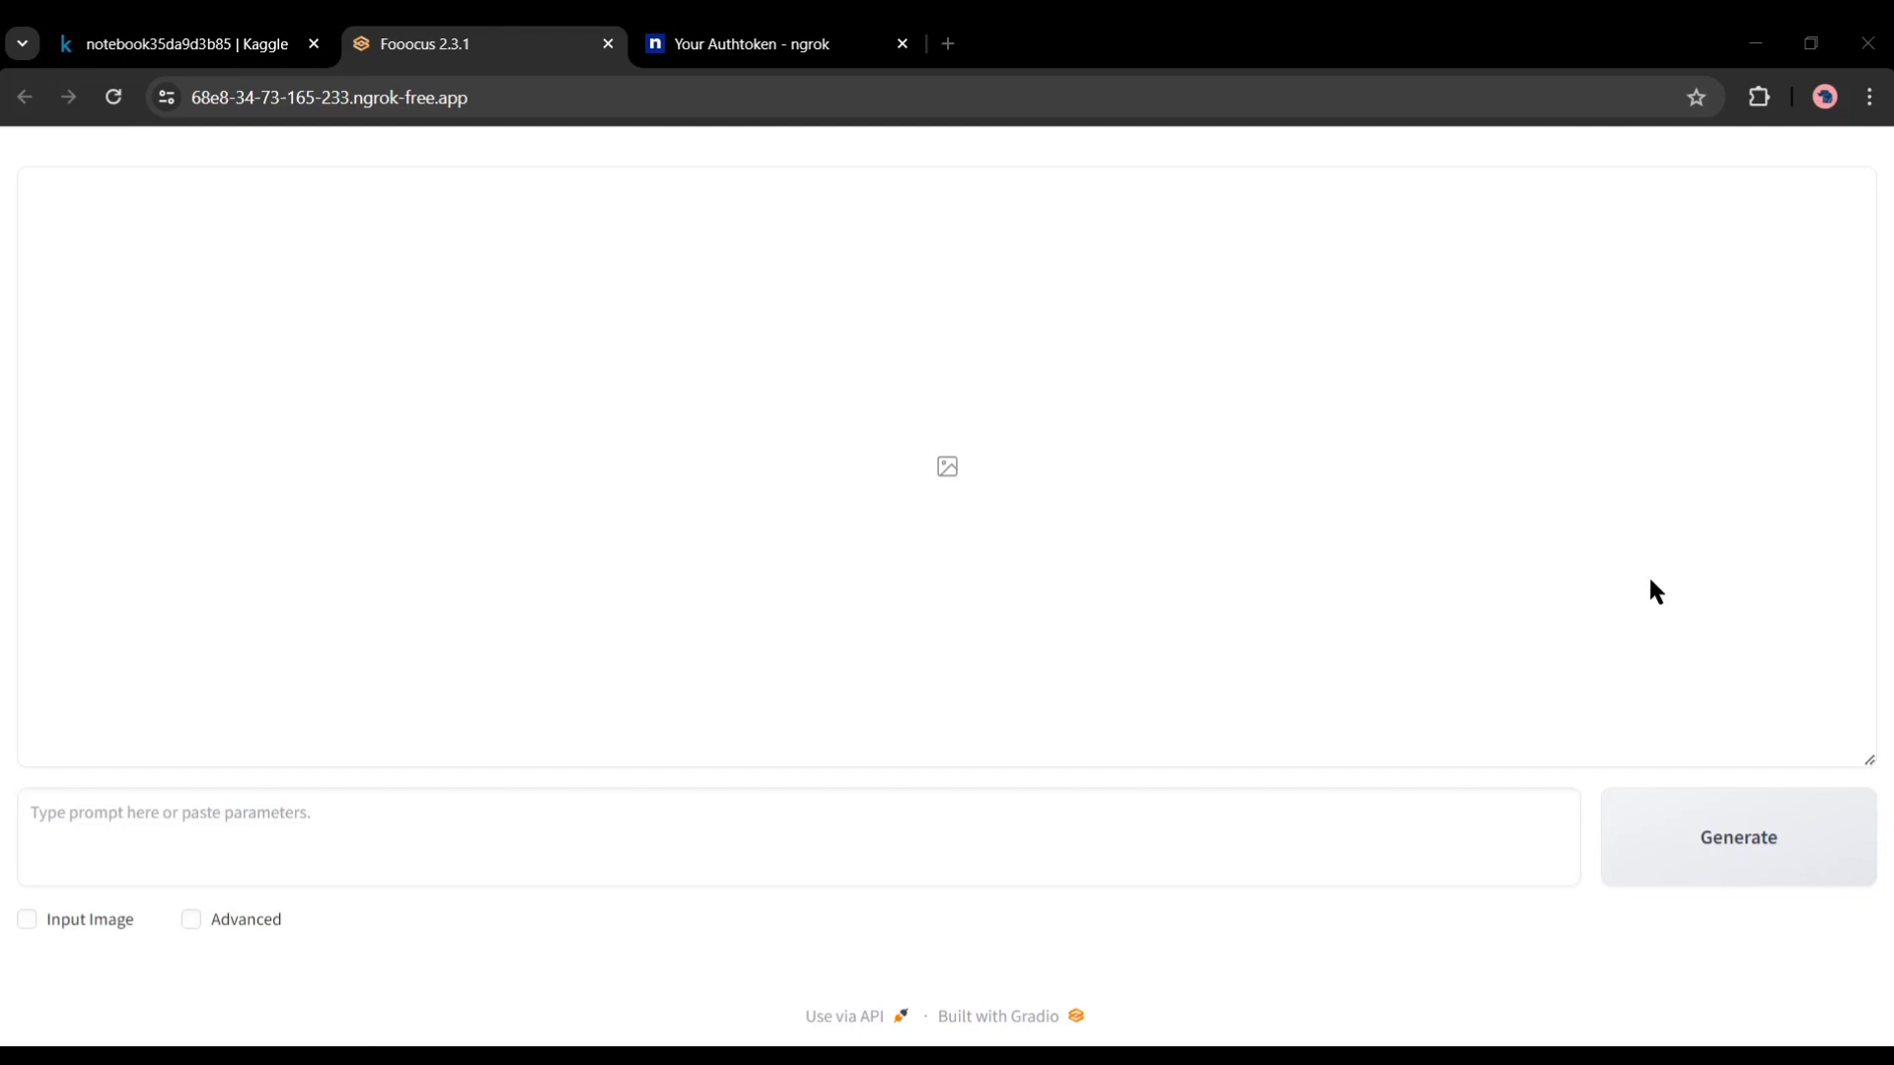
mouse_move(753, 931)
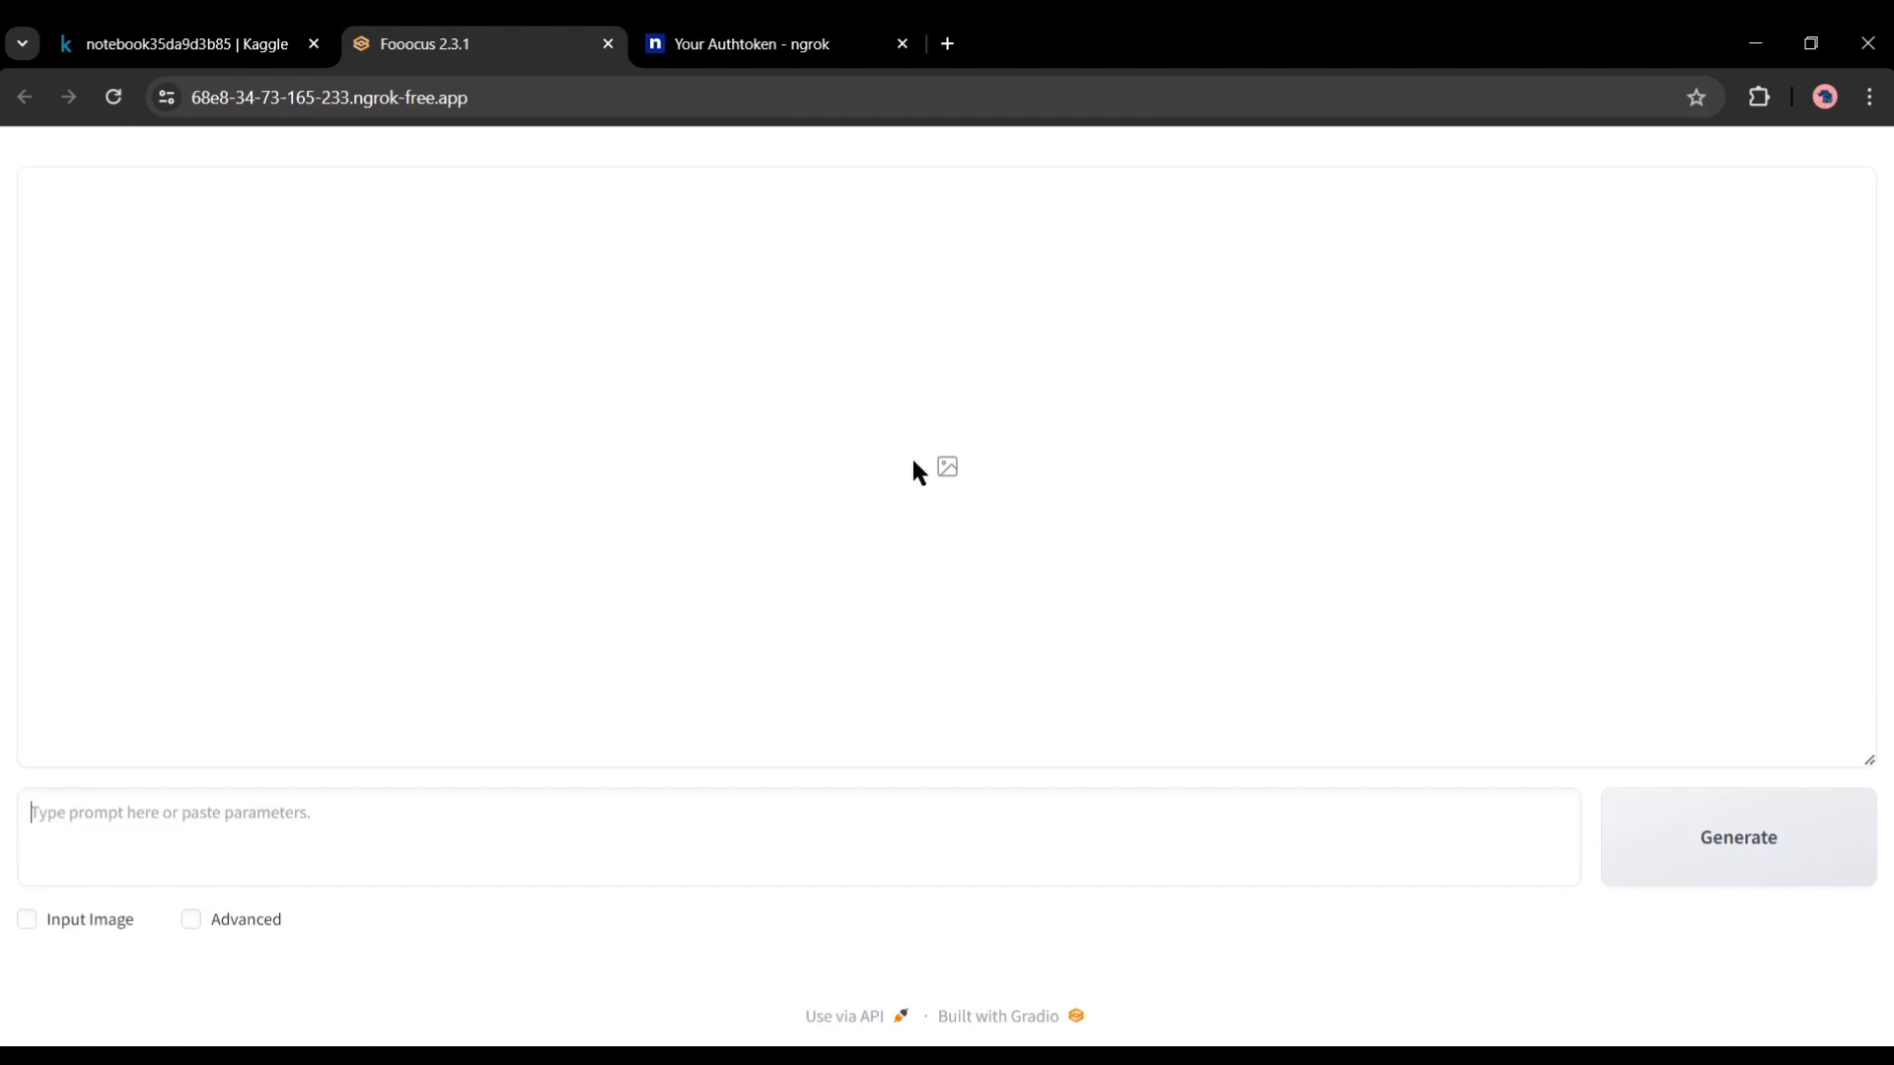
mouse_move(774, 350)
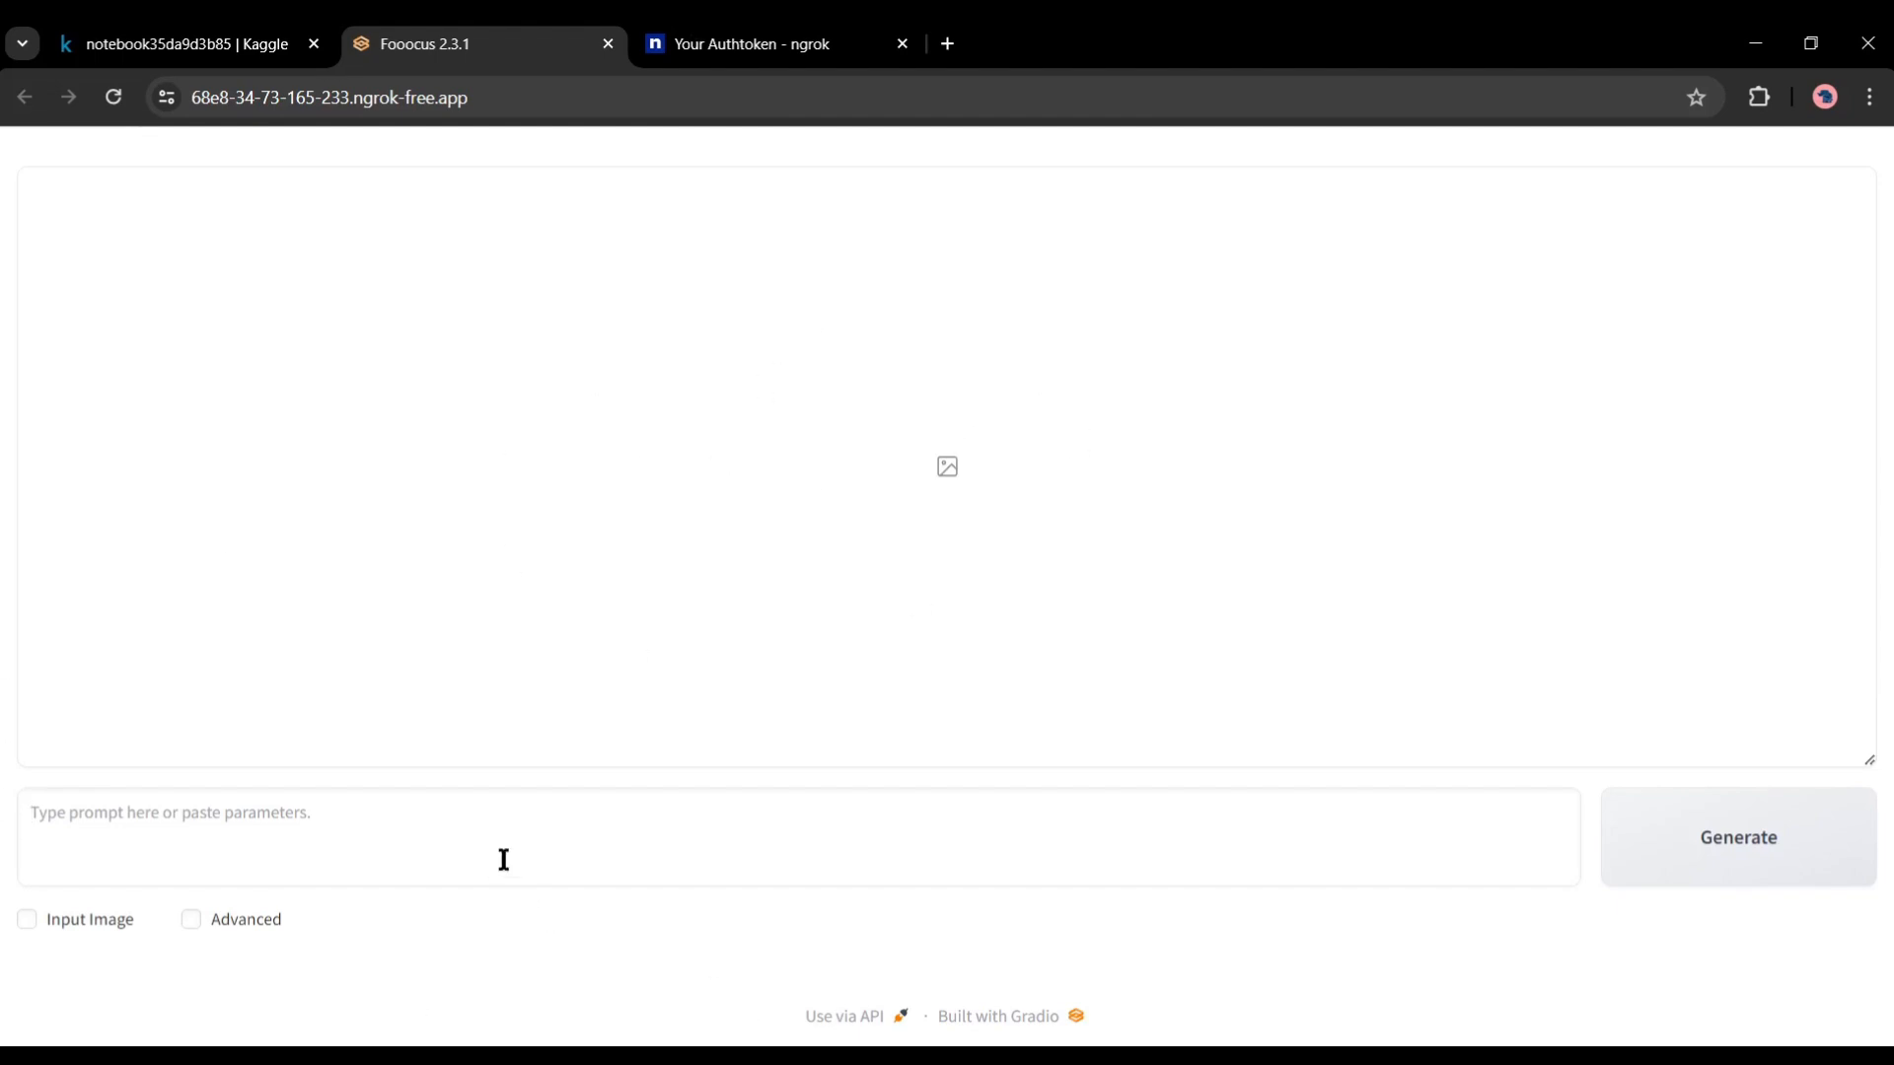
mouse_move(1648, 911)
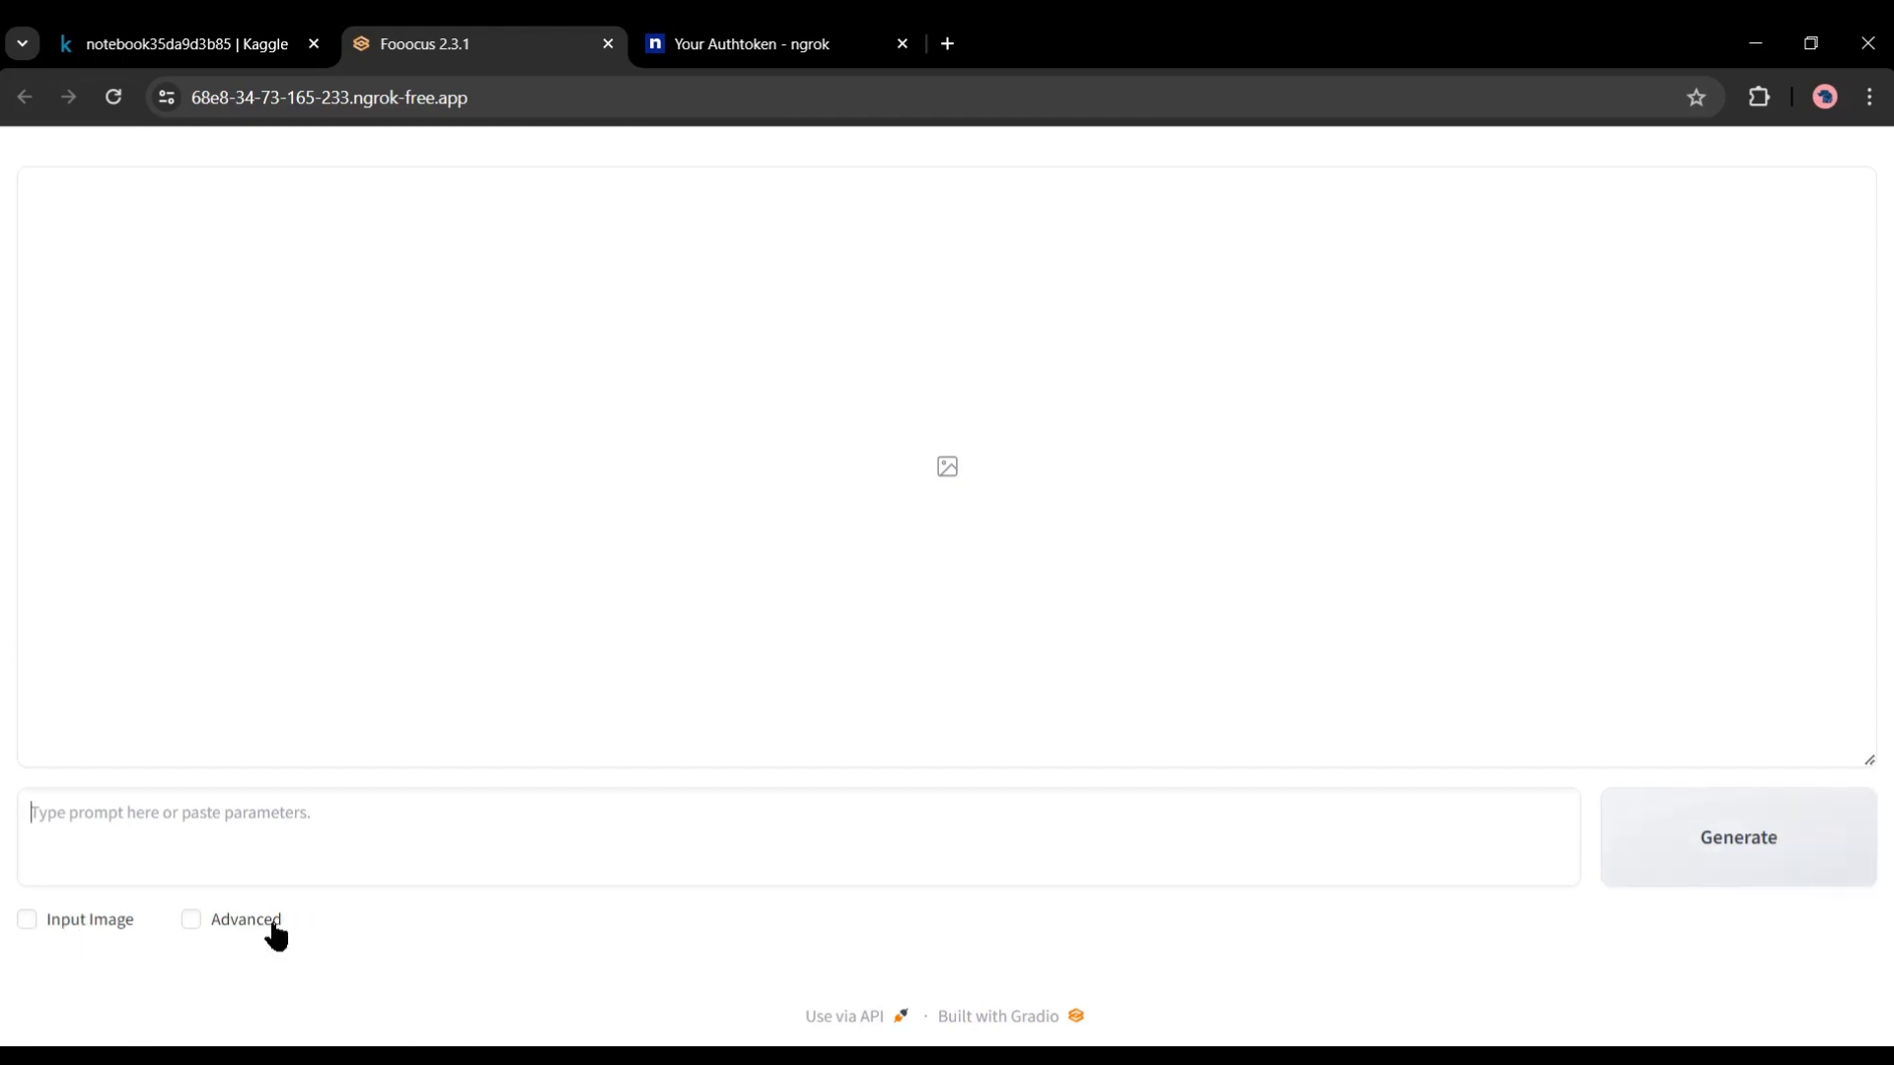
mouse_move(53, 942)
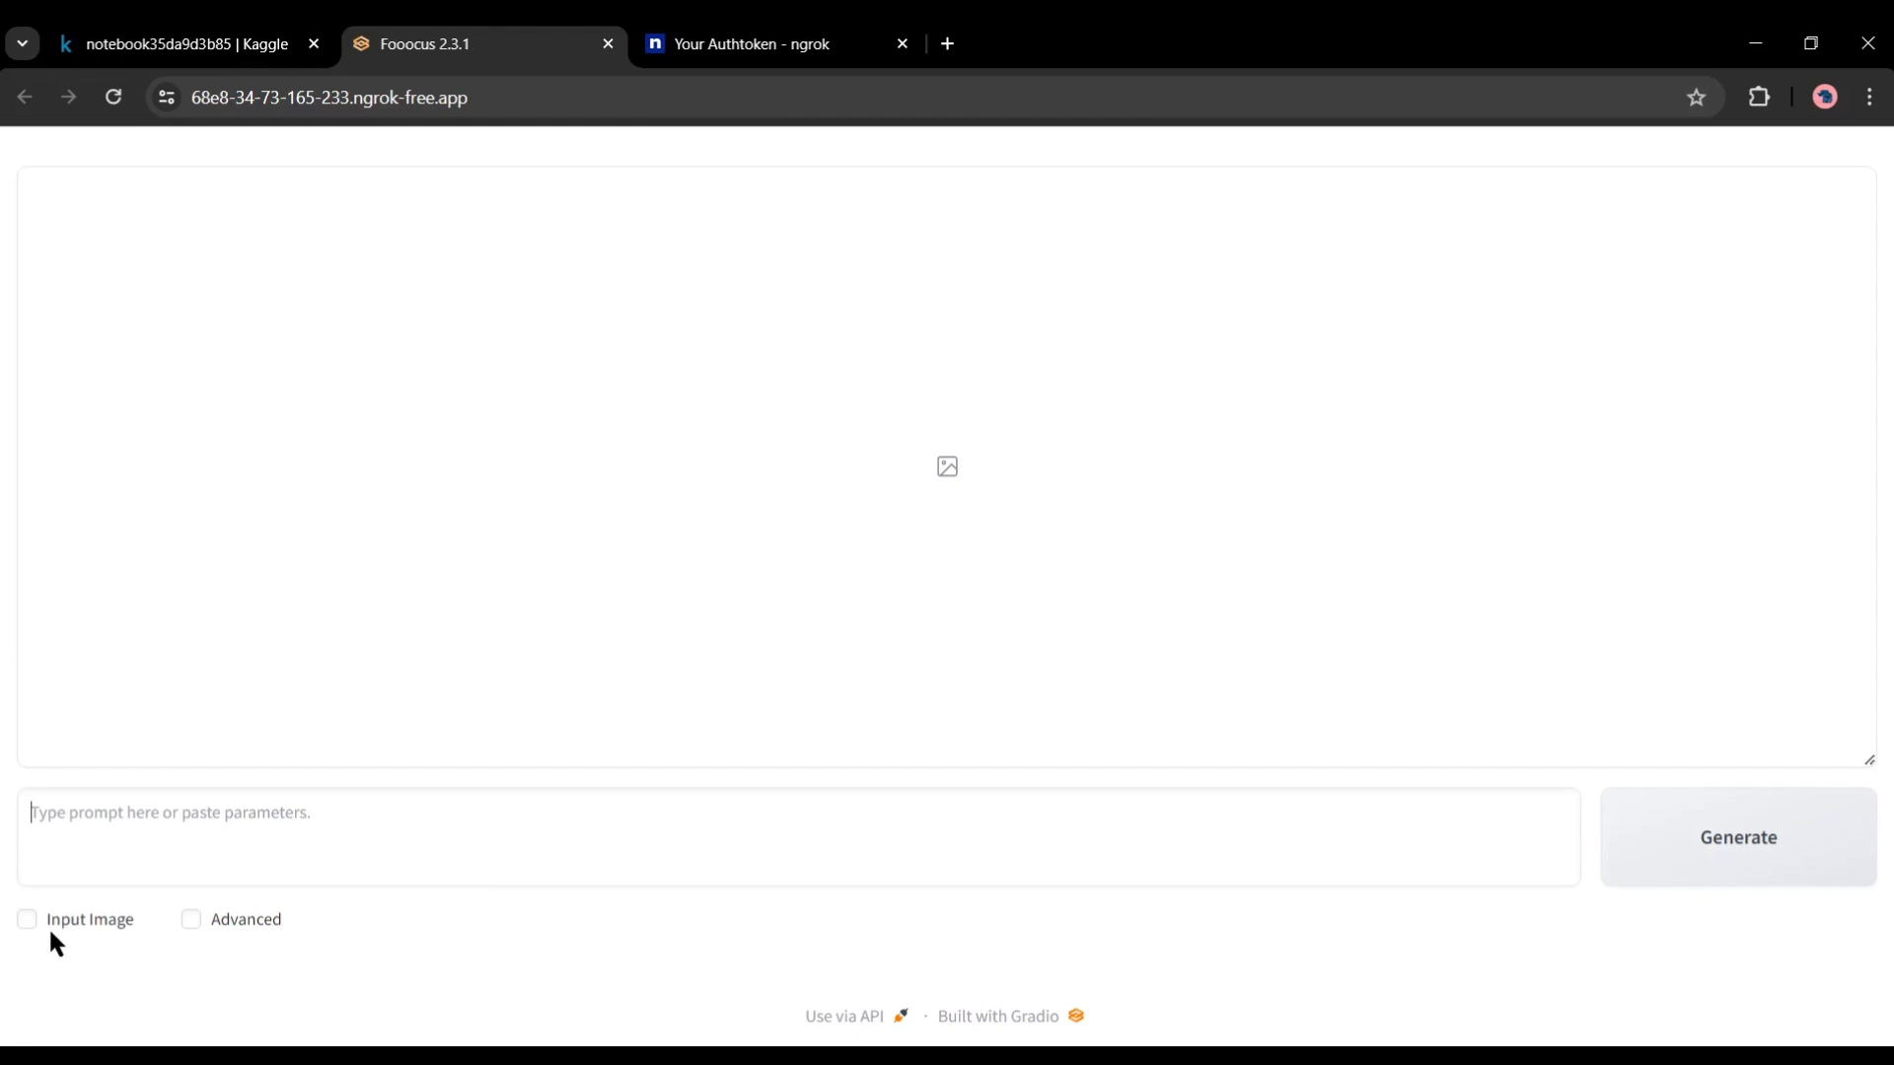
mouse_move(202, 940)
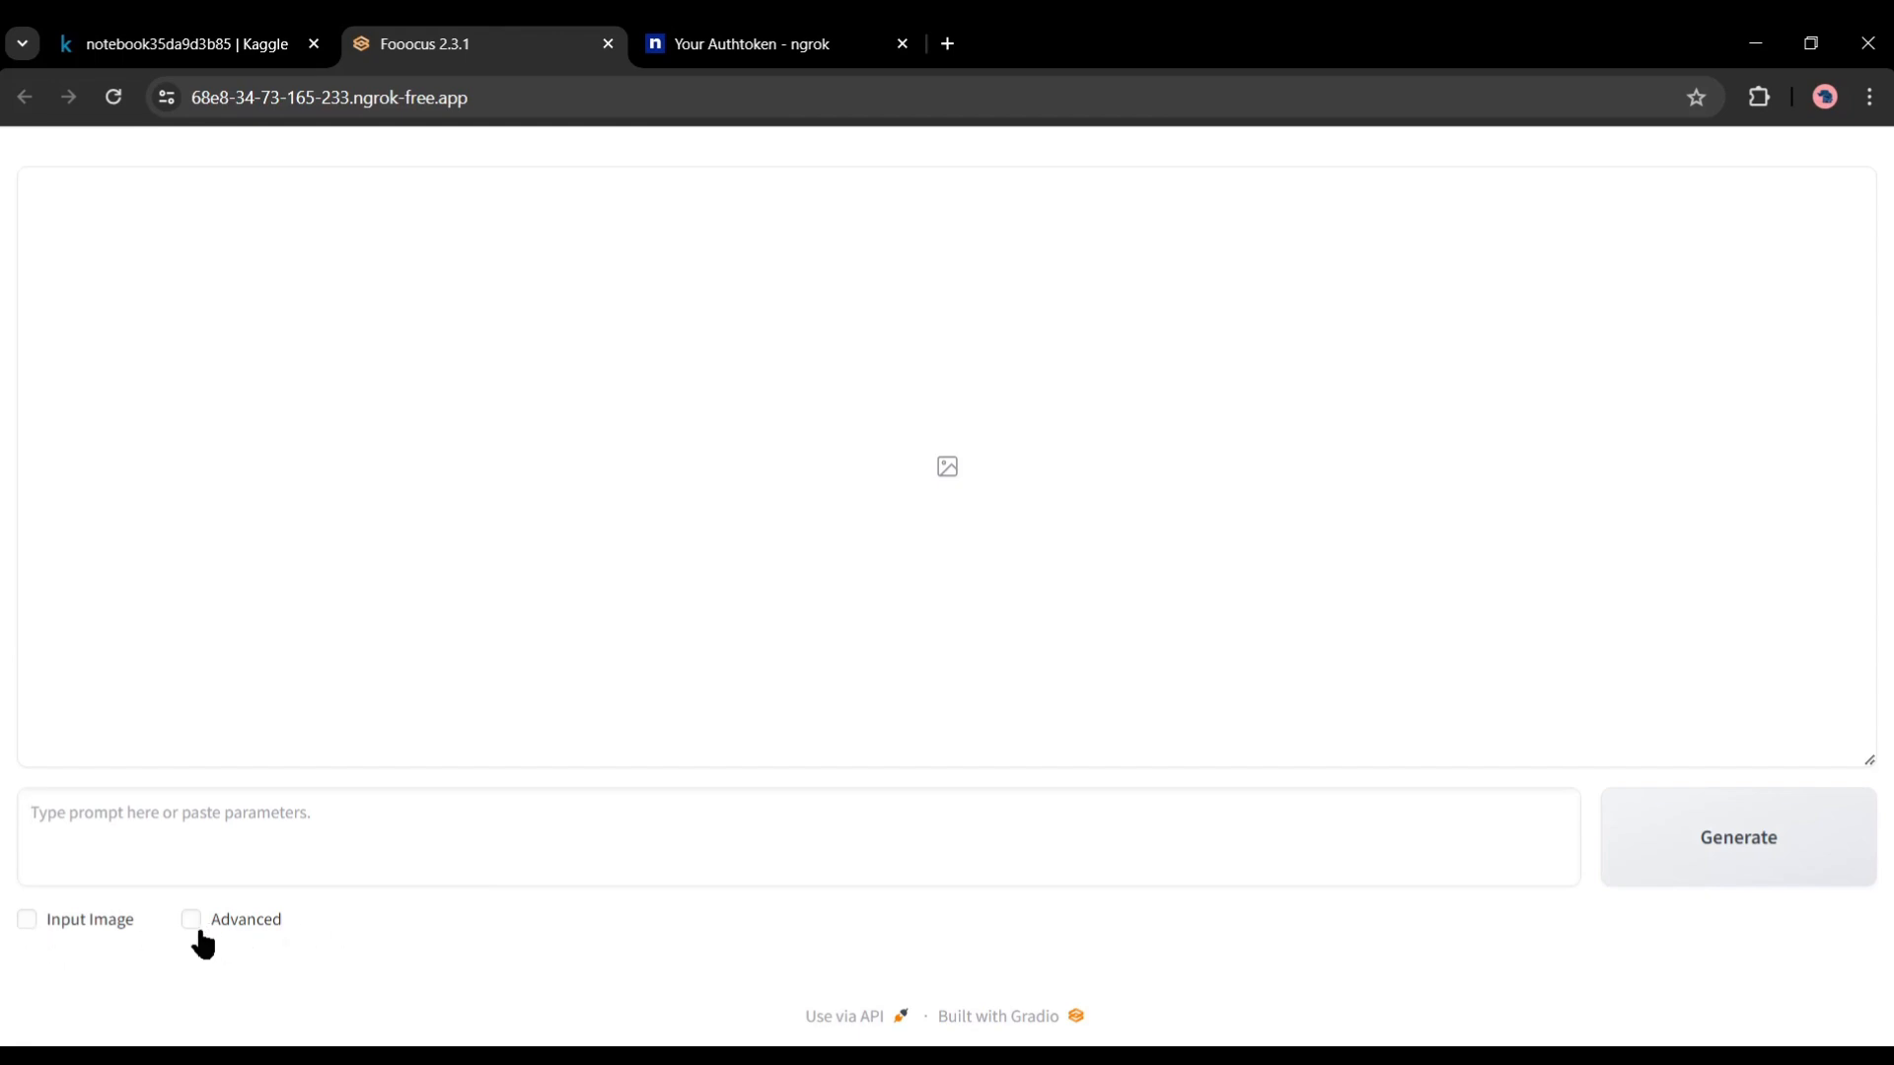
Enable Advanced with realistic preset, Quality performance, and 896×1152 ratio, then review the settings
click(190, 920)
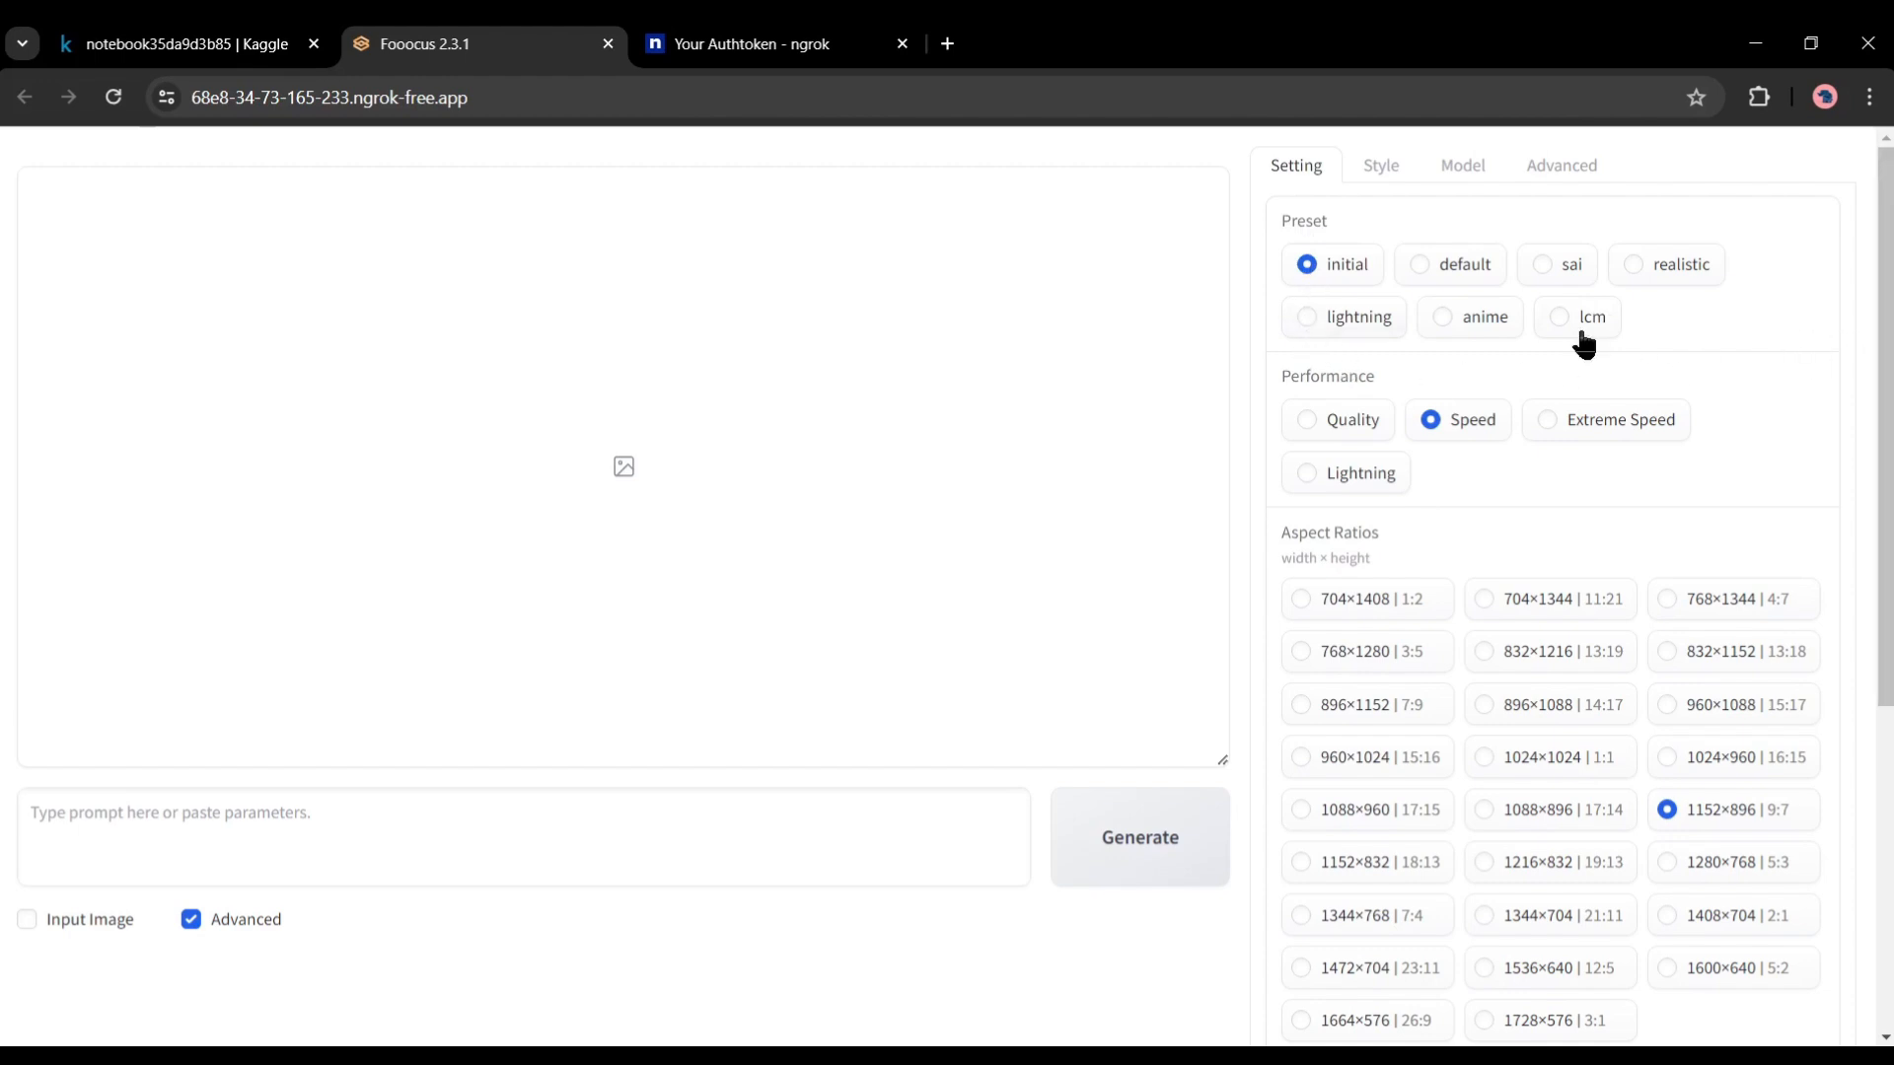
mouse_move(1425, 290)
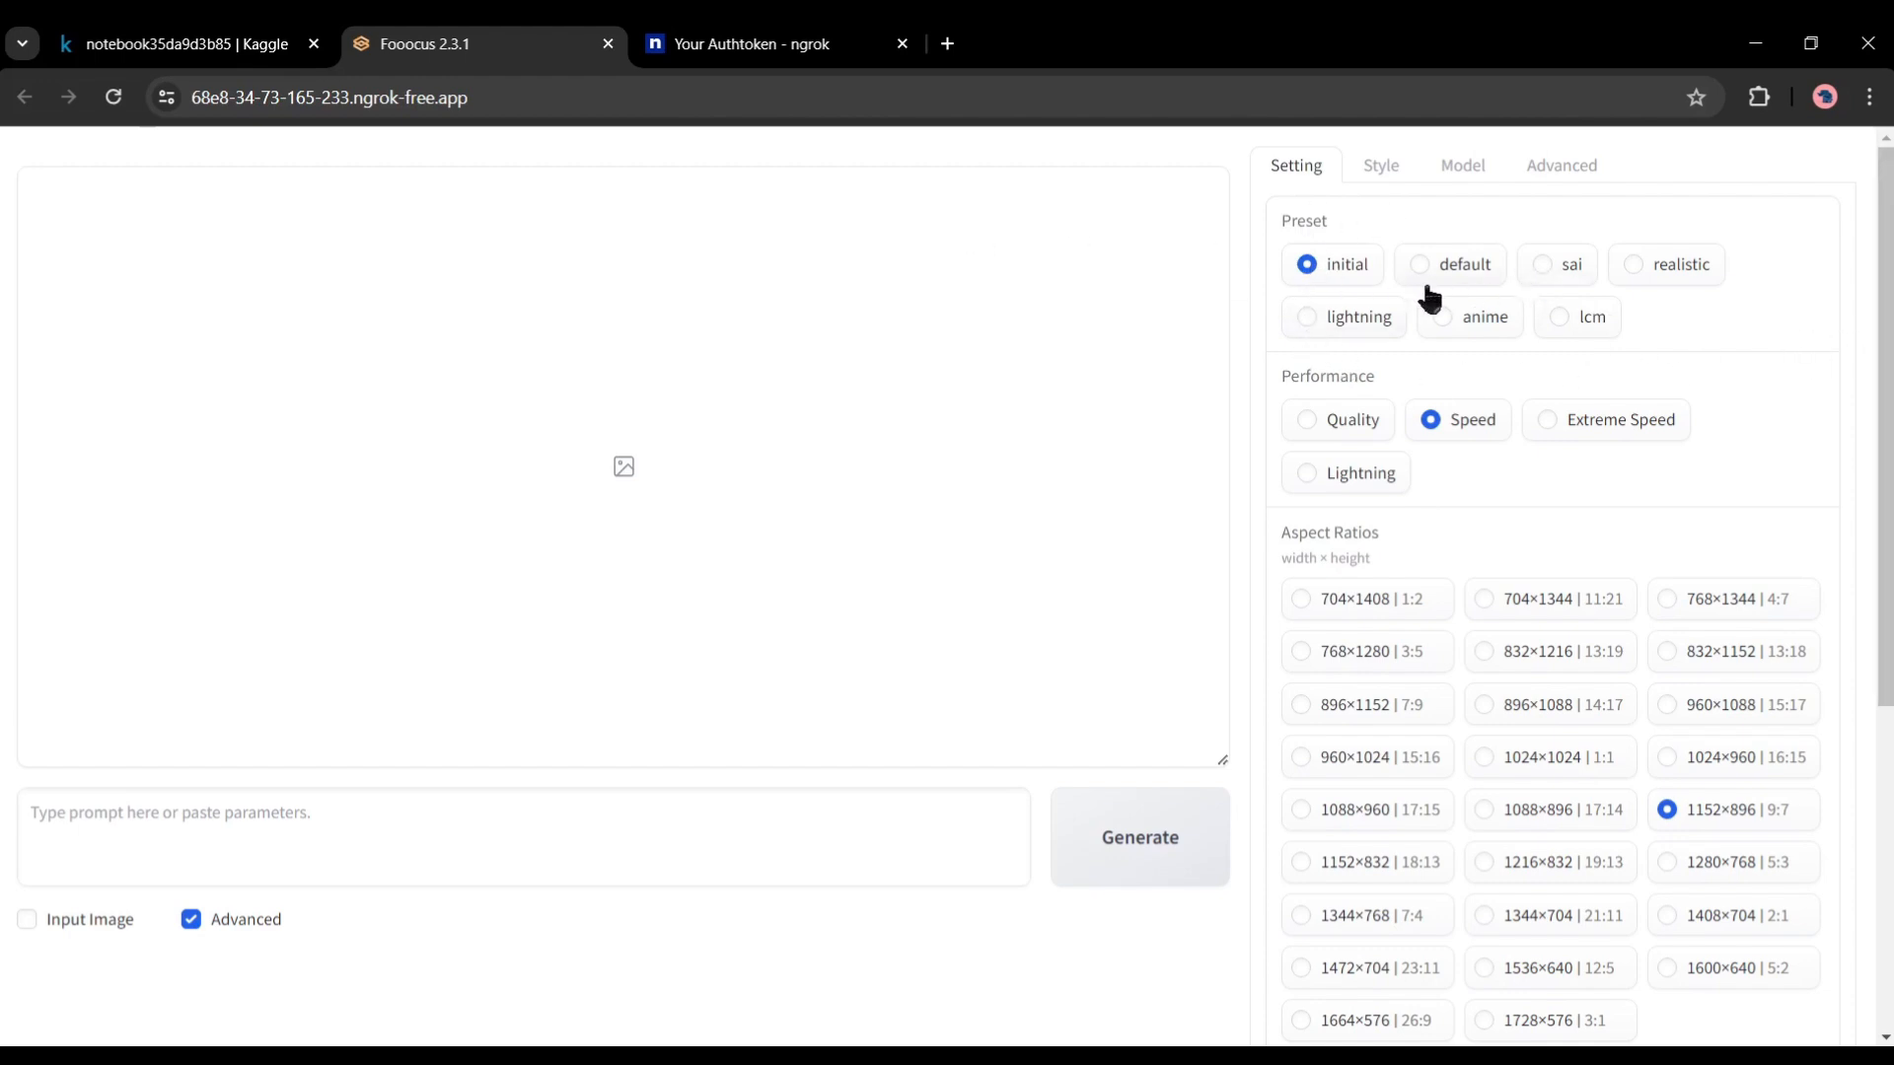
click(1678, 264)
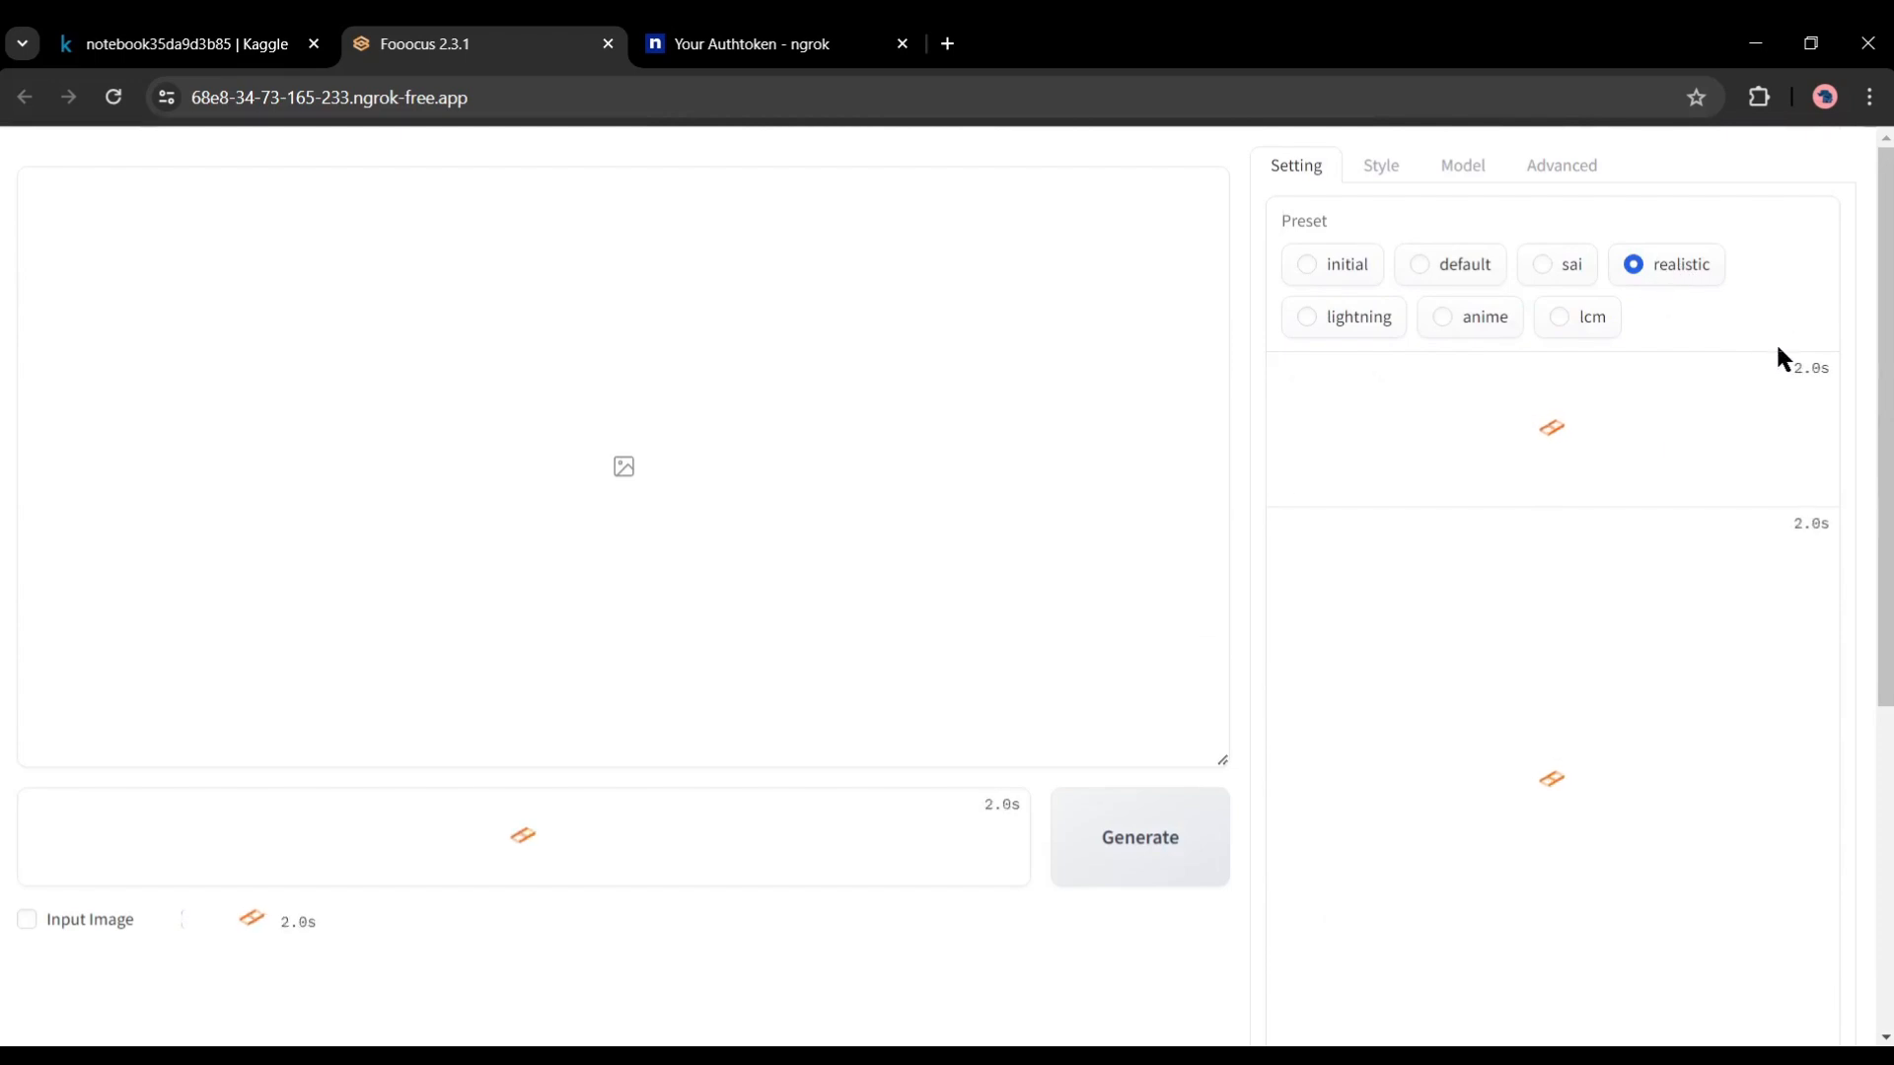
click(190, 919)
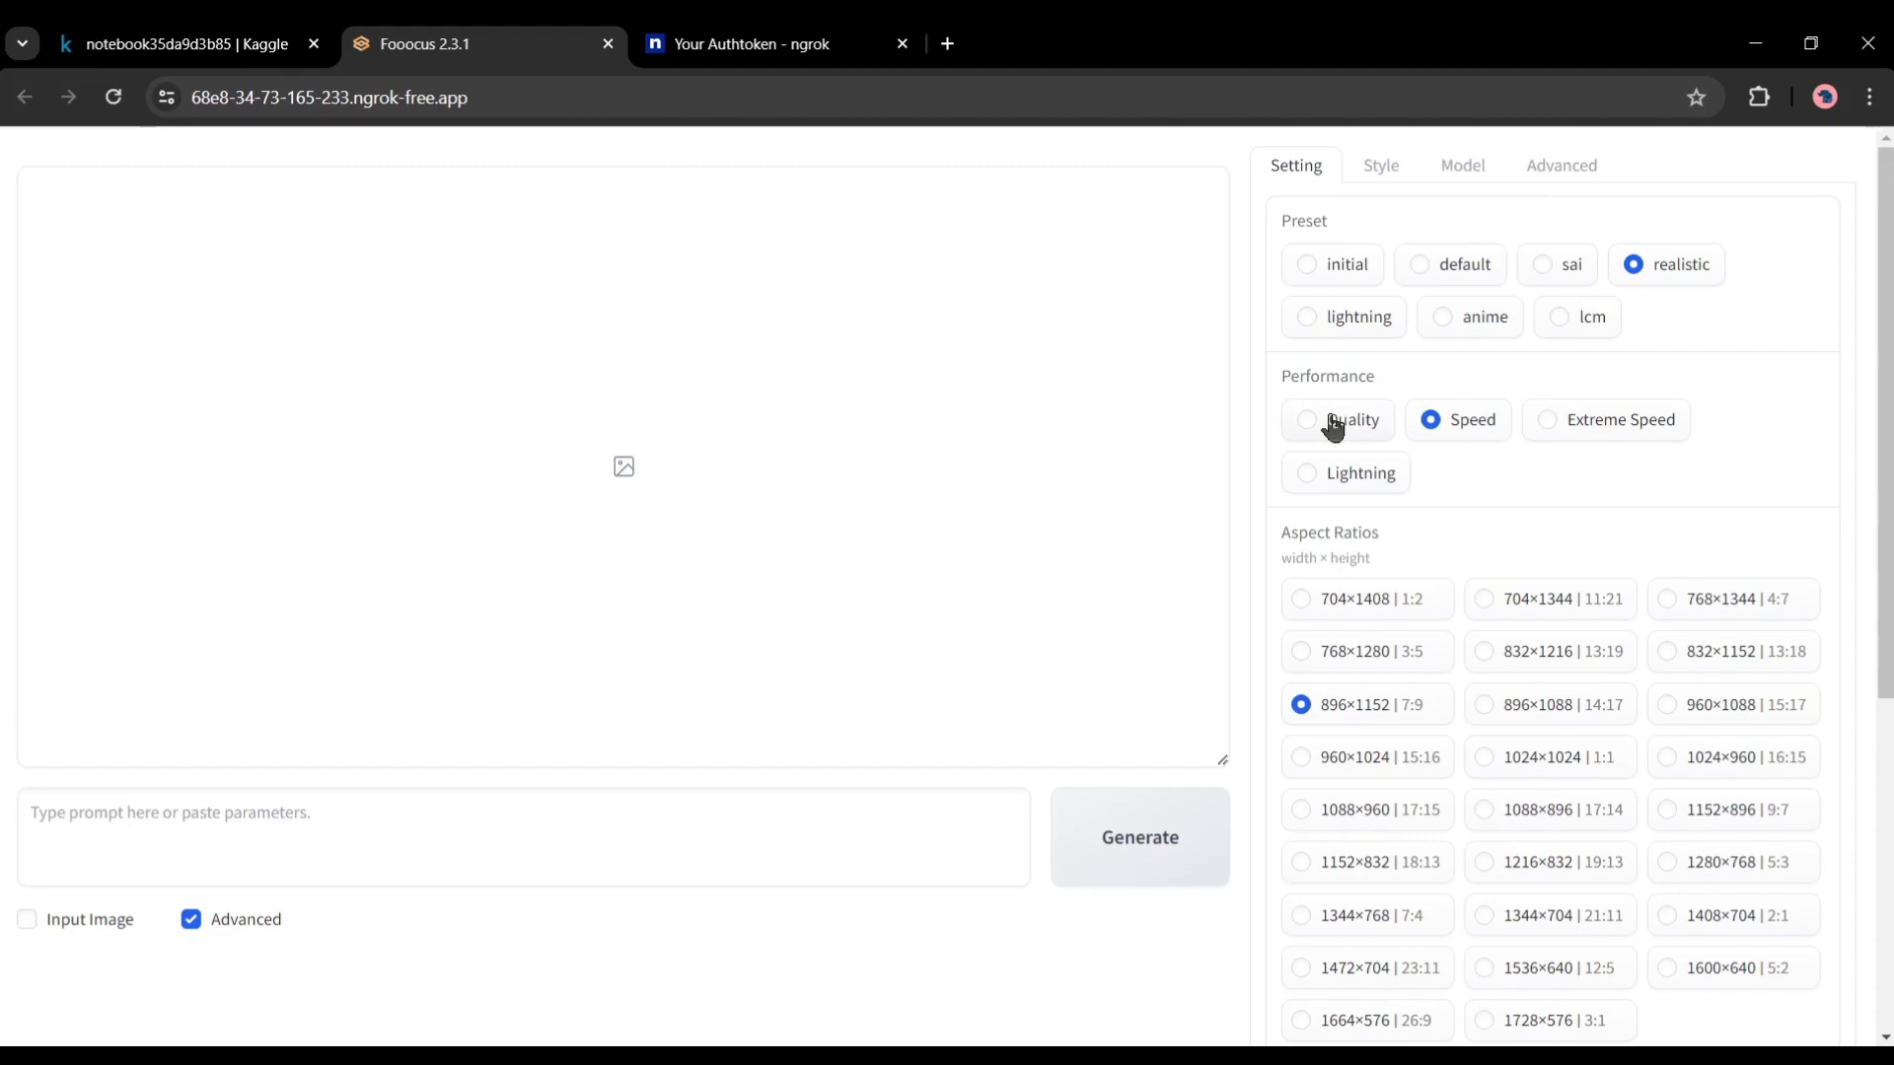
click(1306, 419)
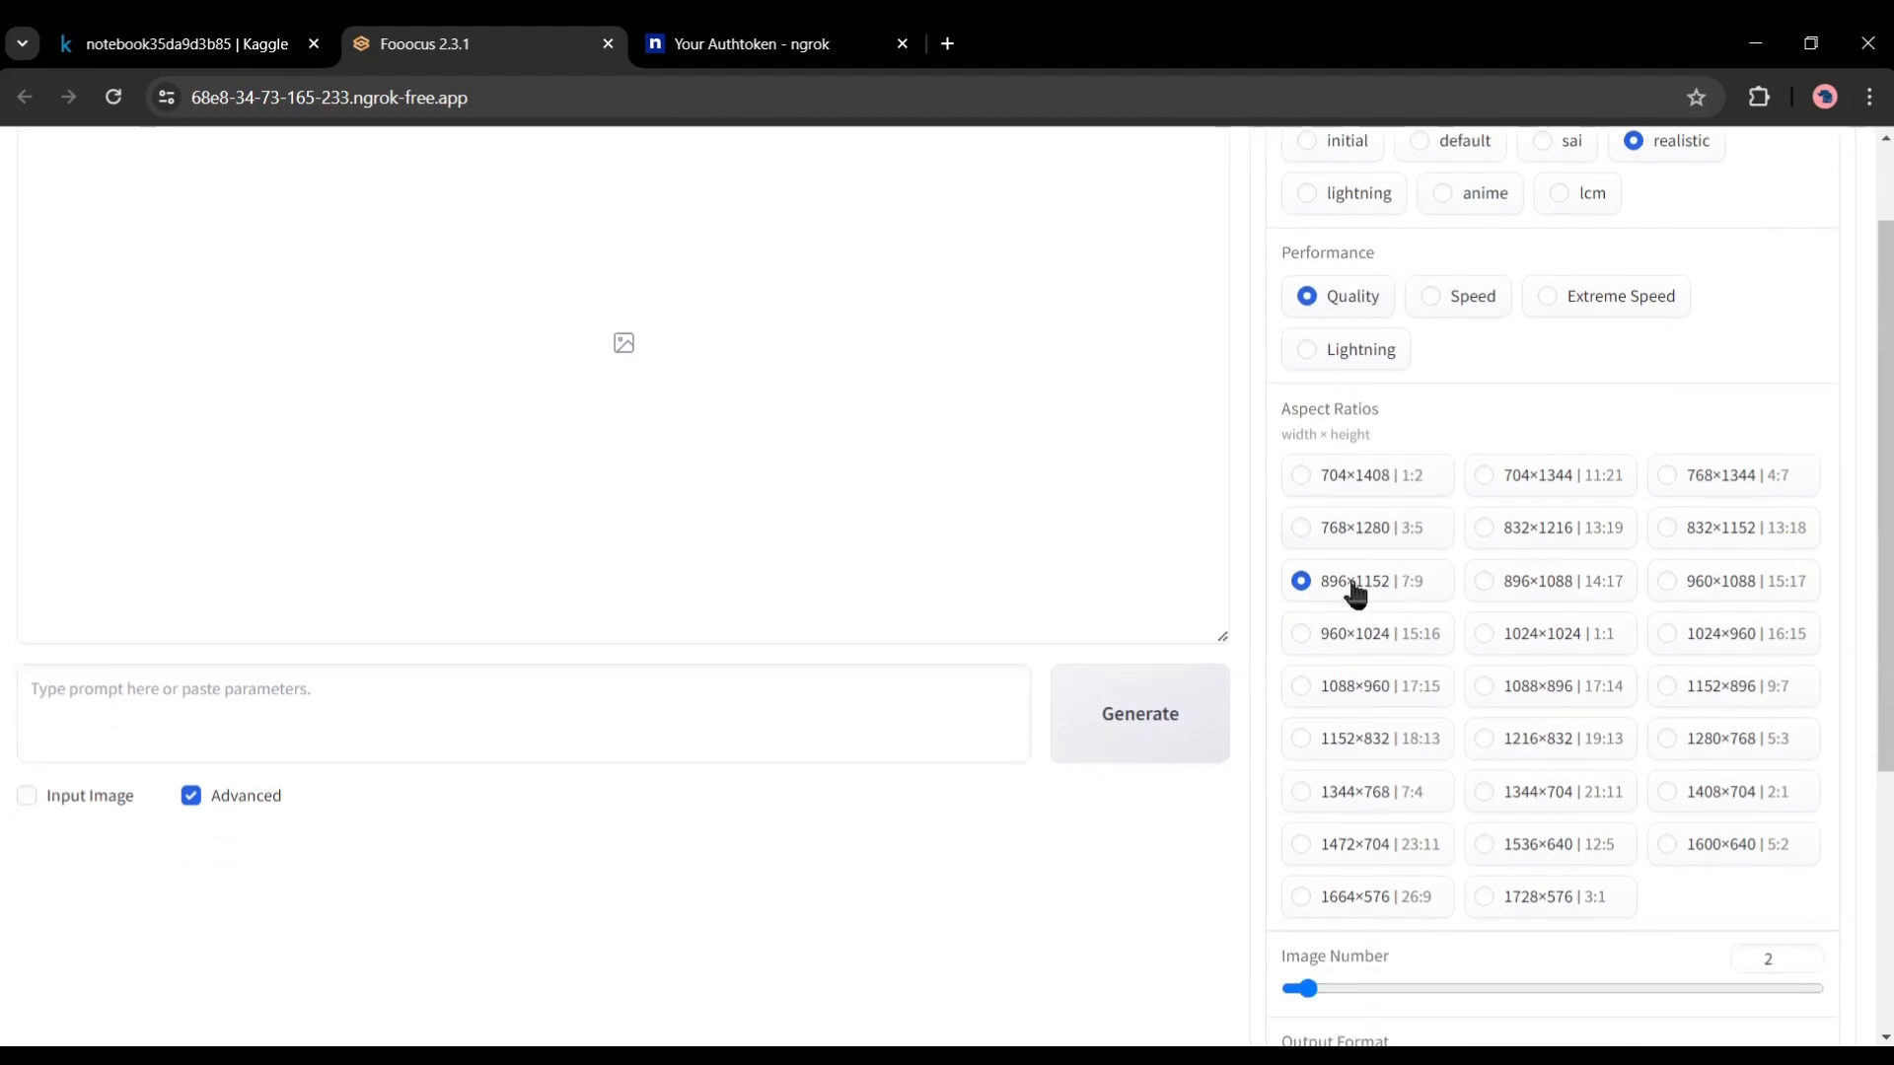
mouse_move(1755, 662)
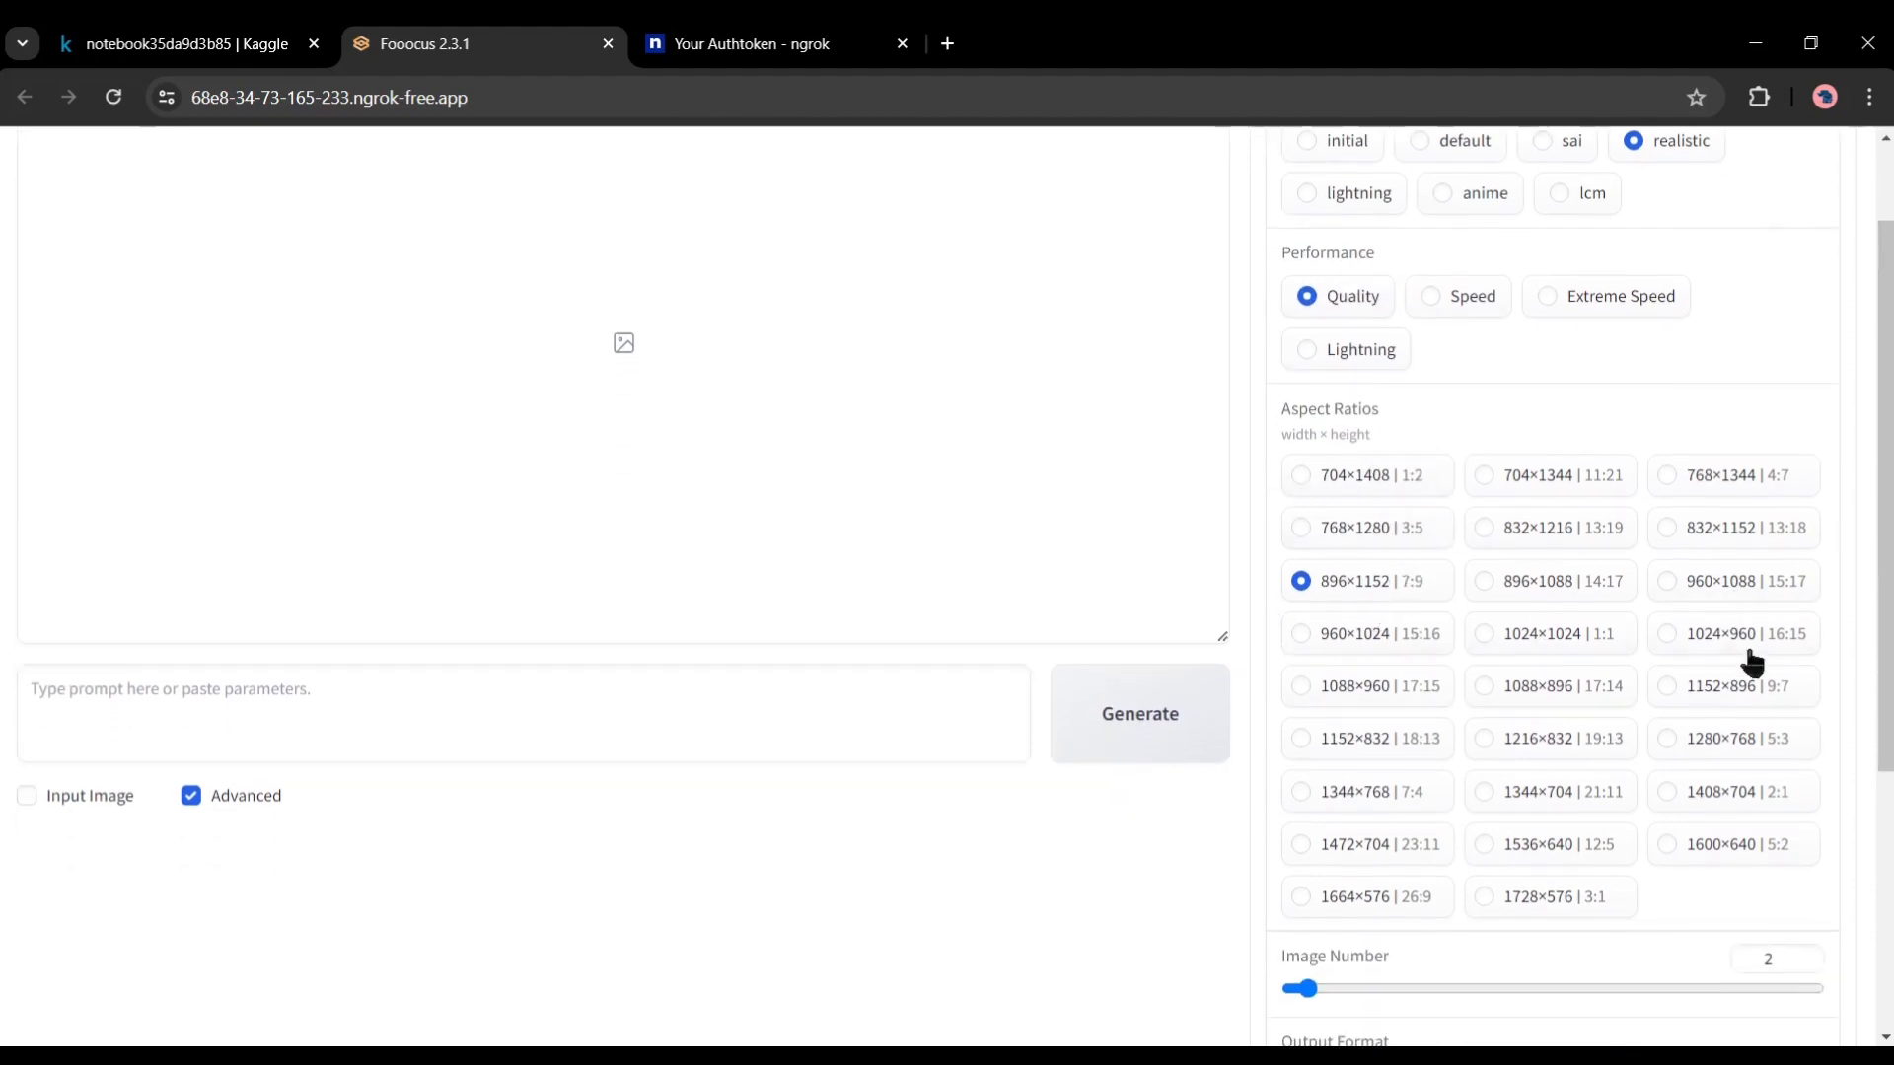
scroll(down, 3)
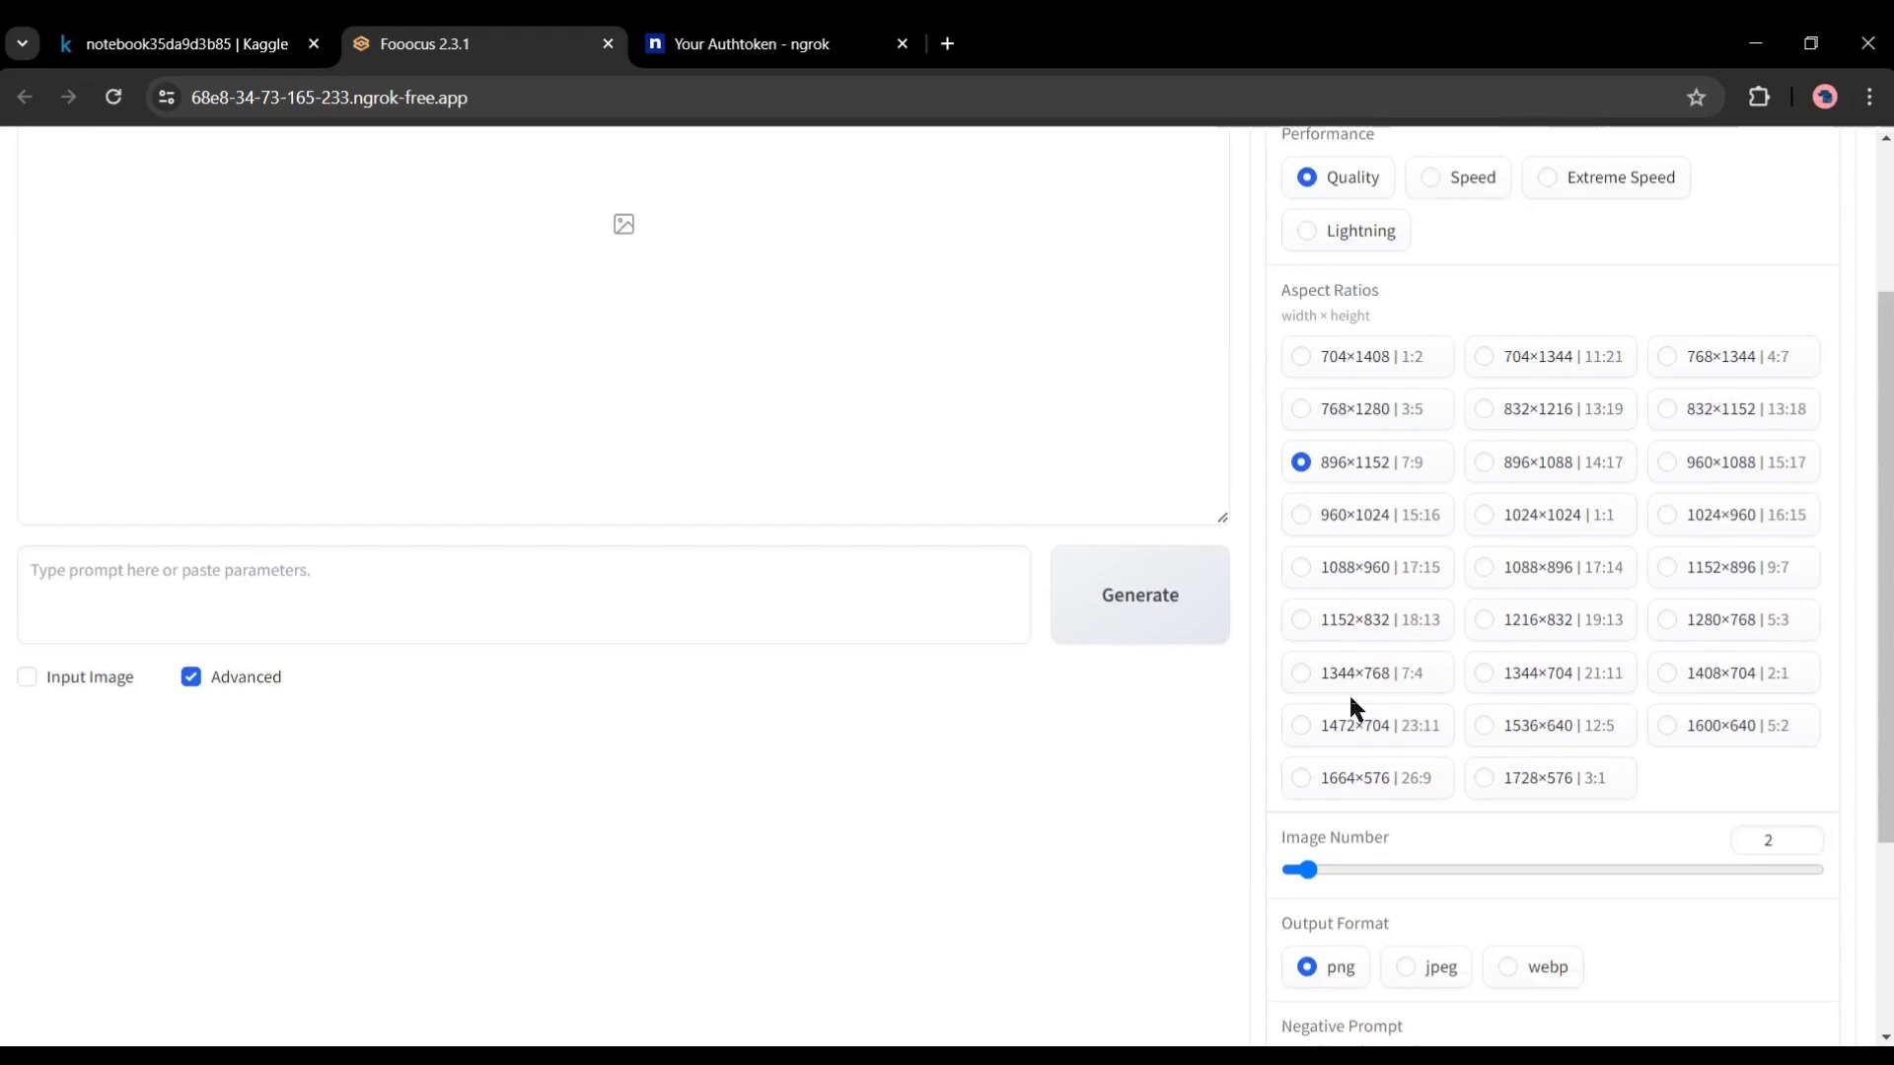
scroll(down, 3)
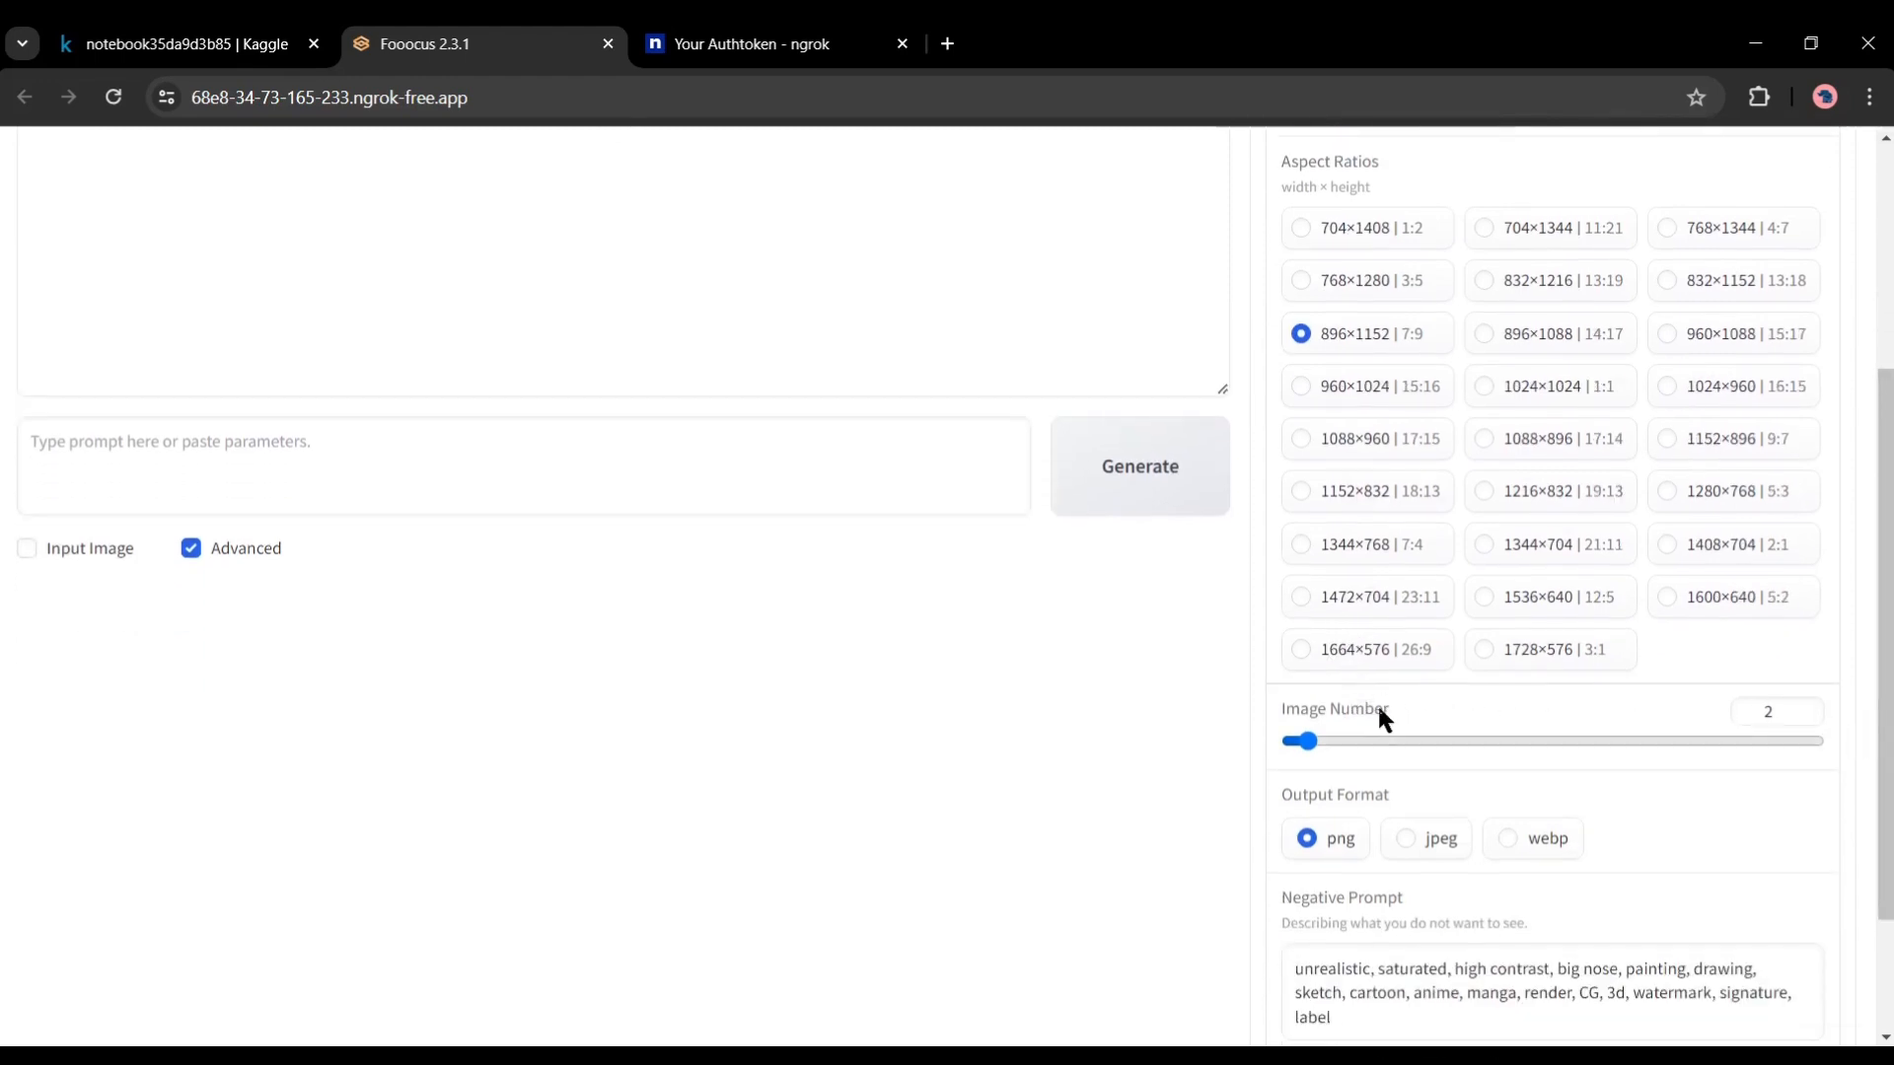
mouse_move(1538, 846)
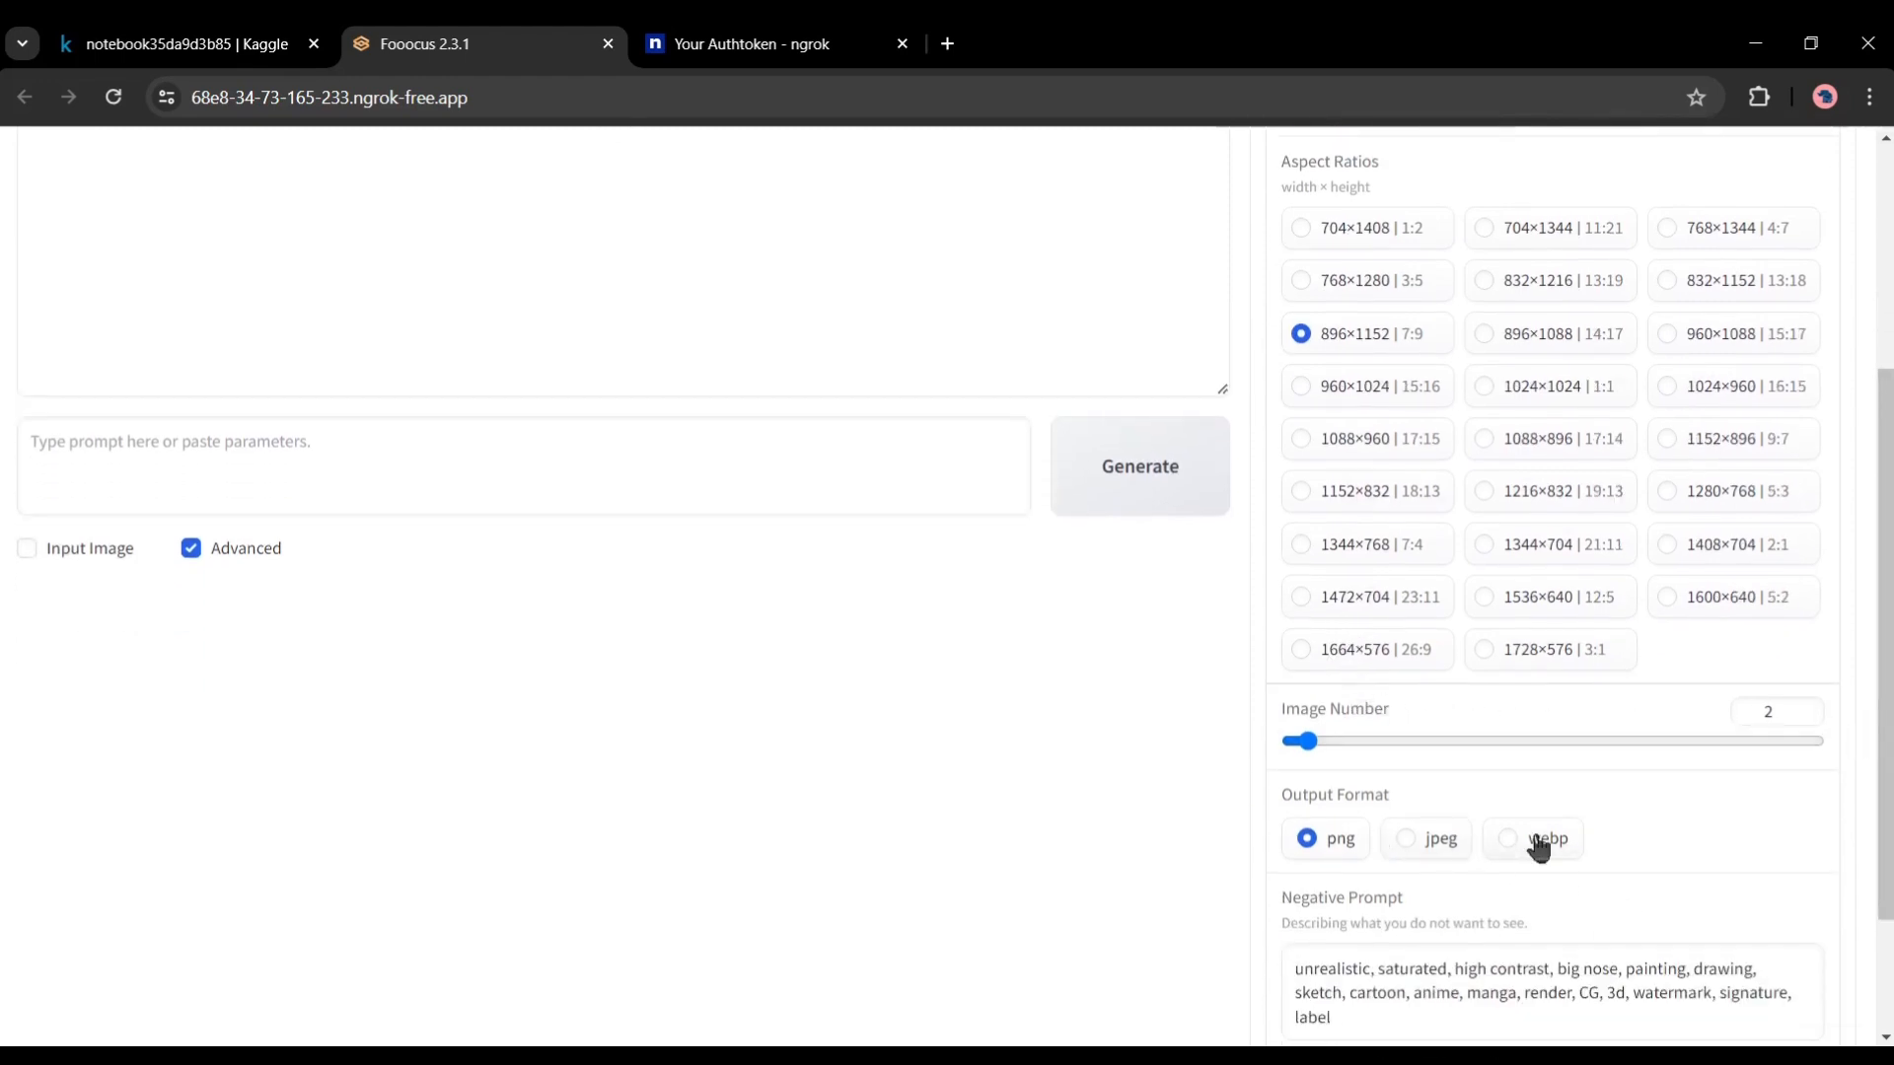
scroll(down, 3)
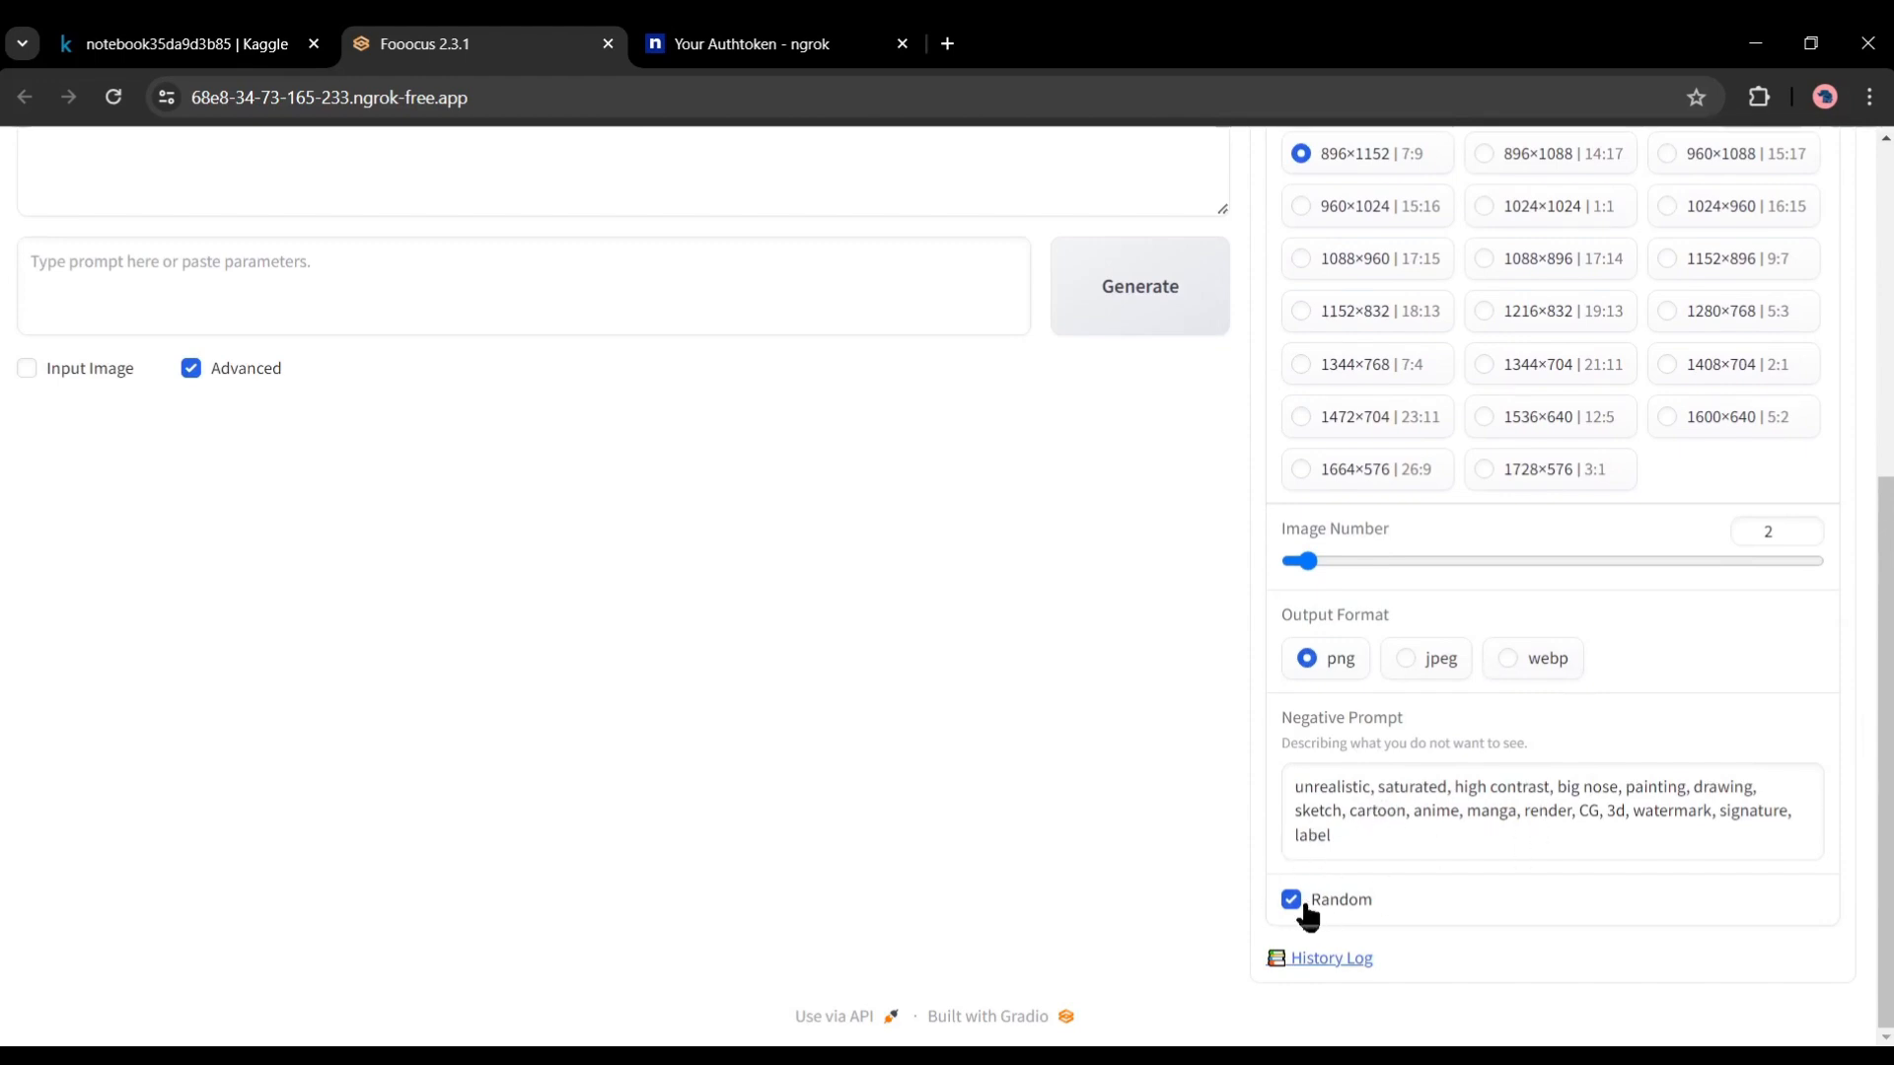
mouse_move(1533, 760)
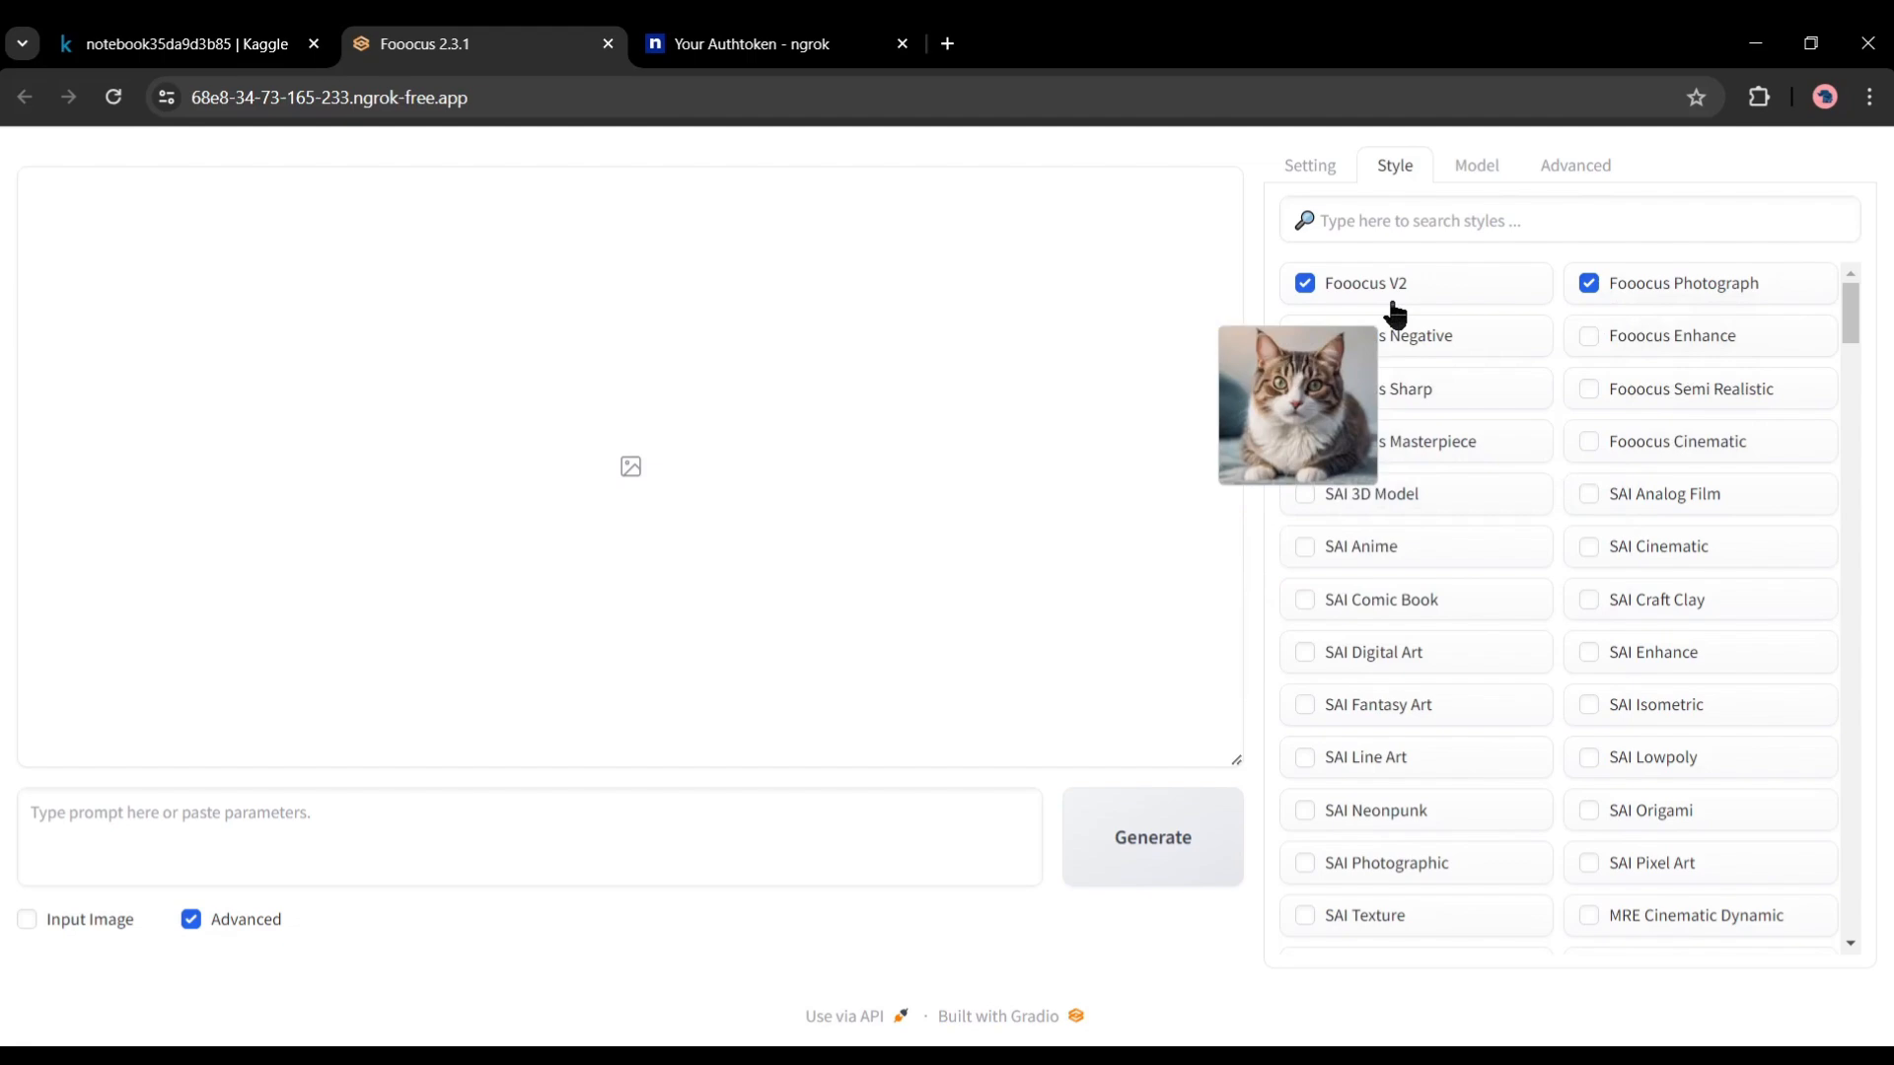
Add the Fooocus Enhance style and check realisticStockPhoto base with film LoRA at 0.25
click(1589, 336)
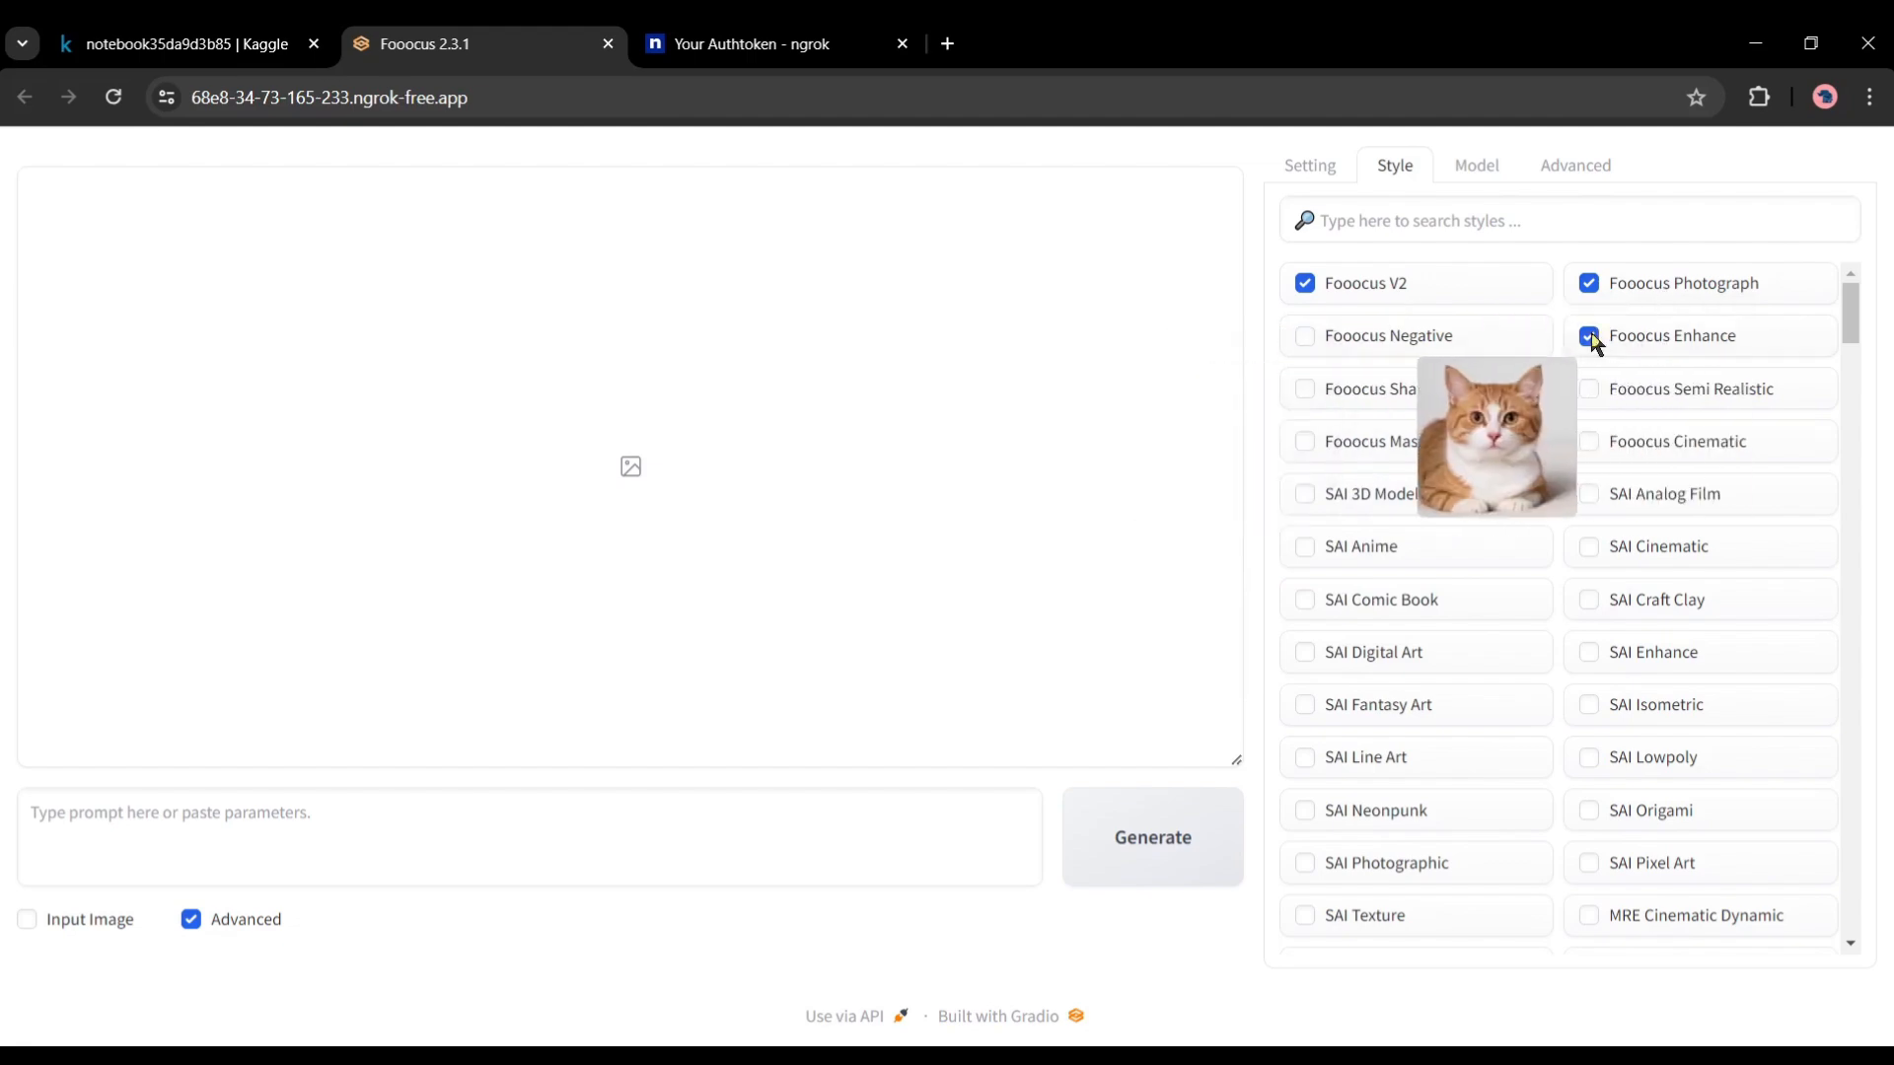
scroll(down, 3)
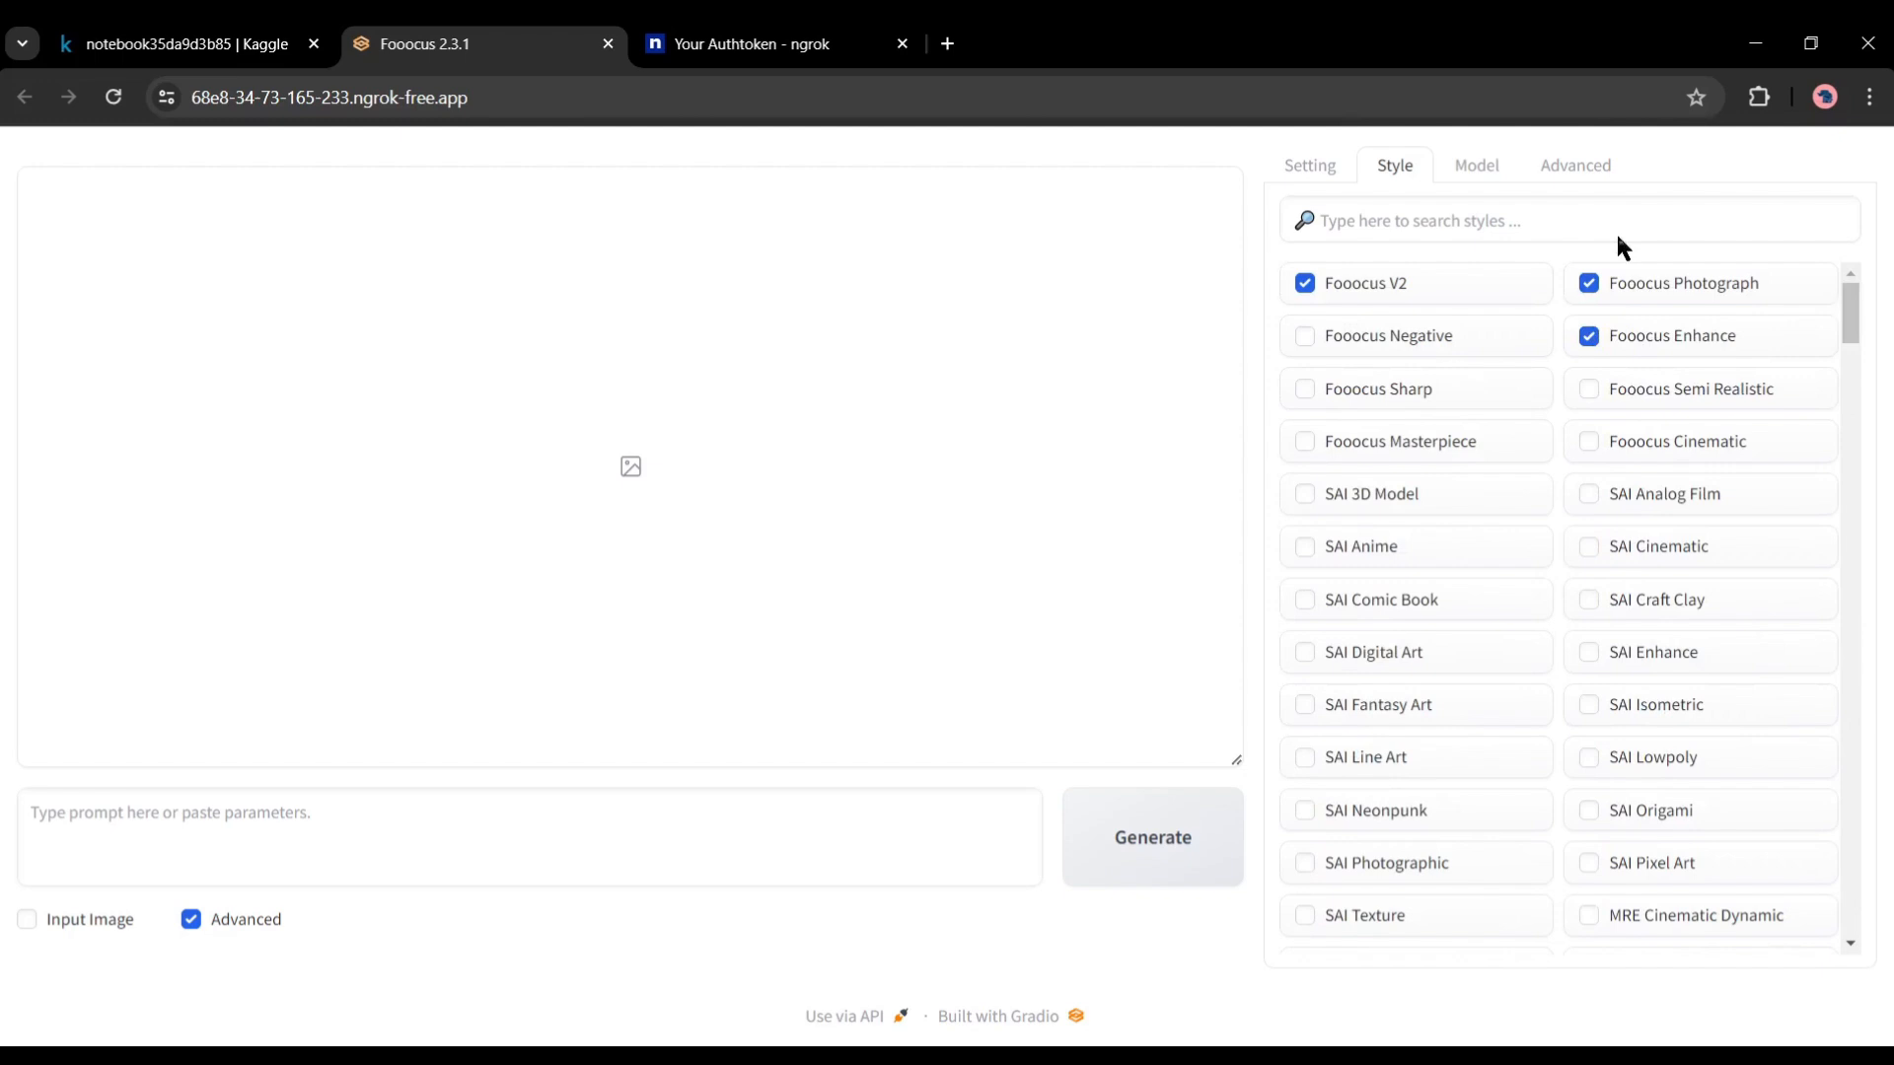
click(1478, 166)
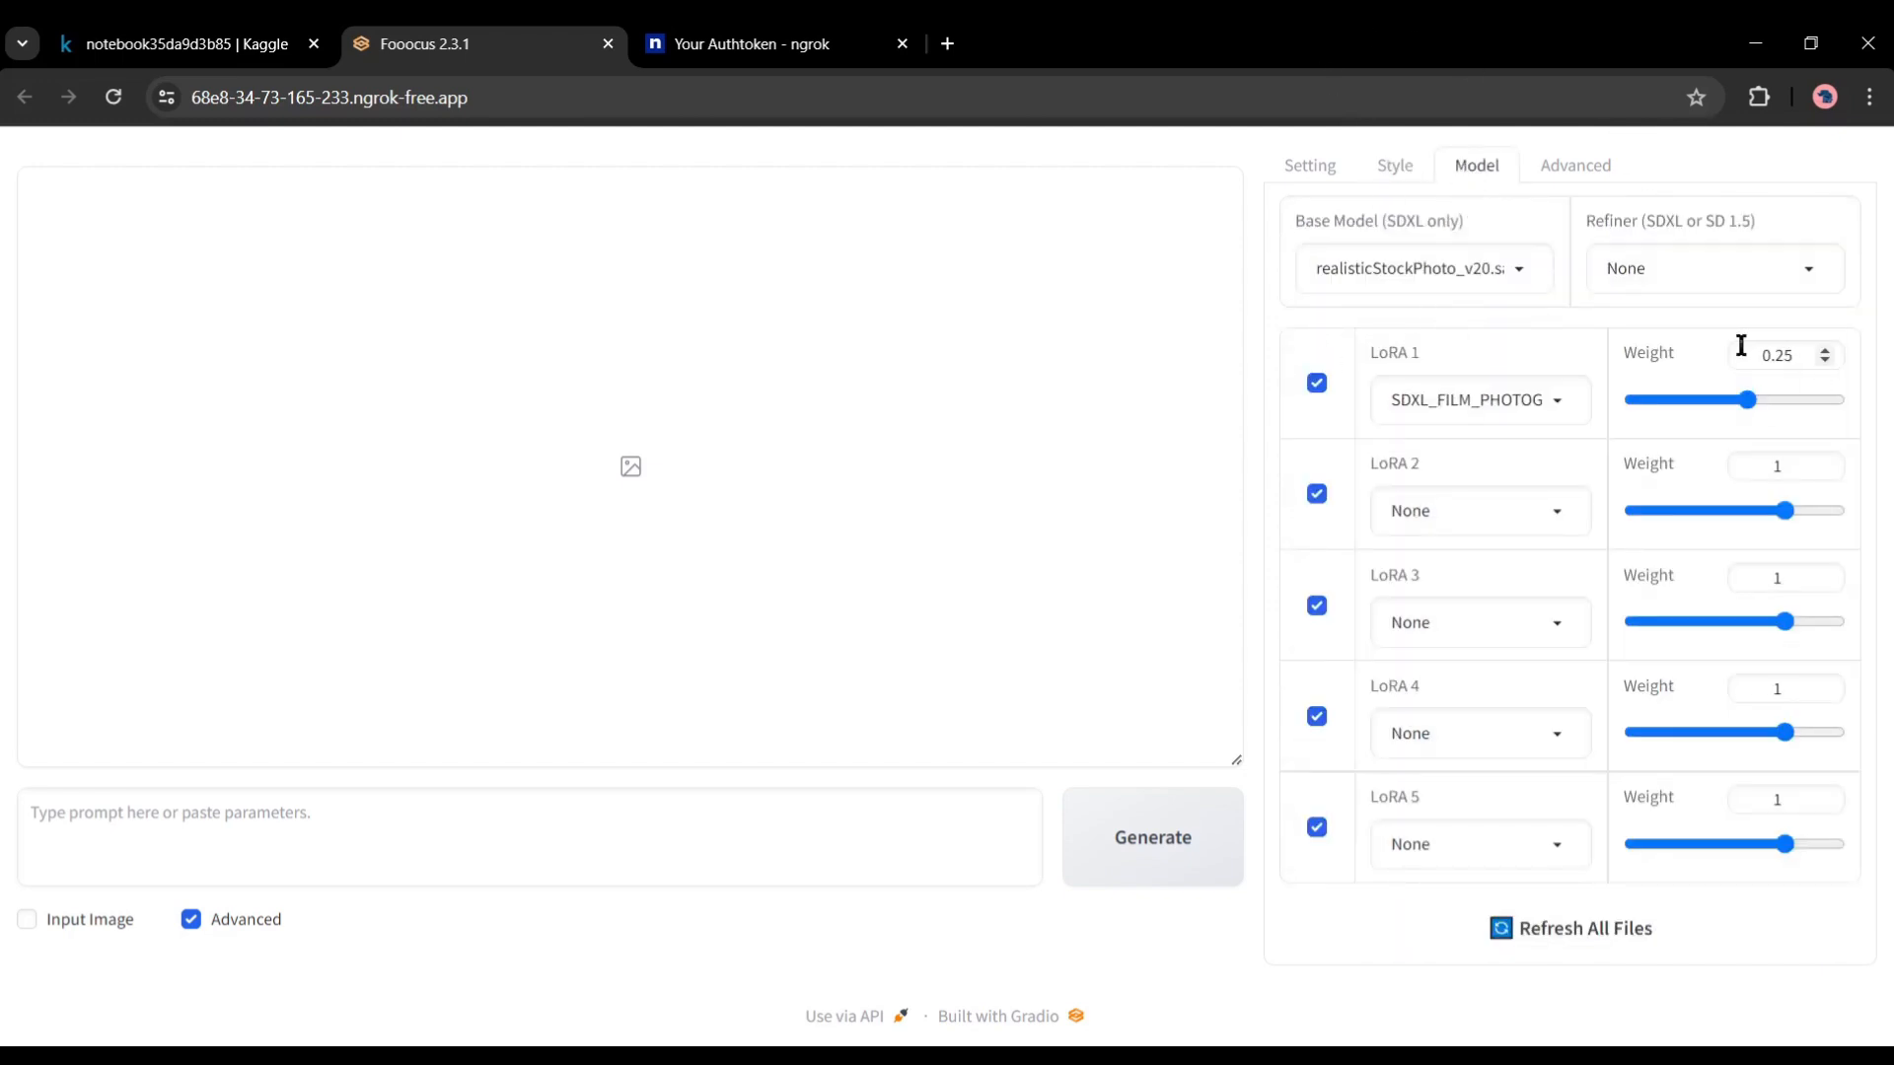
click(1479, 400)
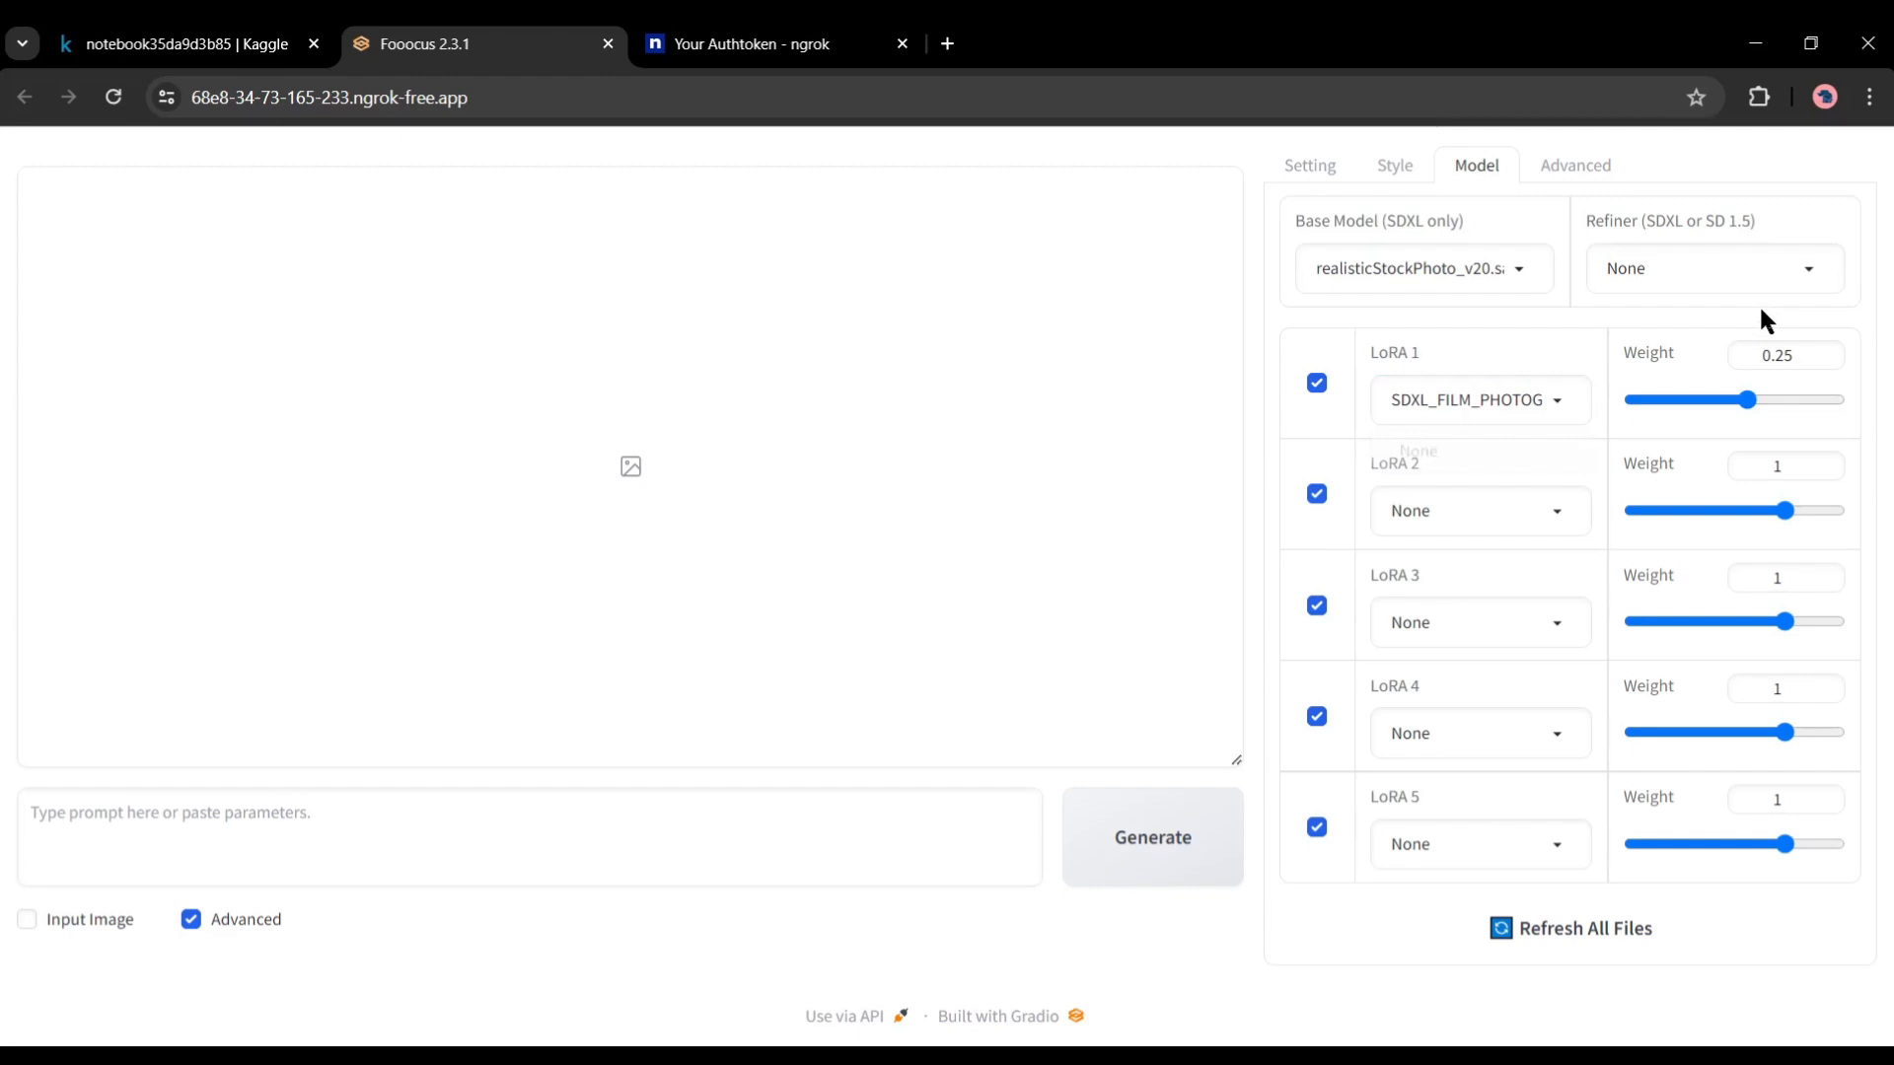
click(1421, 268)
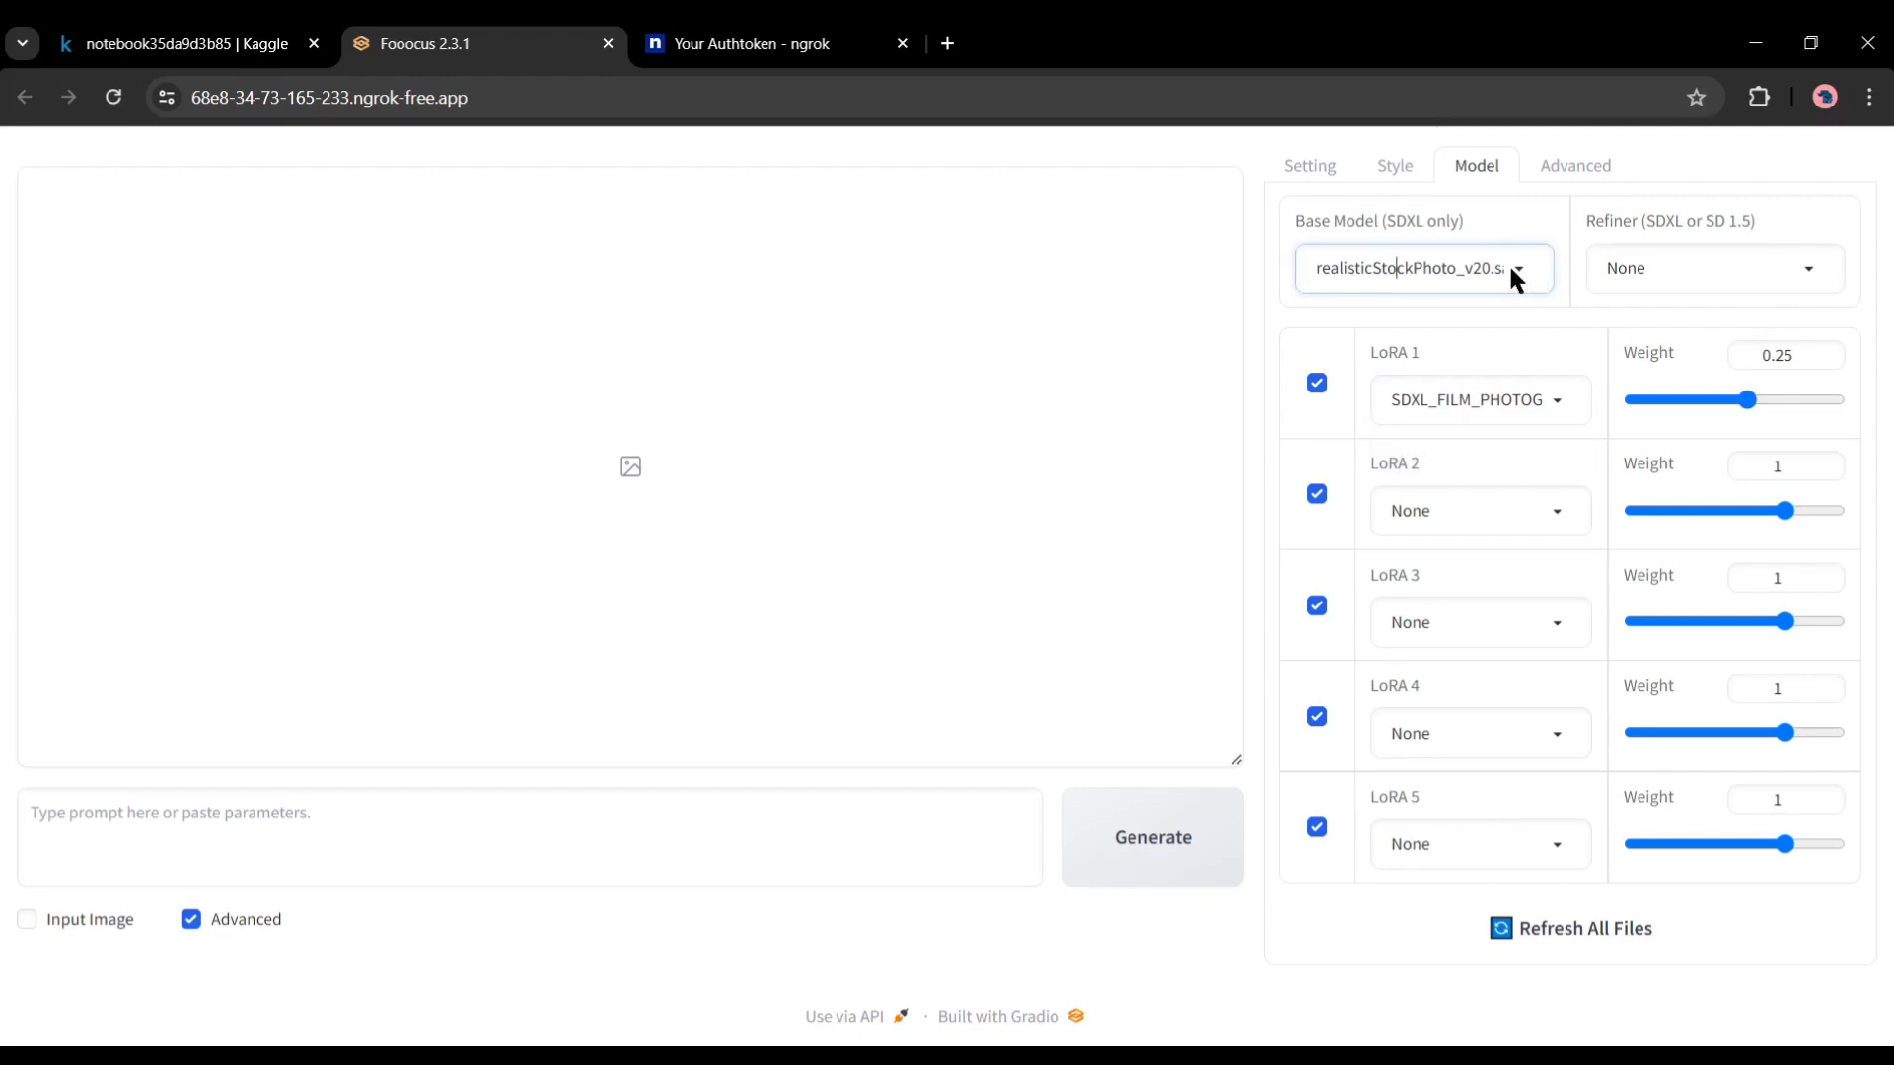
mouse_move(1527, 356)
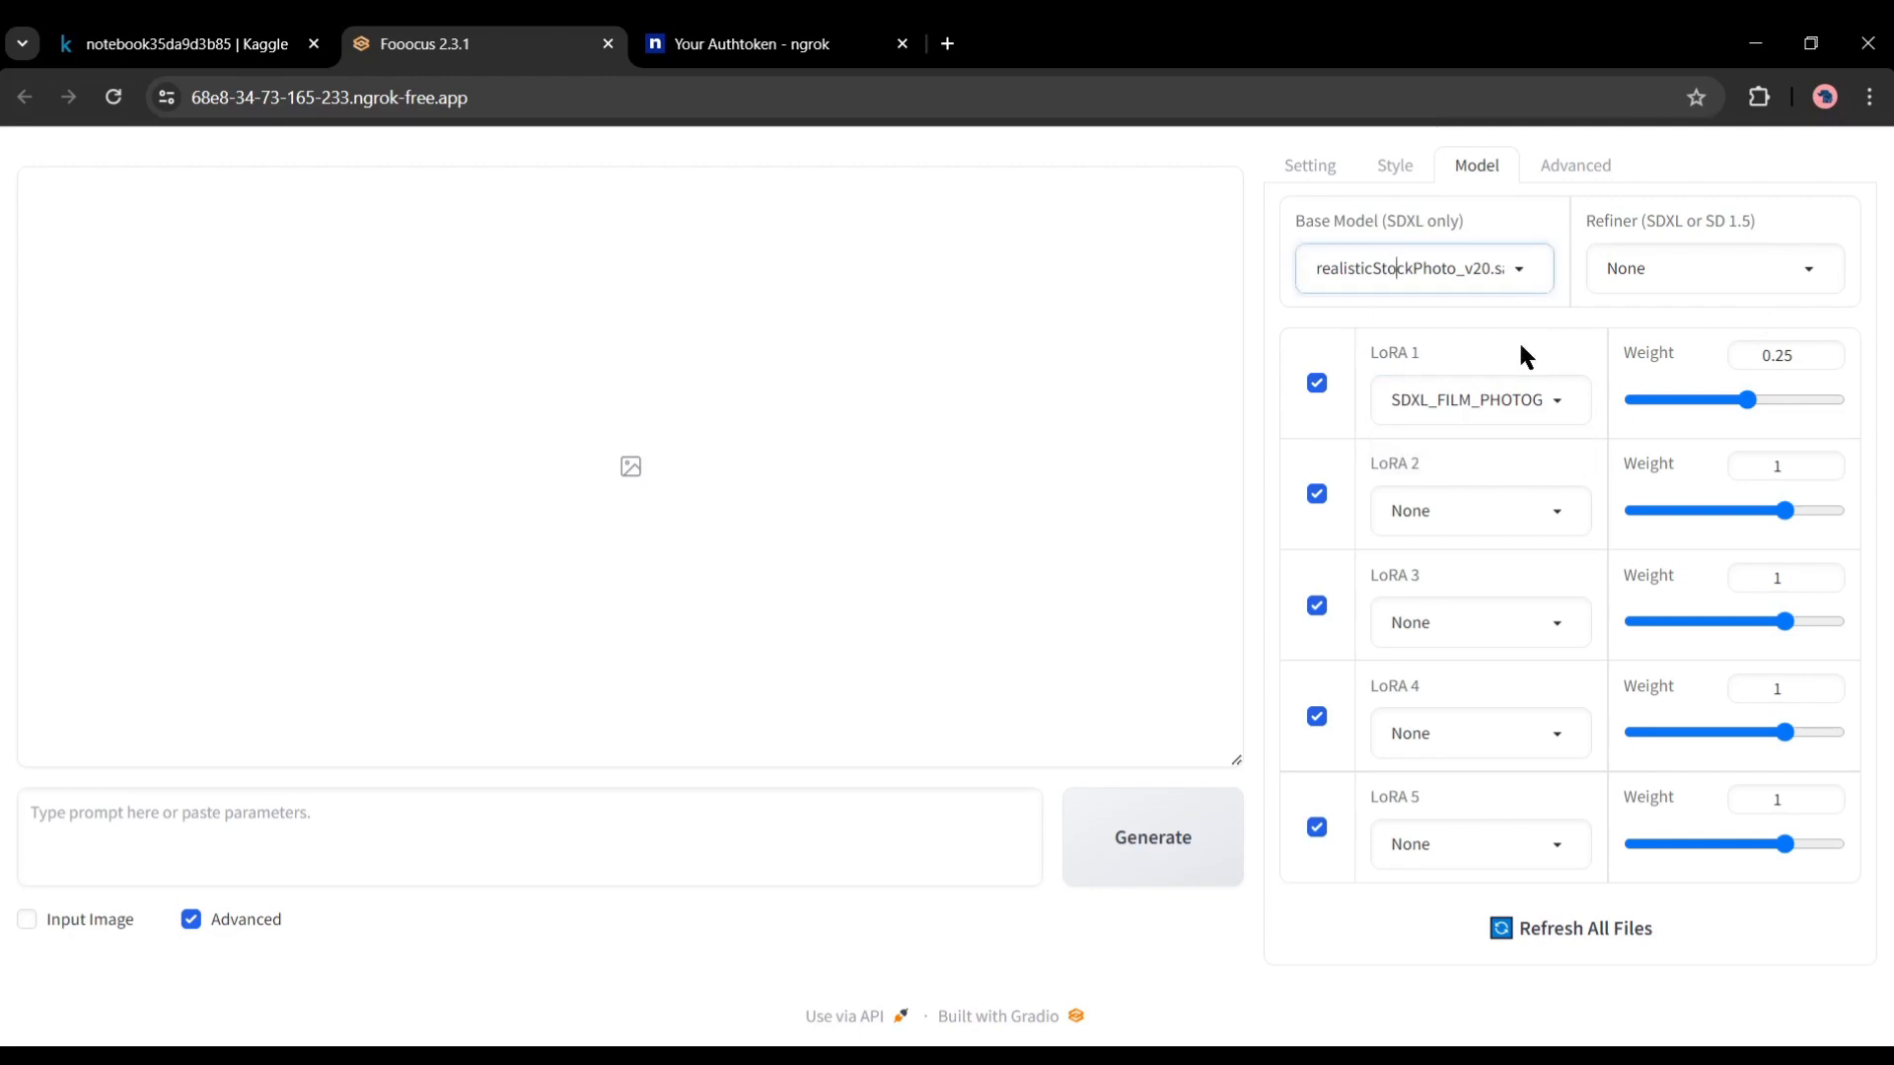
click(1478, 510)
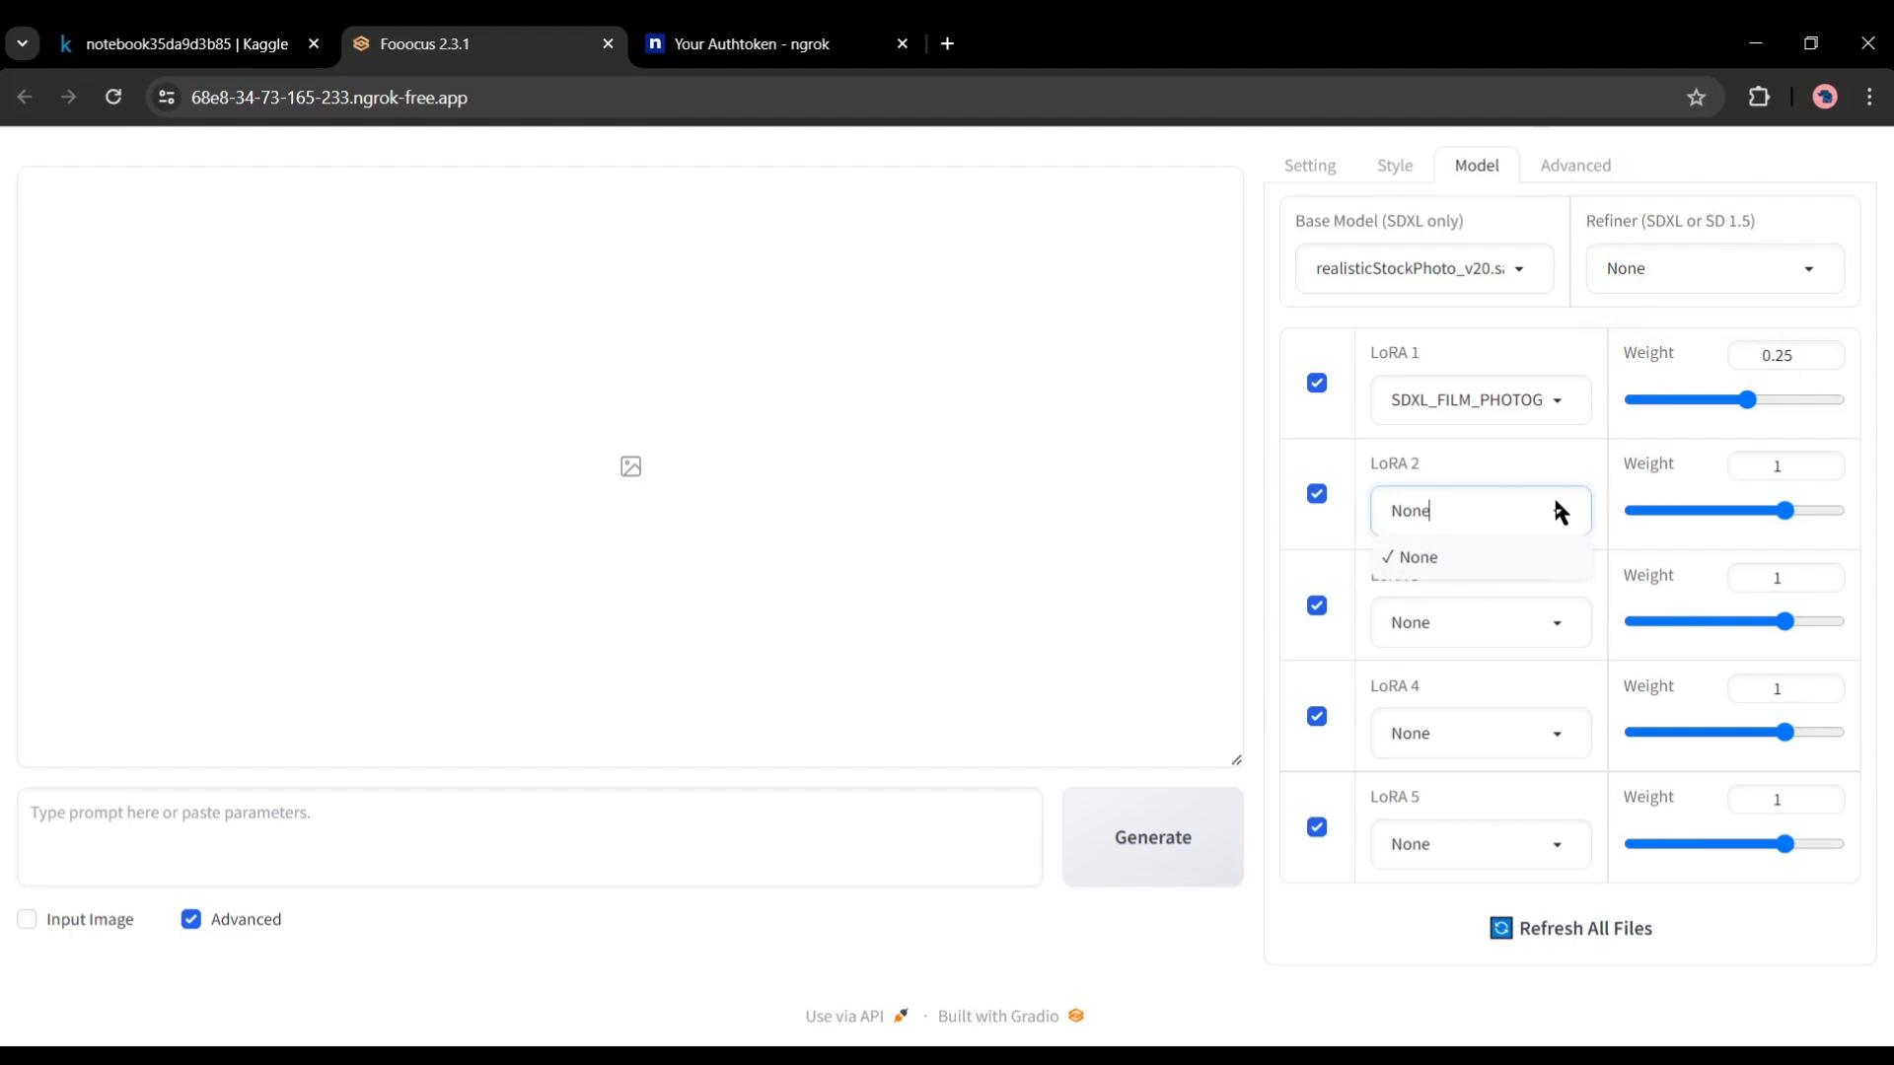
On the Advanced tab (guidance 3, sharpness 2), toggle Developer Debug Mode on and off
click(1576, 166)
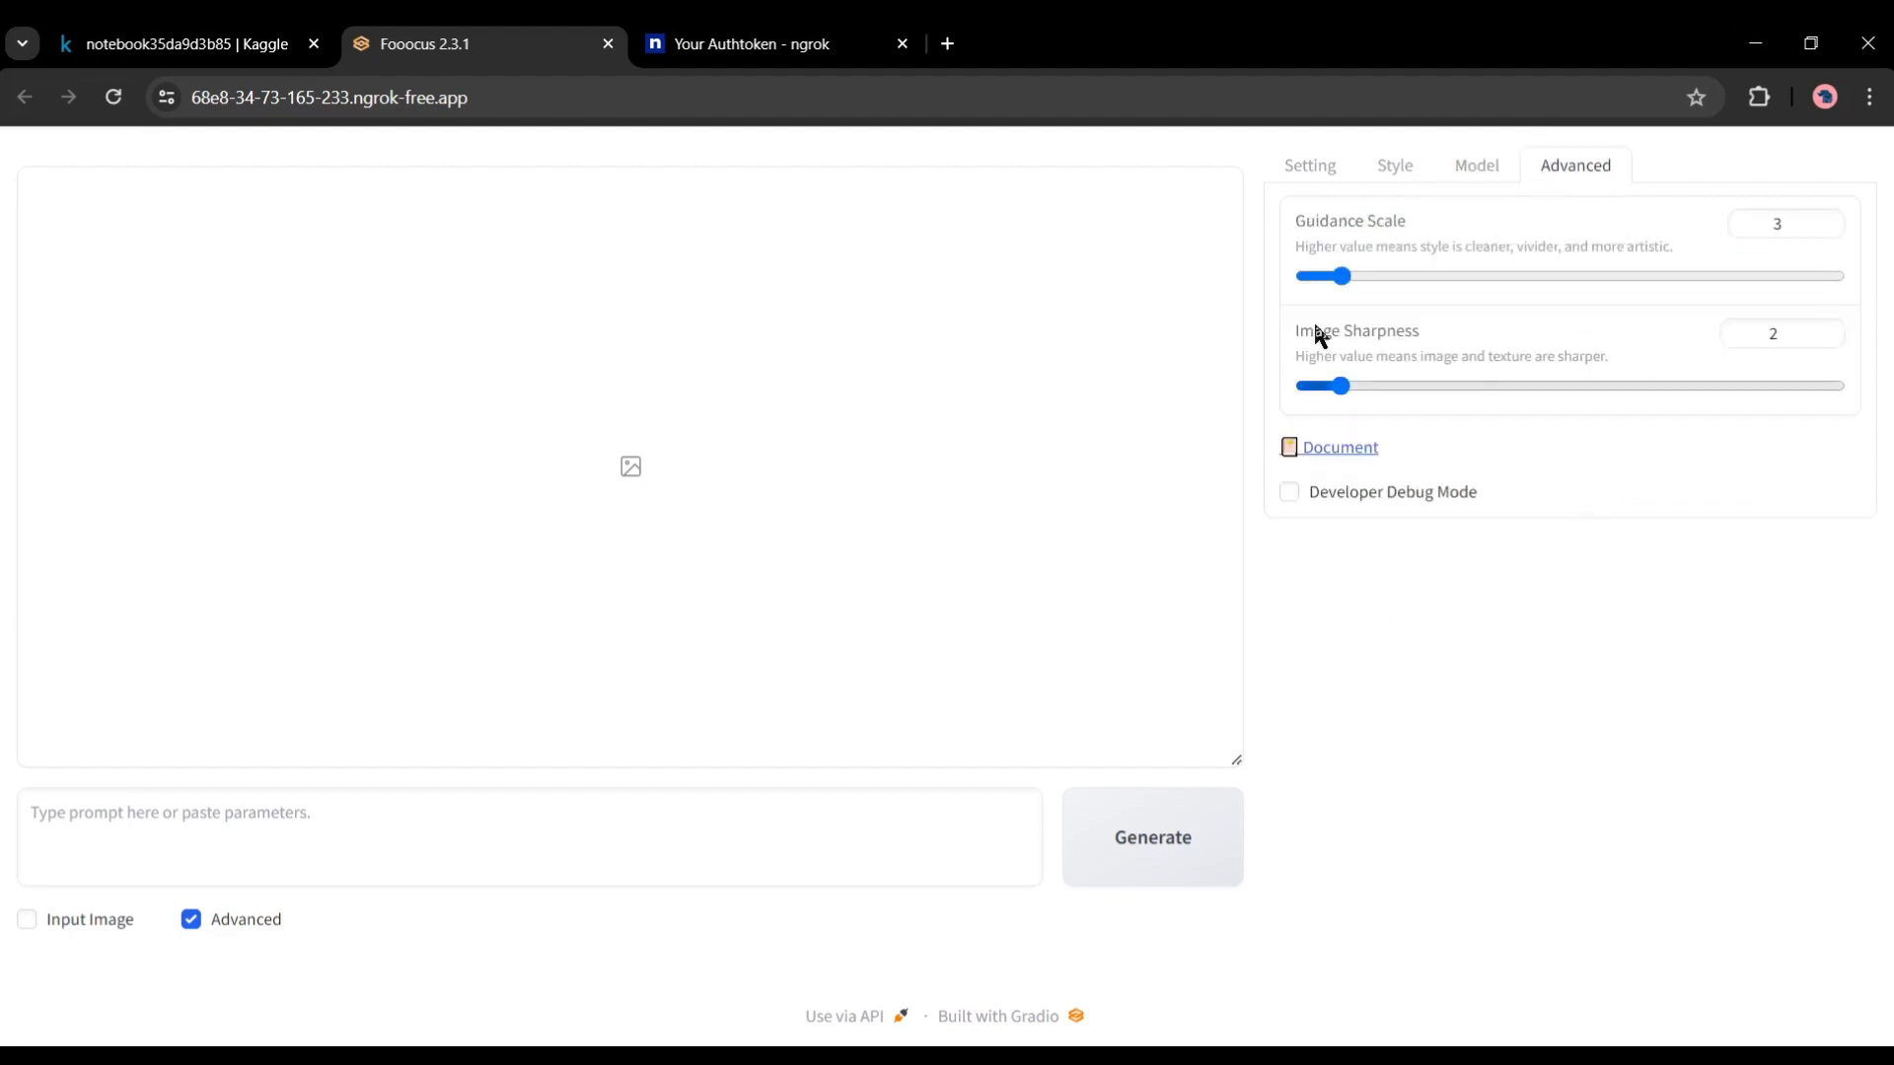
mouse_move(1253, 518)
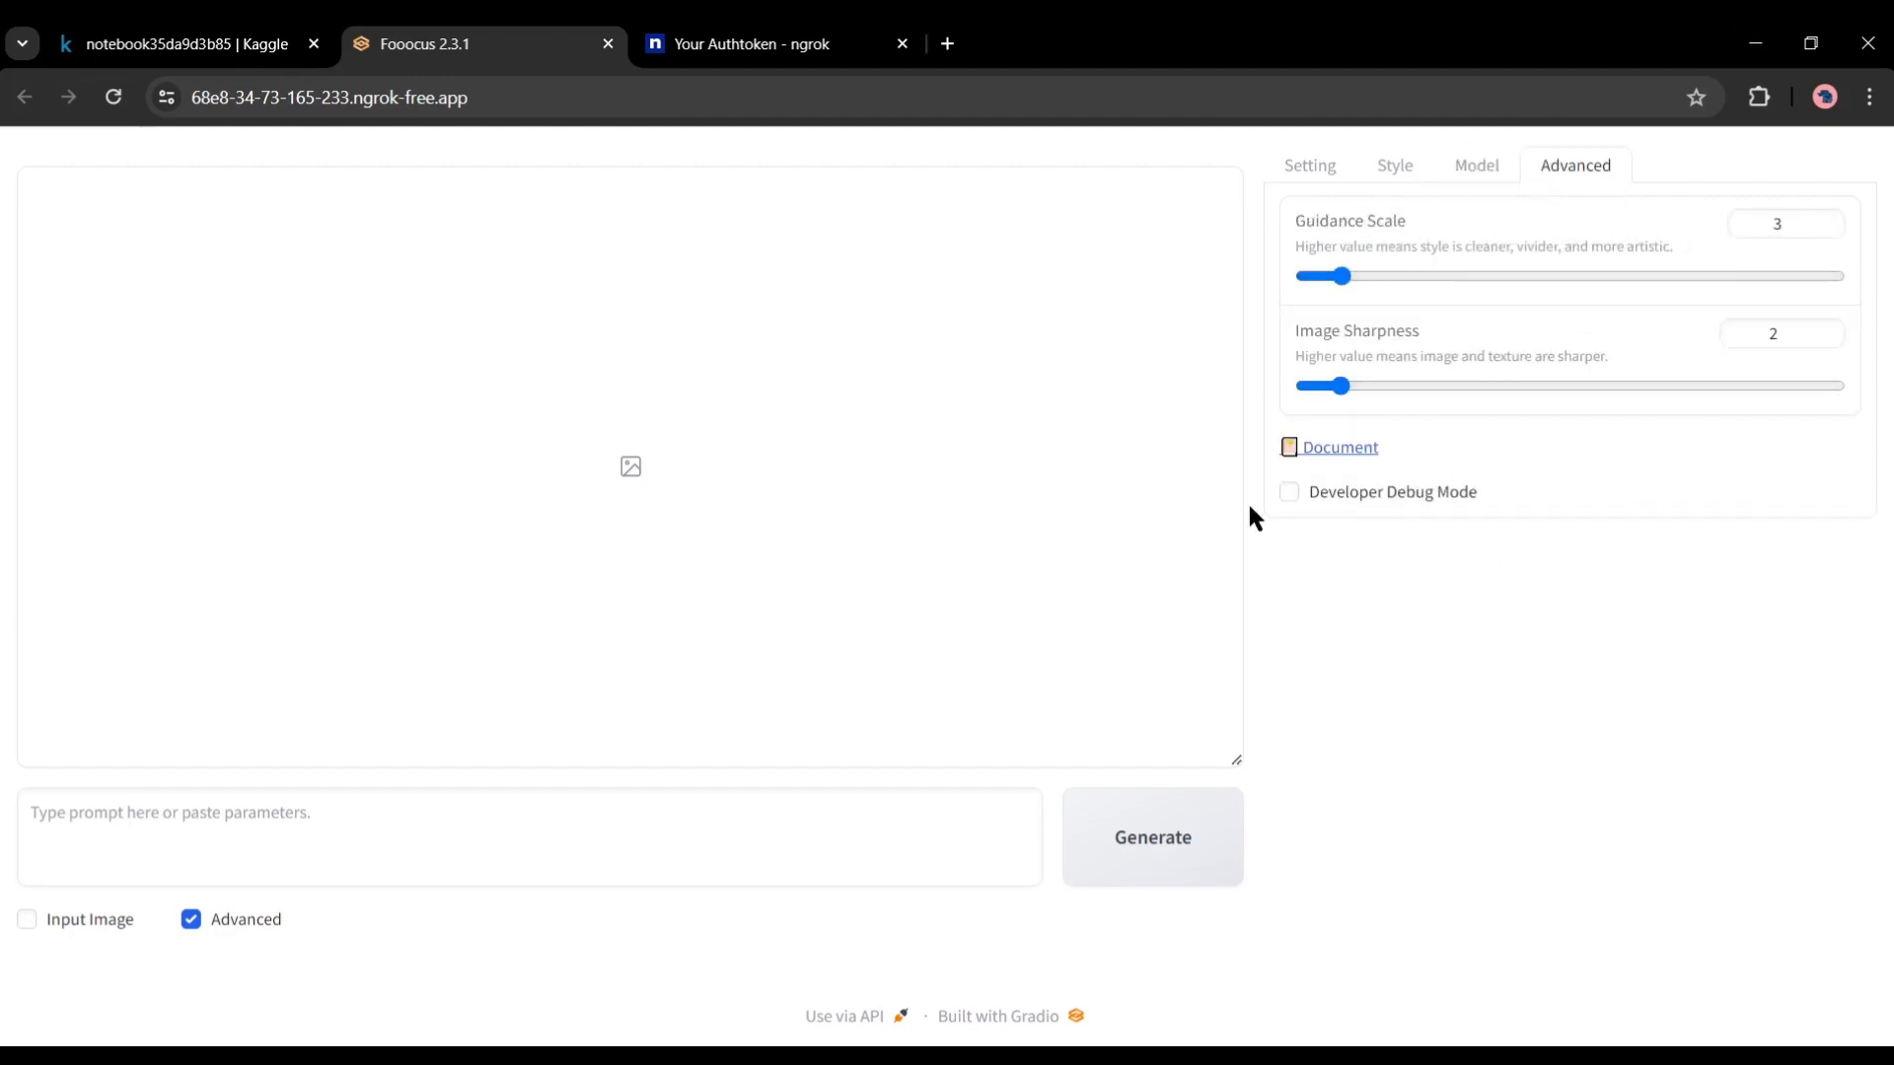
click(1287, 492)
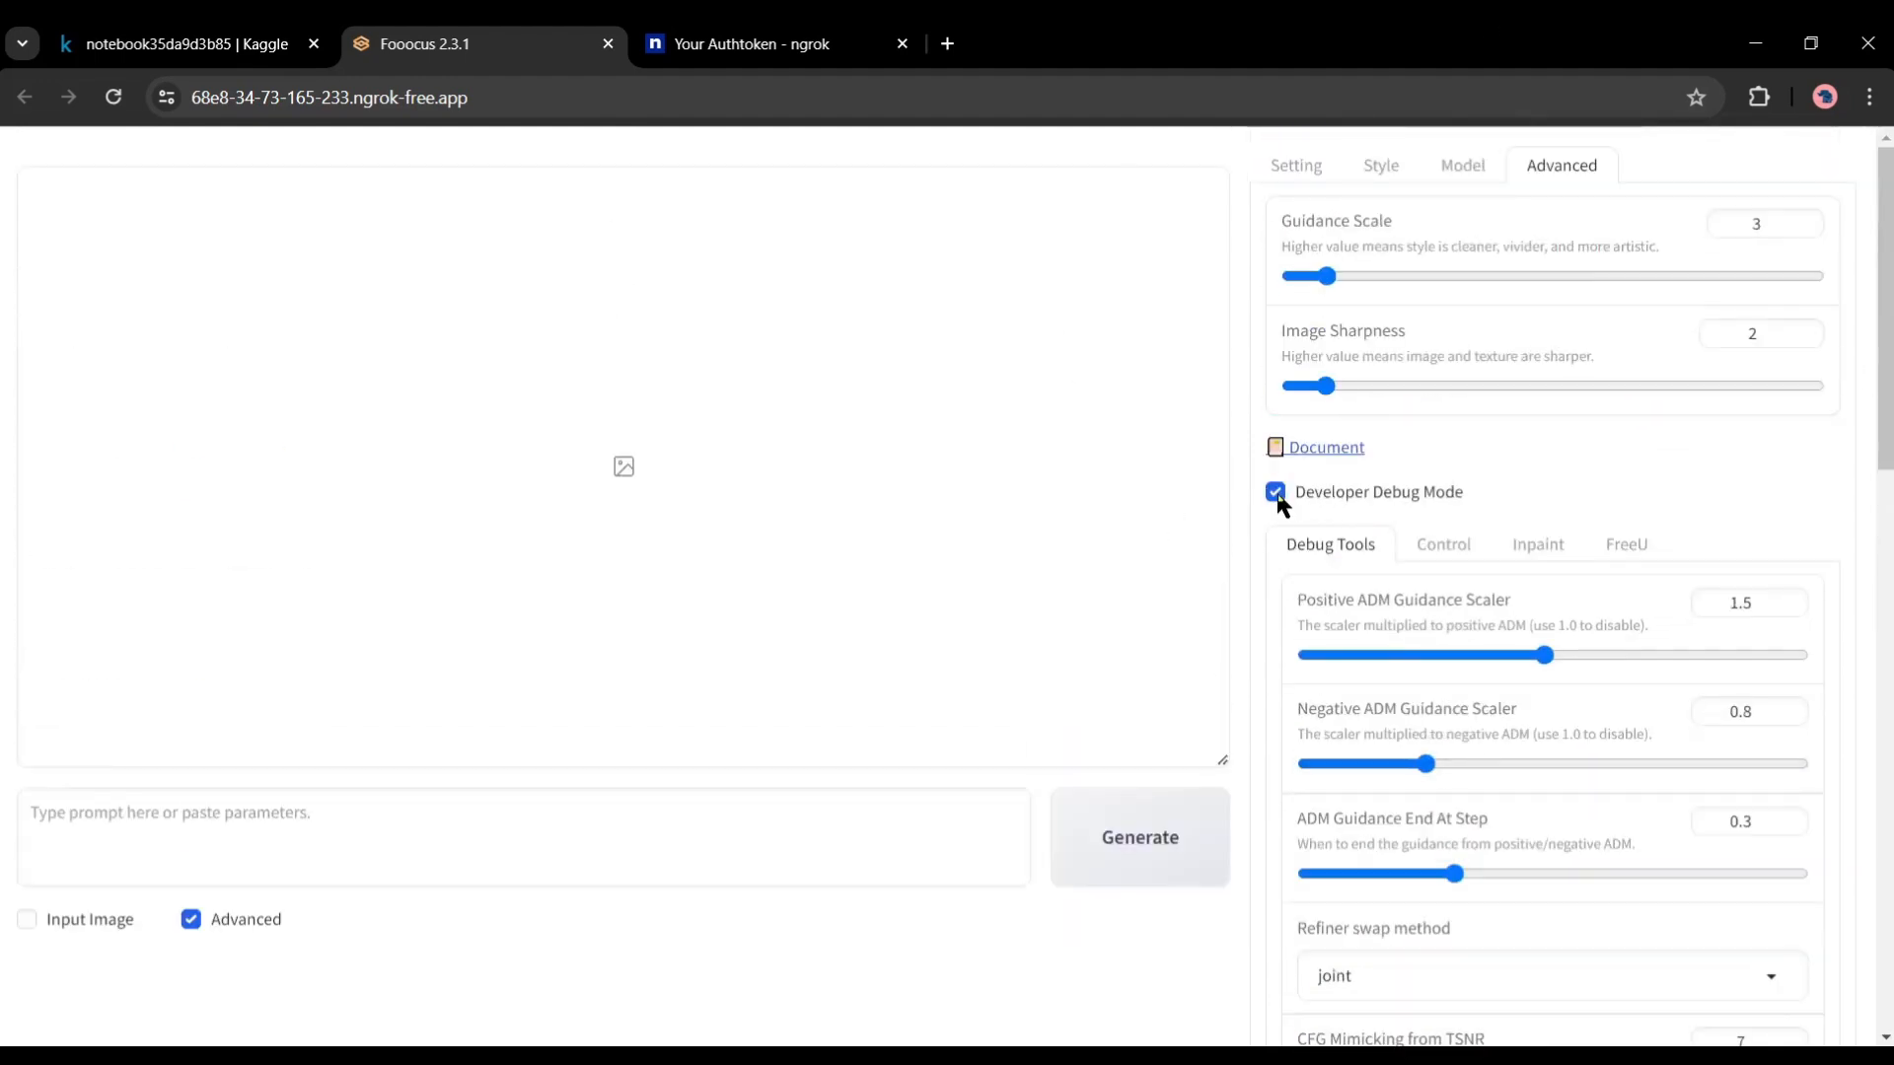
click(1275, 491)
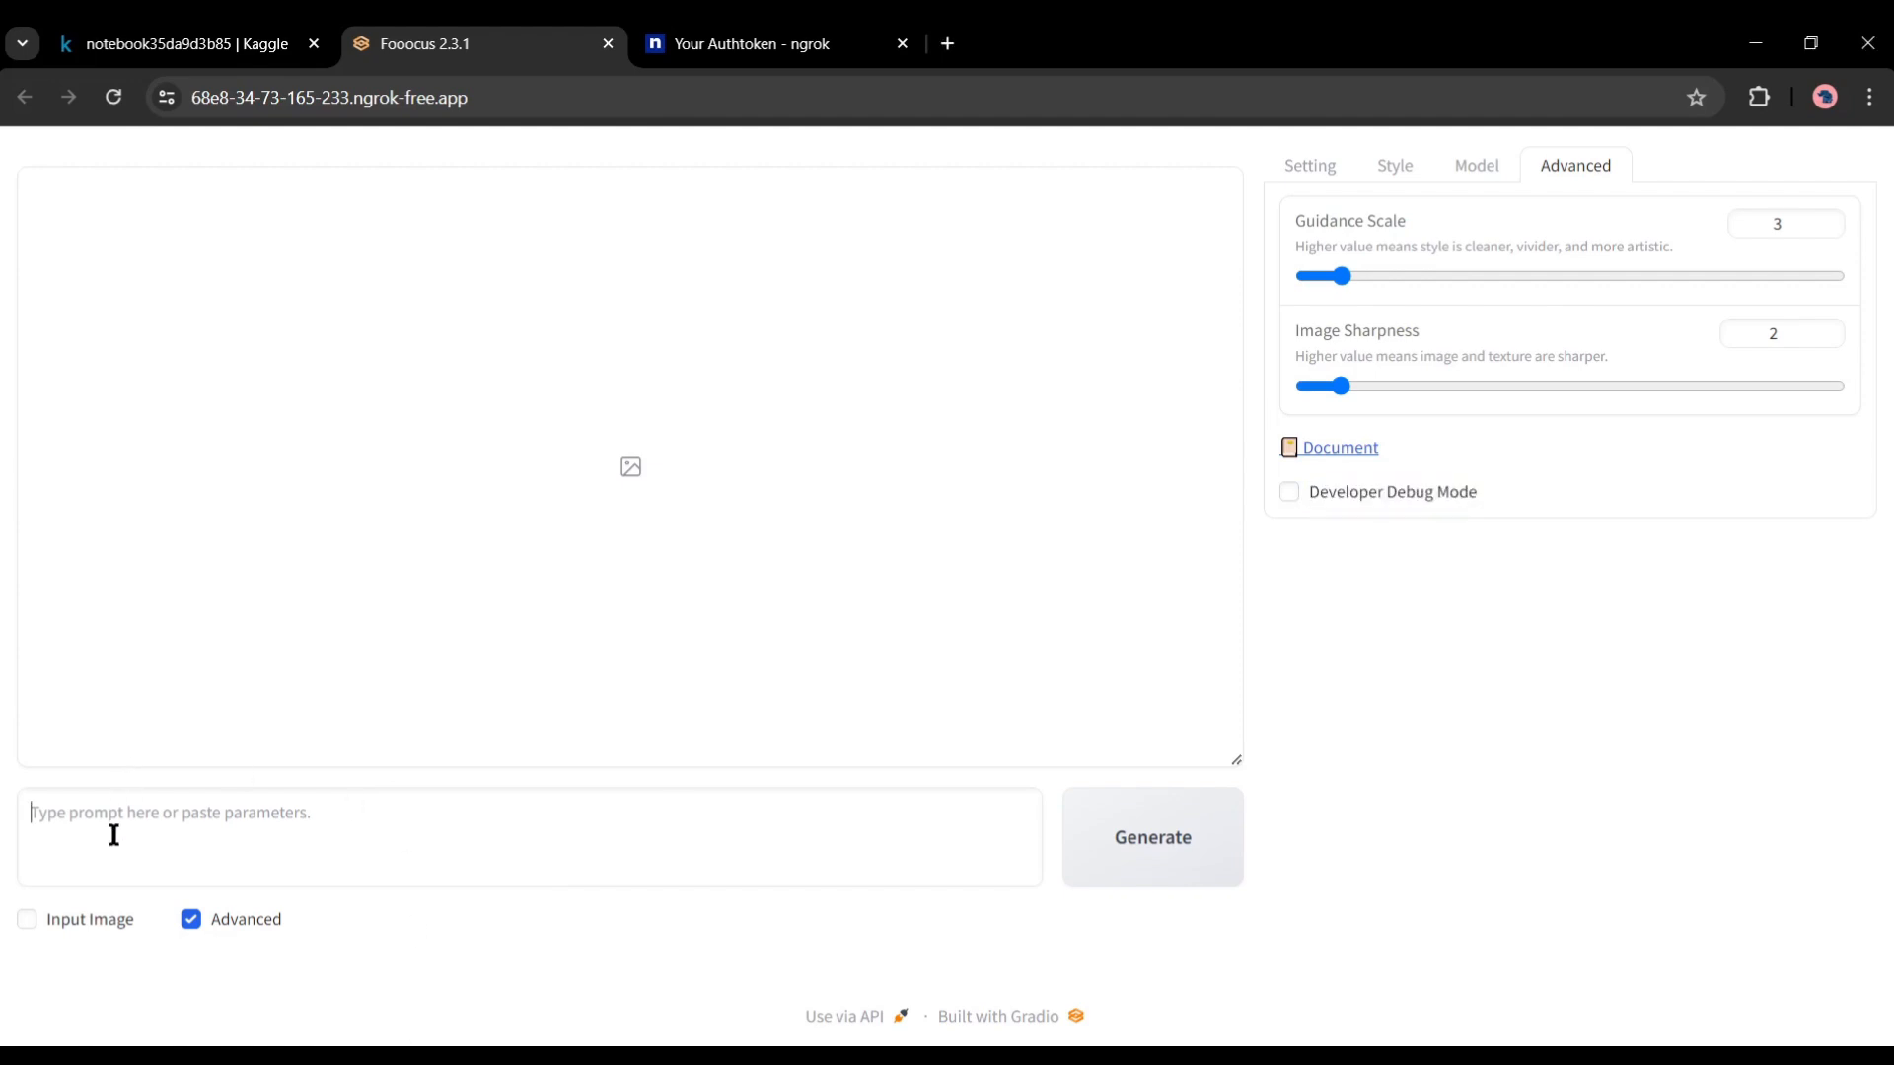
Enter the prompt '25 years old beautiful Latin lady, wavy pink and black hair, blue eyes…' and generate
text(25 years old beautiful Latin lady)
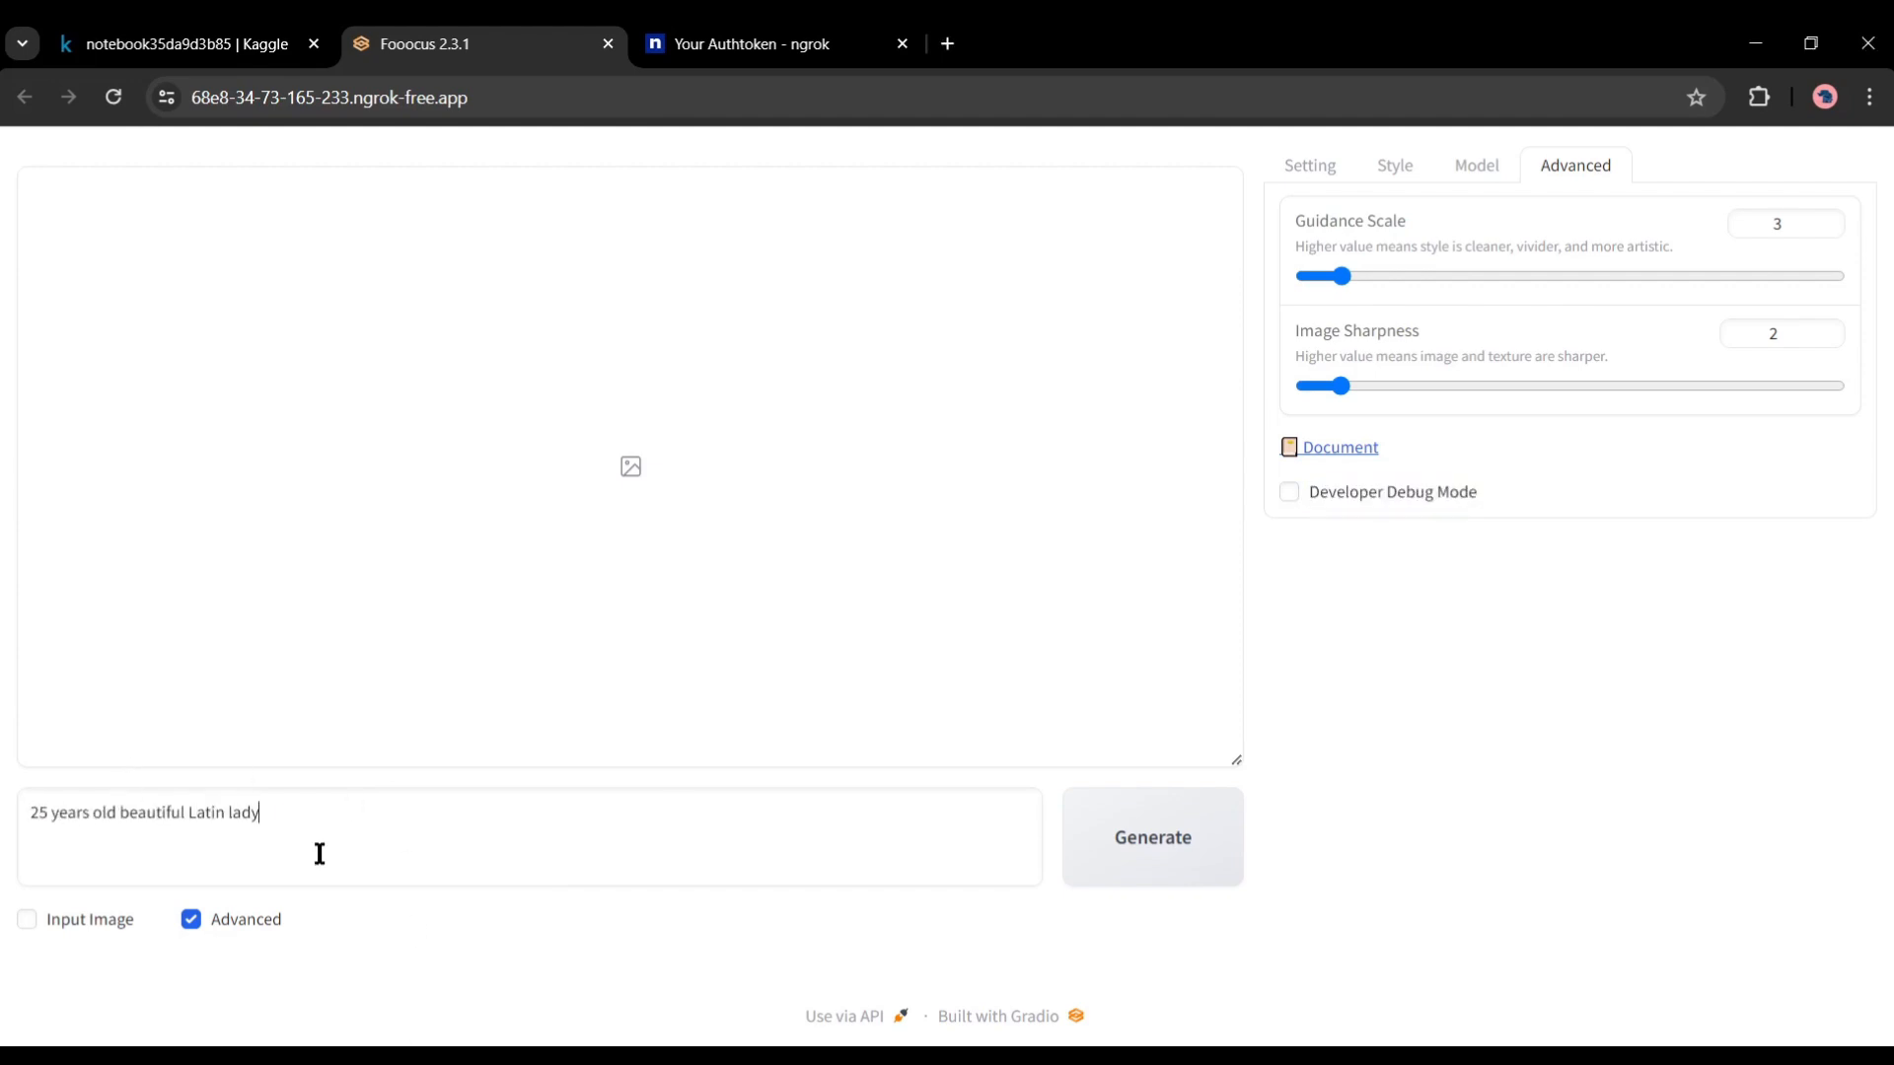
text(, shoulder length wavy pi)
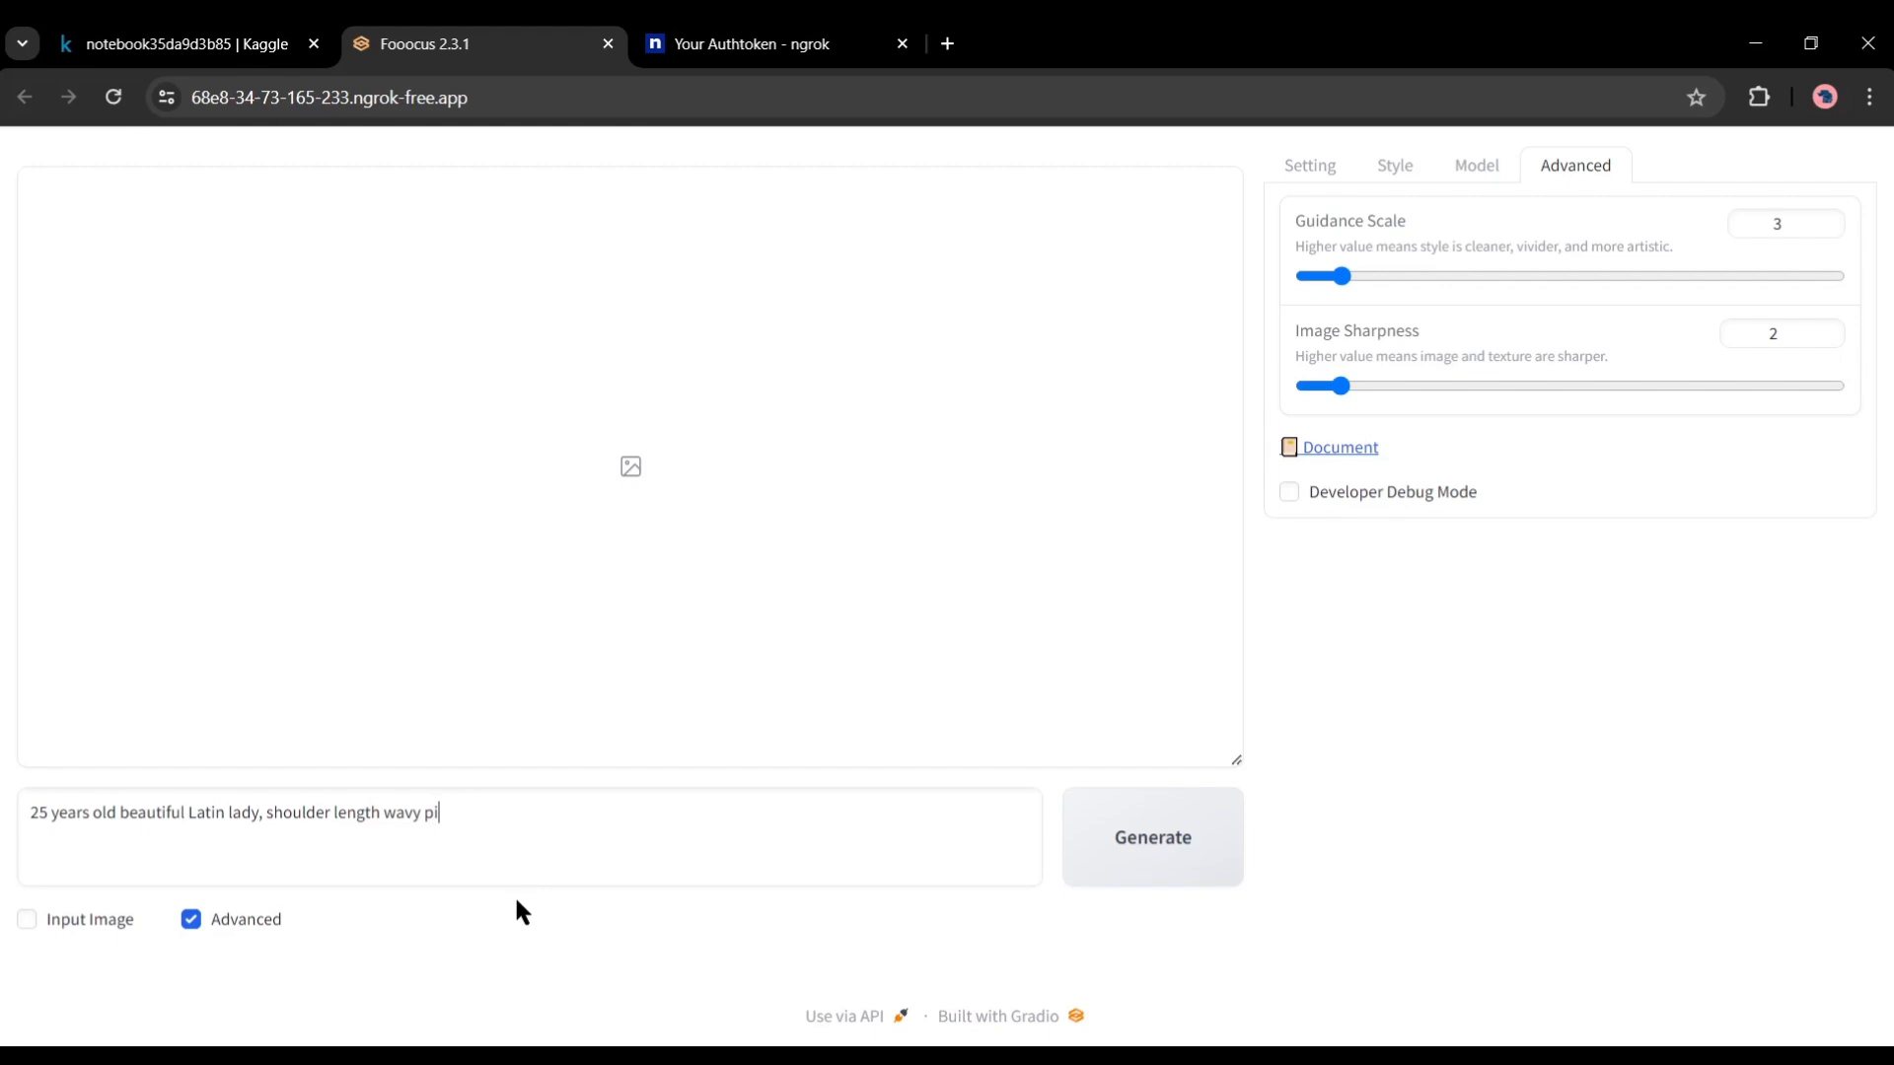
text(nk and black hair, blue eyes)
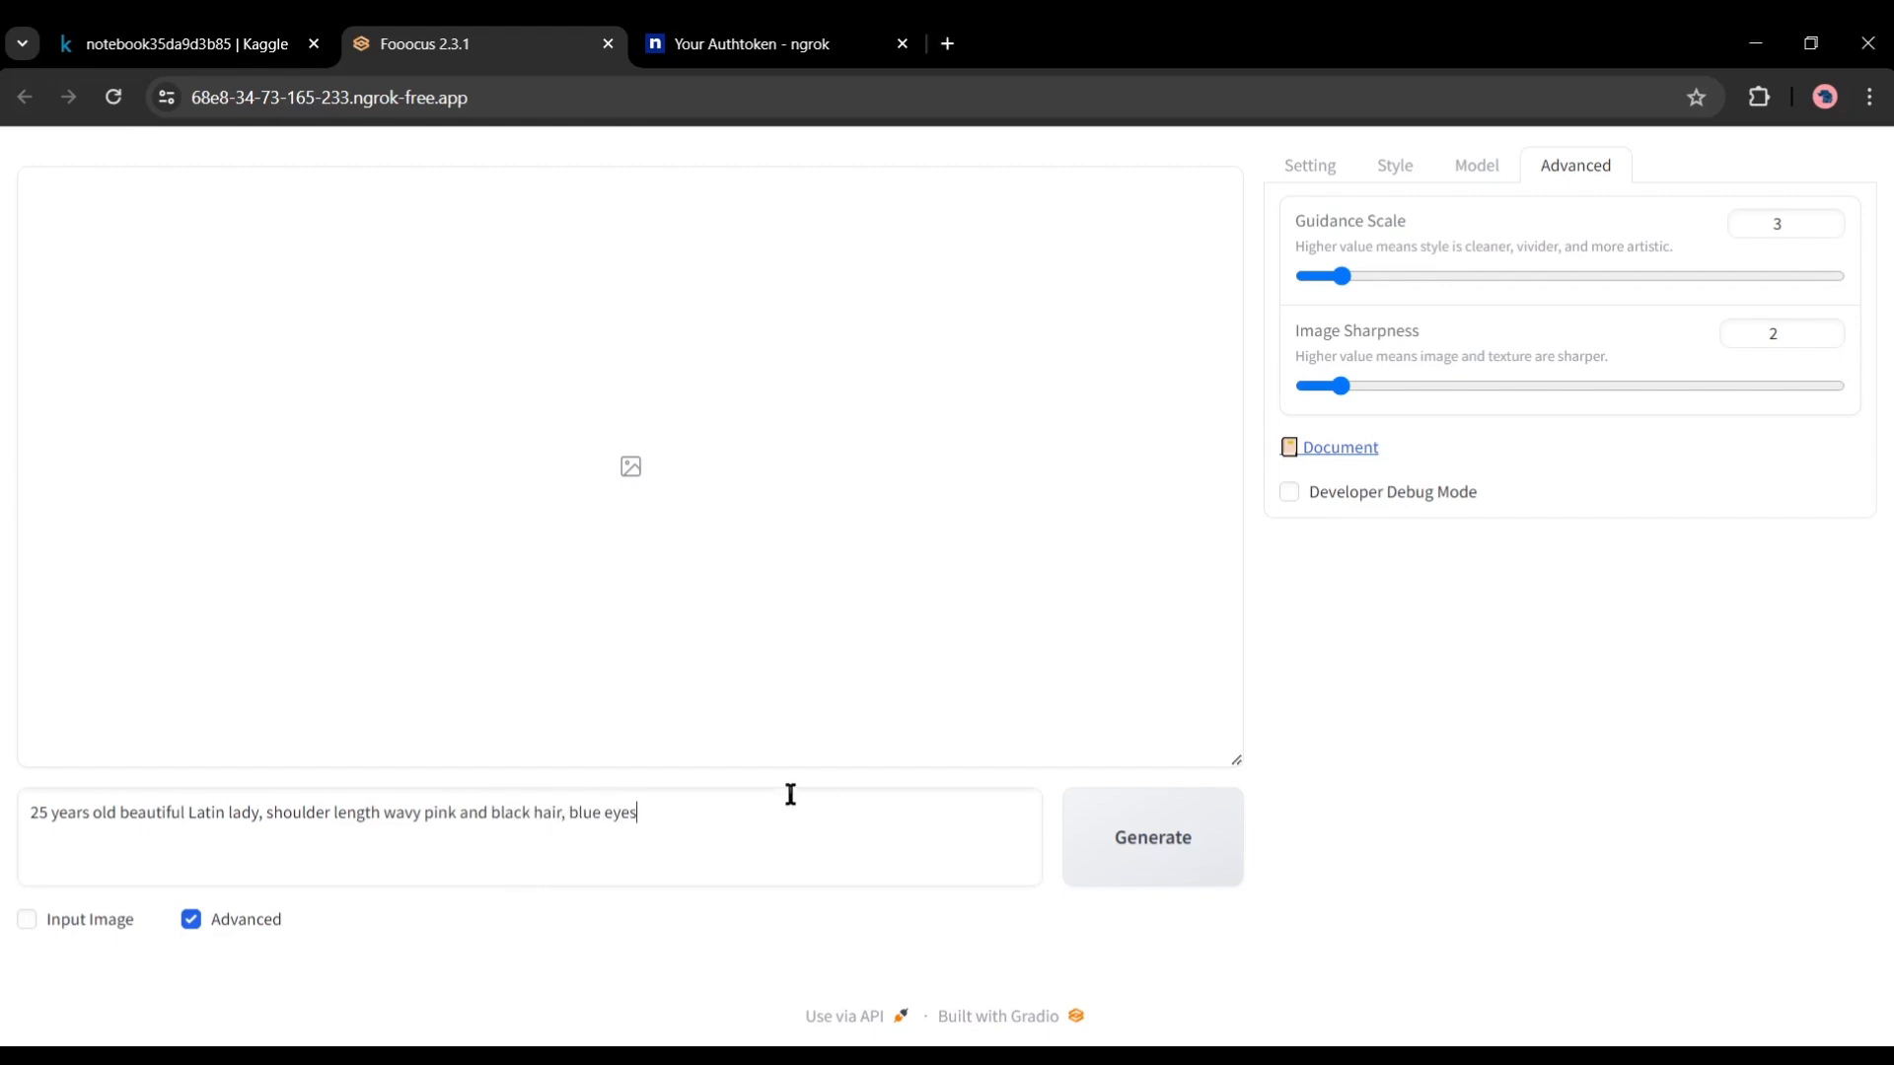
text(, big smile, hyperdetailed photograo)
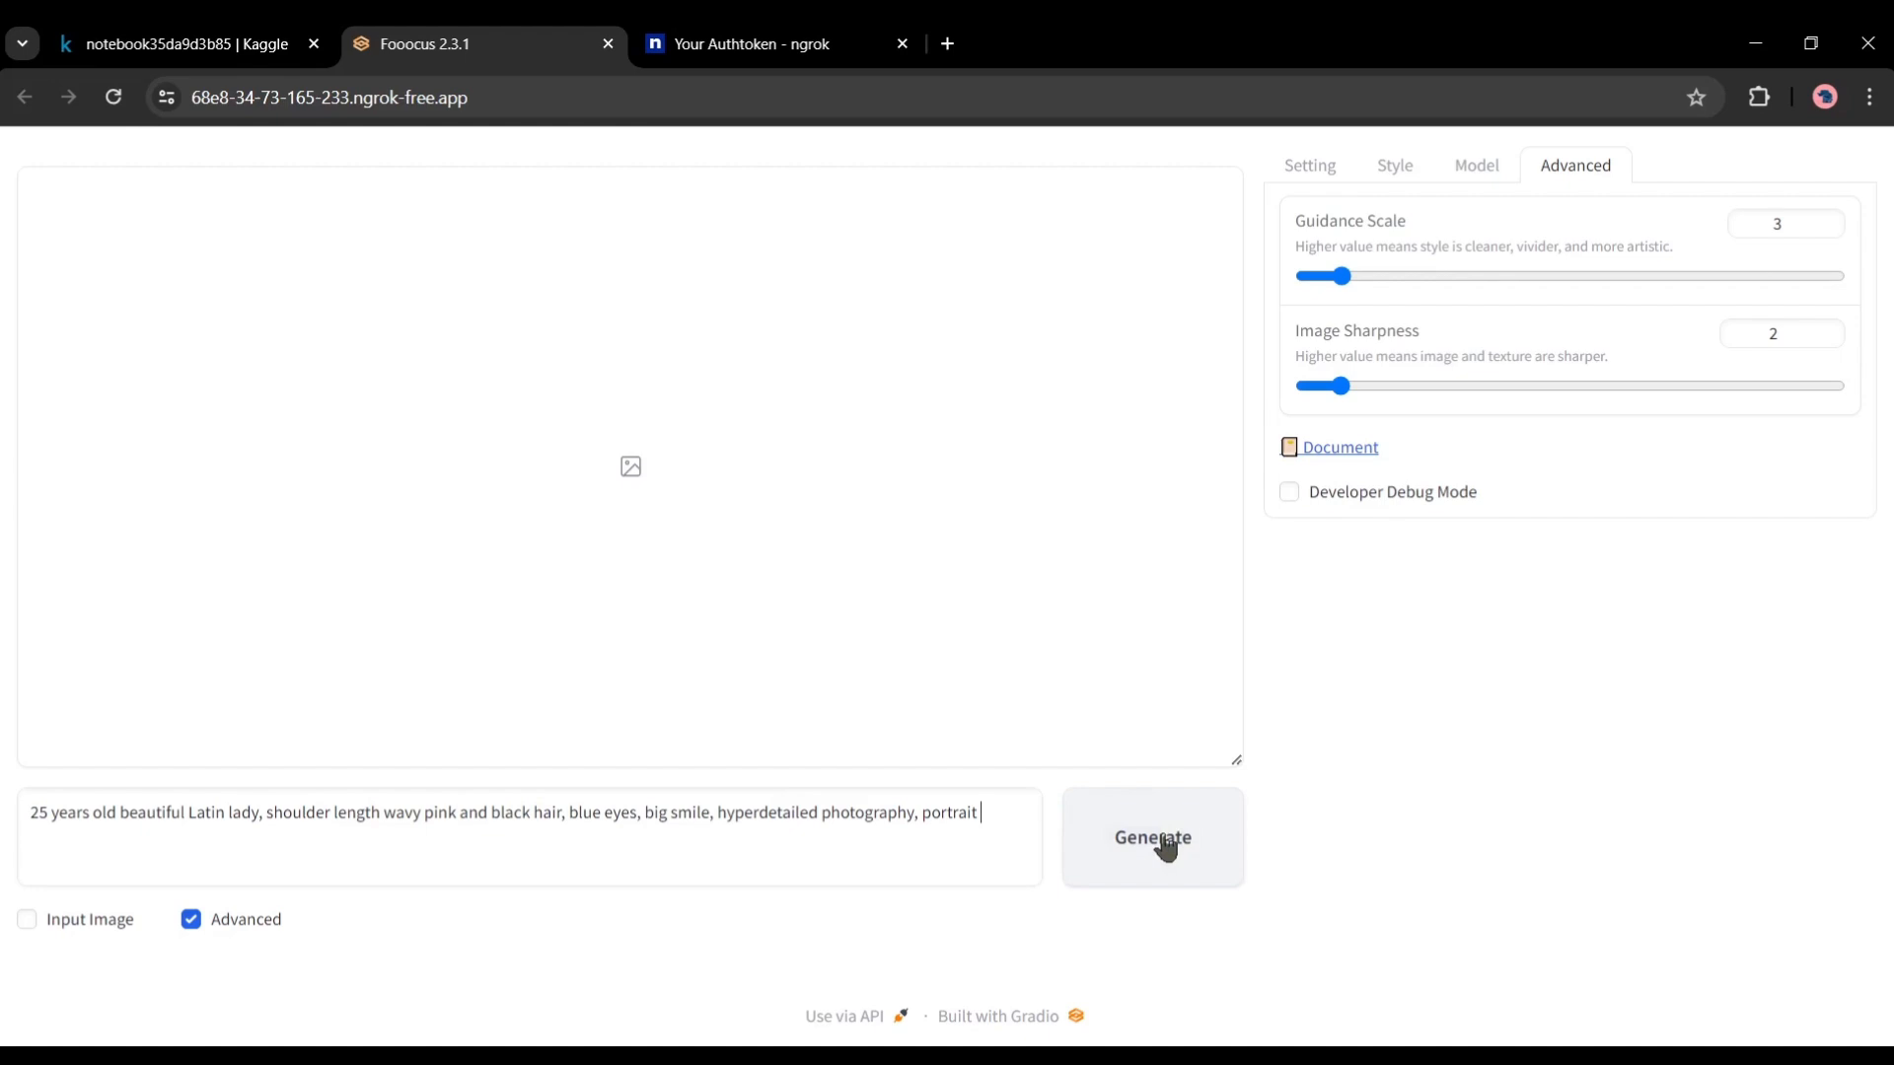
click(1151, 837)
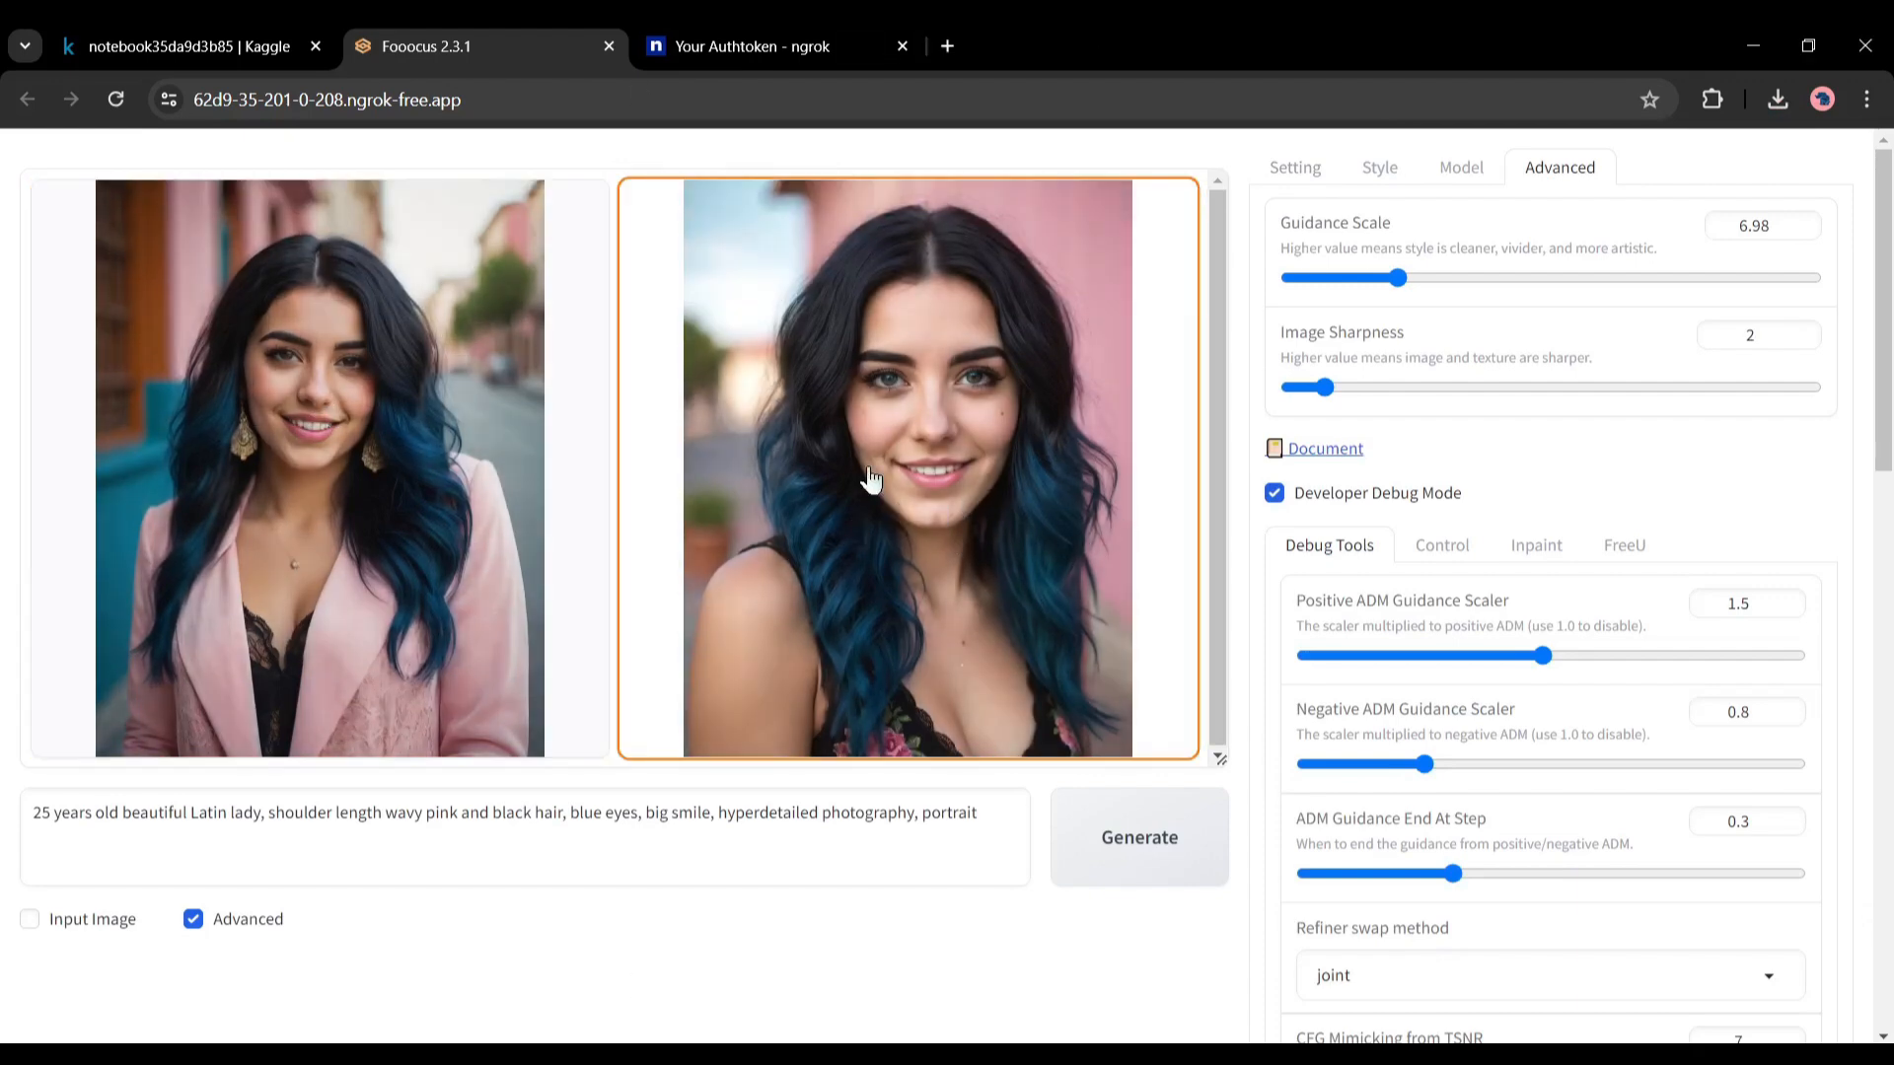
Preview both generated portraits enlarged and download the close-up of the smiling woman
click(319, 468)
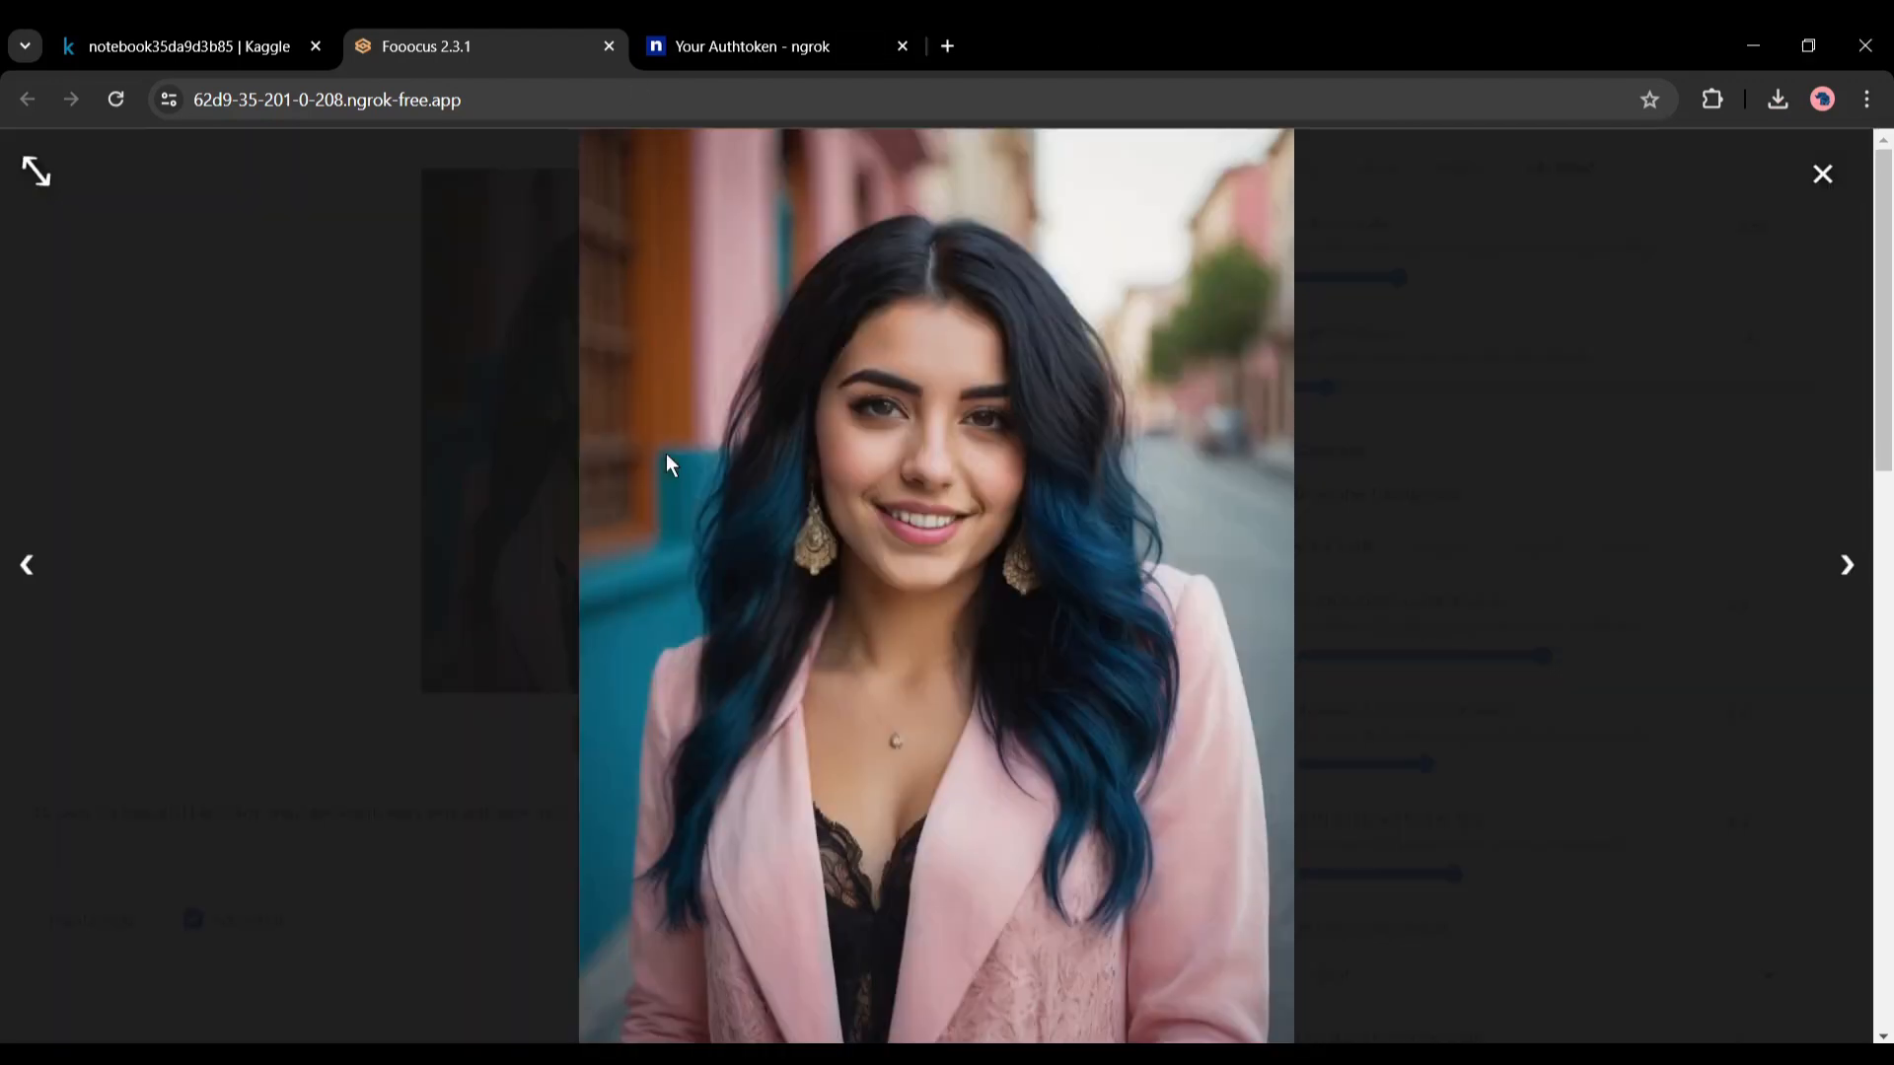
click(27, 564)
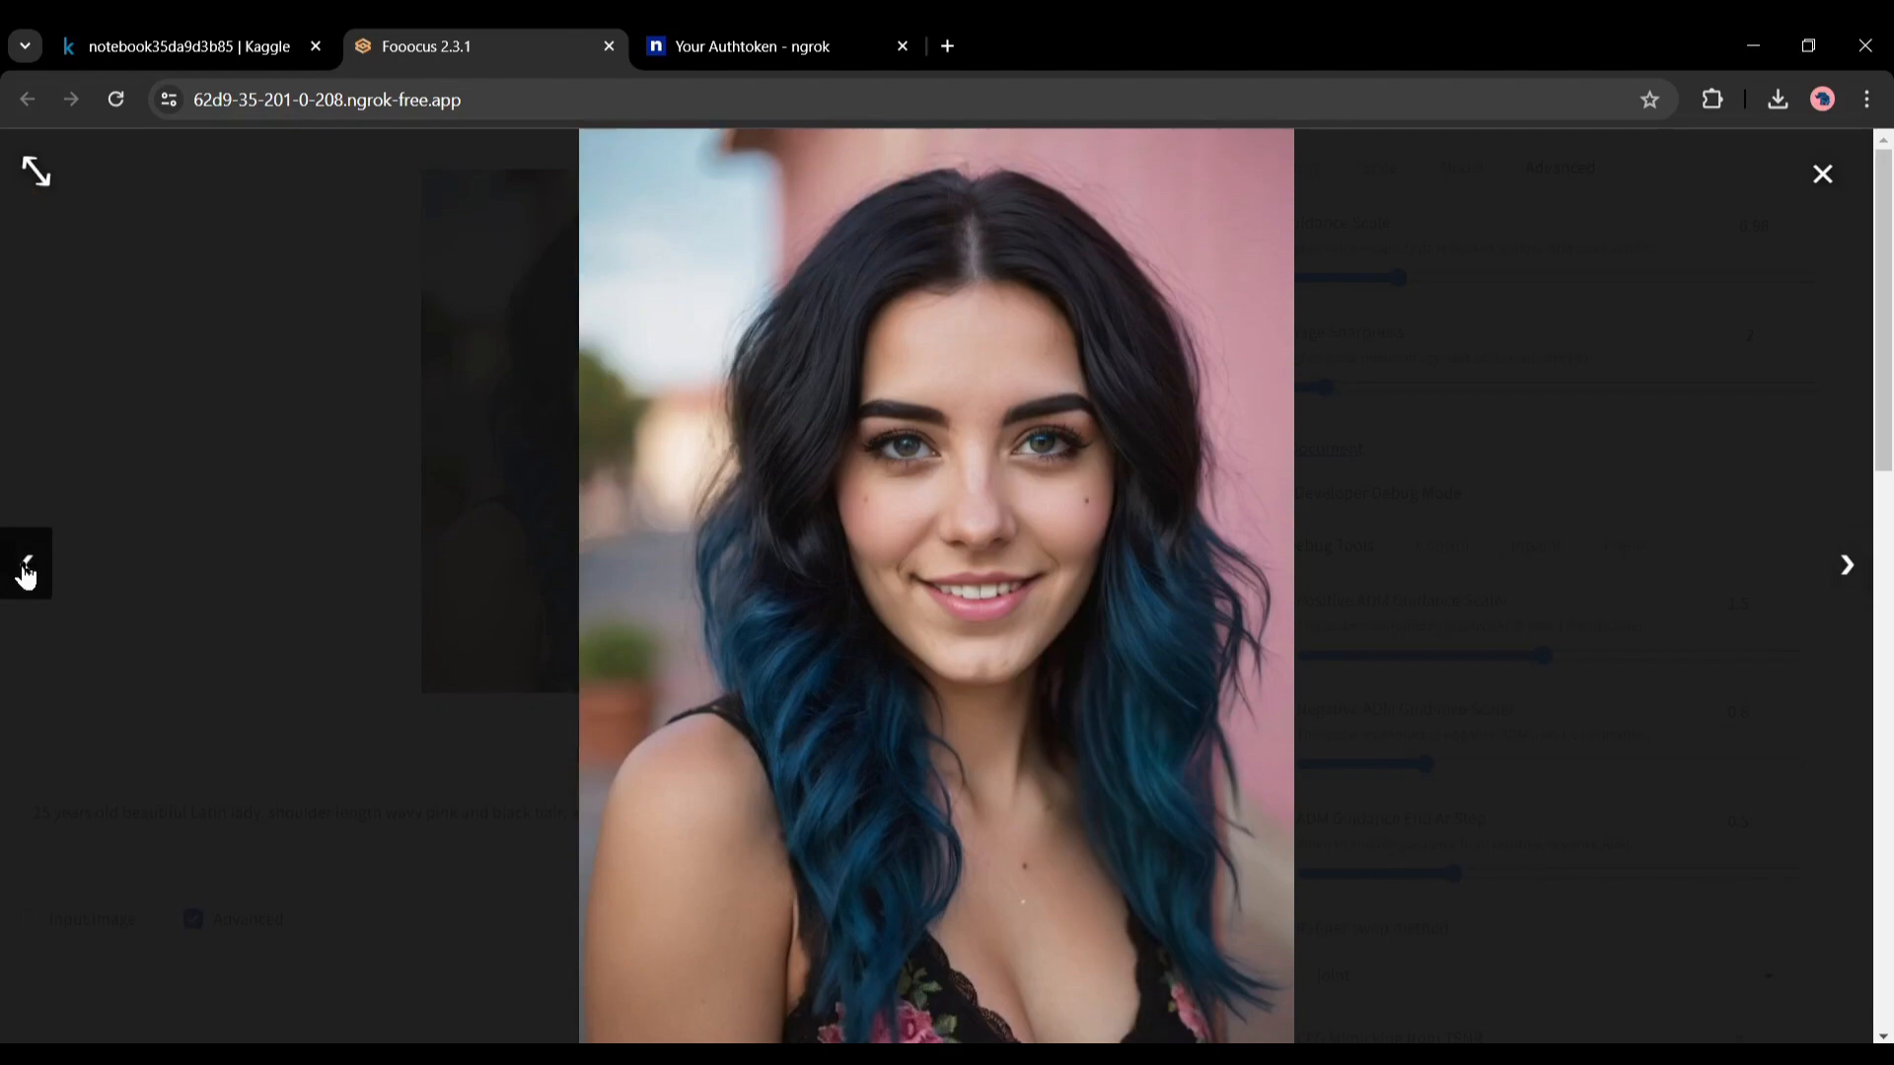
click(1823, 173)
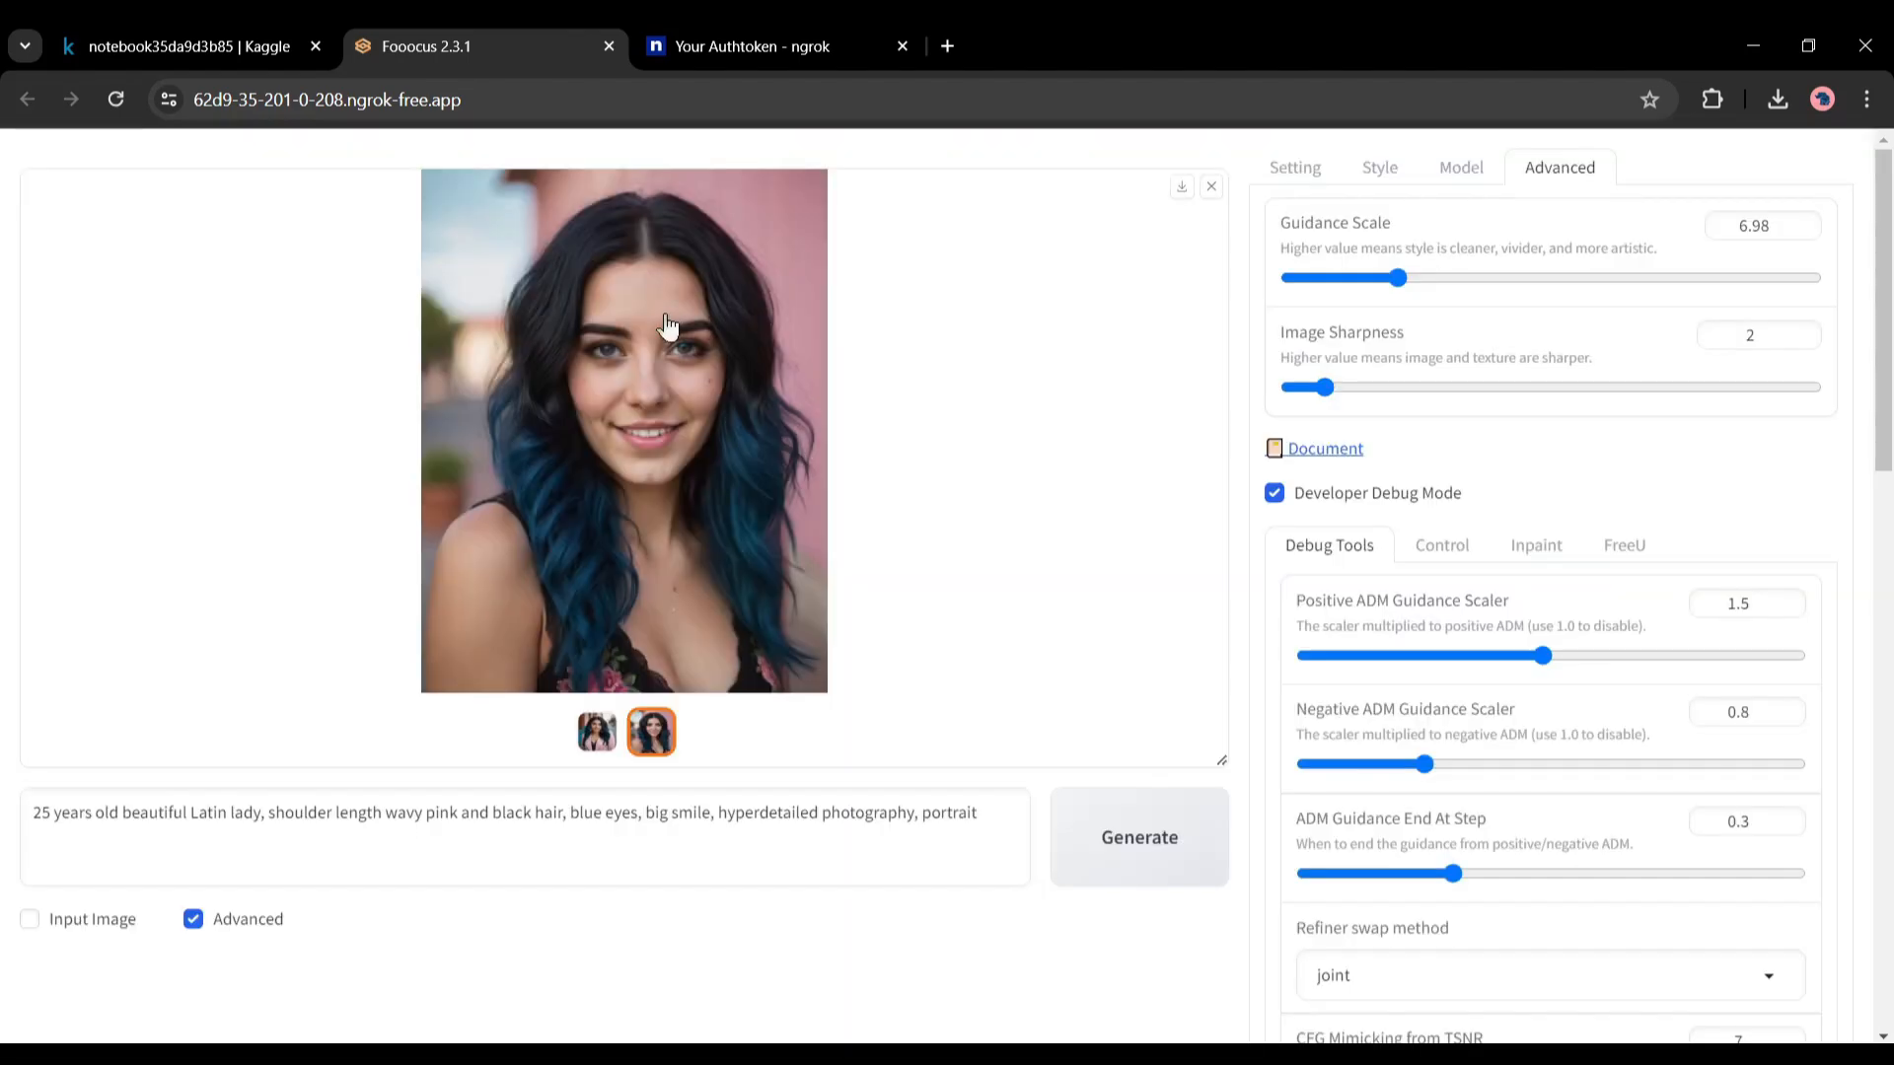
mouse_move(1125, 195)
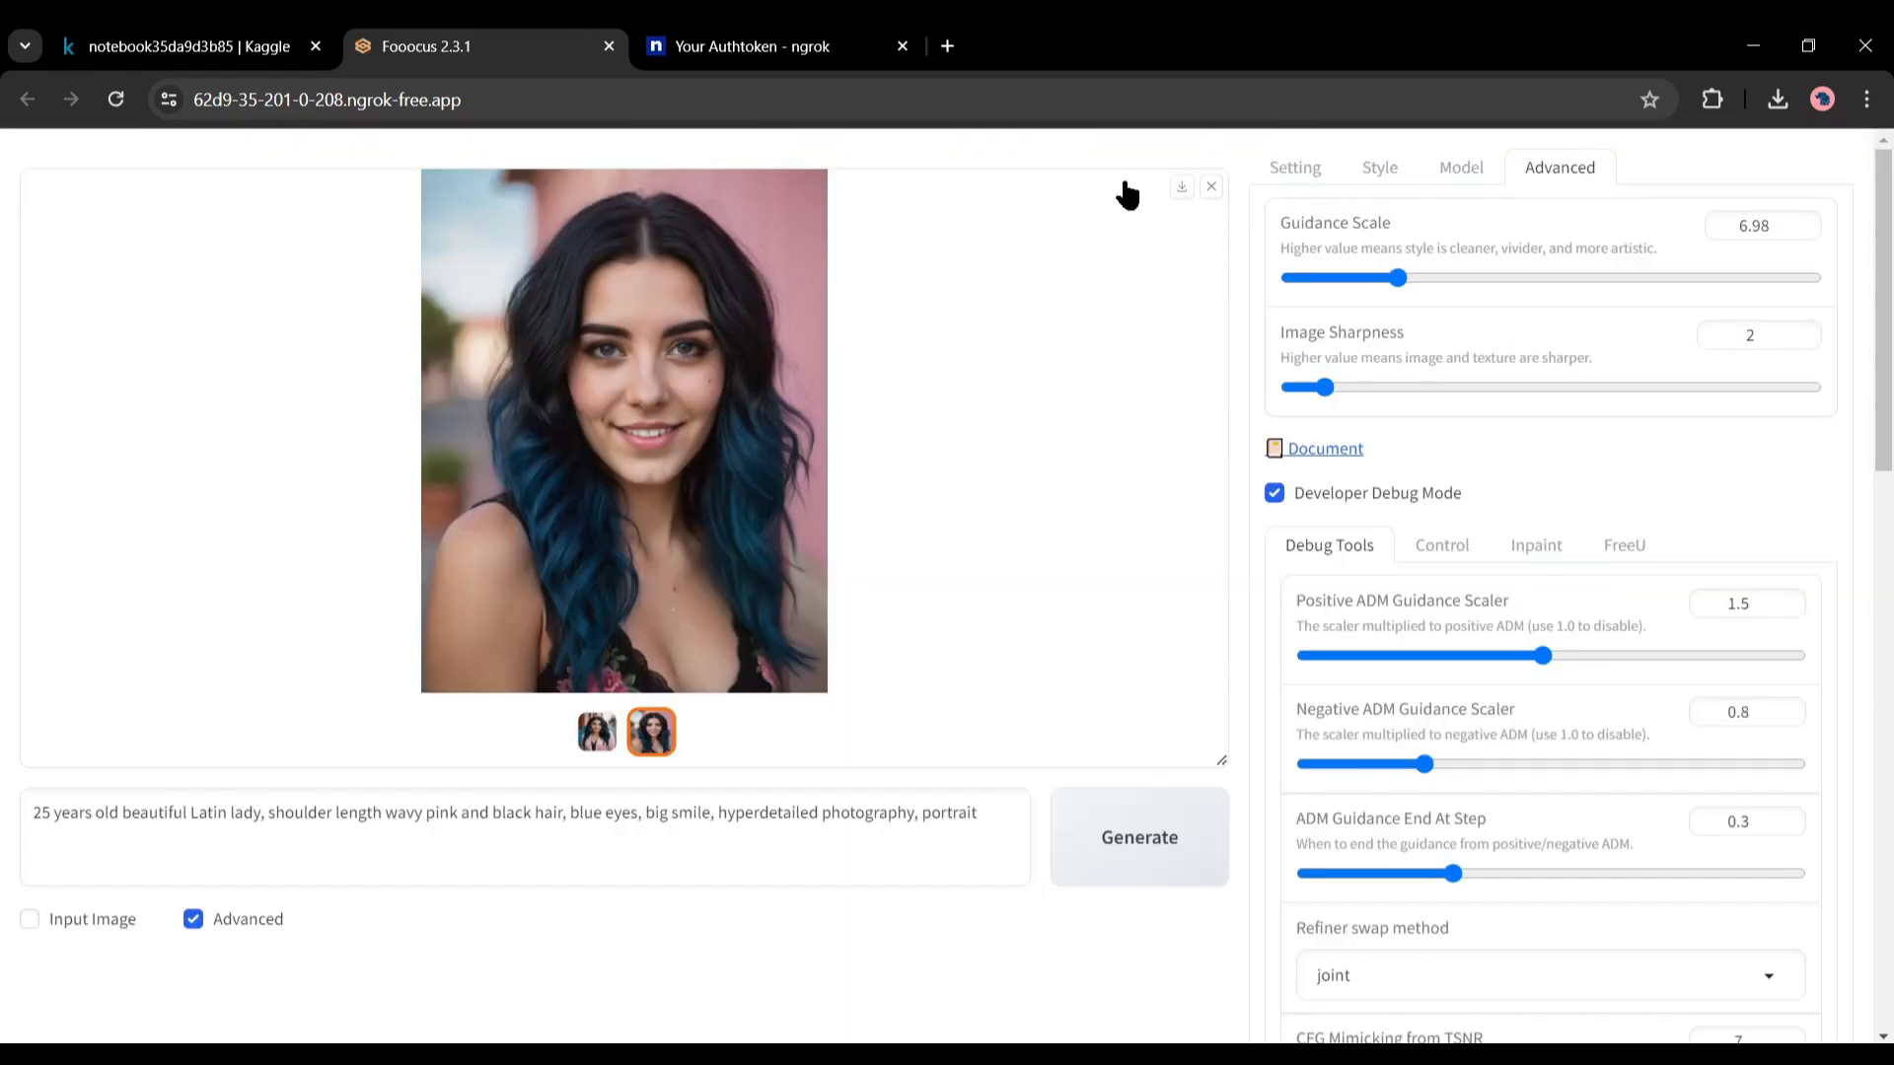
click(597, 732)
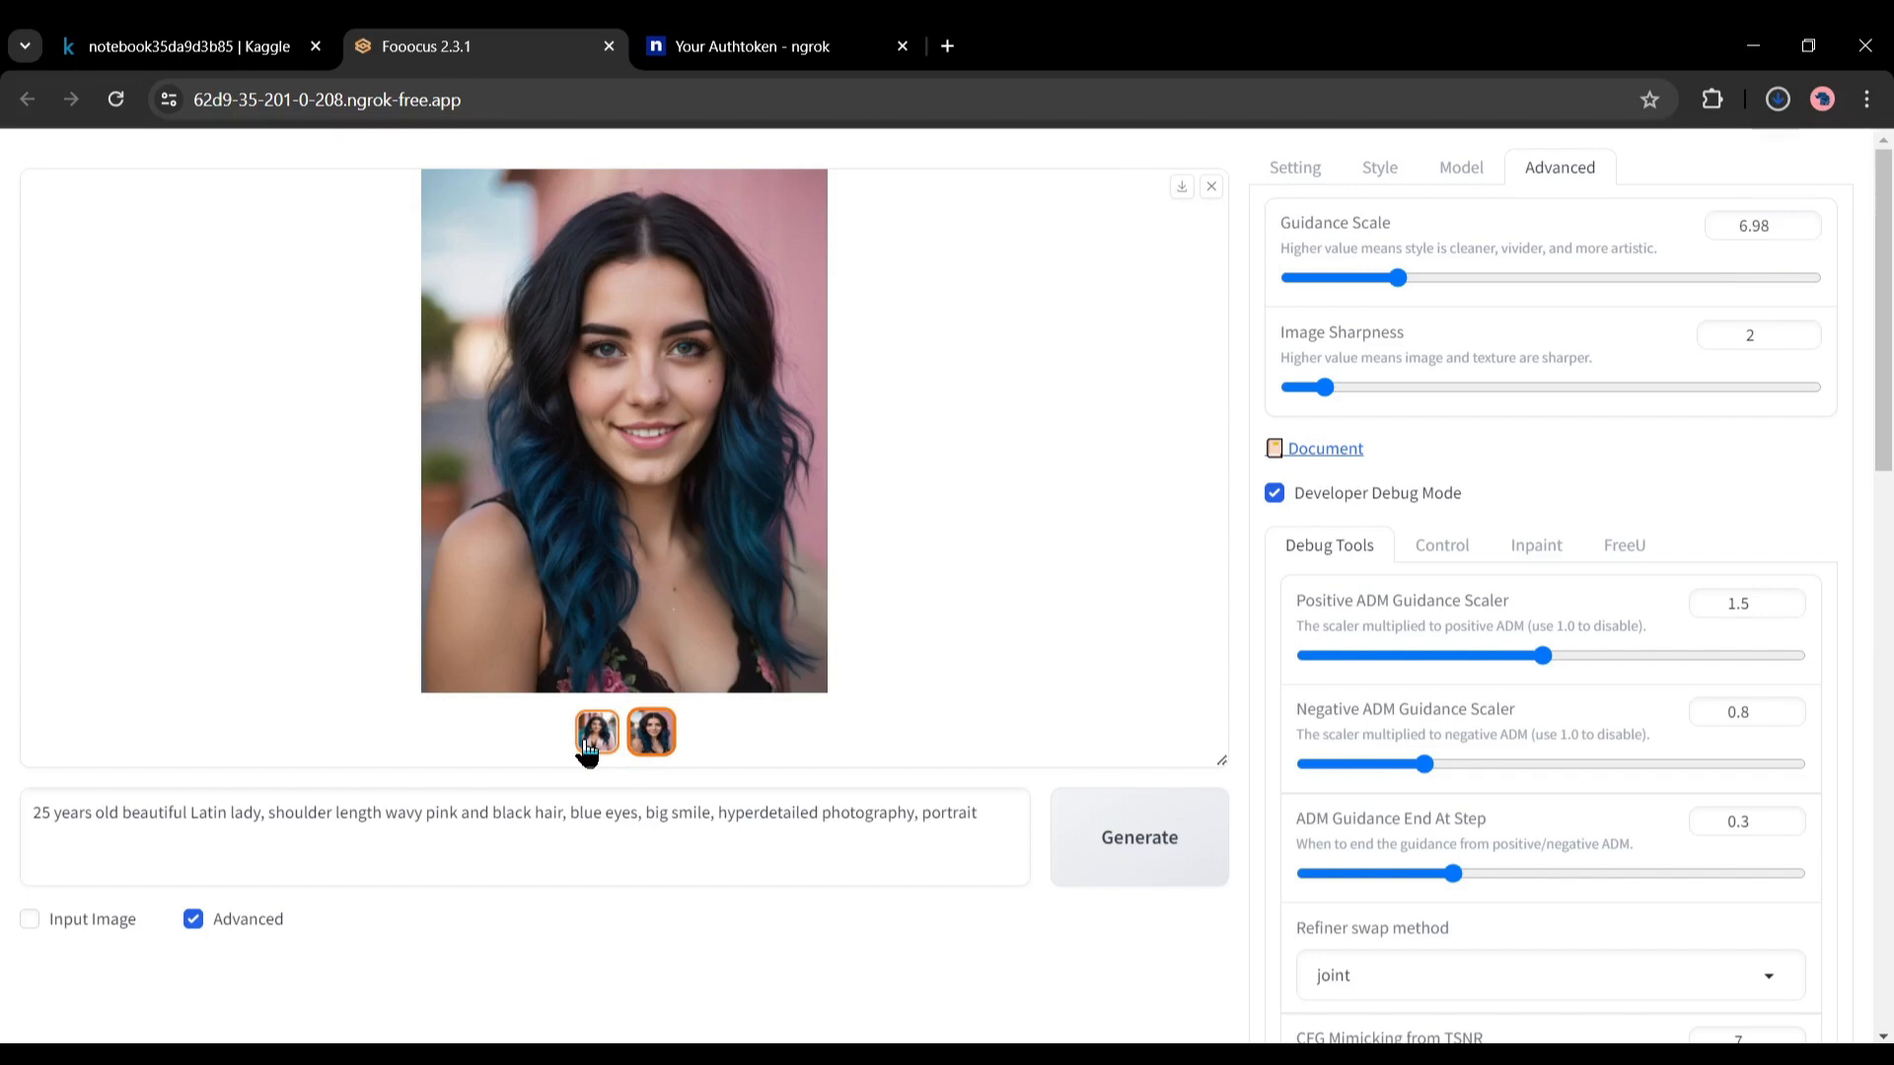
View the pink jacket portrait enlarged, then enable Input Image to show the Image Prompt slots
click(596, 731)
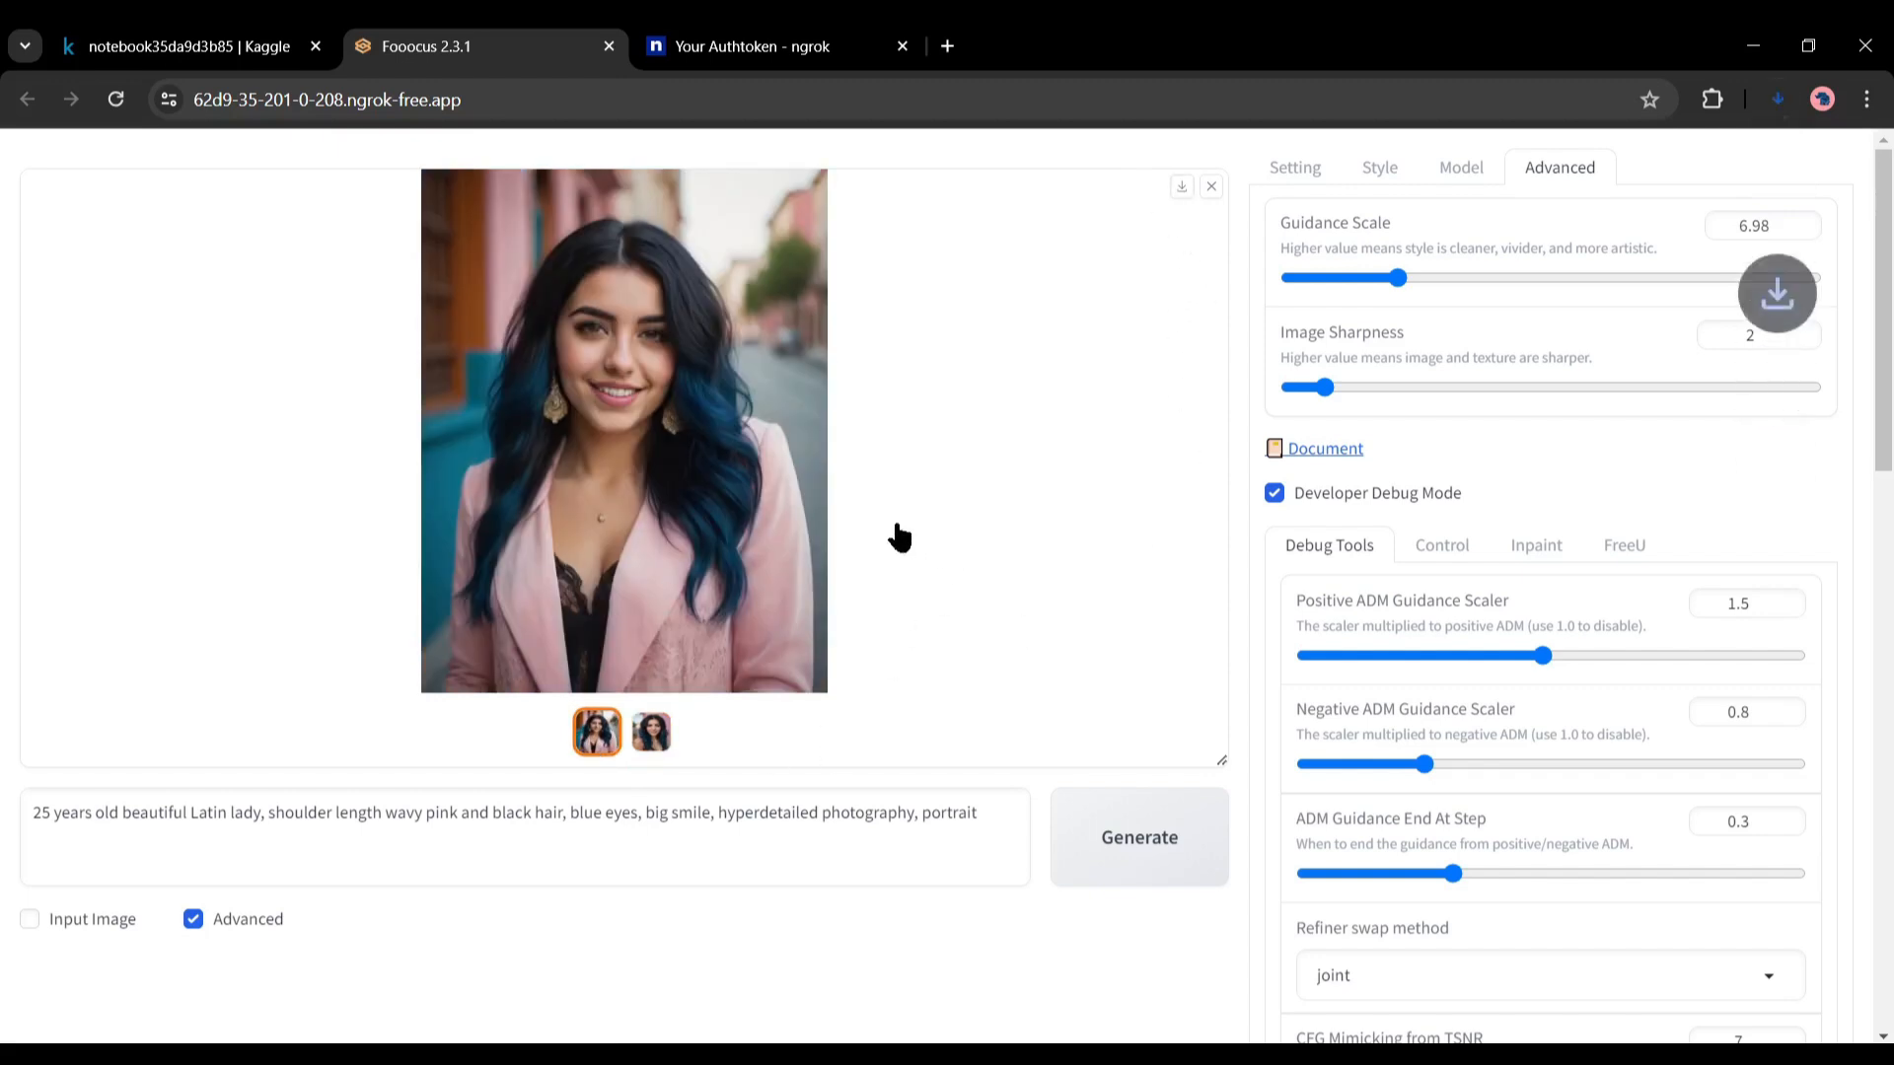
click(624, 430)
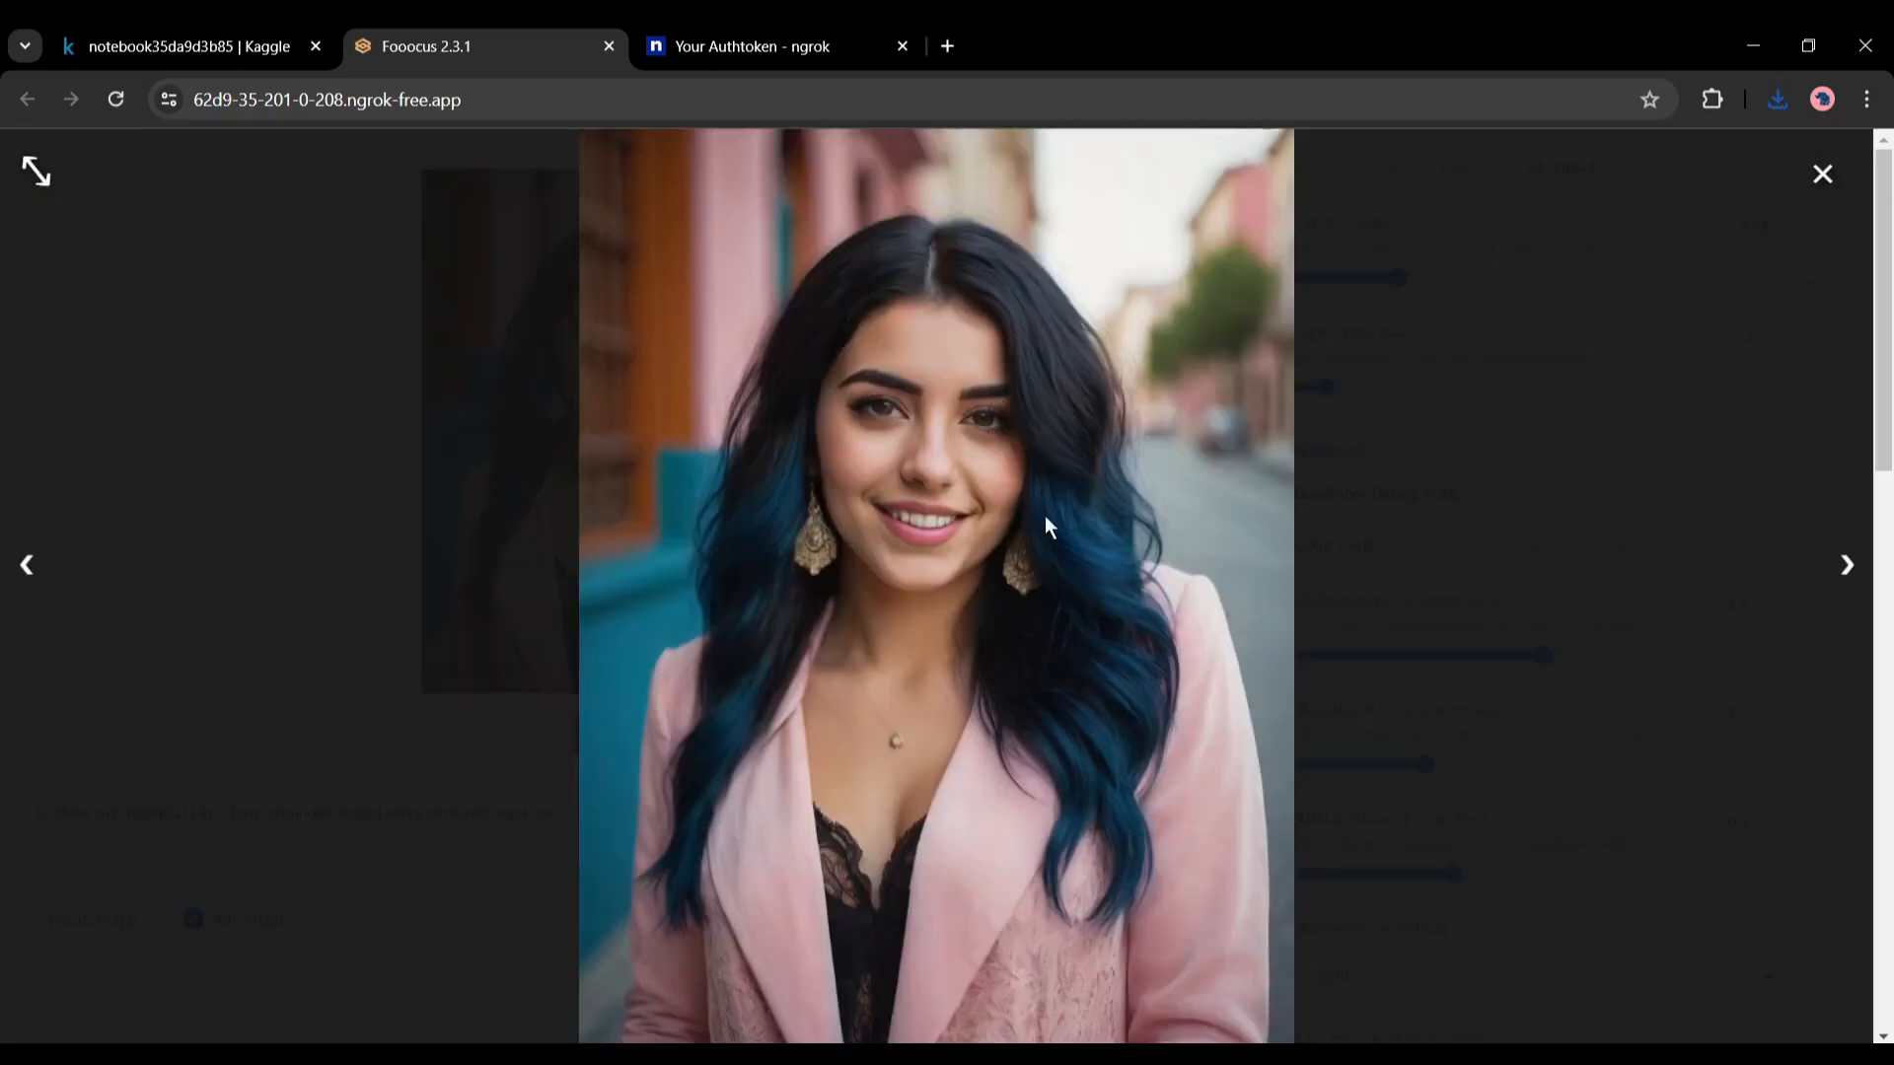
click(1821, 172)
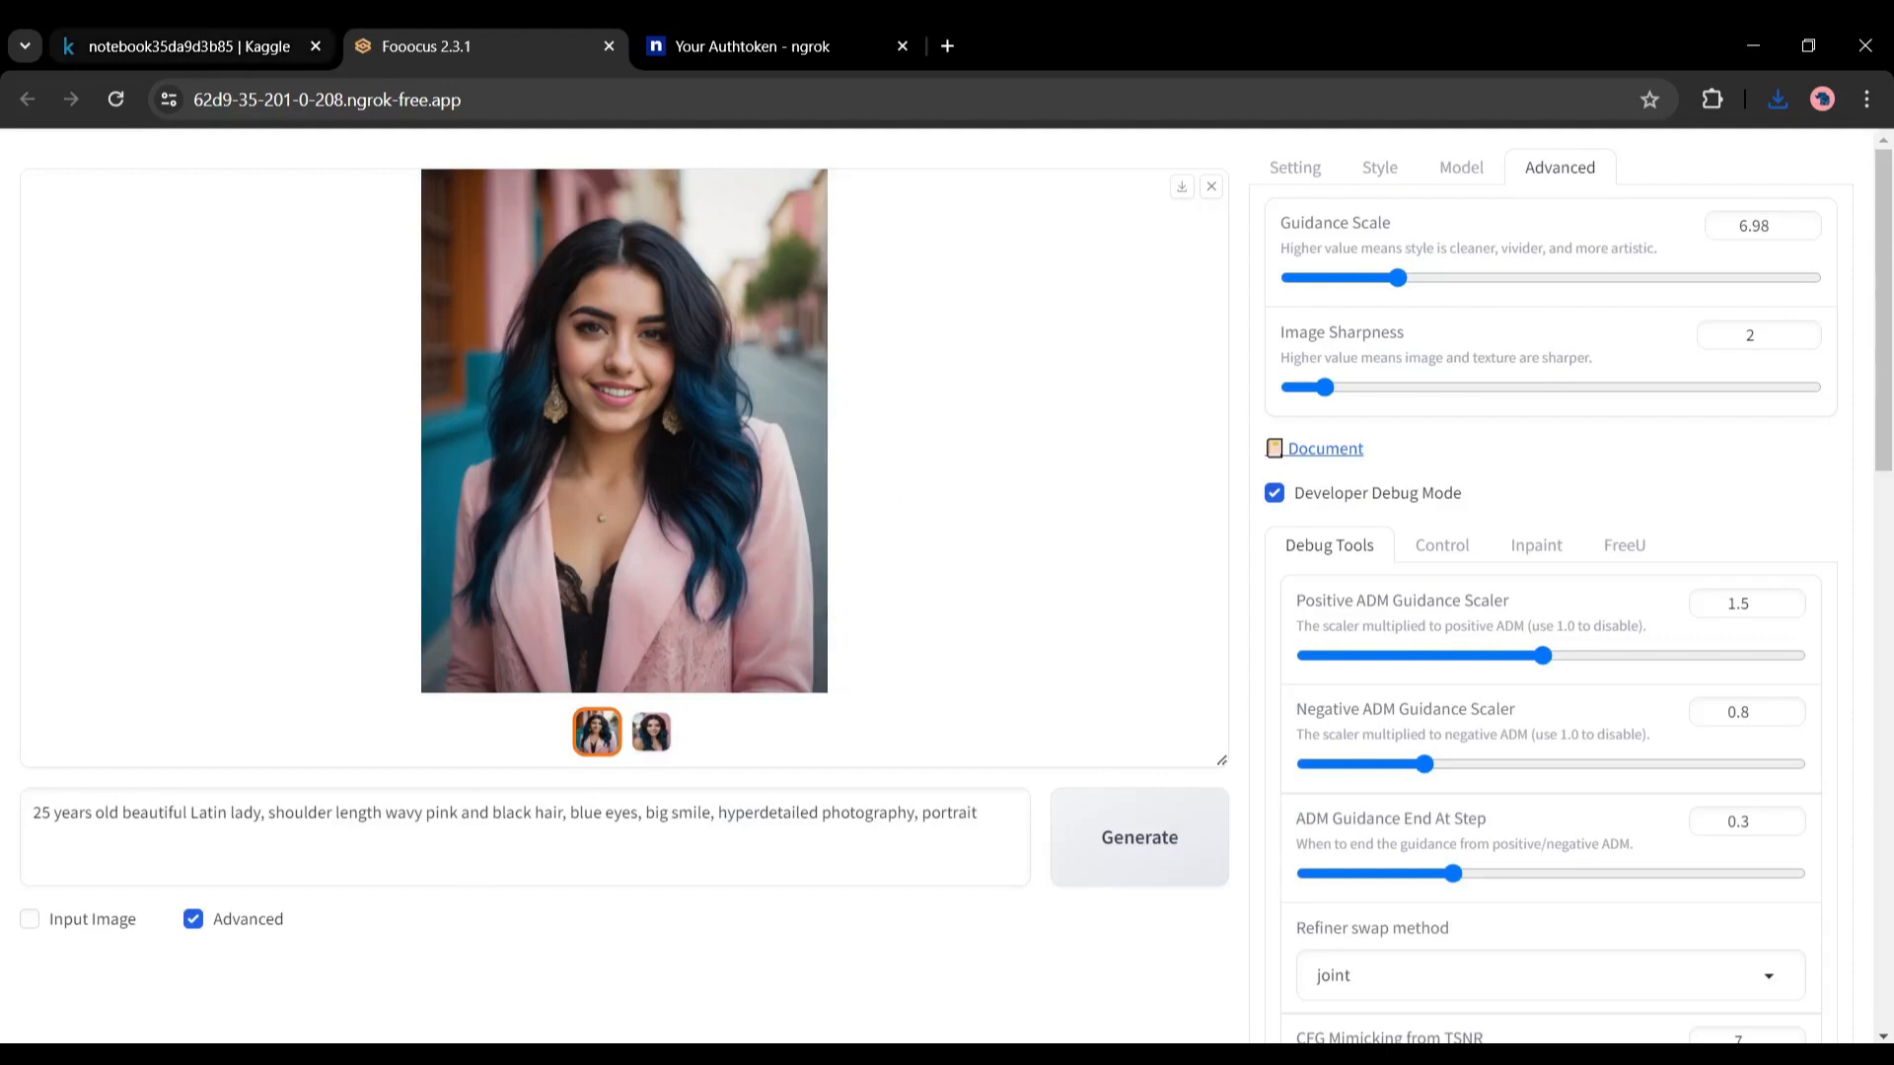
click(650, 732)
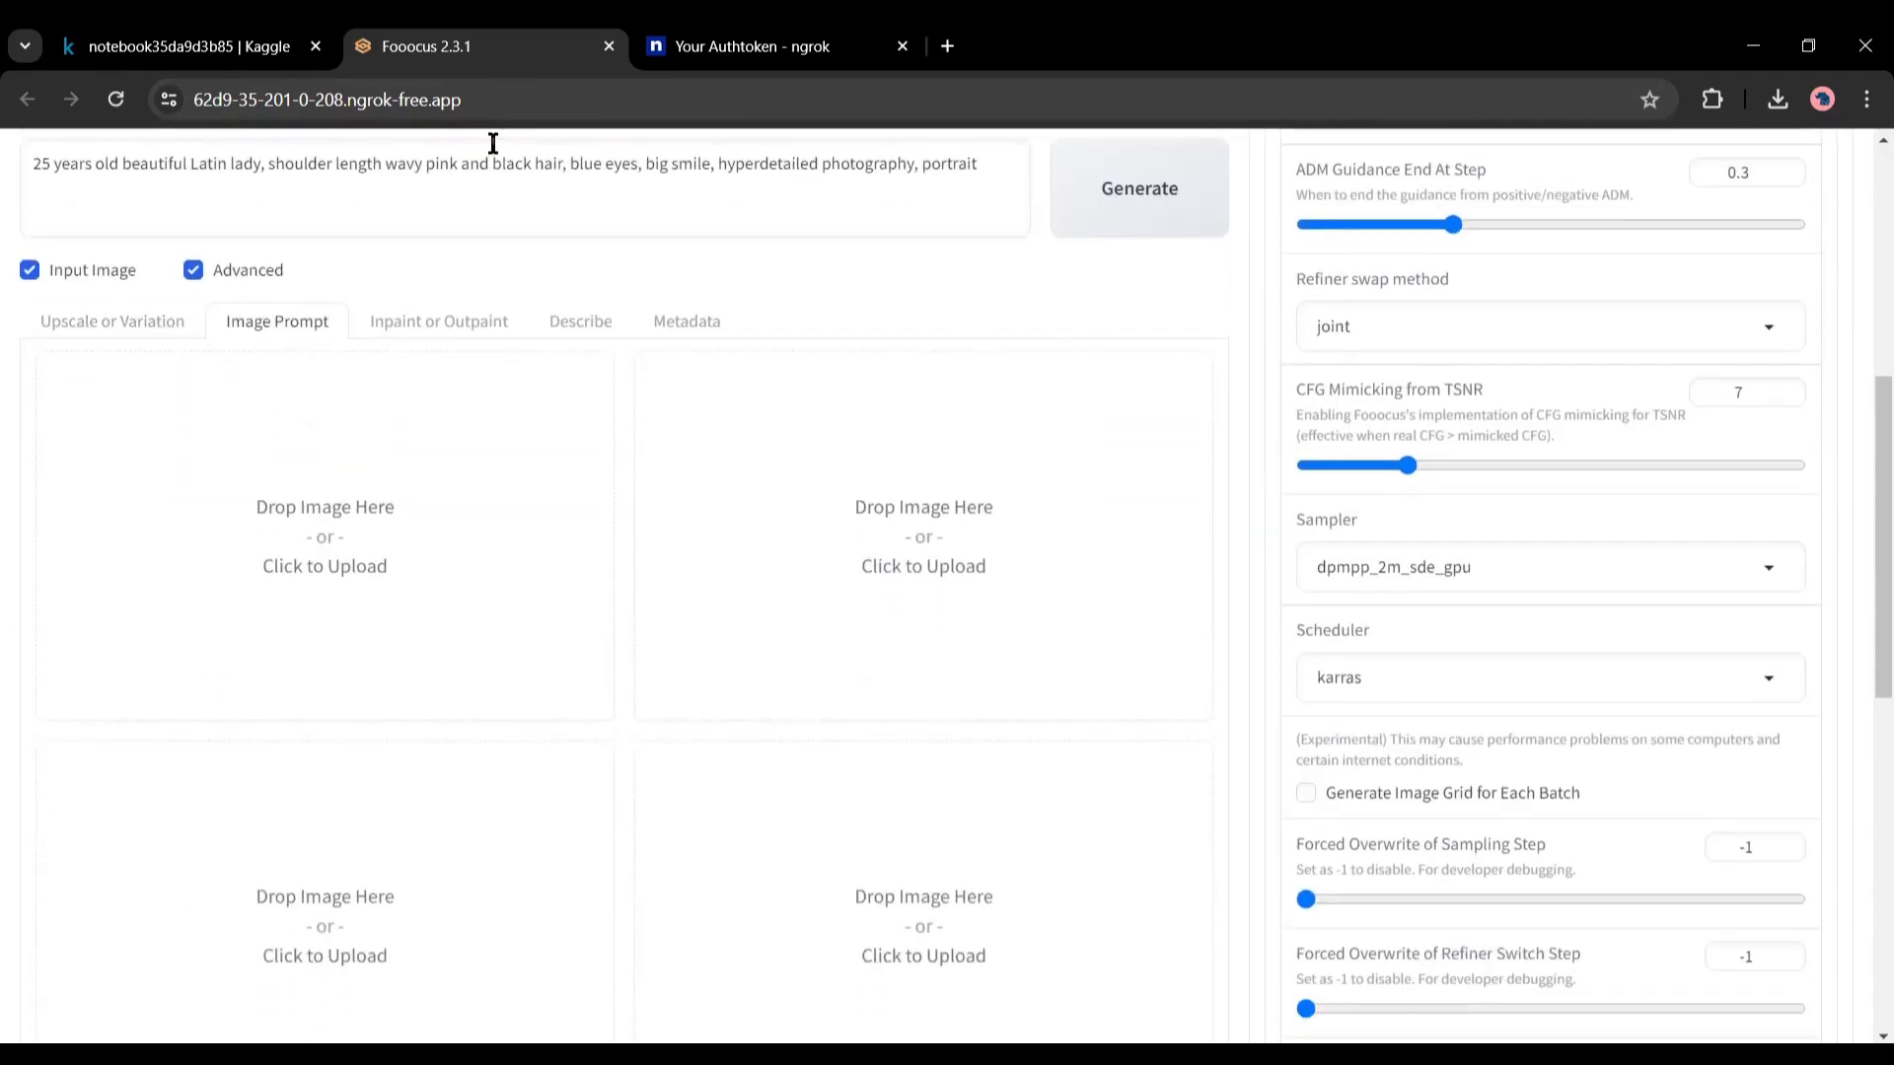
Use the close-up portrait as the Image Prompt, set the prompt to 'on a bar', and generate
scroll(down, 3)
text(on a bar)
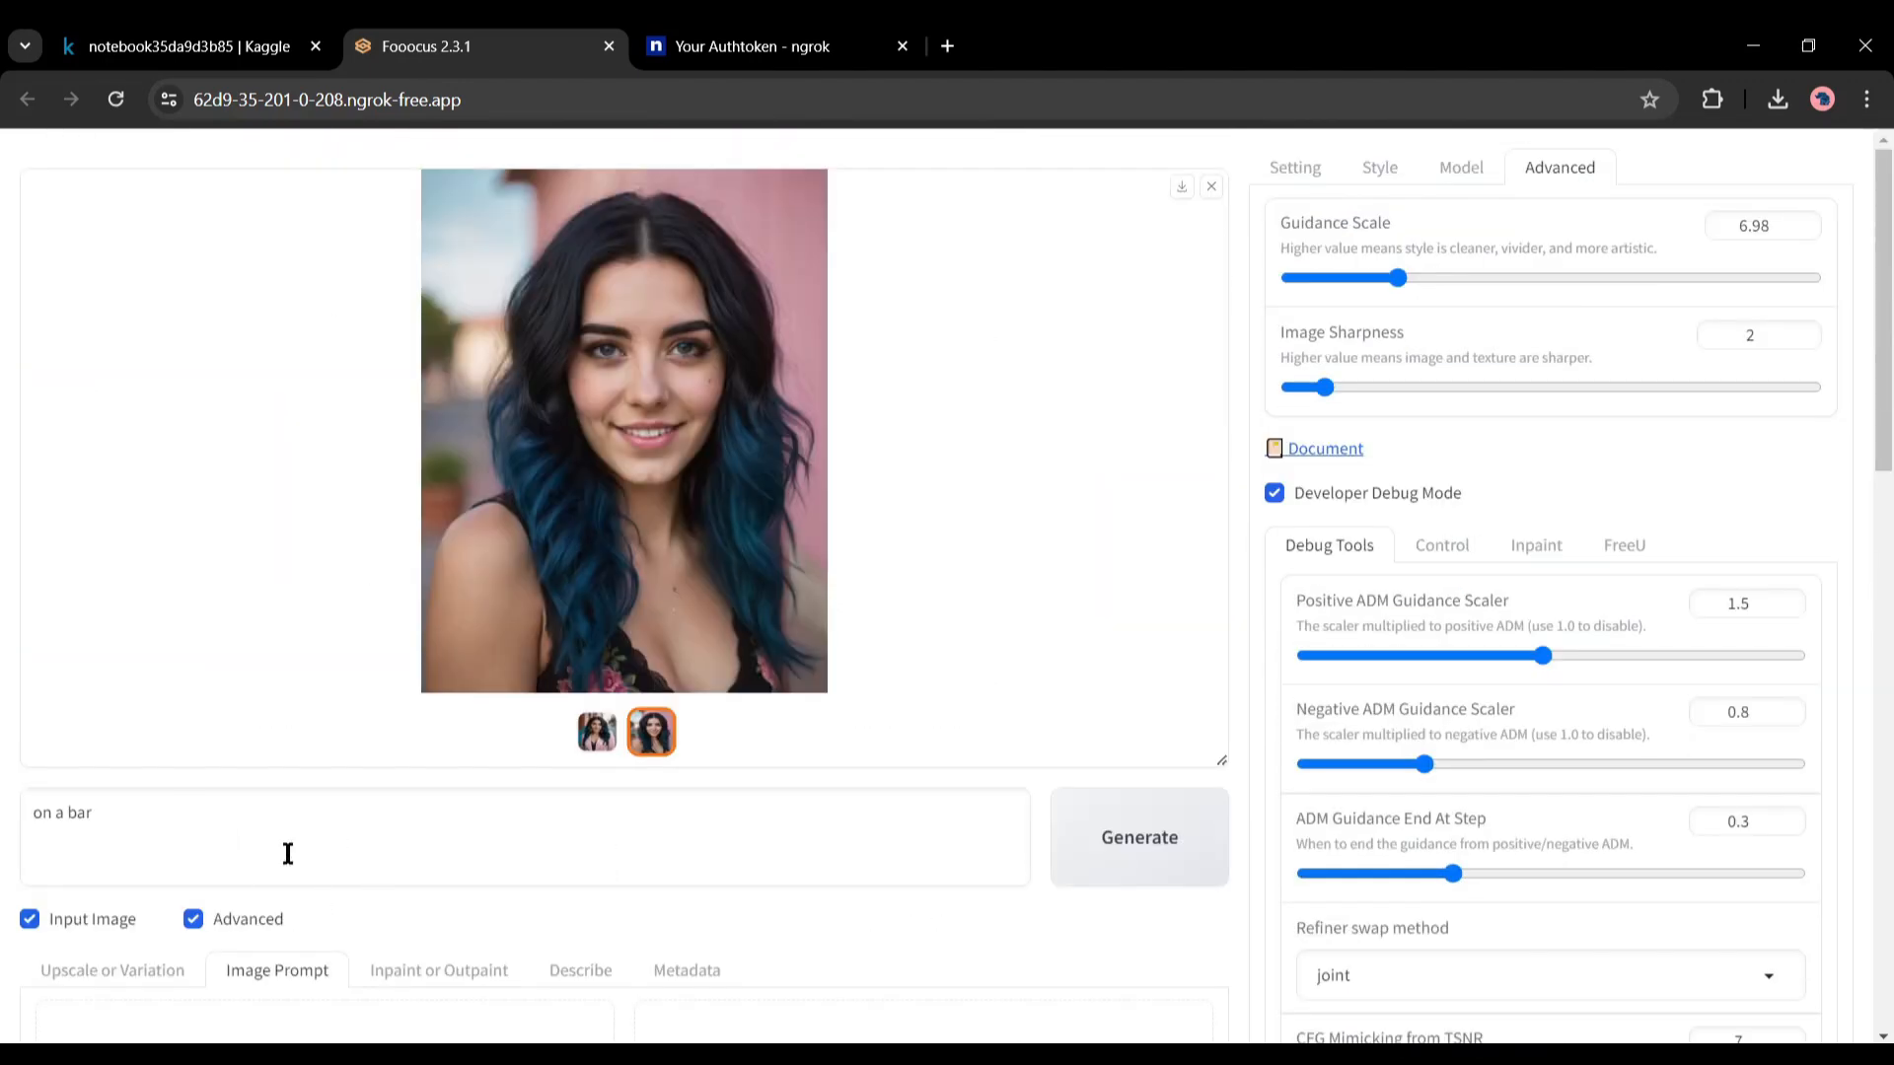
mouse_move(668, 405)
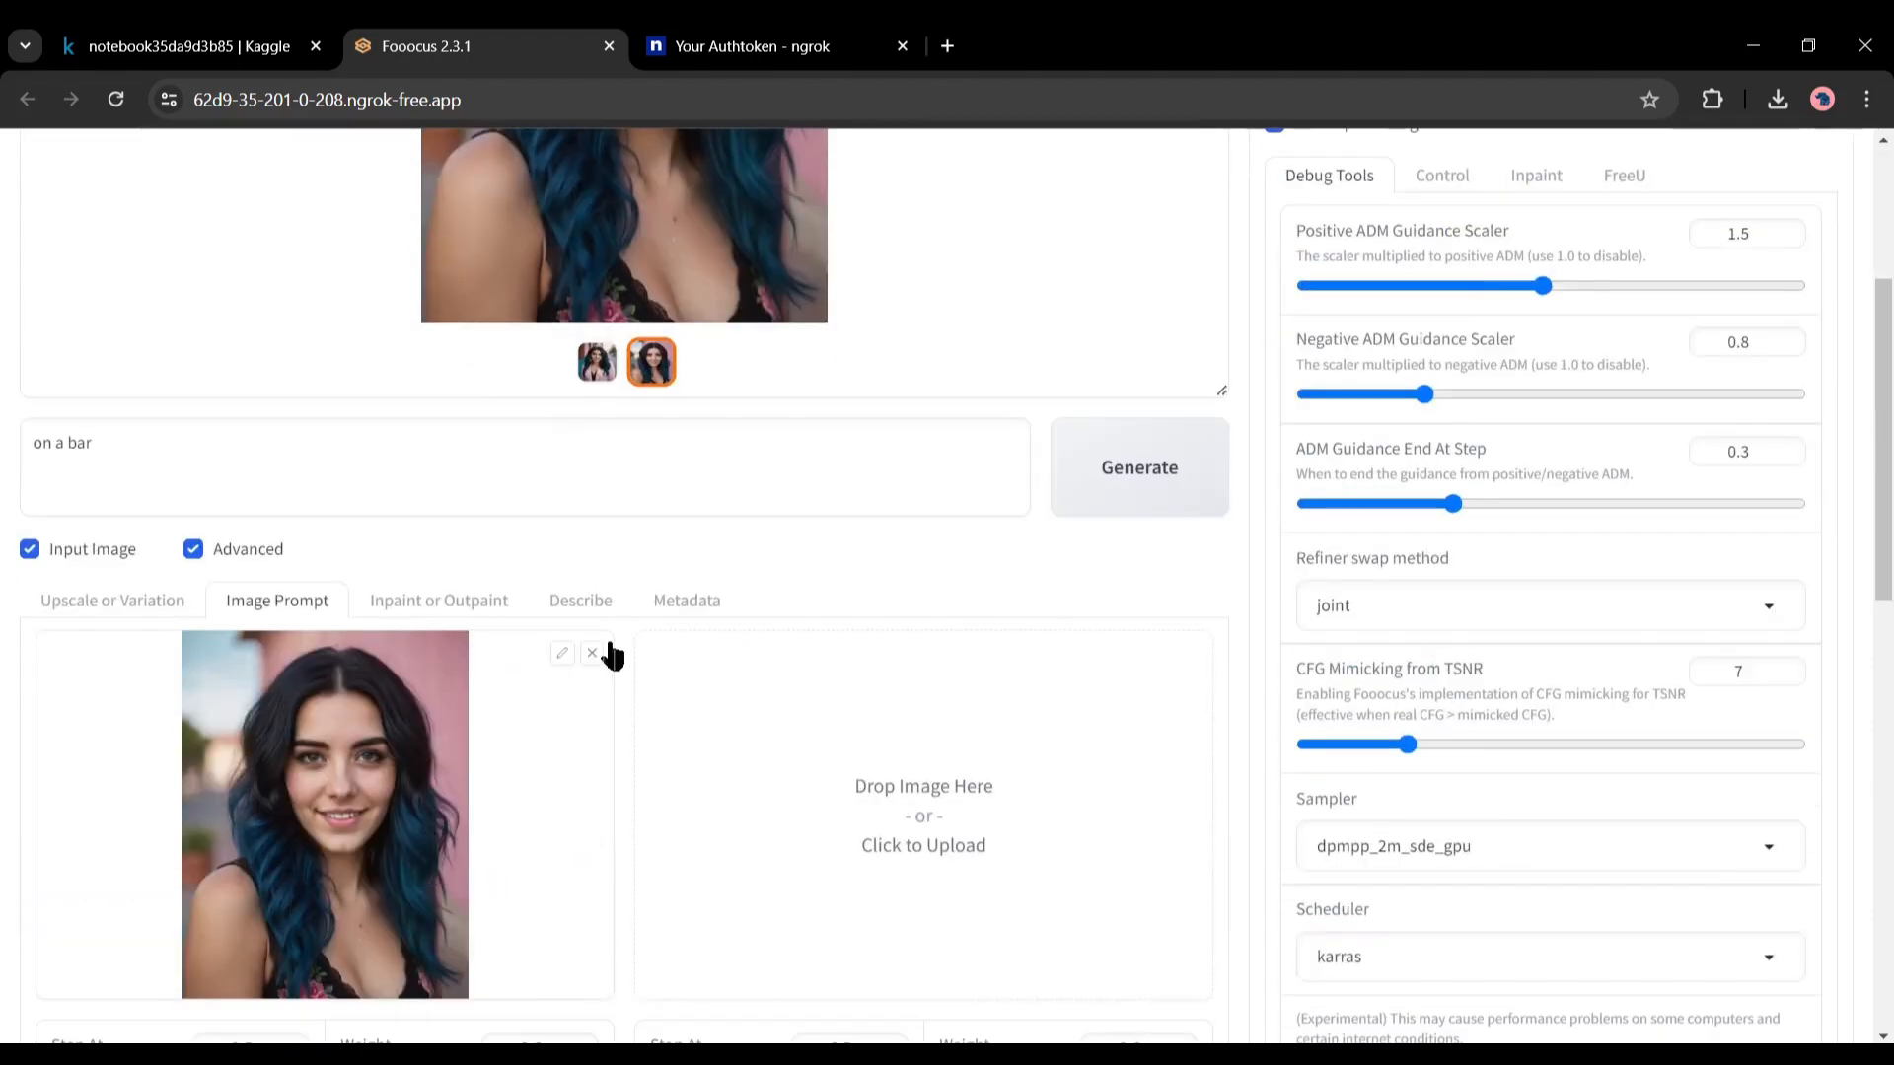
scroll(down, 3)
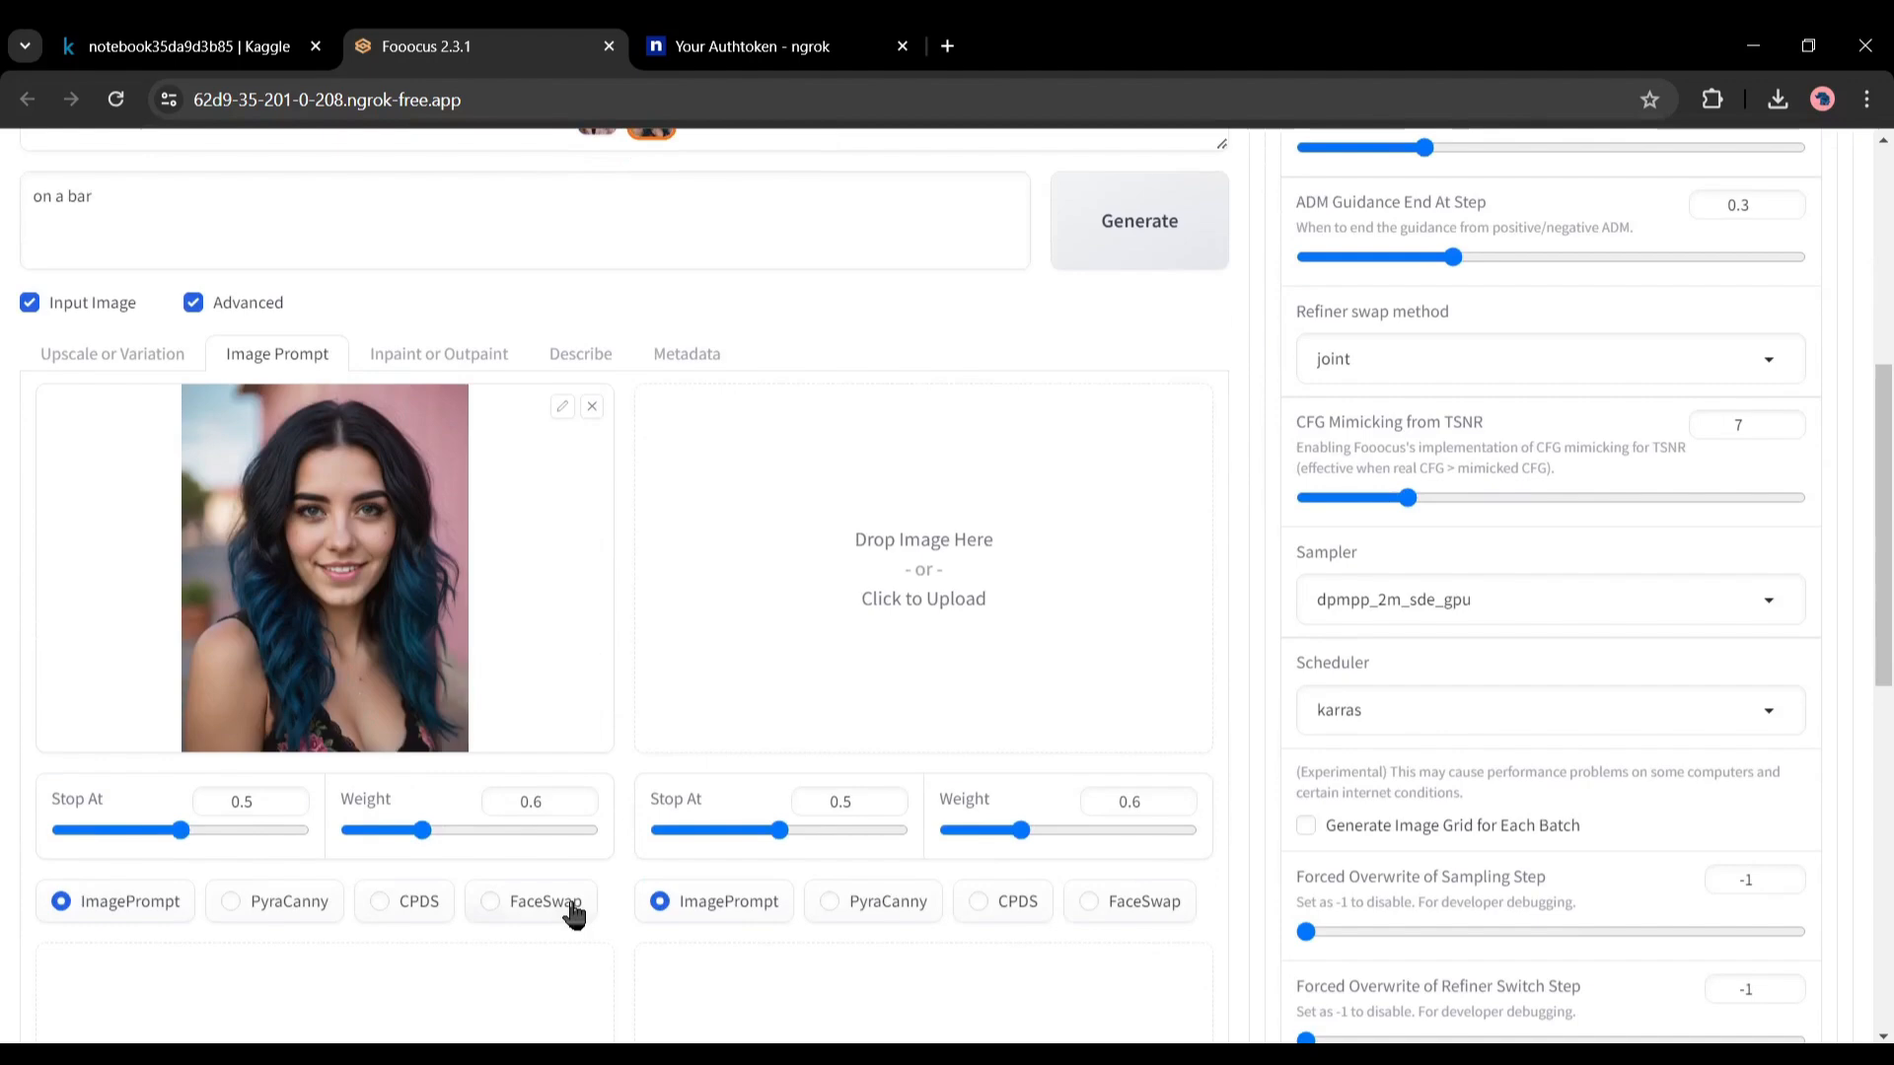
click(490, 900)
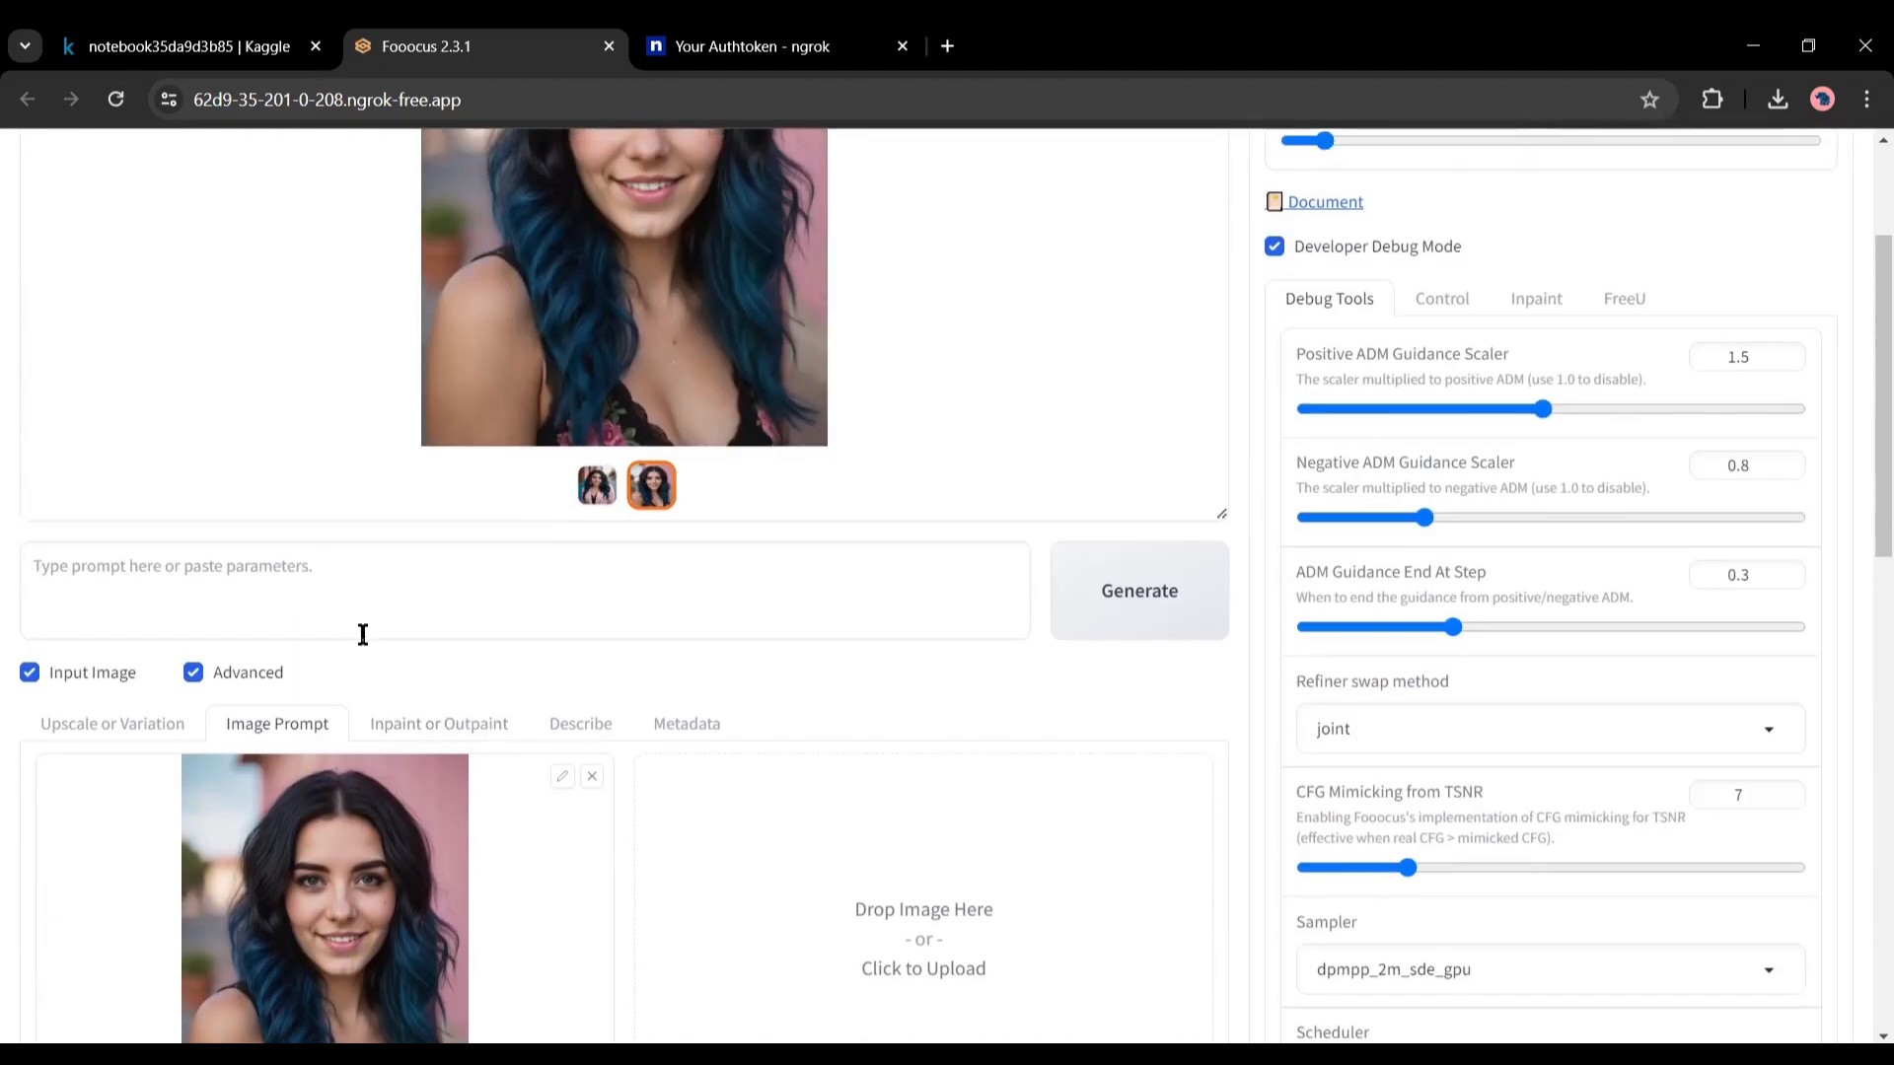
text(on a bar)
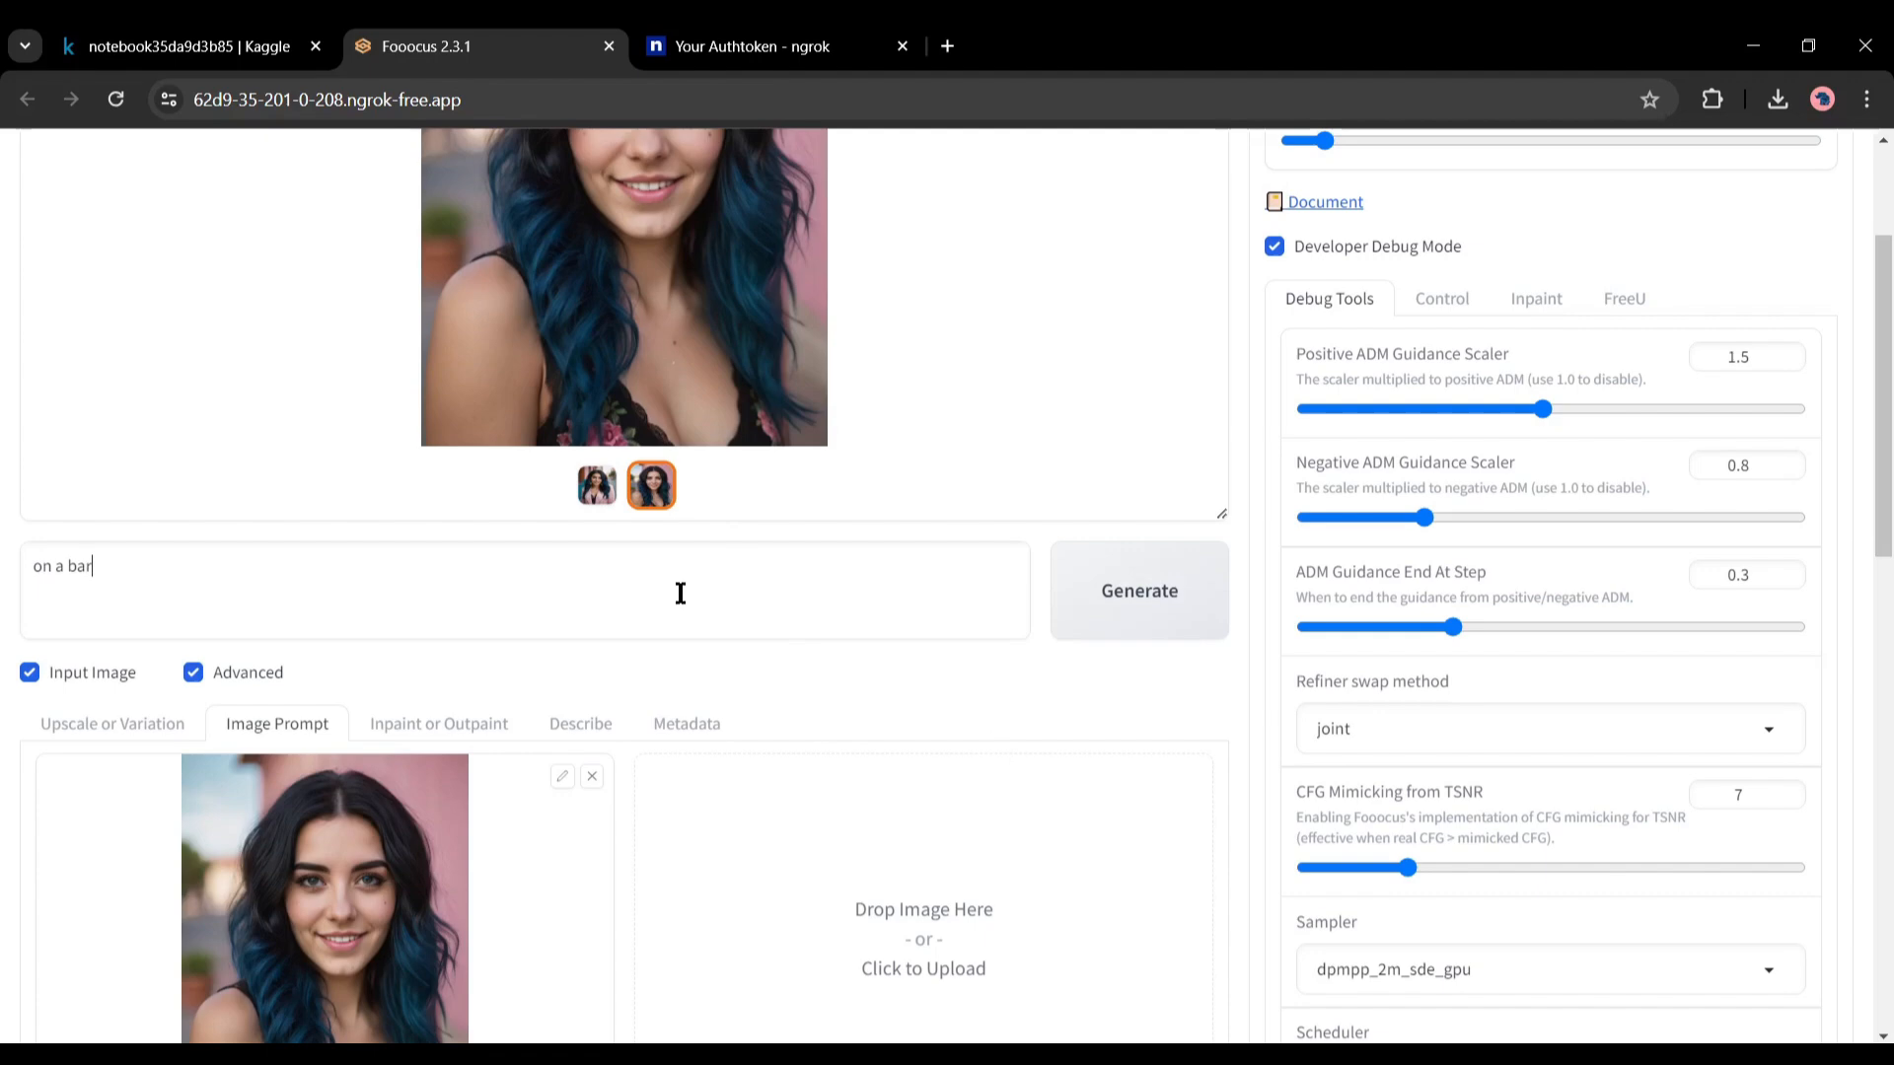
click(1136, 591)
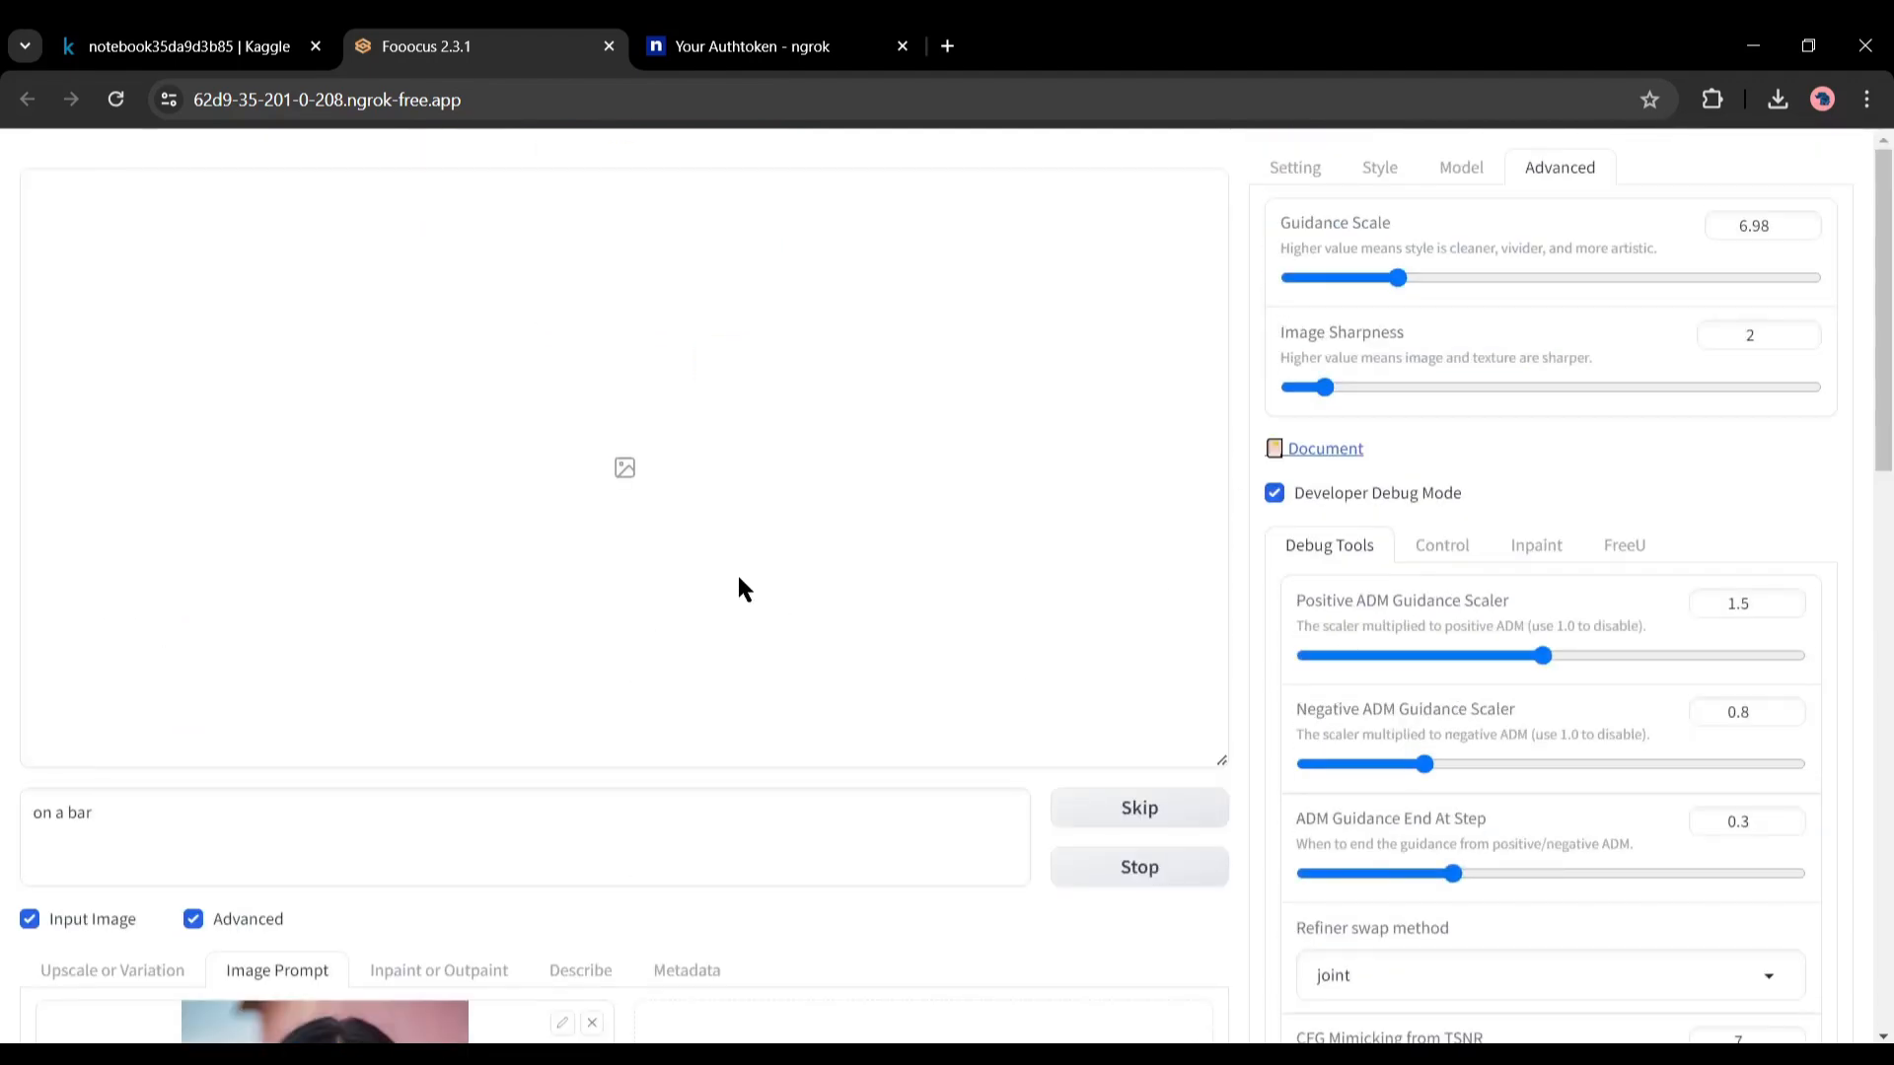
Let the two bar-scene images finish and preview one at full size
click(1293, 166)
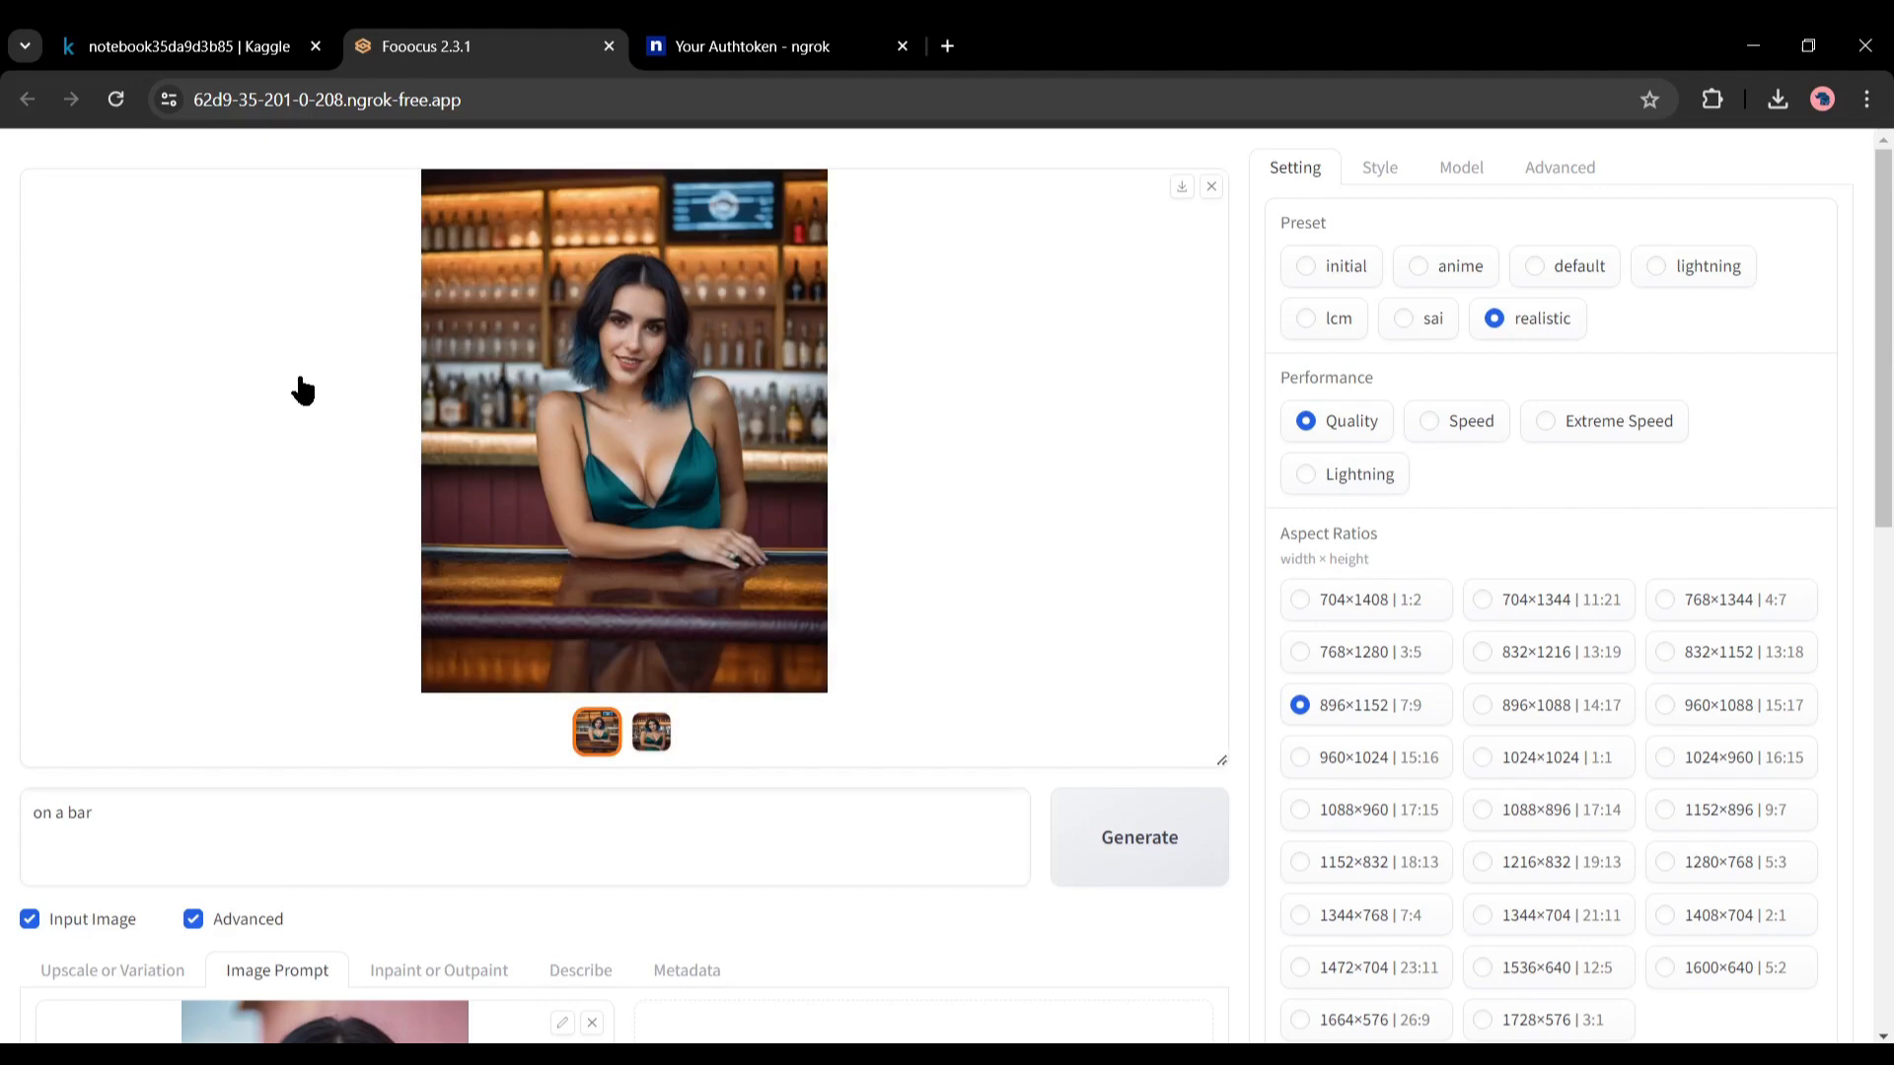
click(624, 430)
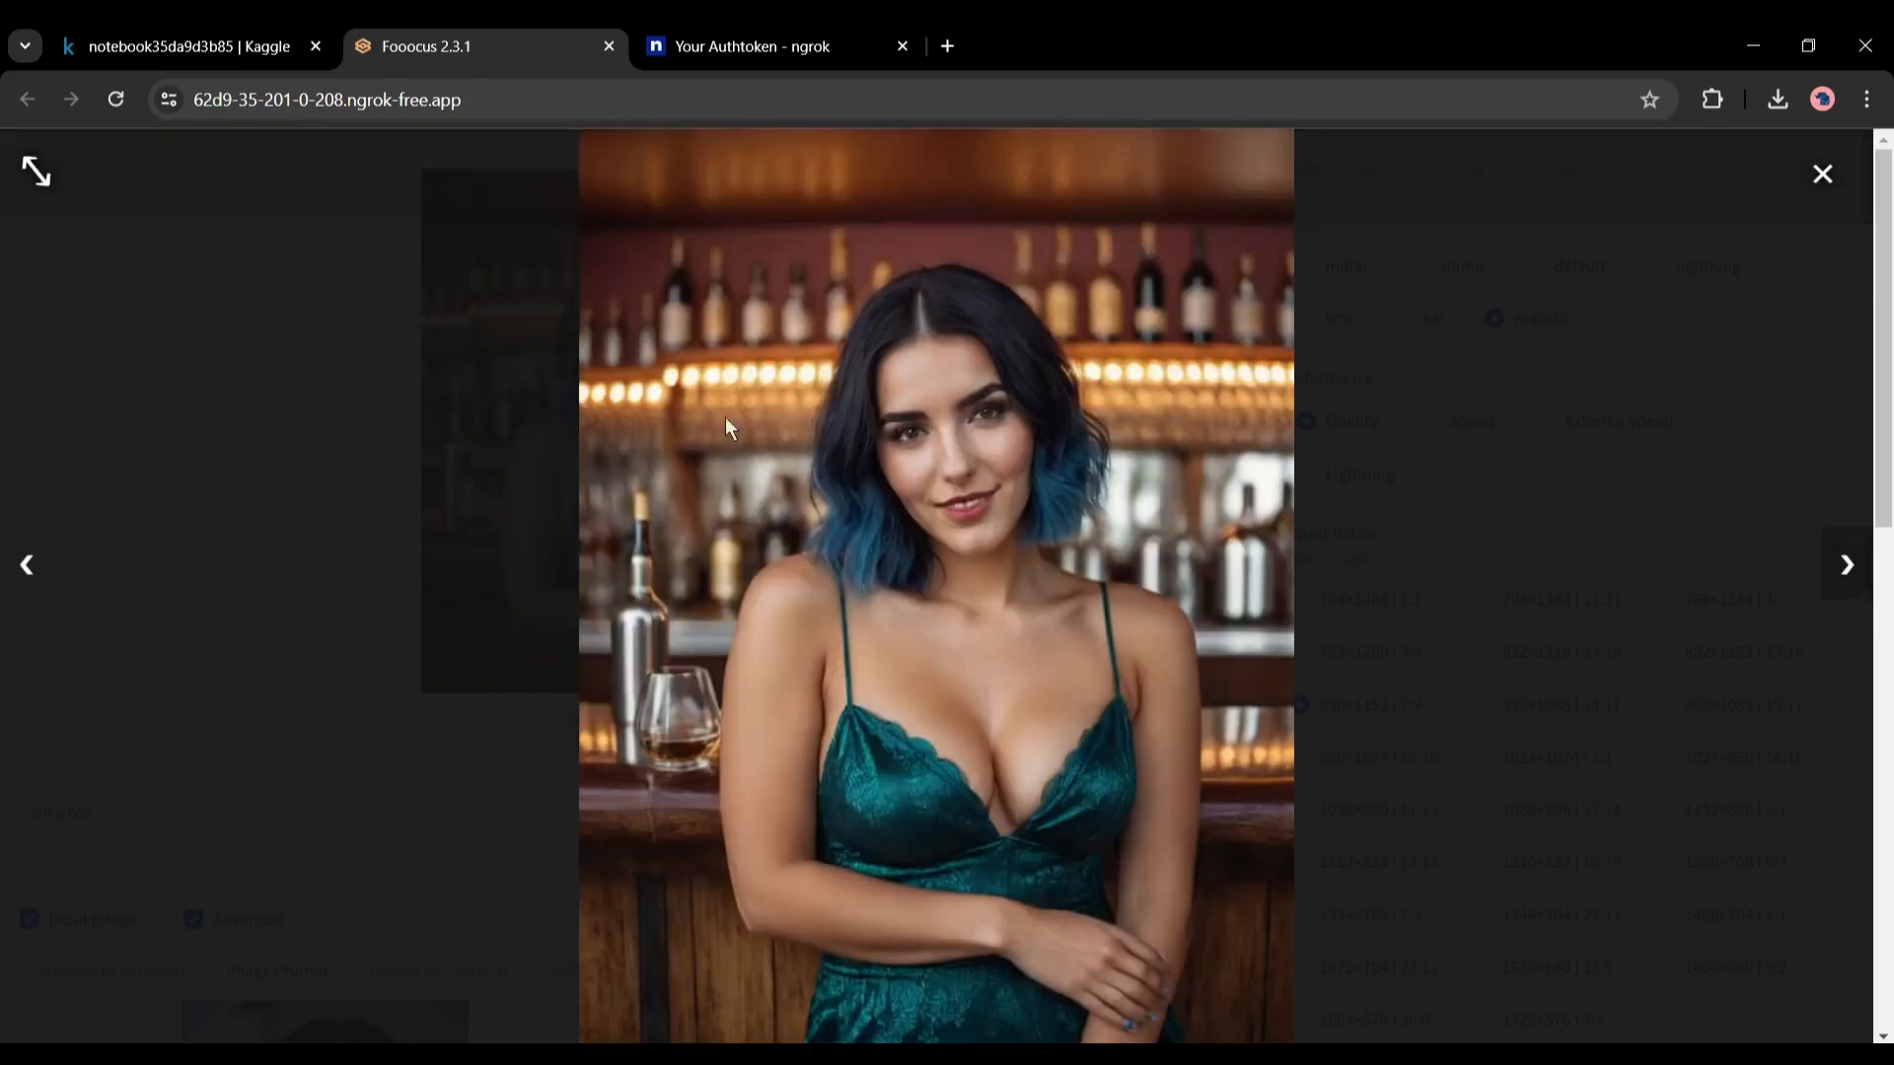
click(1823, 173)
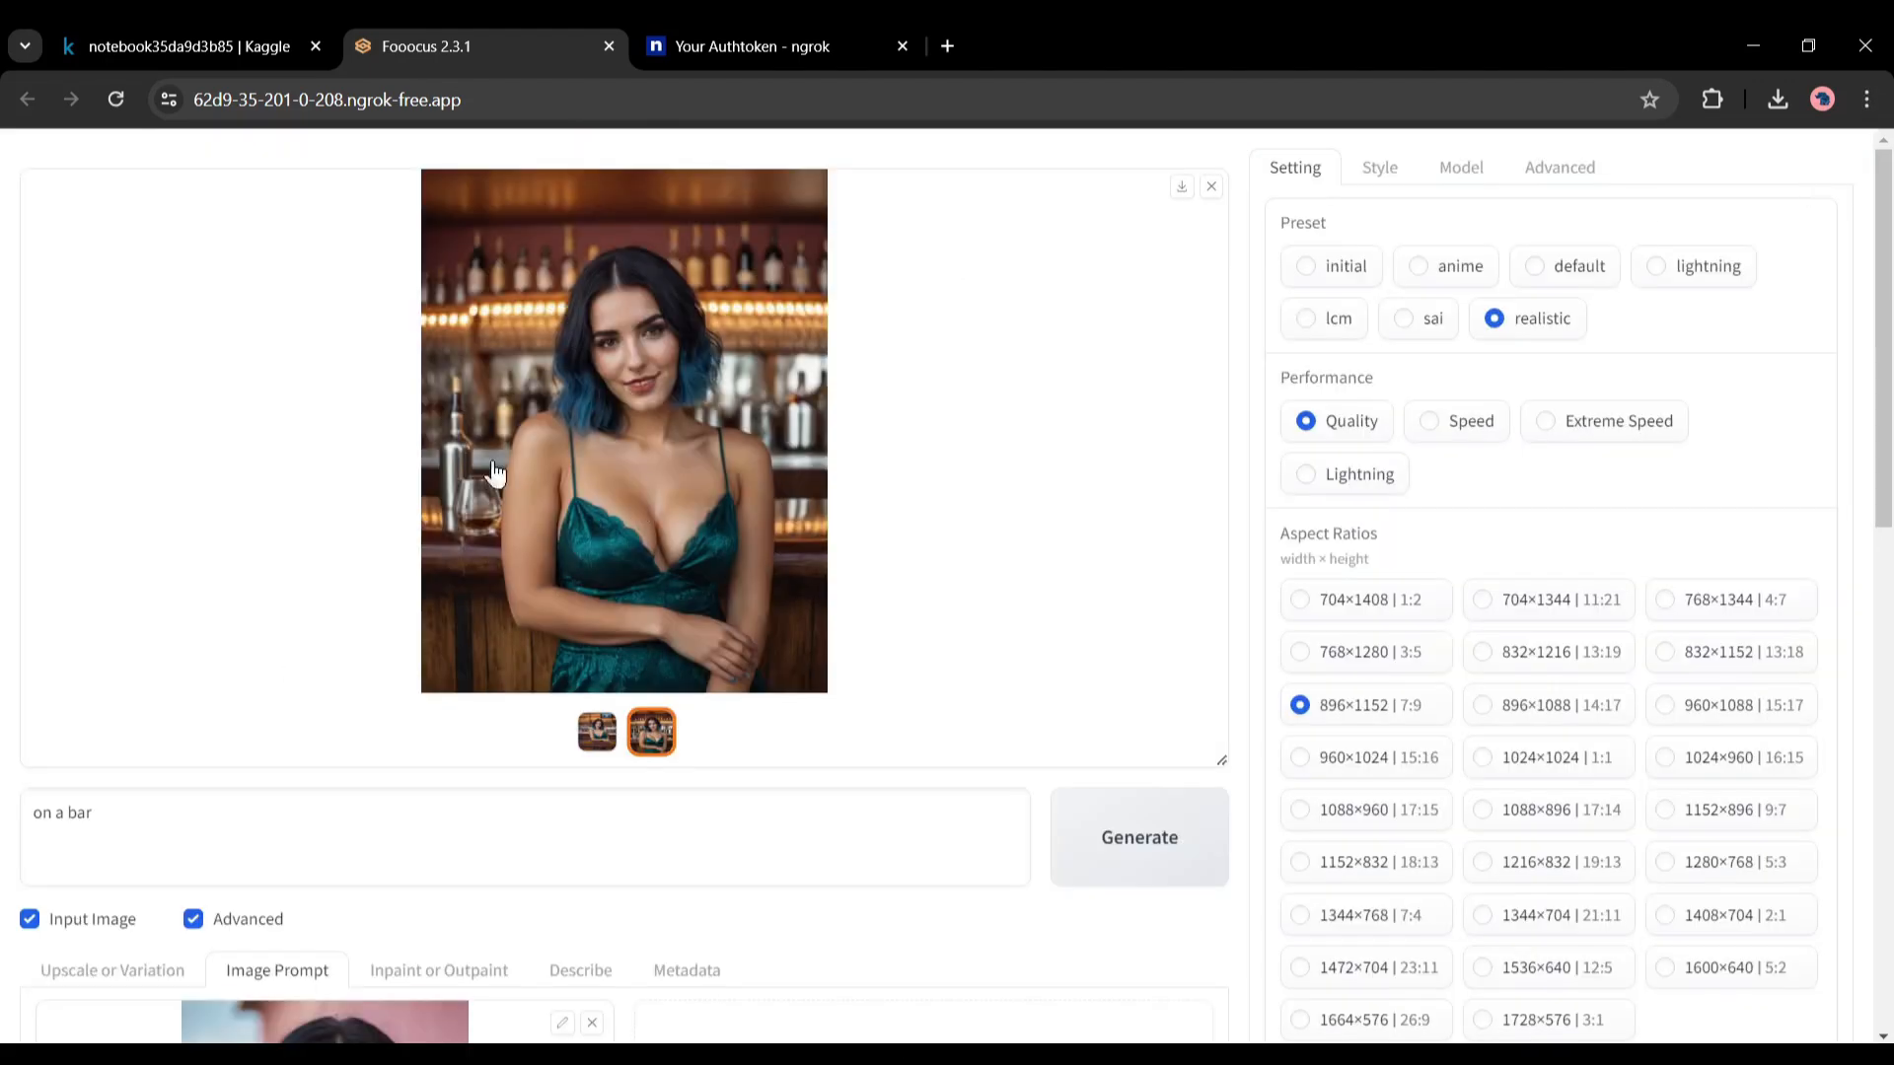
scroll(down, 3)
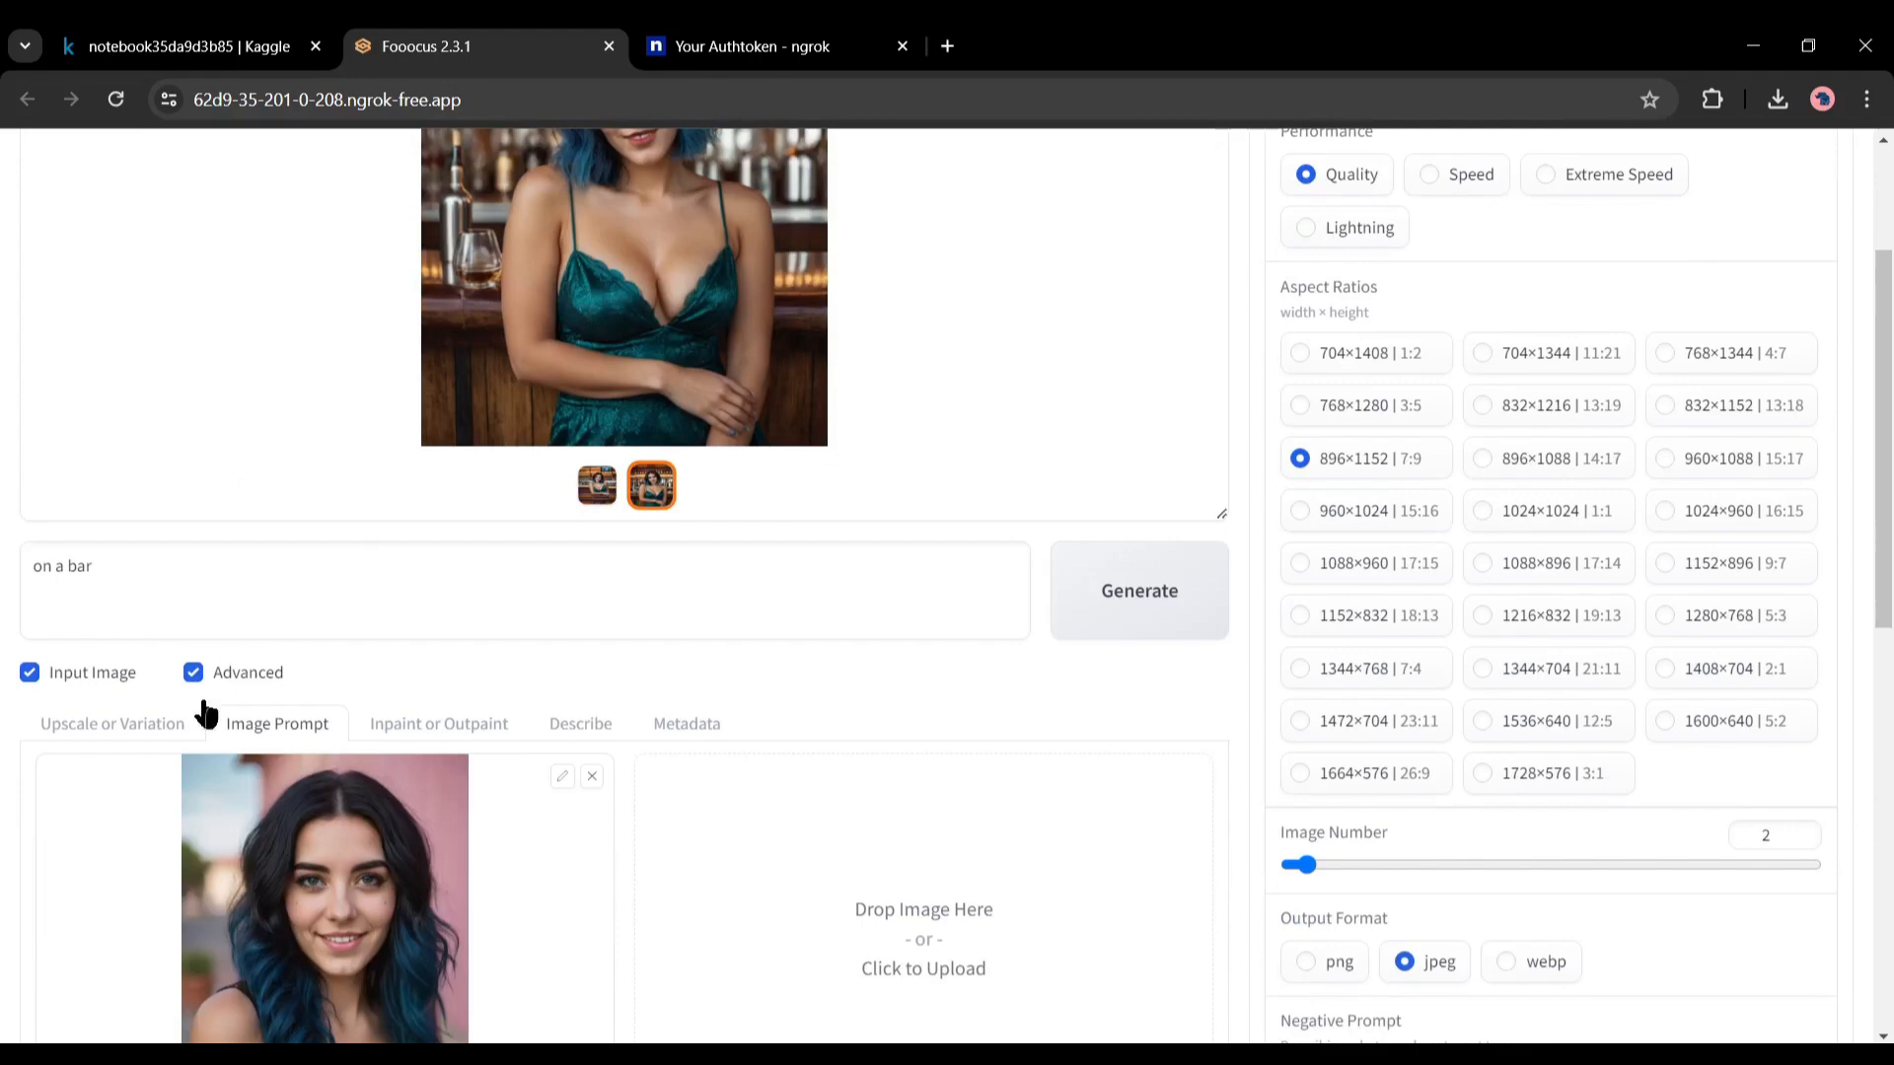
Load the bar image into Inpaint or Outpaint and enable Developer Debug Mode with Mixing Image Prompt and Inpaint
click(438, 723)
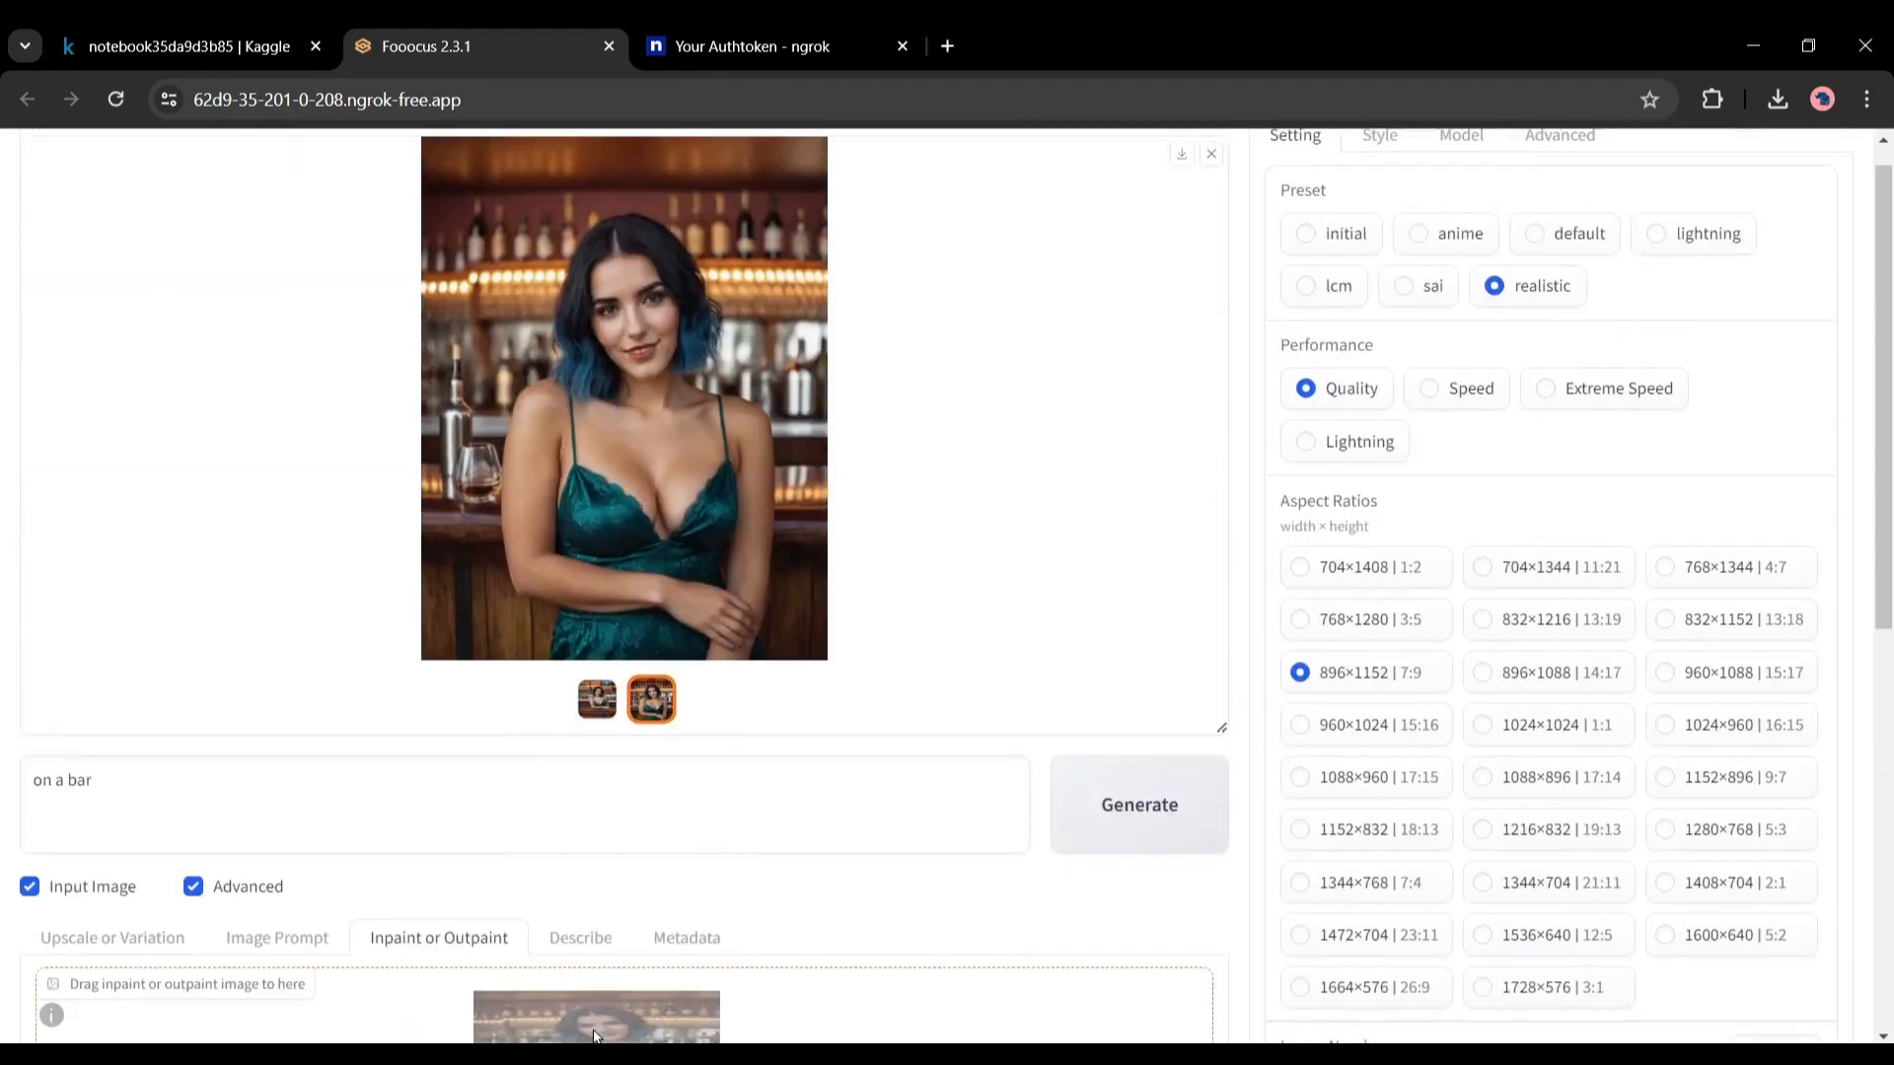
scroll(down, 3)
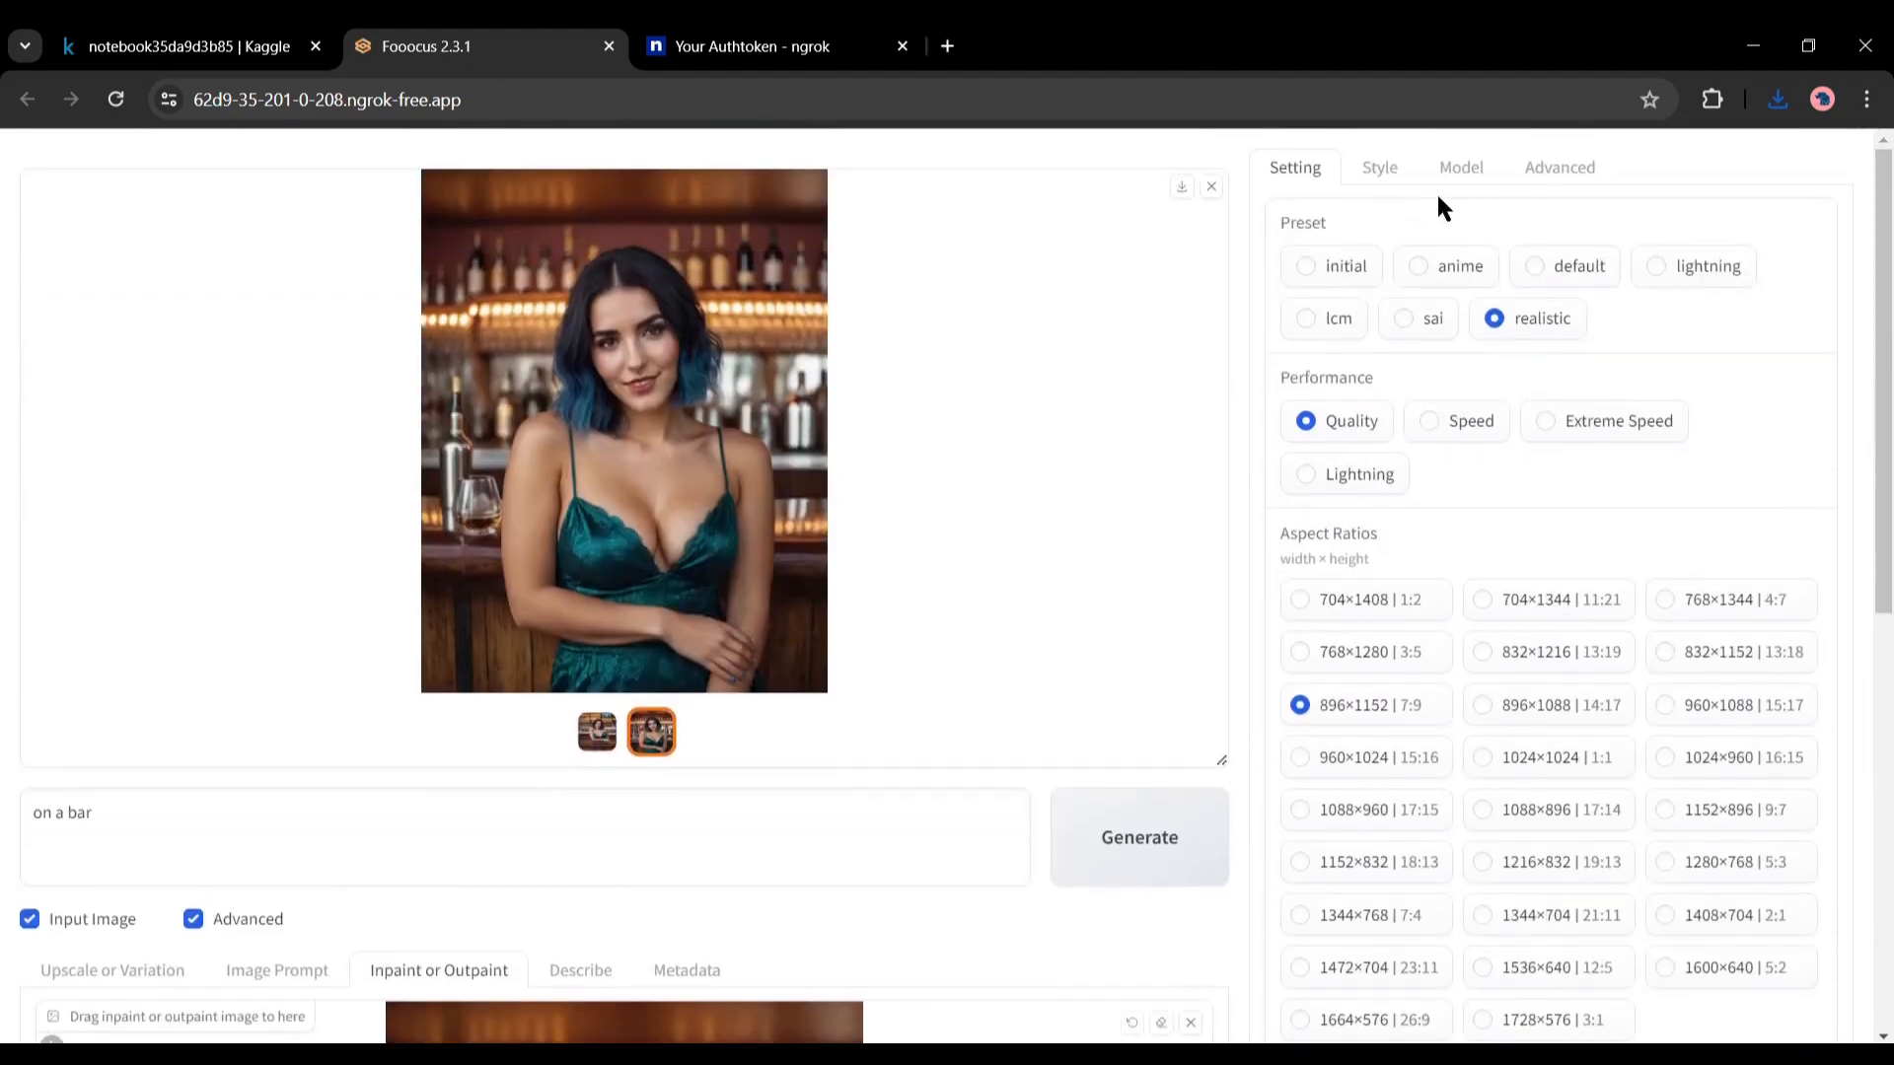
click(1559, 167)
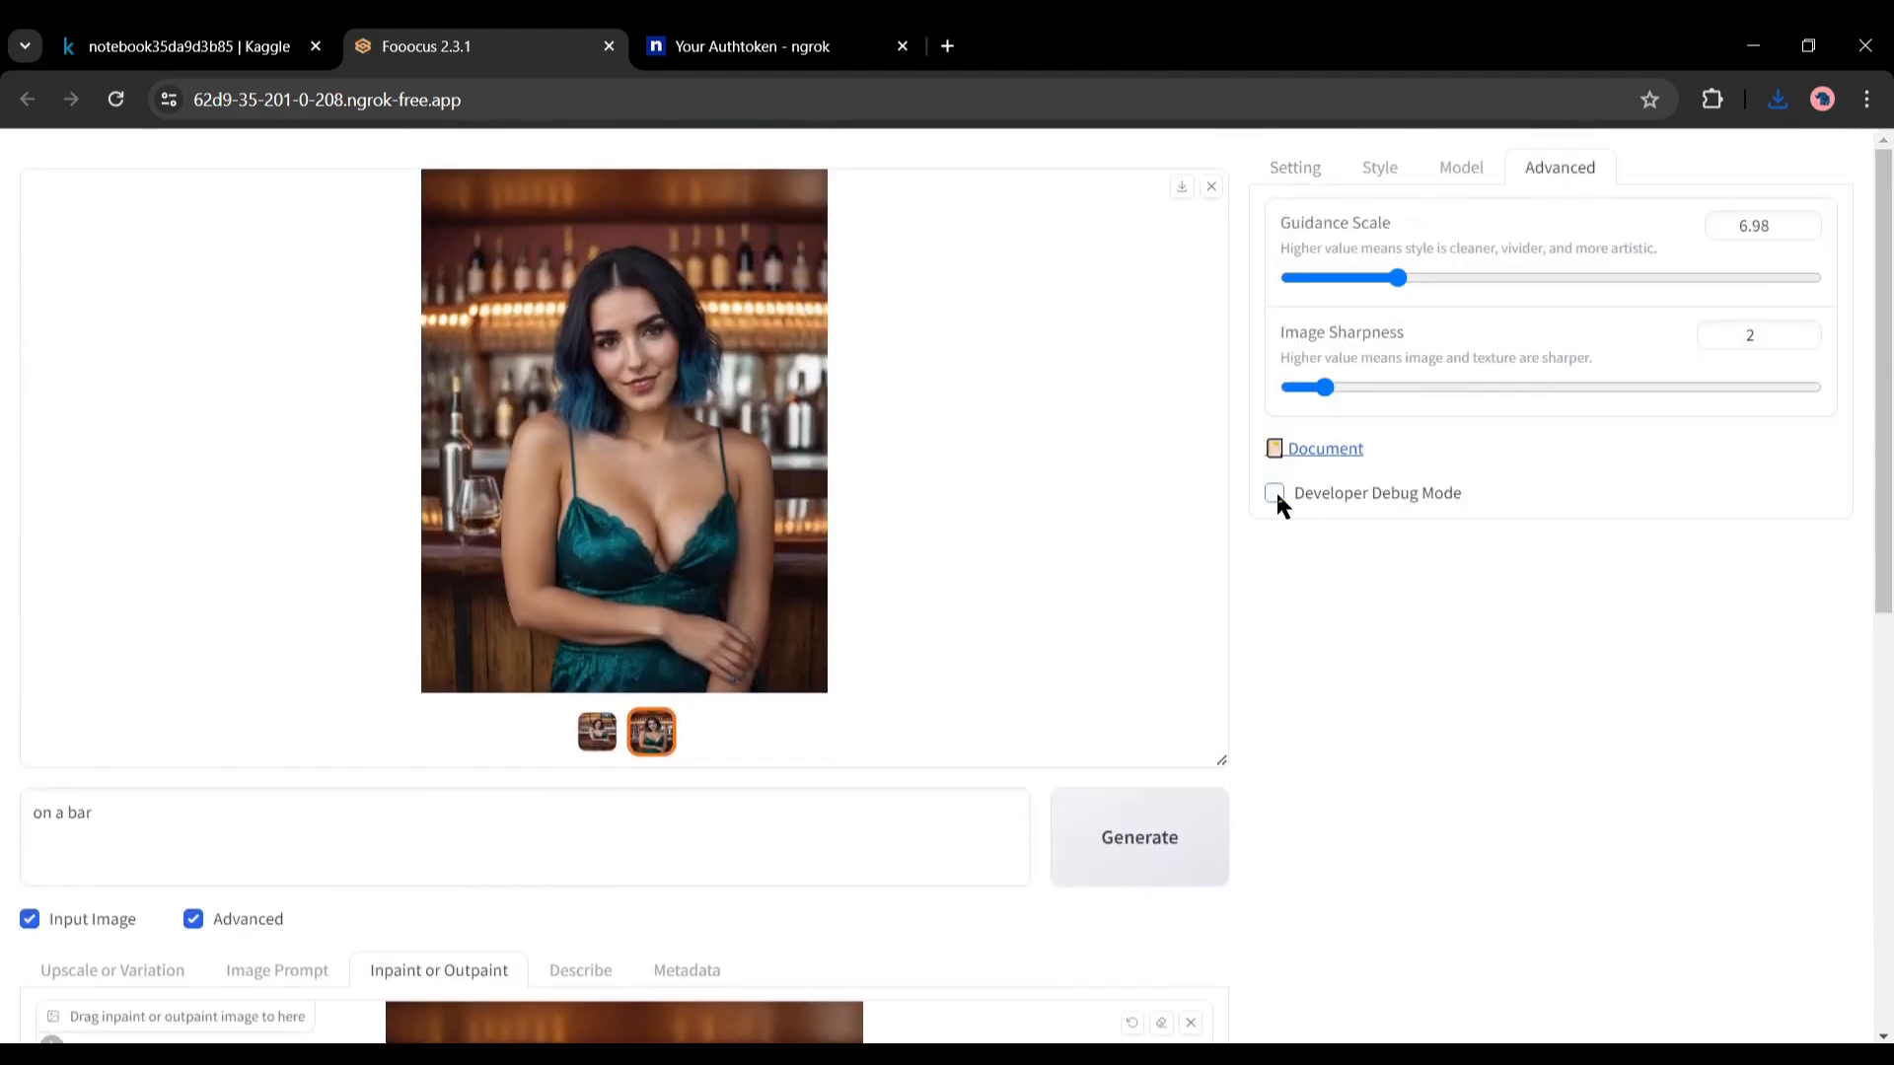
click(1274, 493)
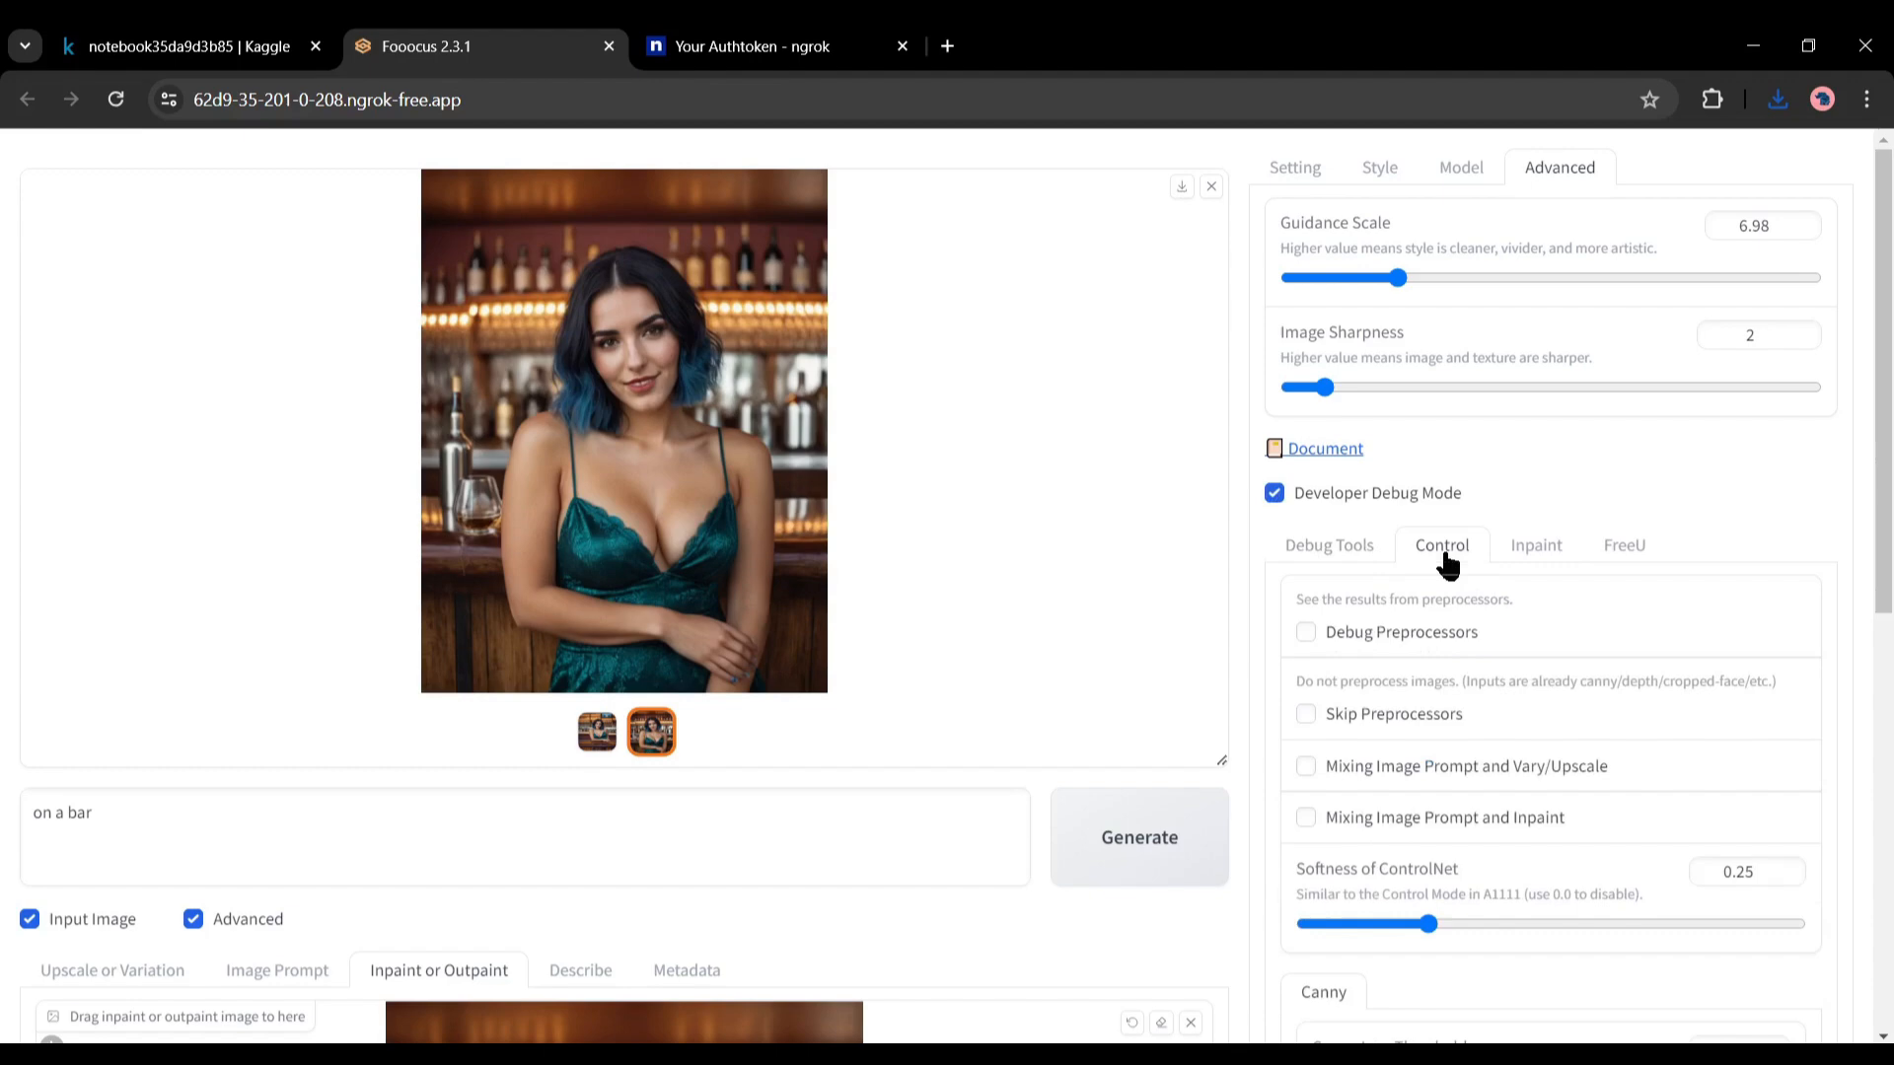
scroll(down, 3)
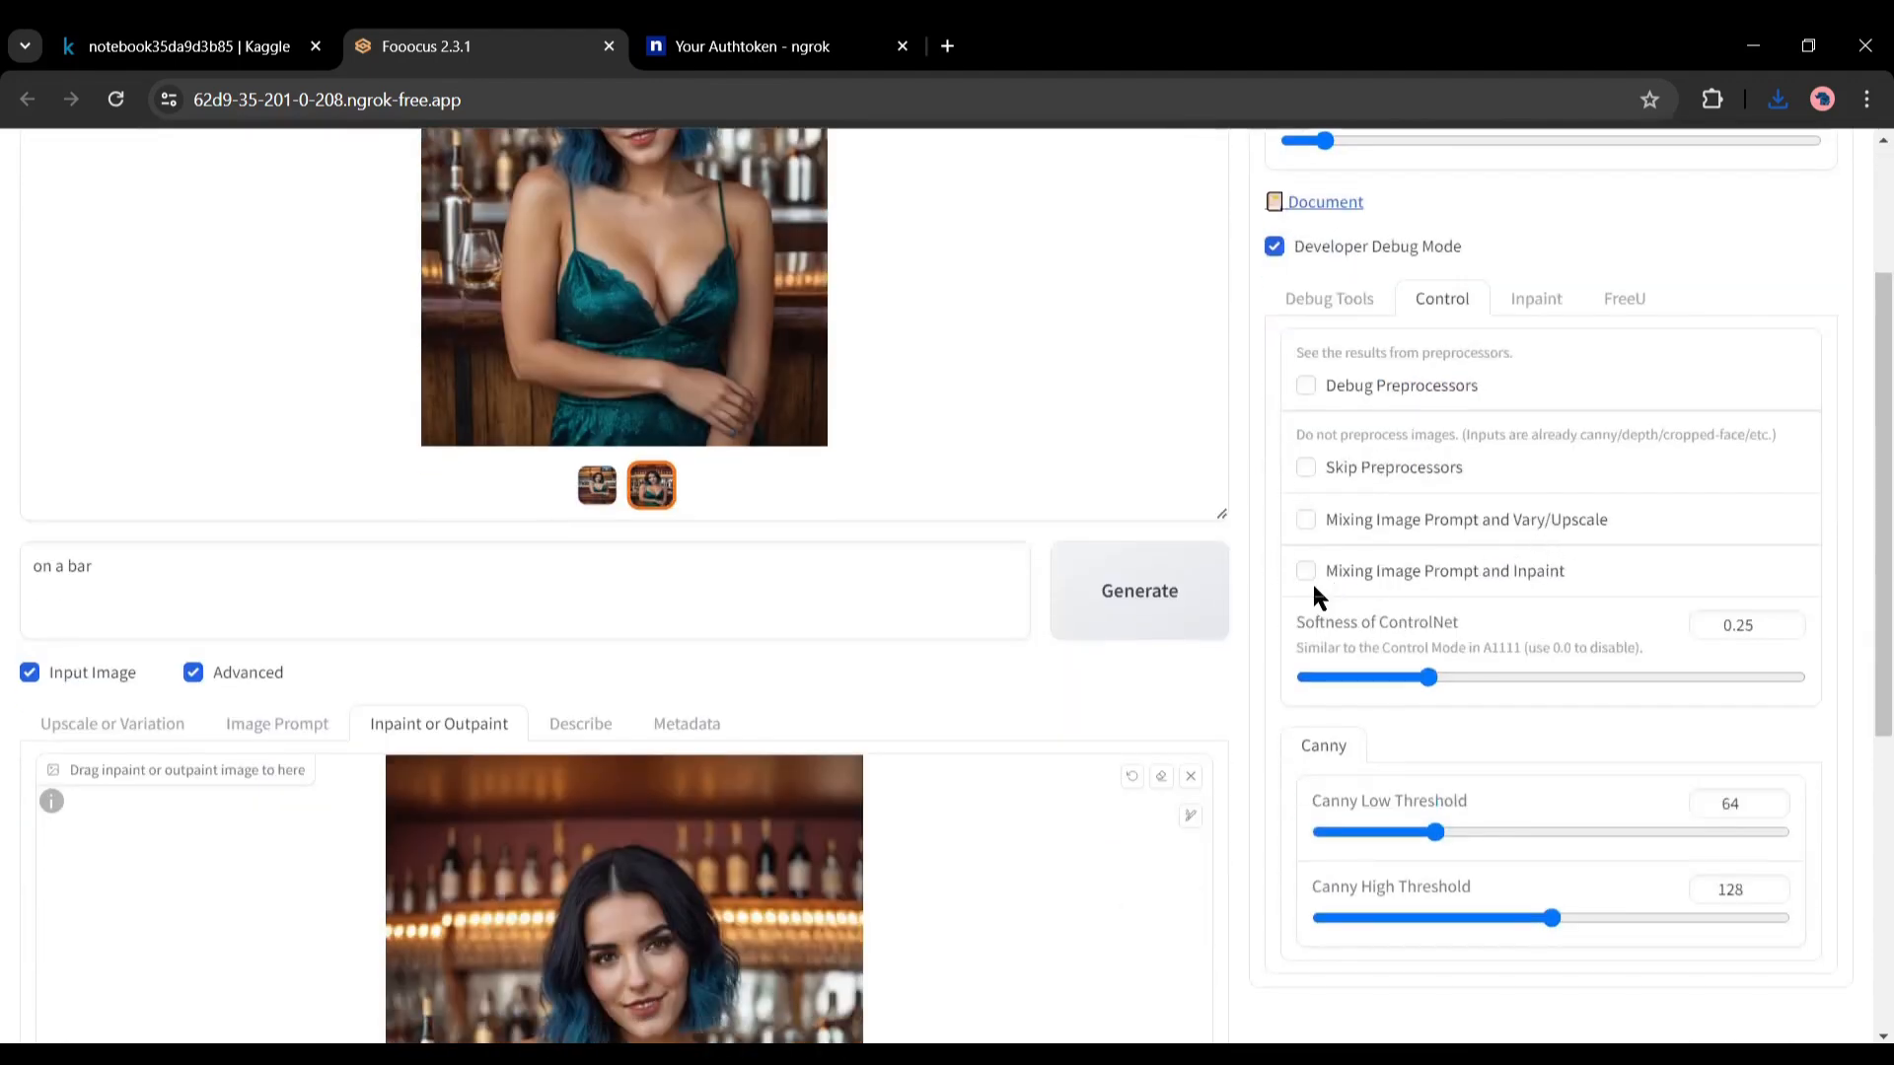
click(1306, 570)
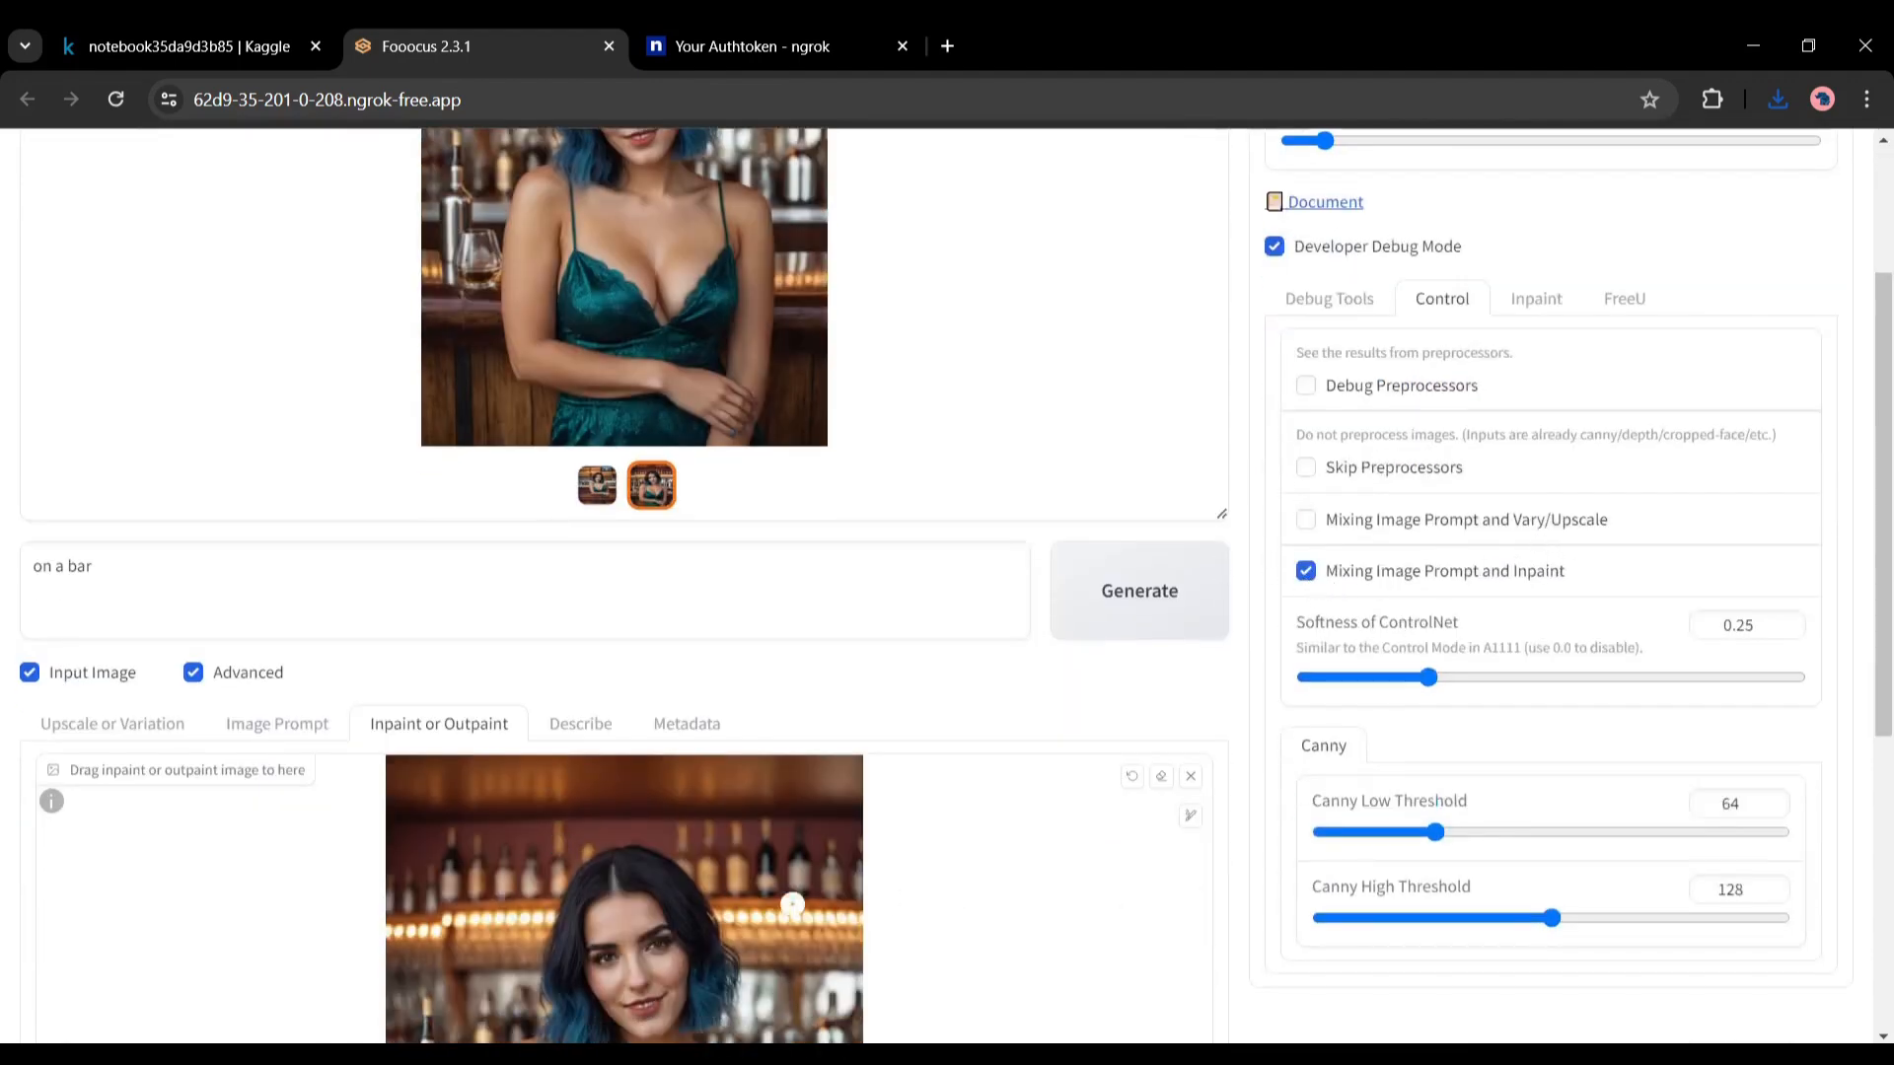
scroll(down, 3)
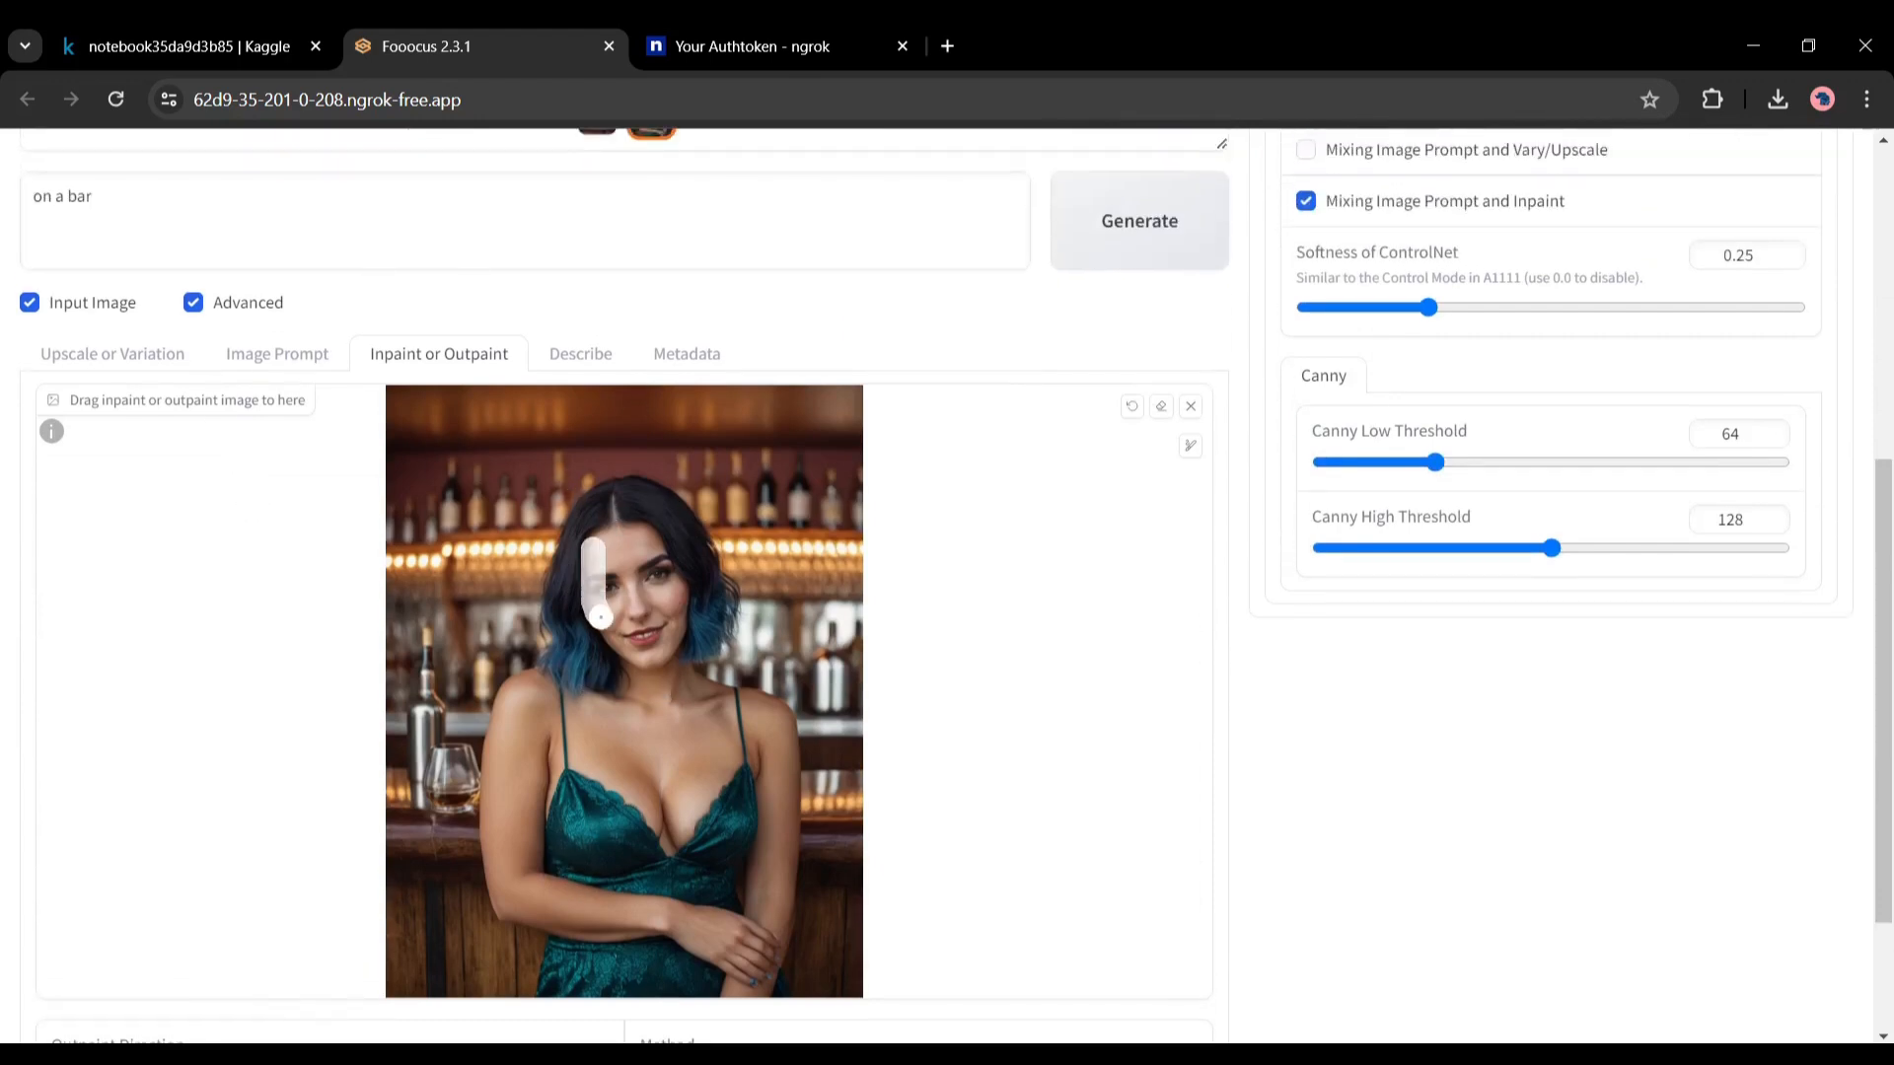
Brush an inpaint mask over the woman's face, head and hair
drag(601, 615, 692, 533)
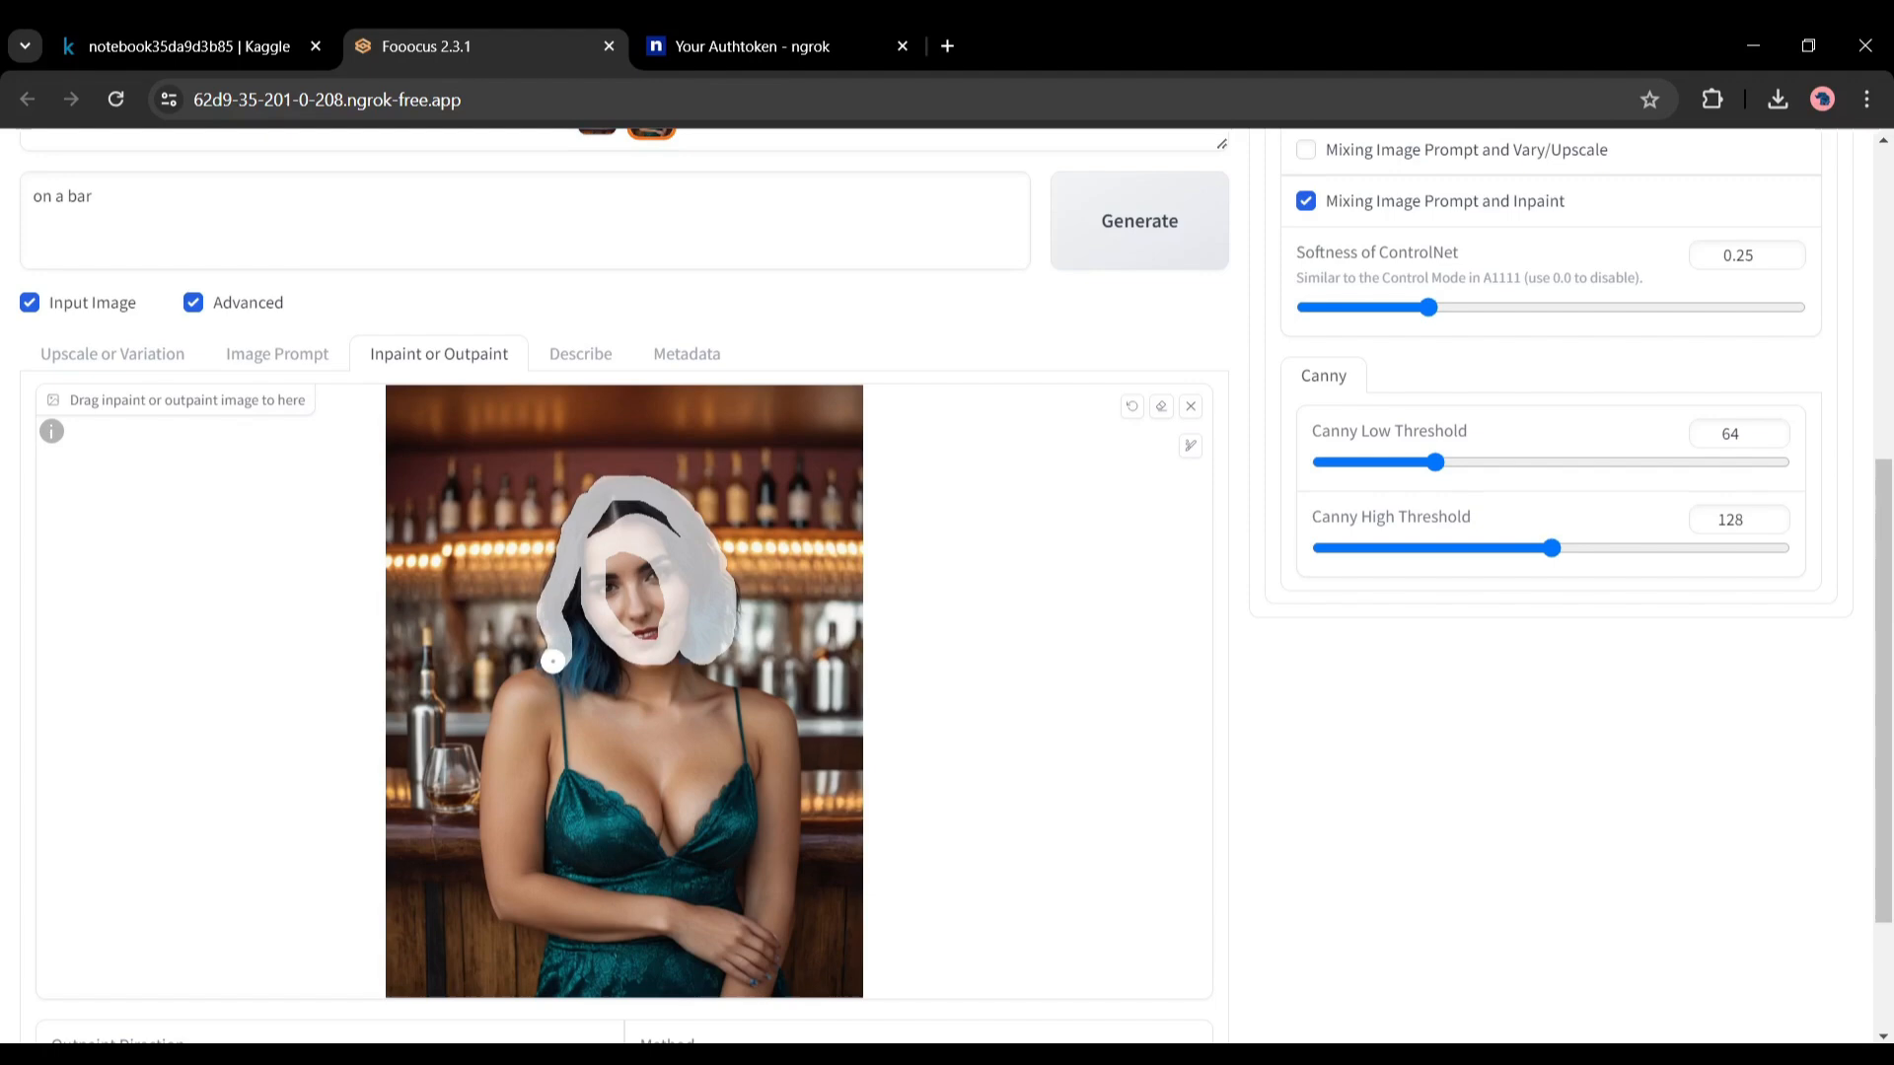
drag(553, 660, 615, 619)
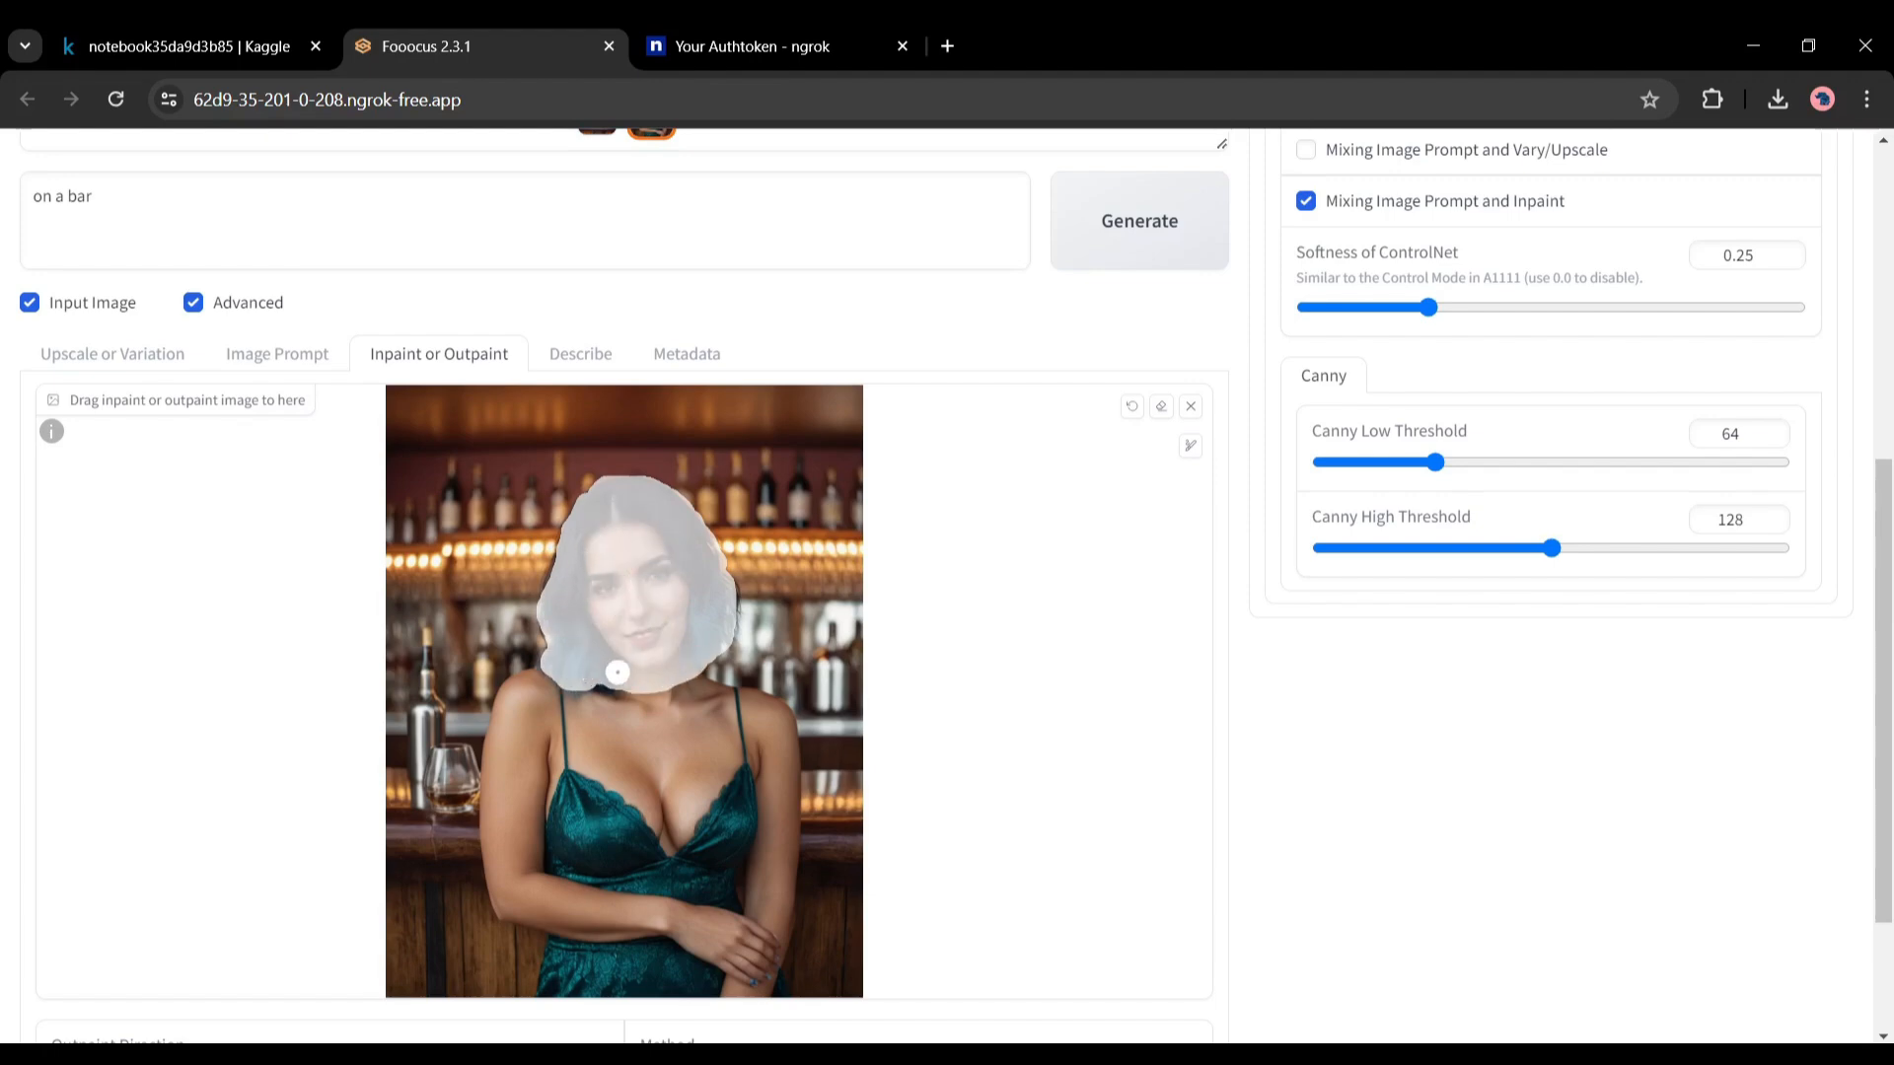
scroll(down, 3)
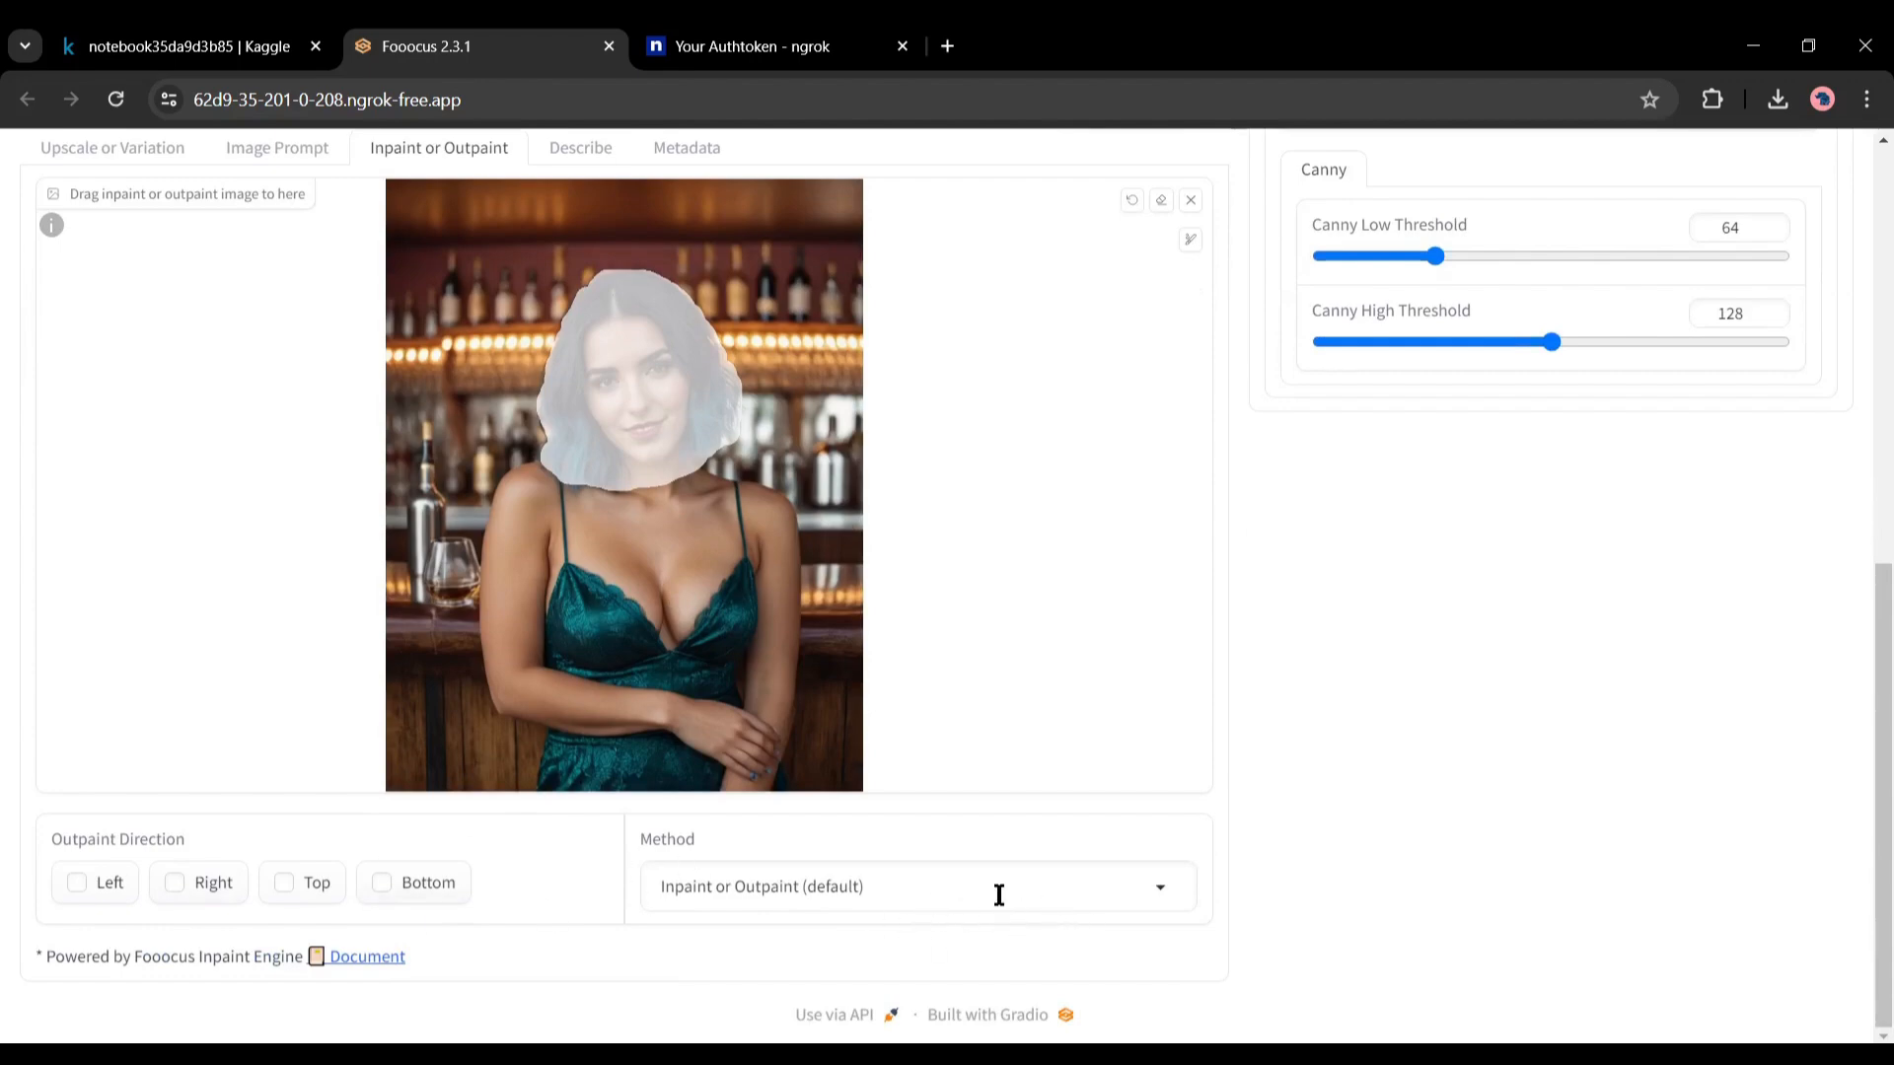
Set the inpaint method to Improve Detail and describe a 25-year-old Latin lady with wavy pink-black hair
click(917, 887)
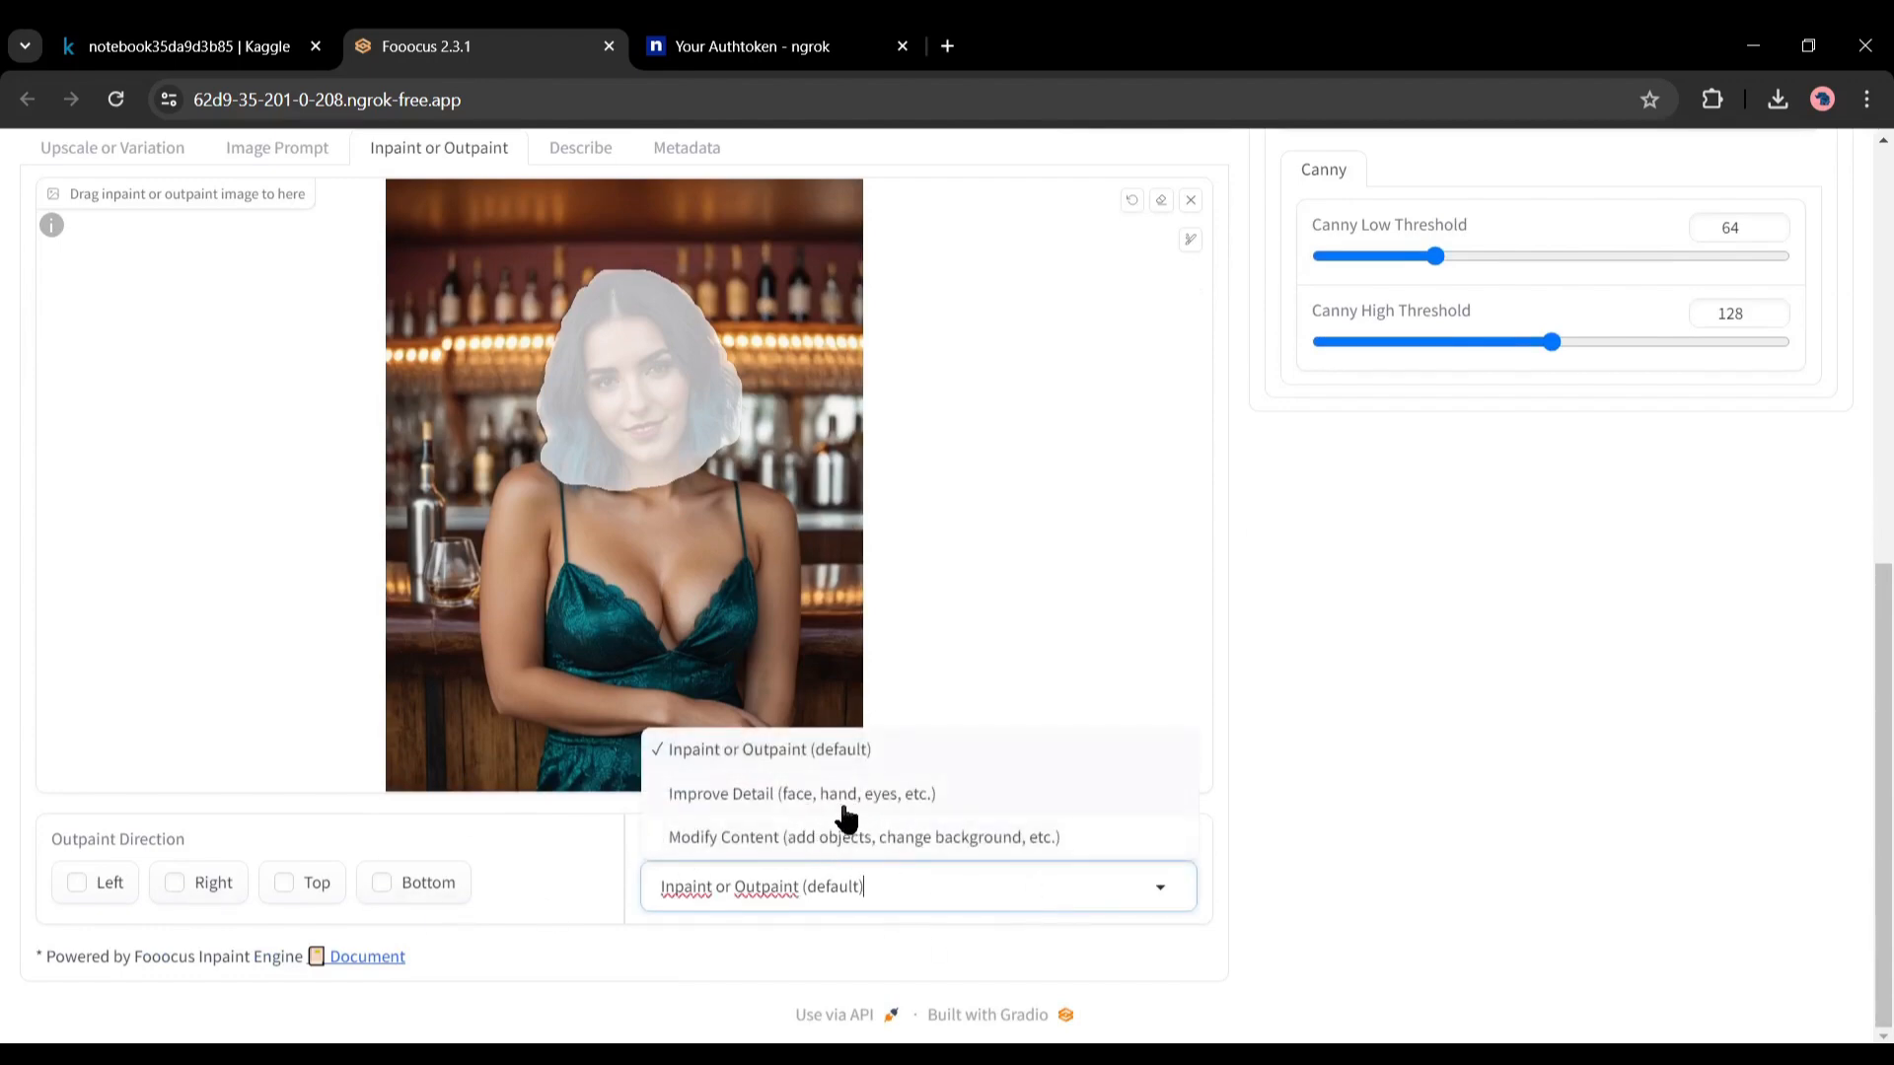
click(802, 793)
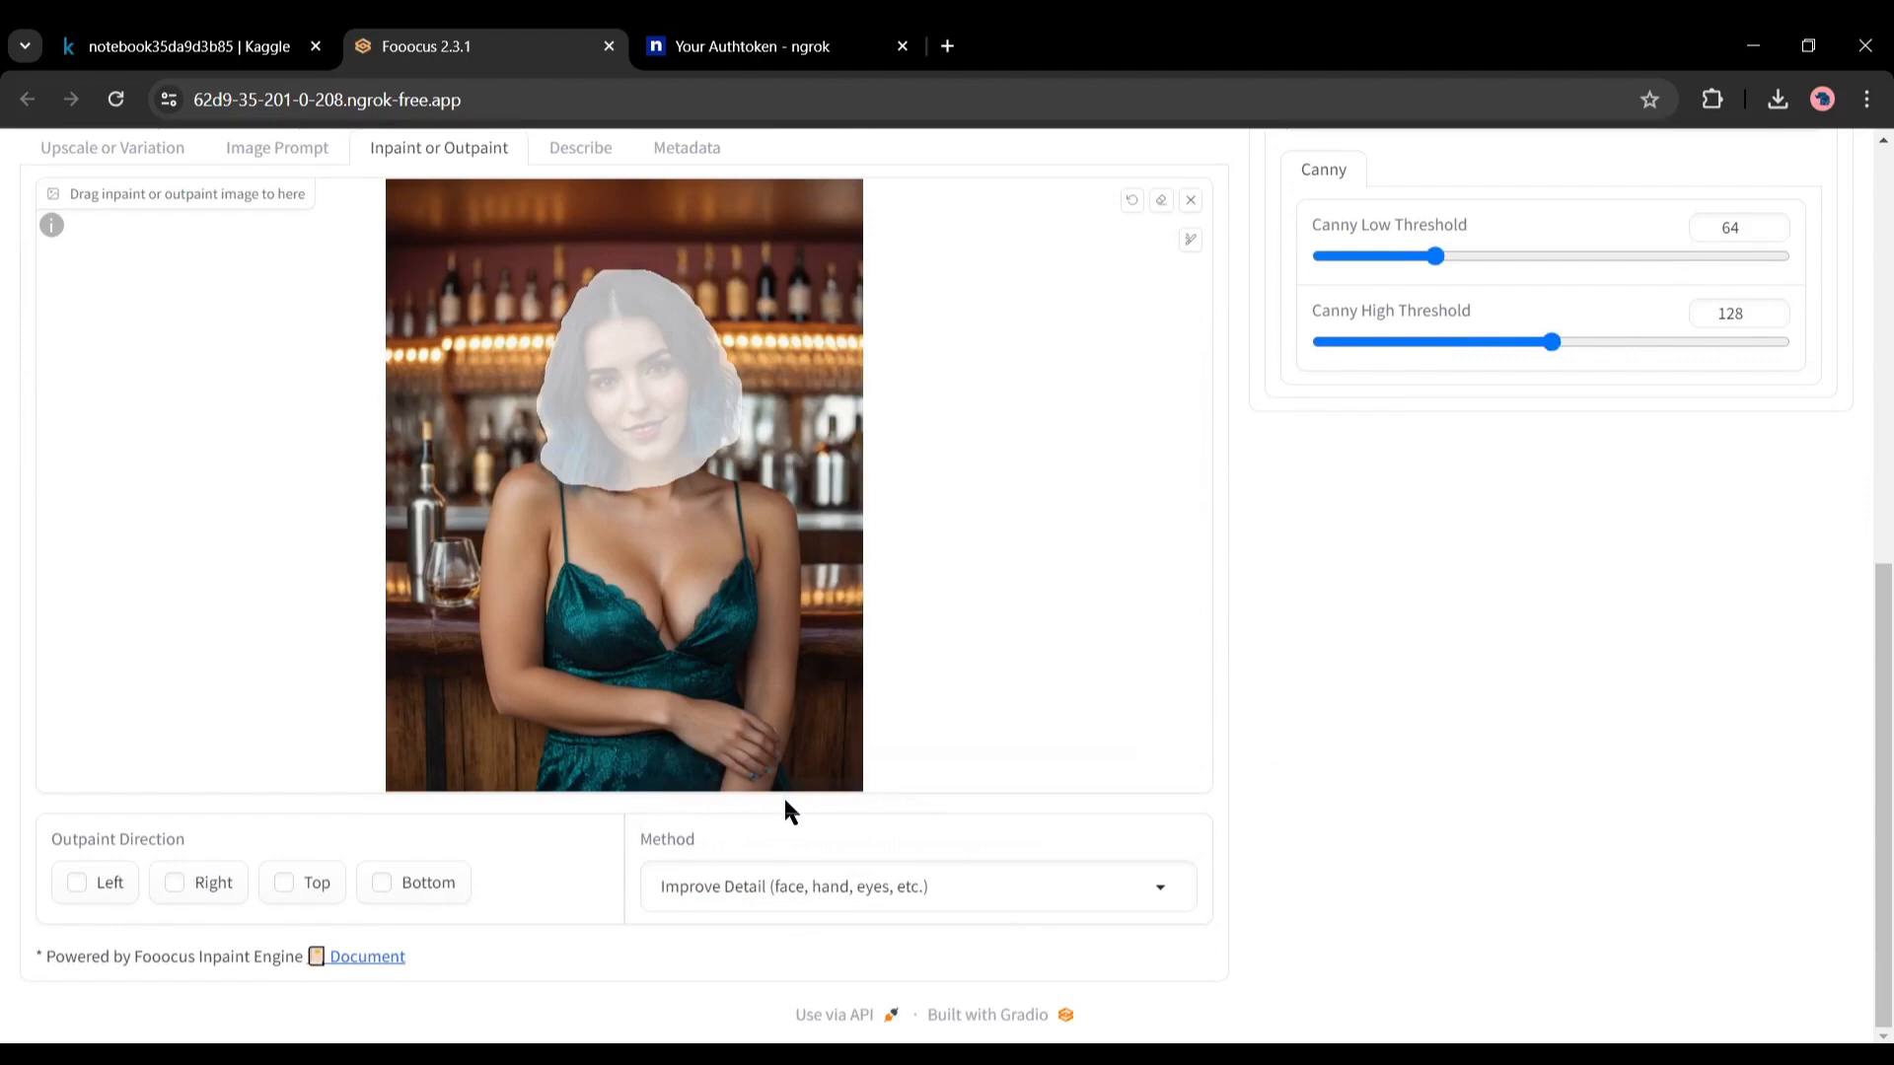
scroll(down, 3)
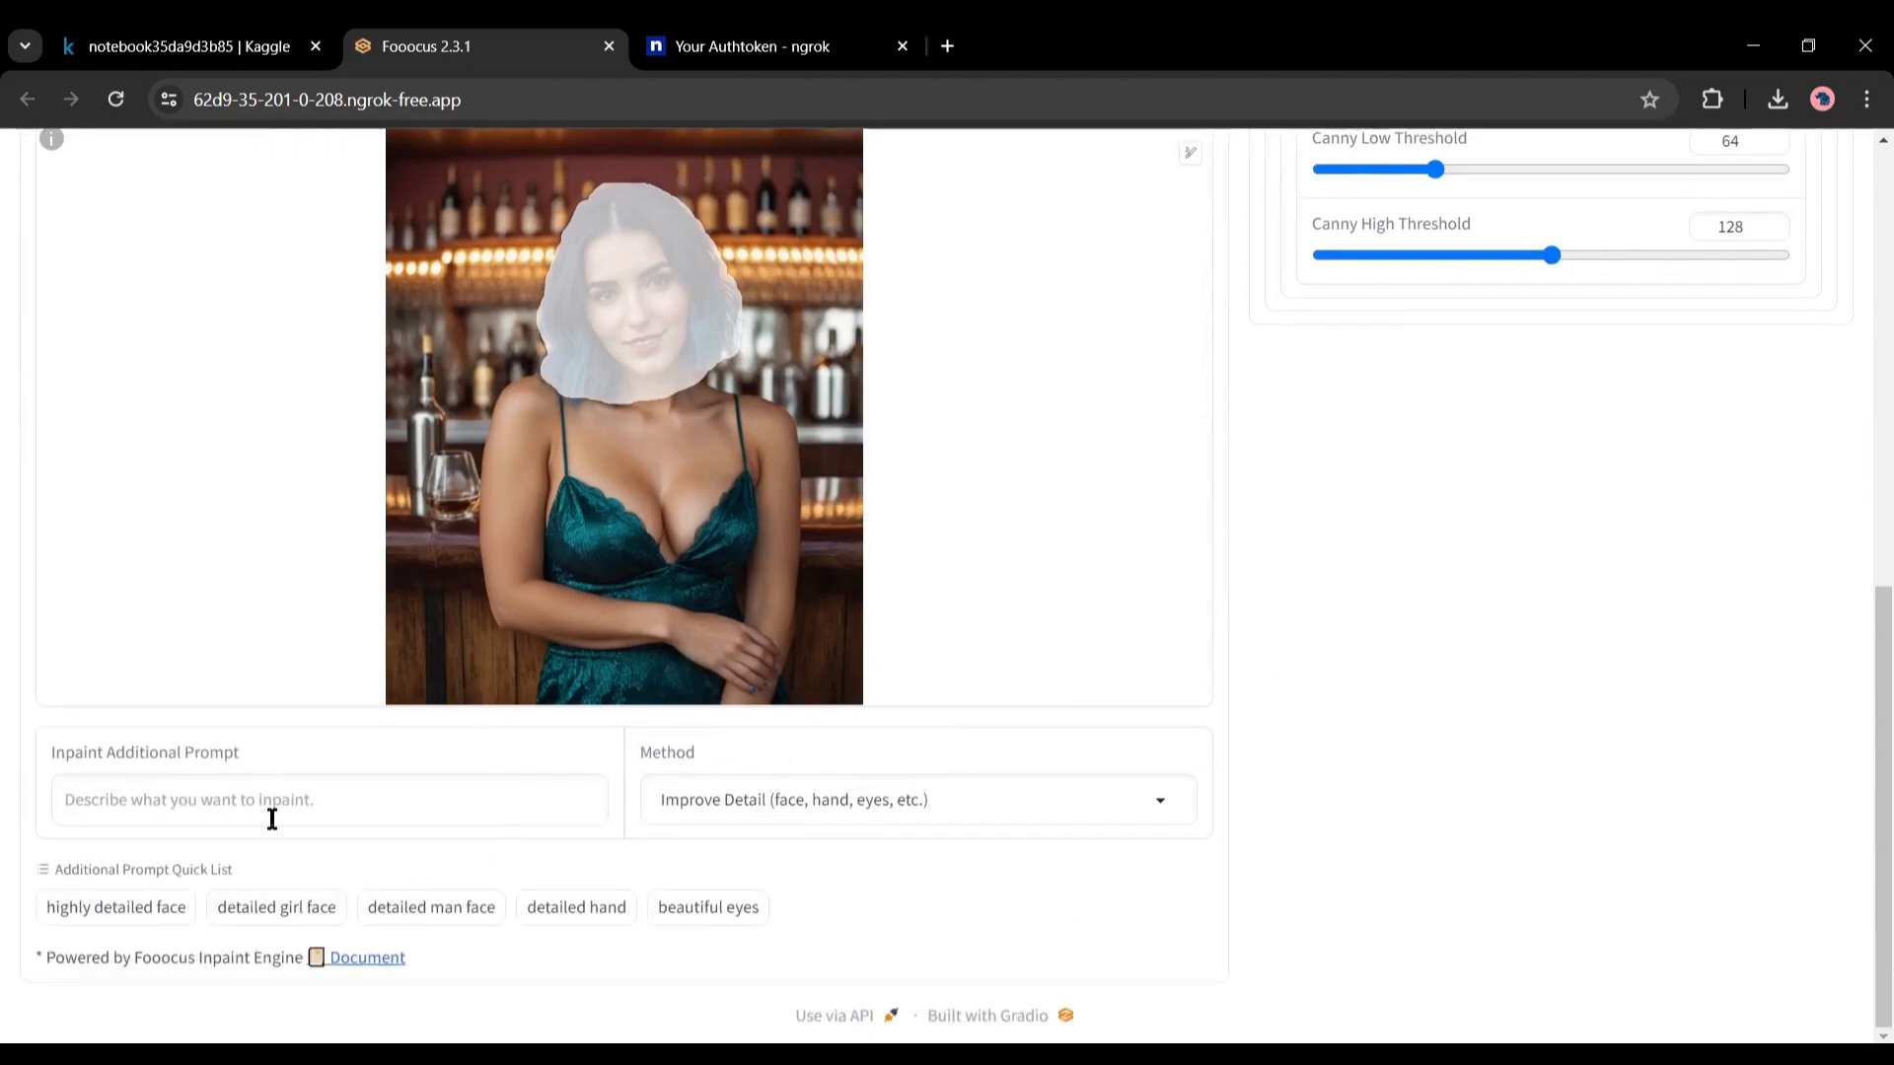
click(329, 798)
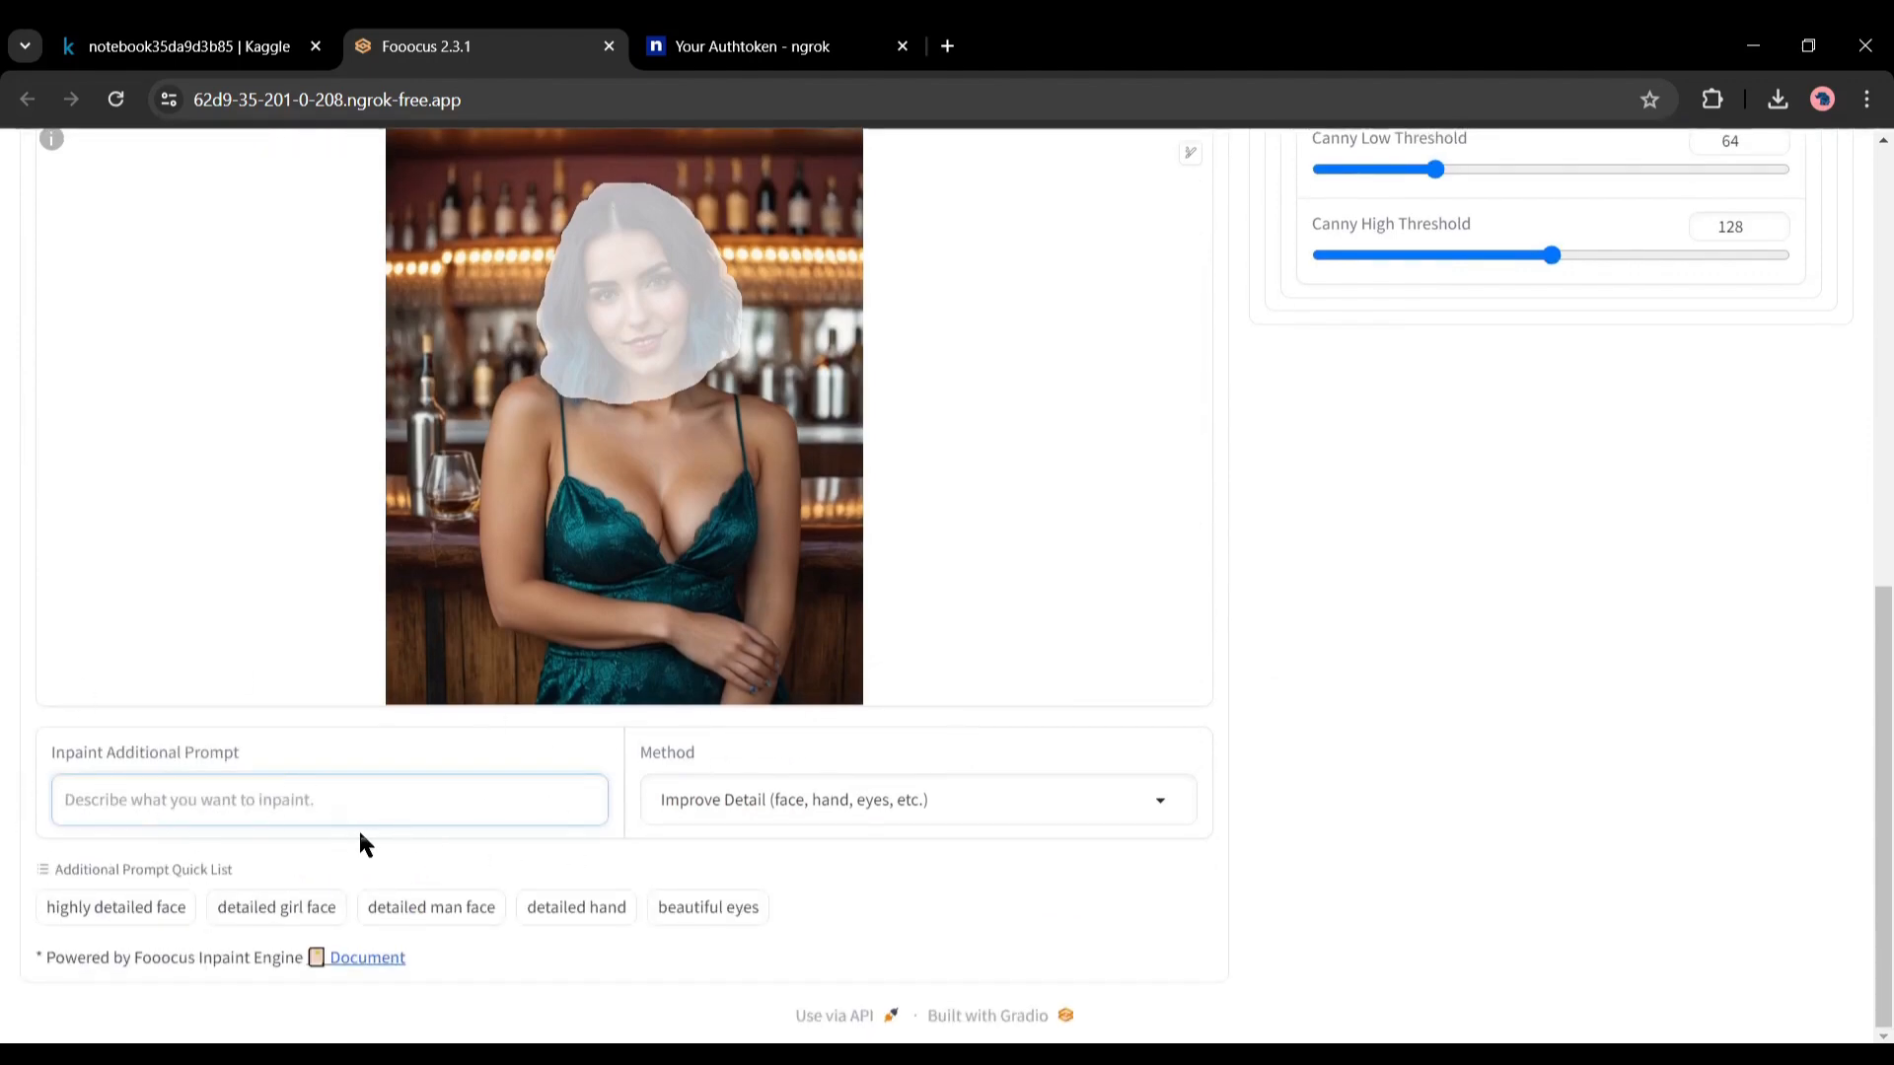
text(25 years old beautiful Latin lady, shoulder length wavy pink and black hair, blue eyes, big smile)
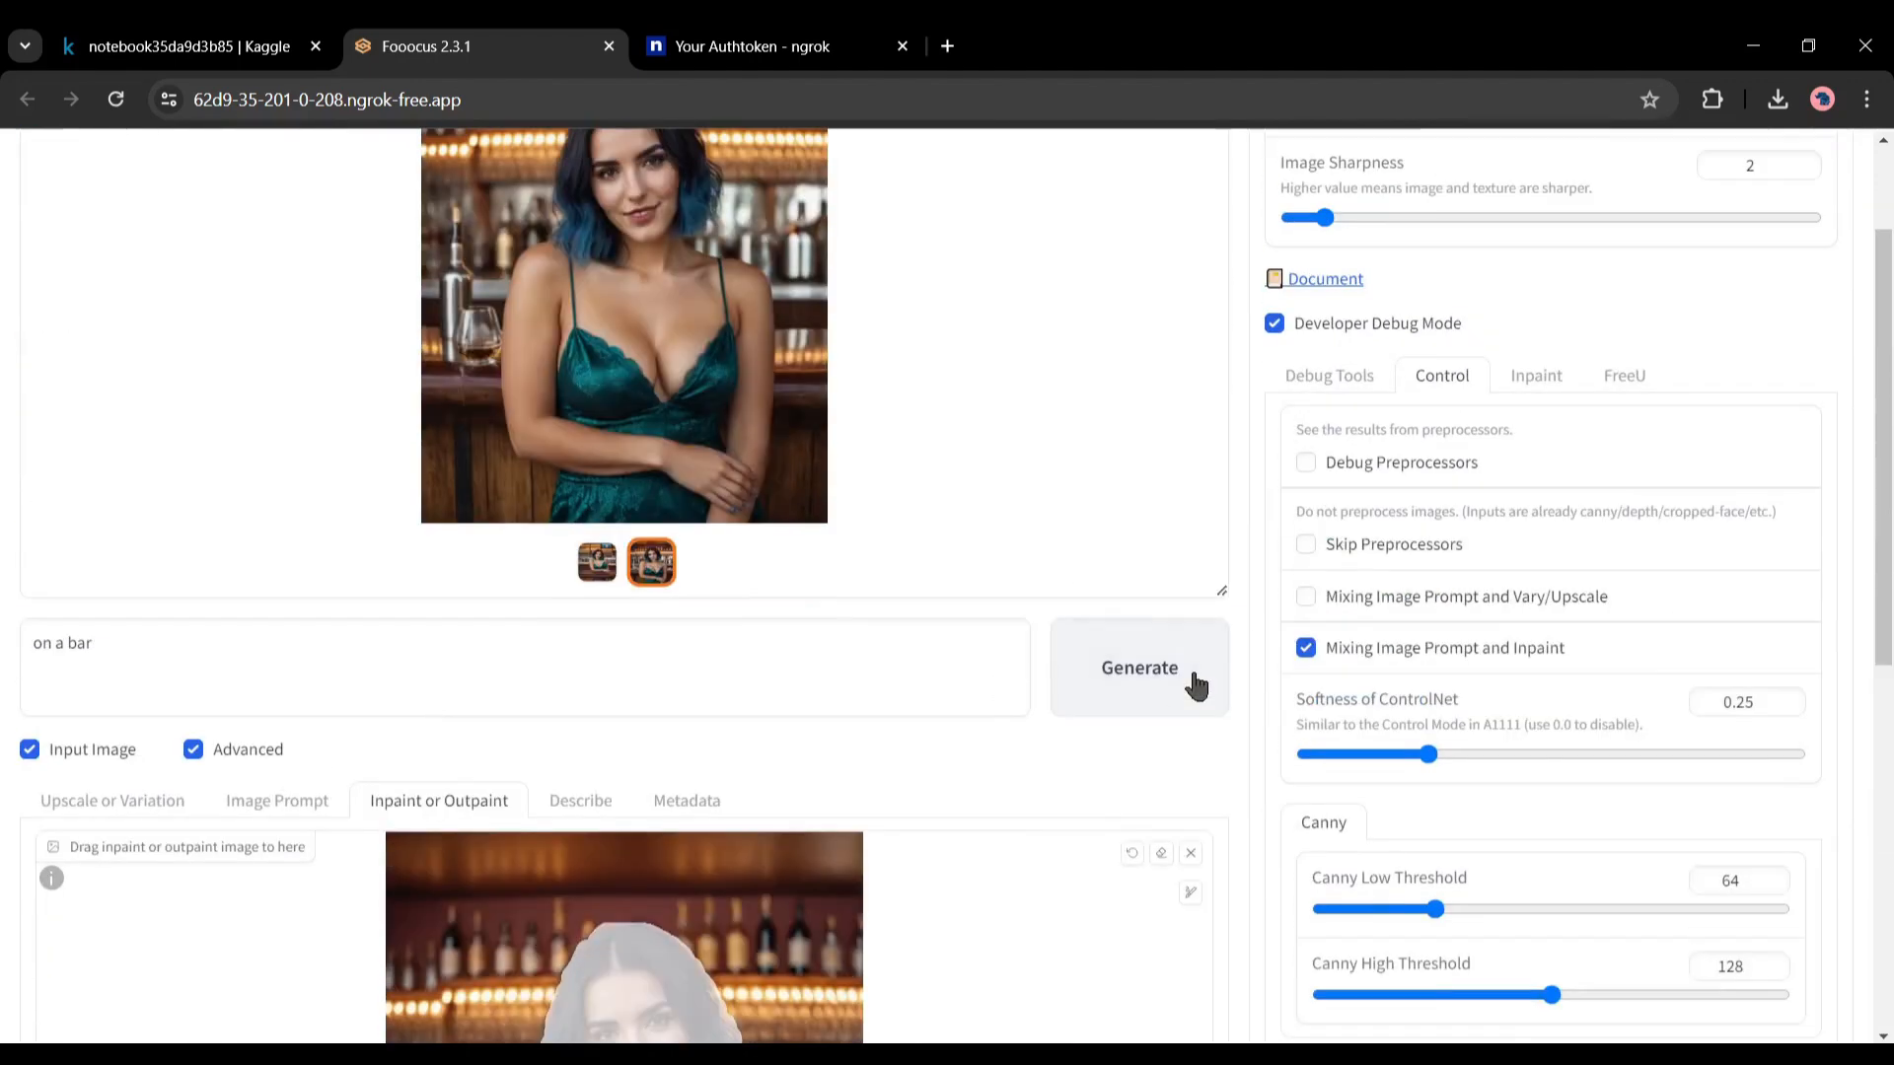
Inspect the refined face in the inpainted bar image at full size, then close the preview
scroll(down, 3)
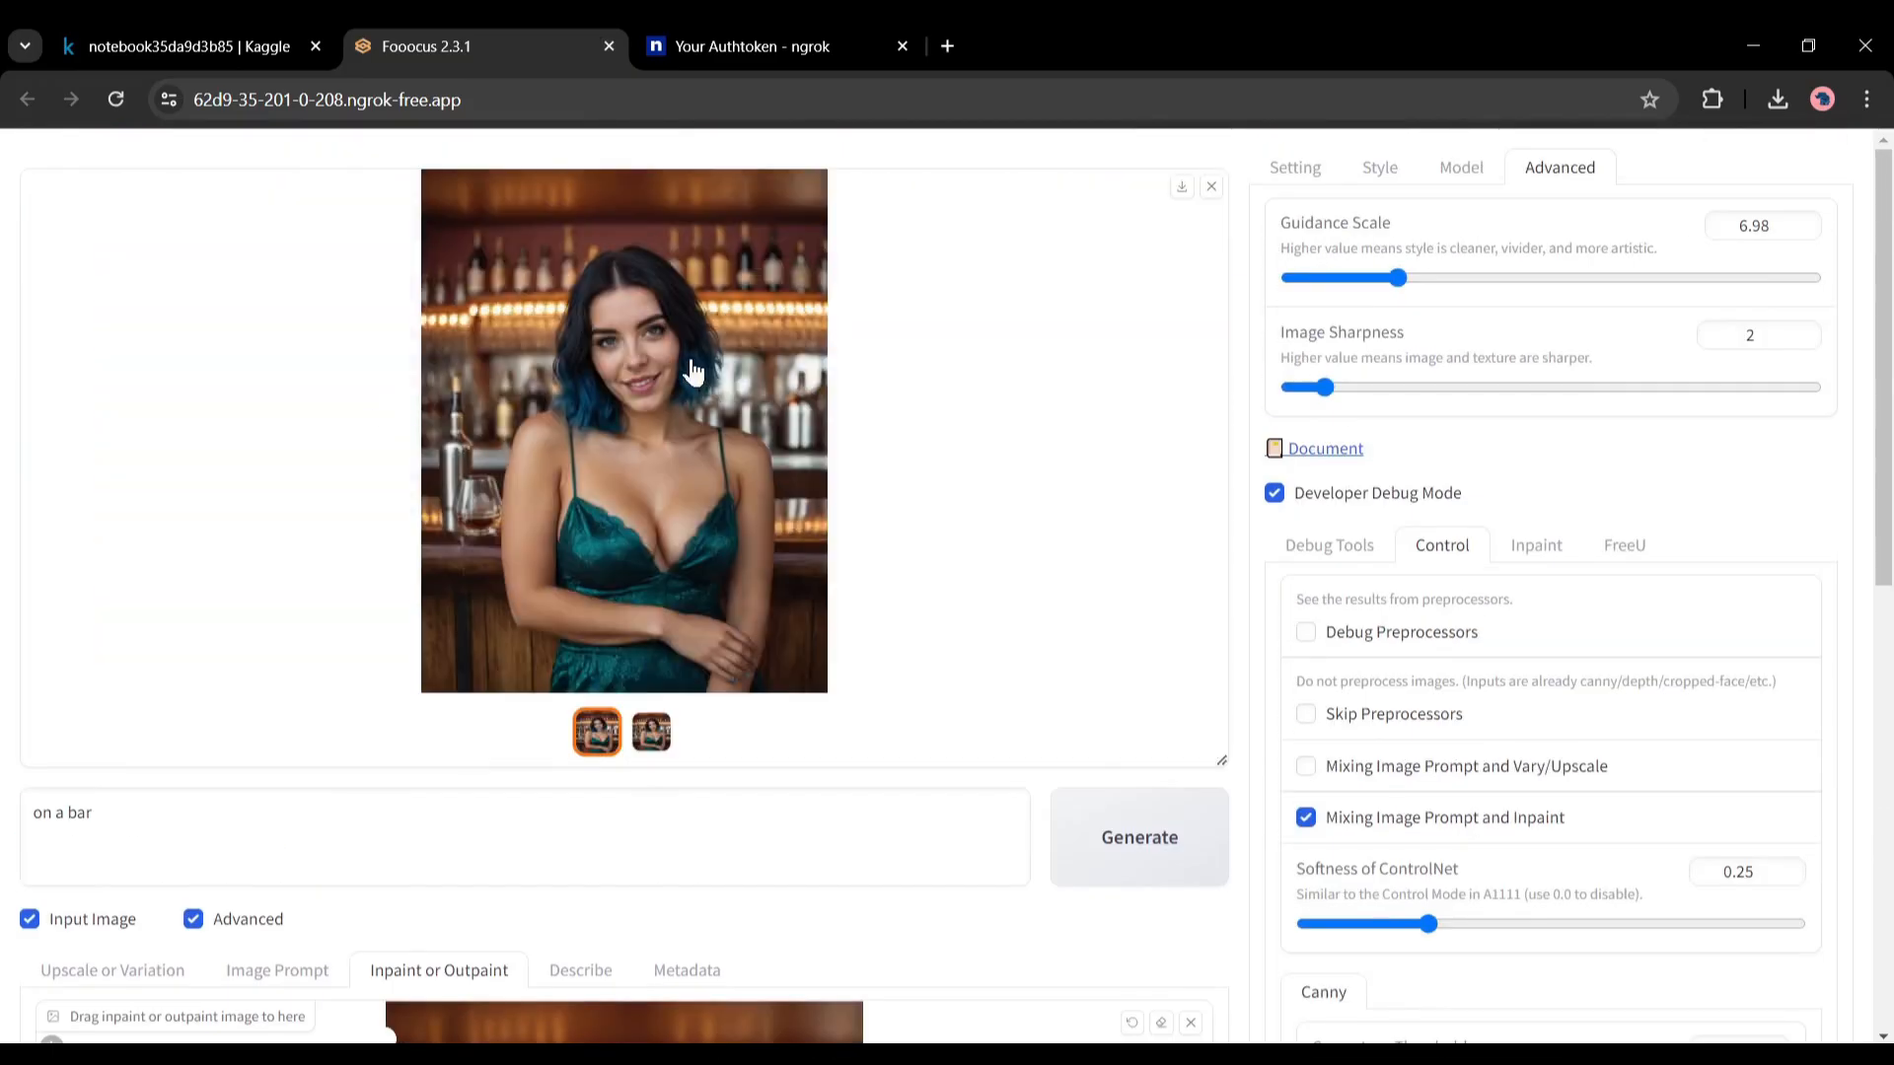
click(623, 431)
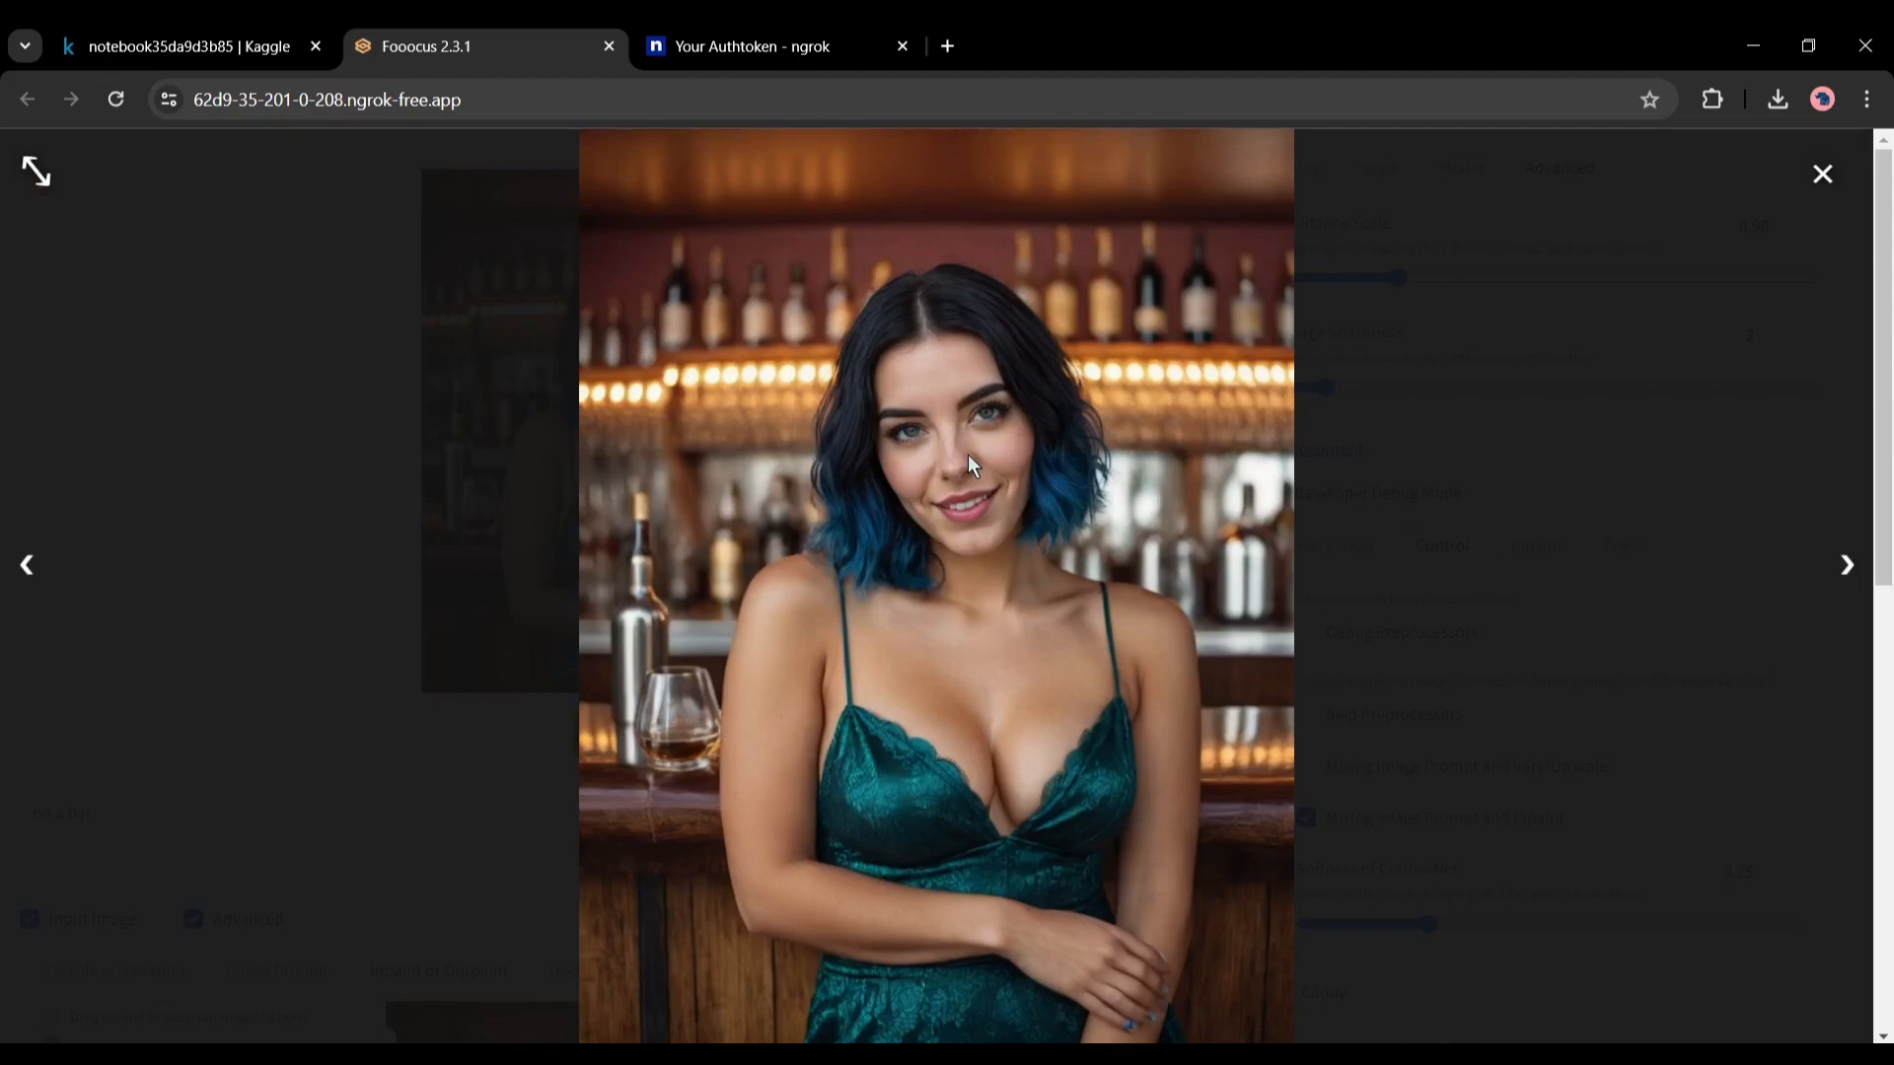
mouse_move(1034, 462)
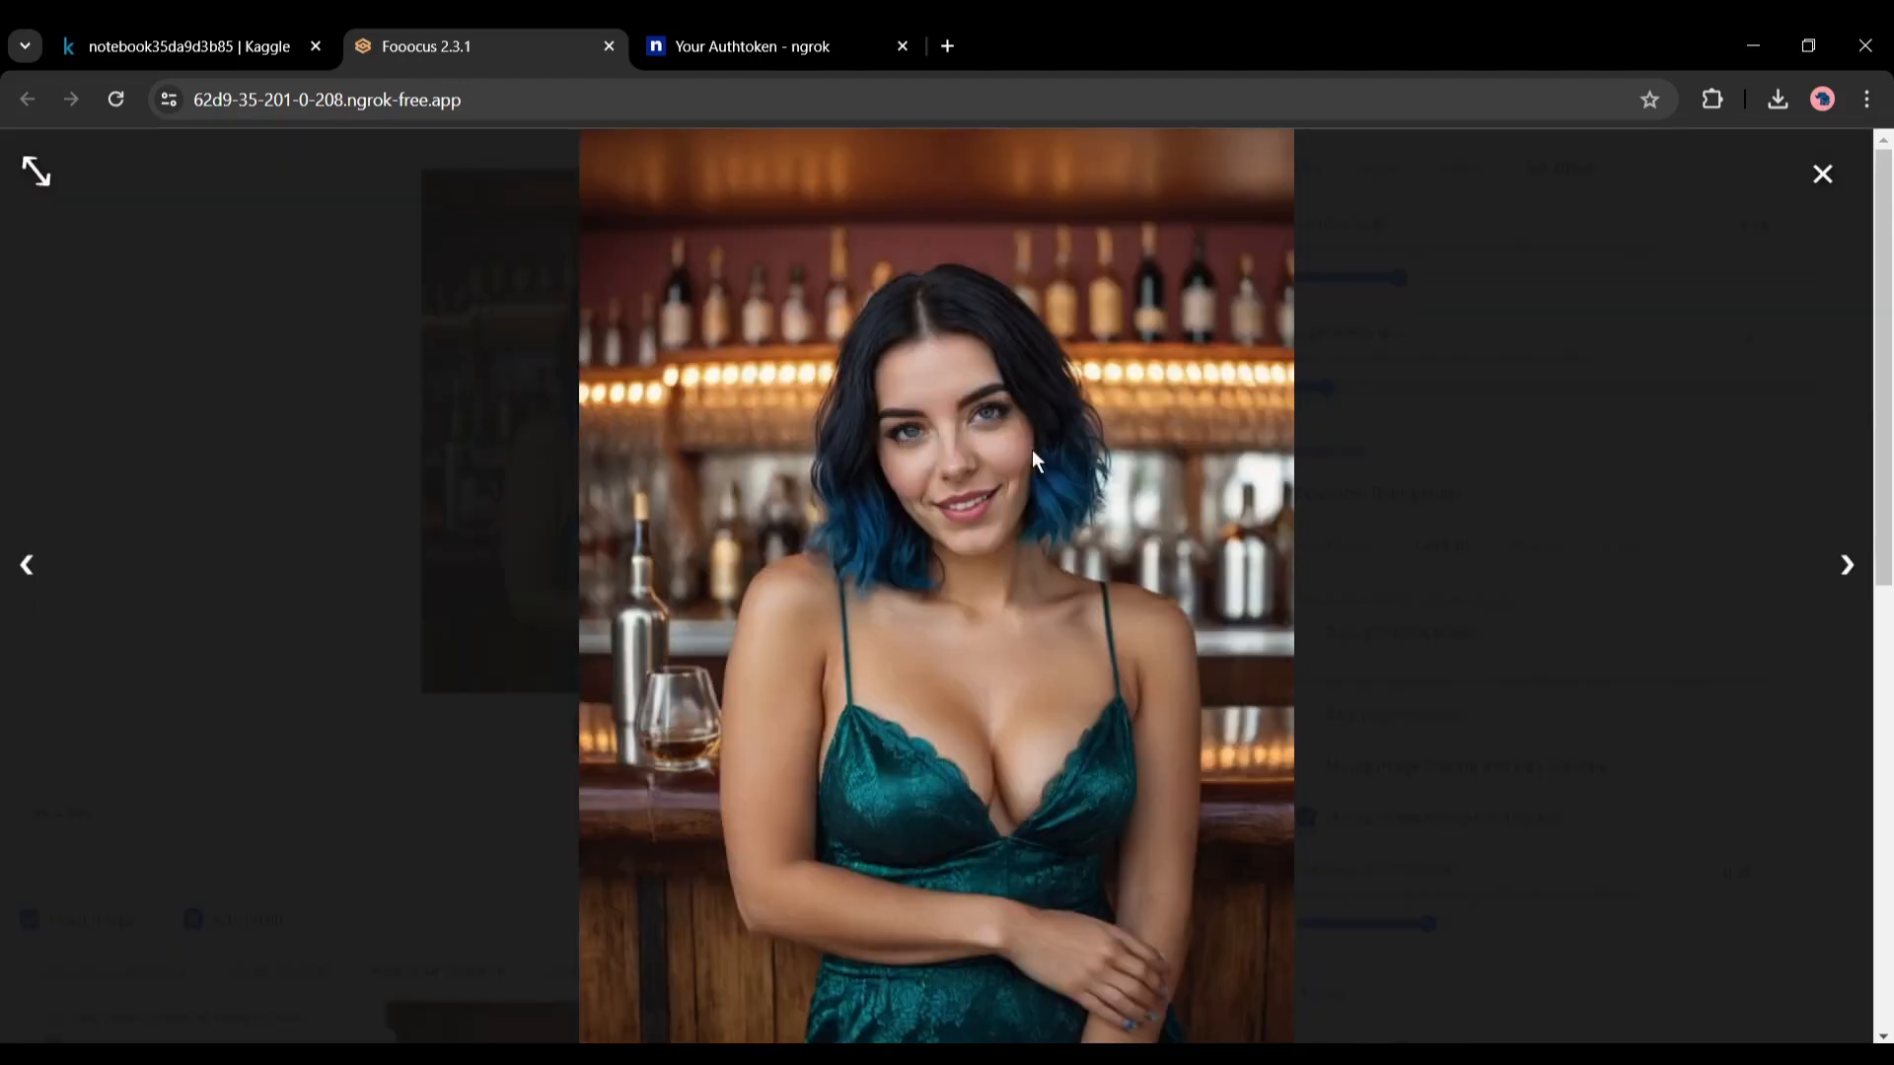
mouse_move(978, 365)
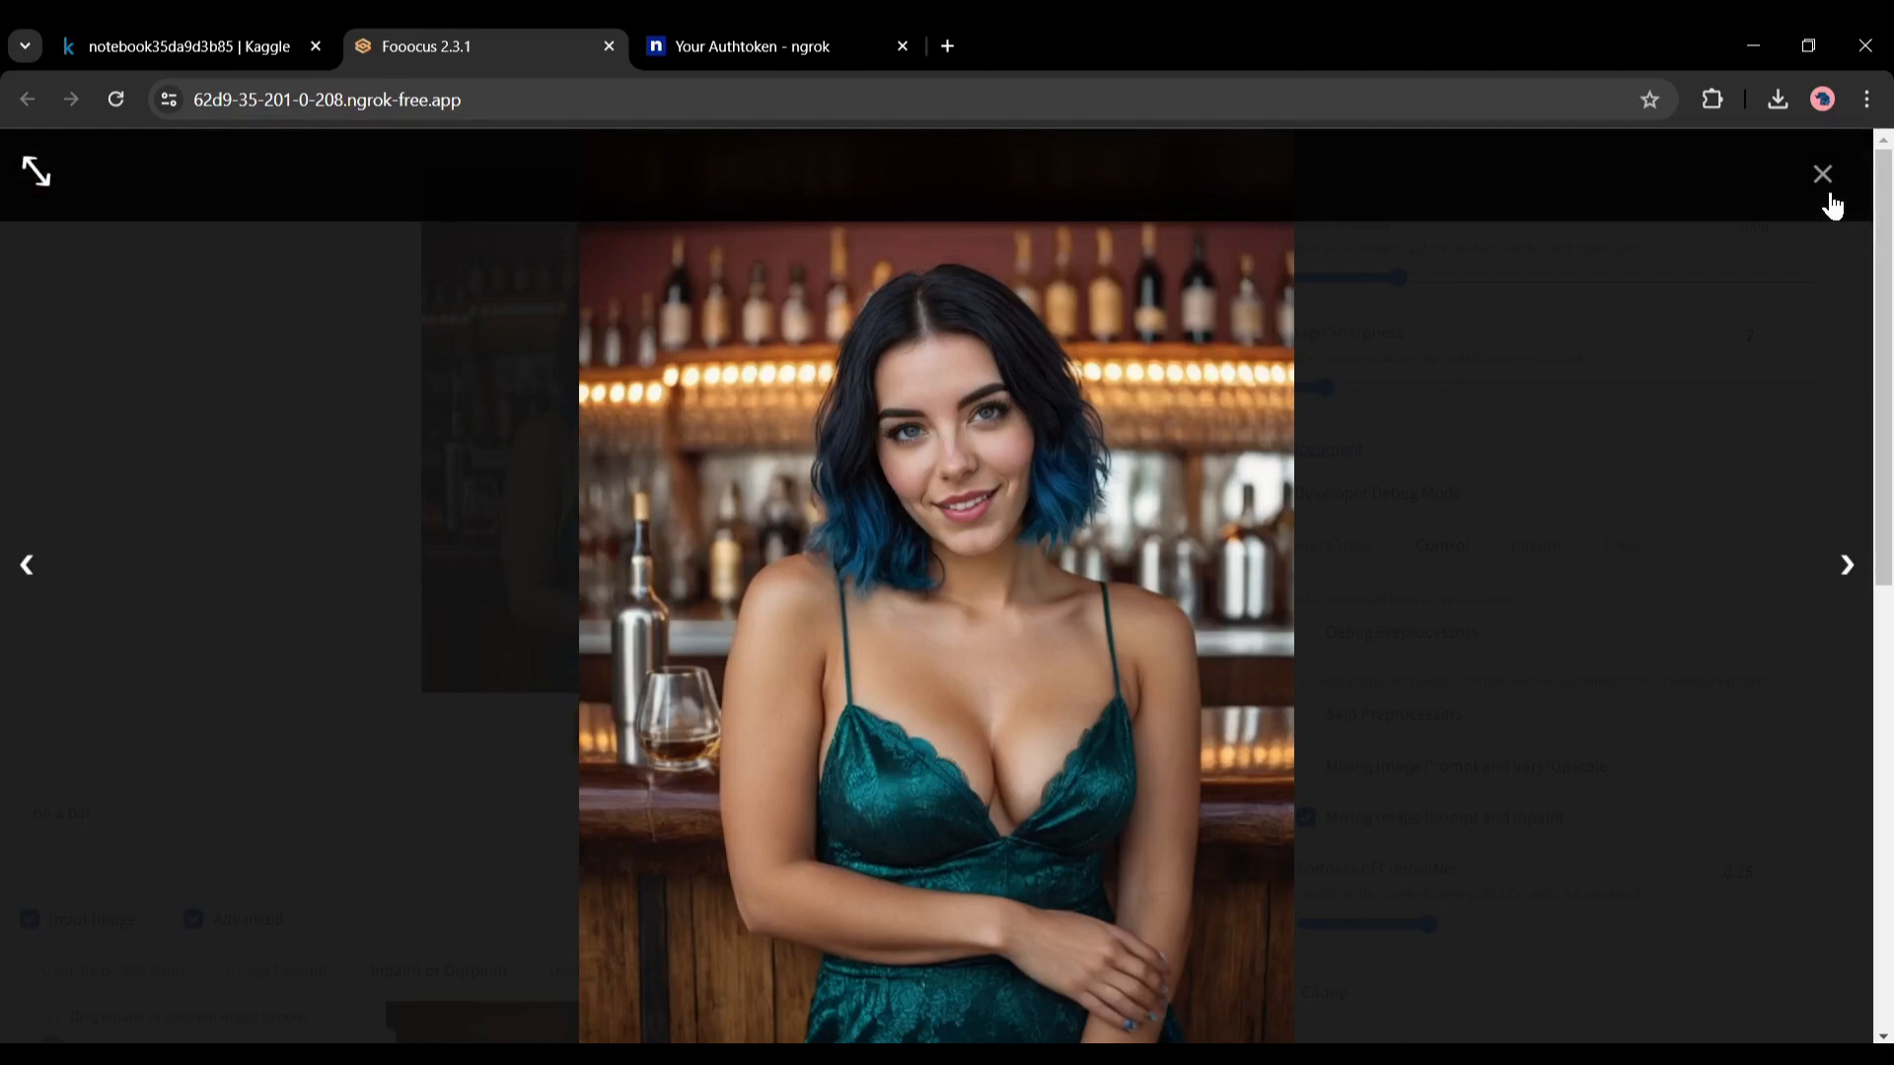
click(1822, 175)
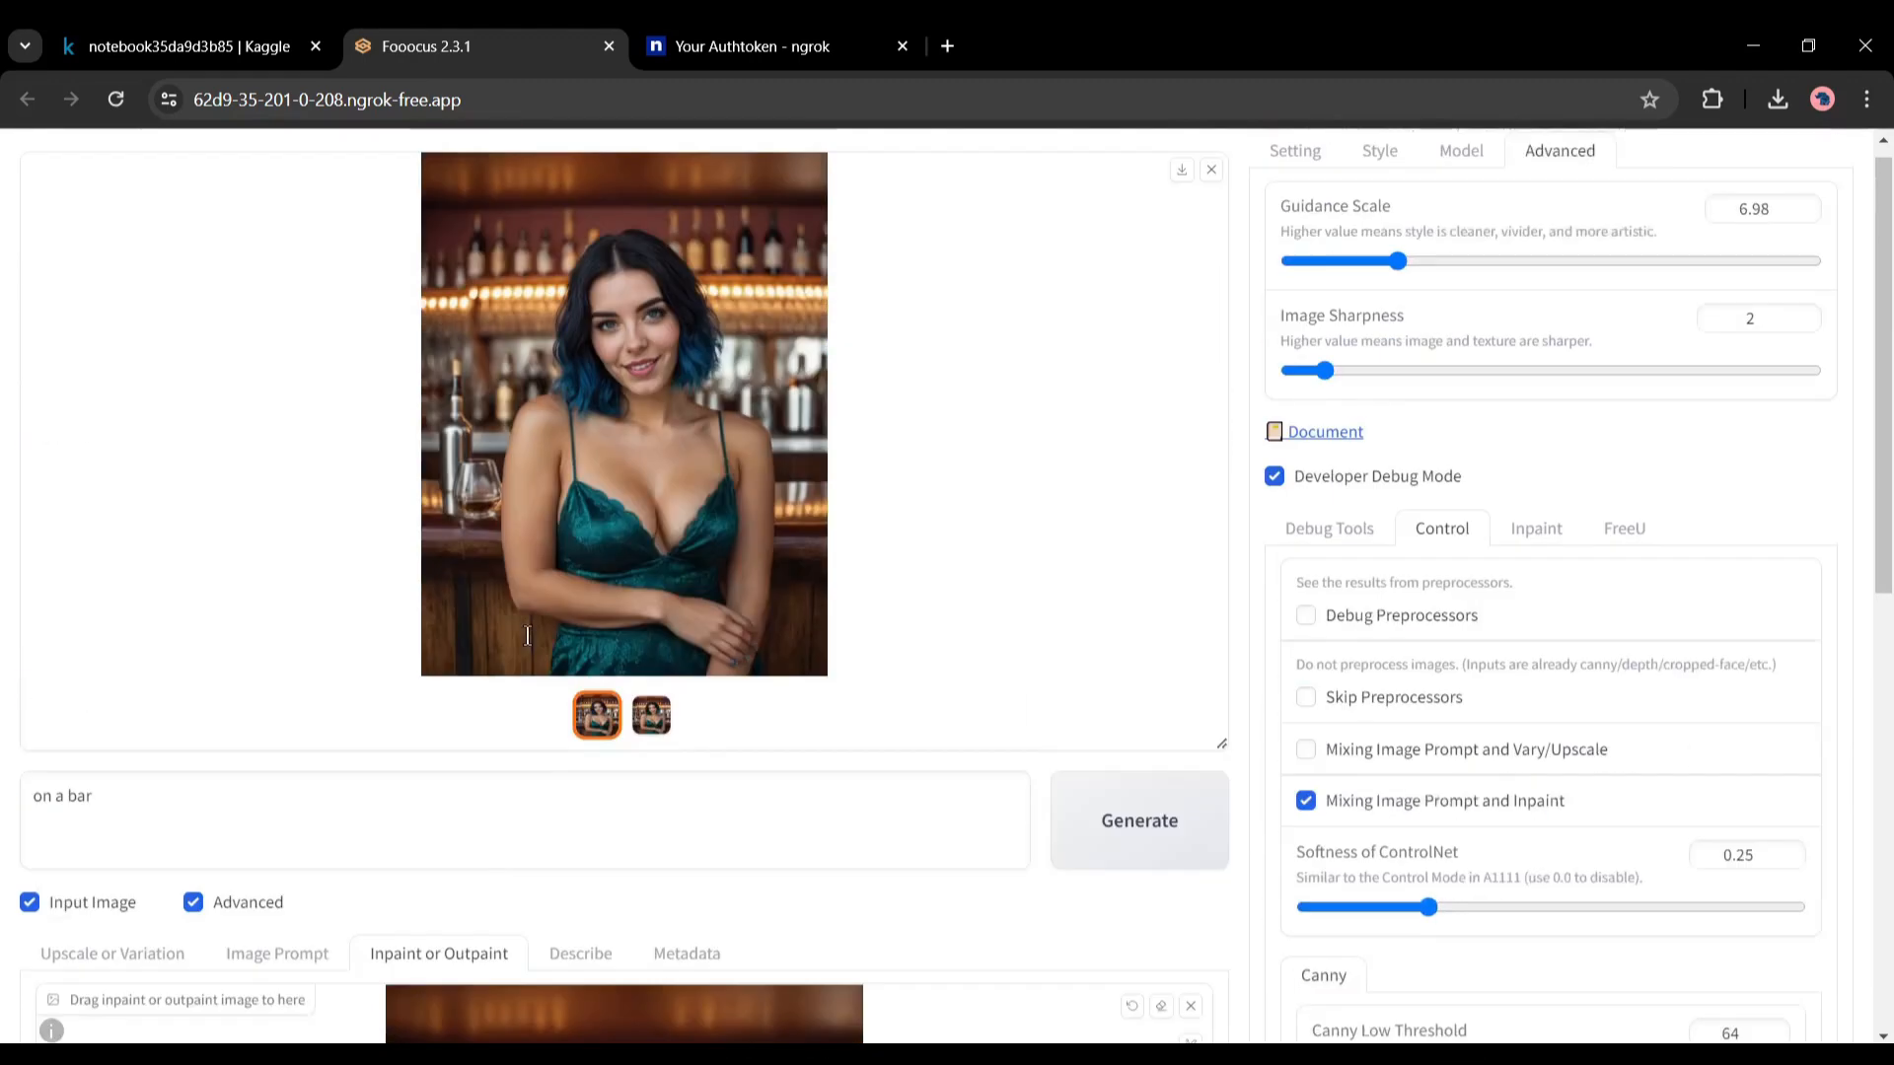
scroll(down, 3)
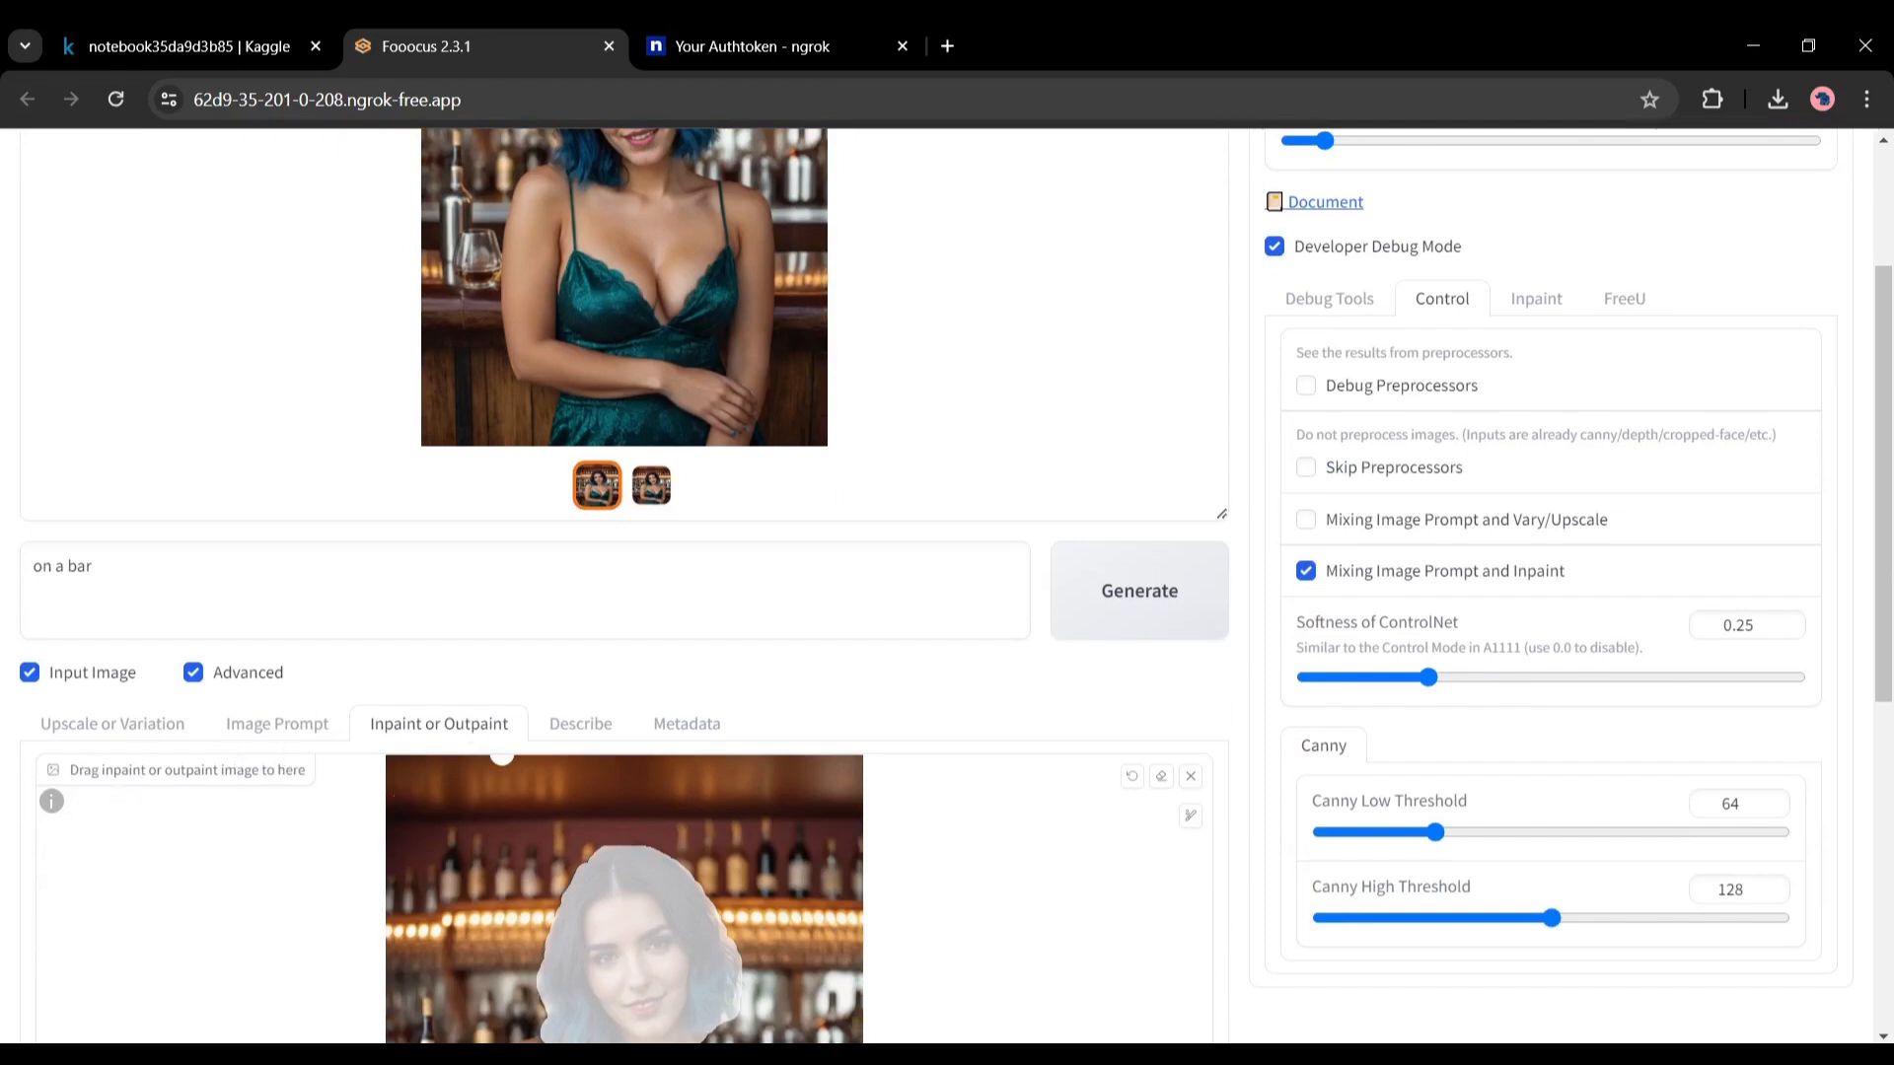
mouse_move(256, 735)
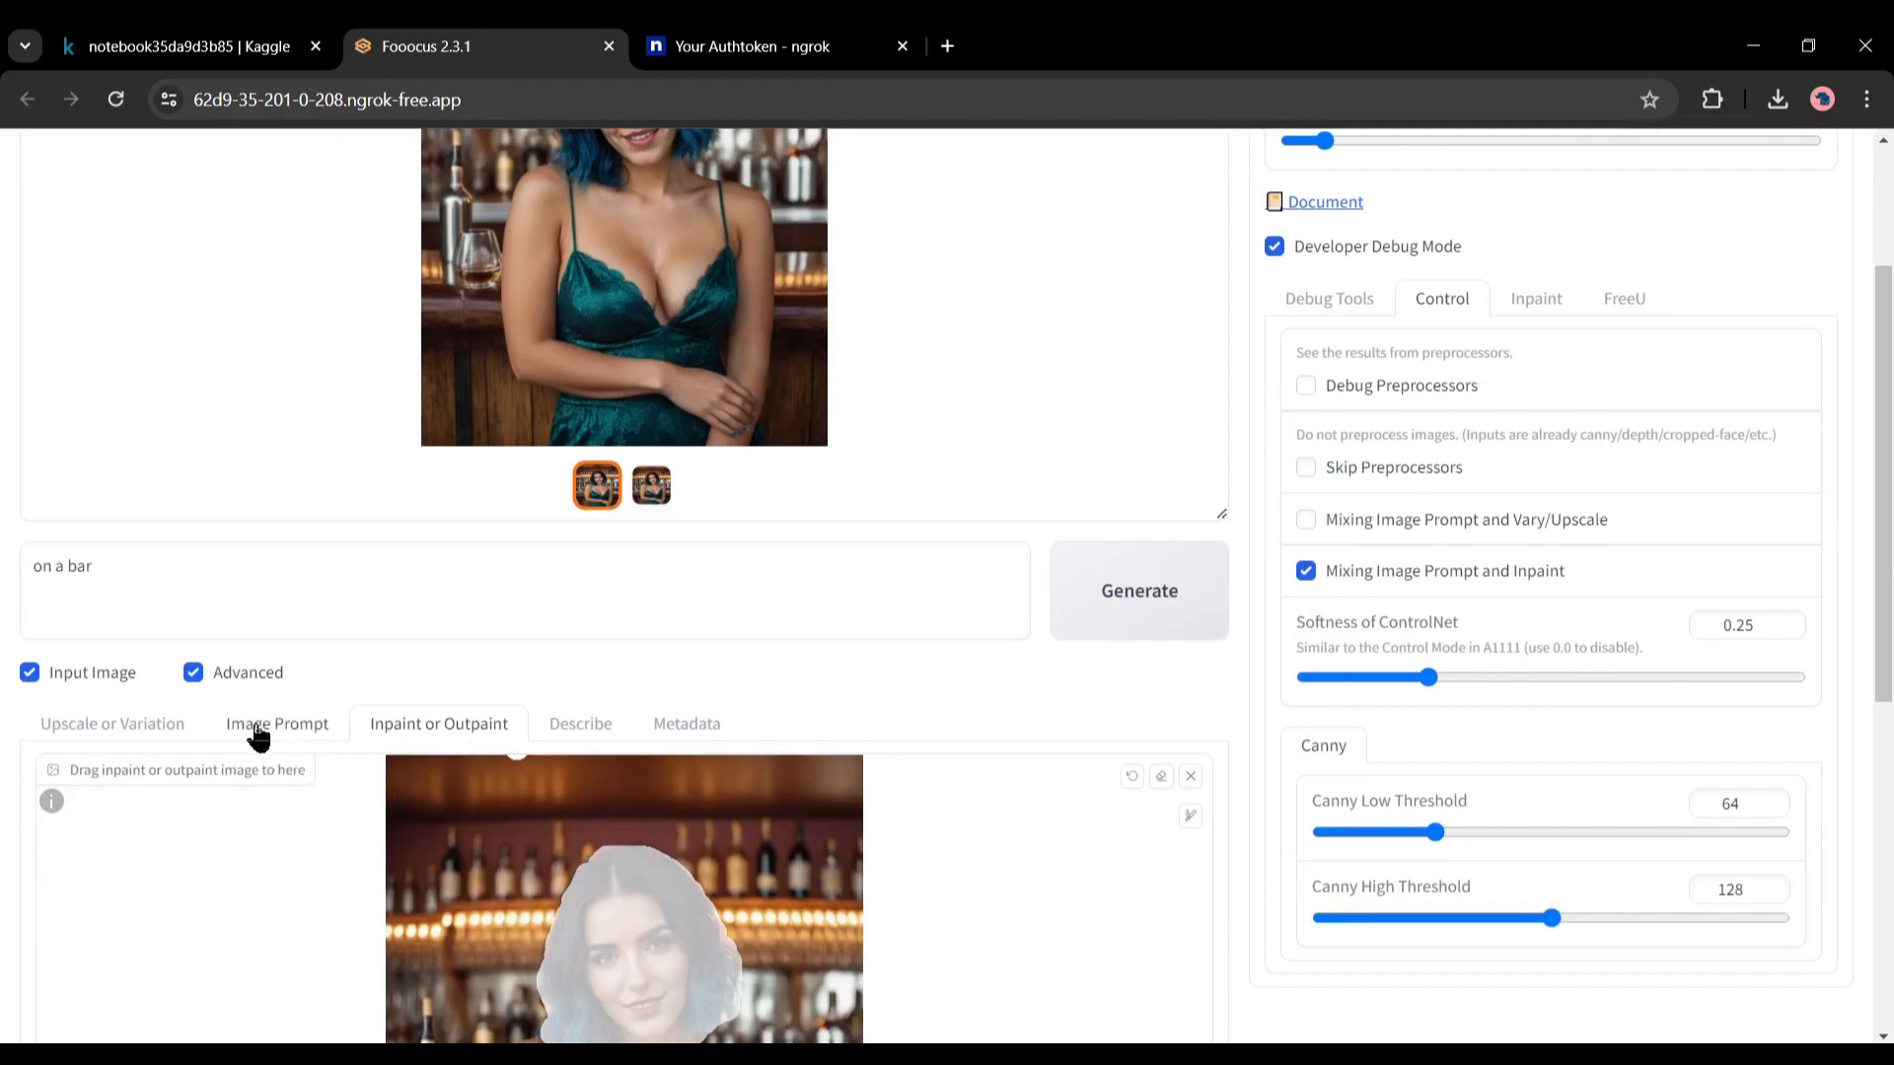
mouse_move(317, 725)
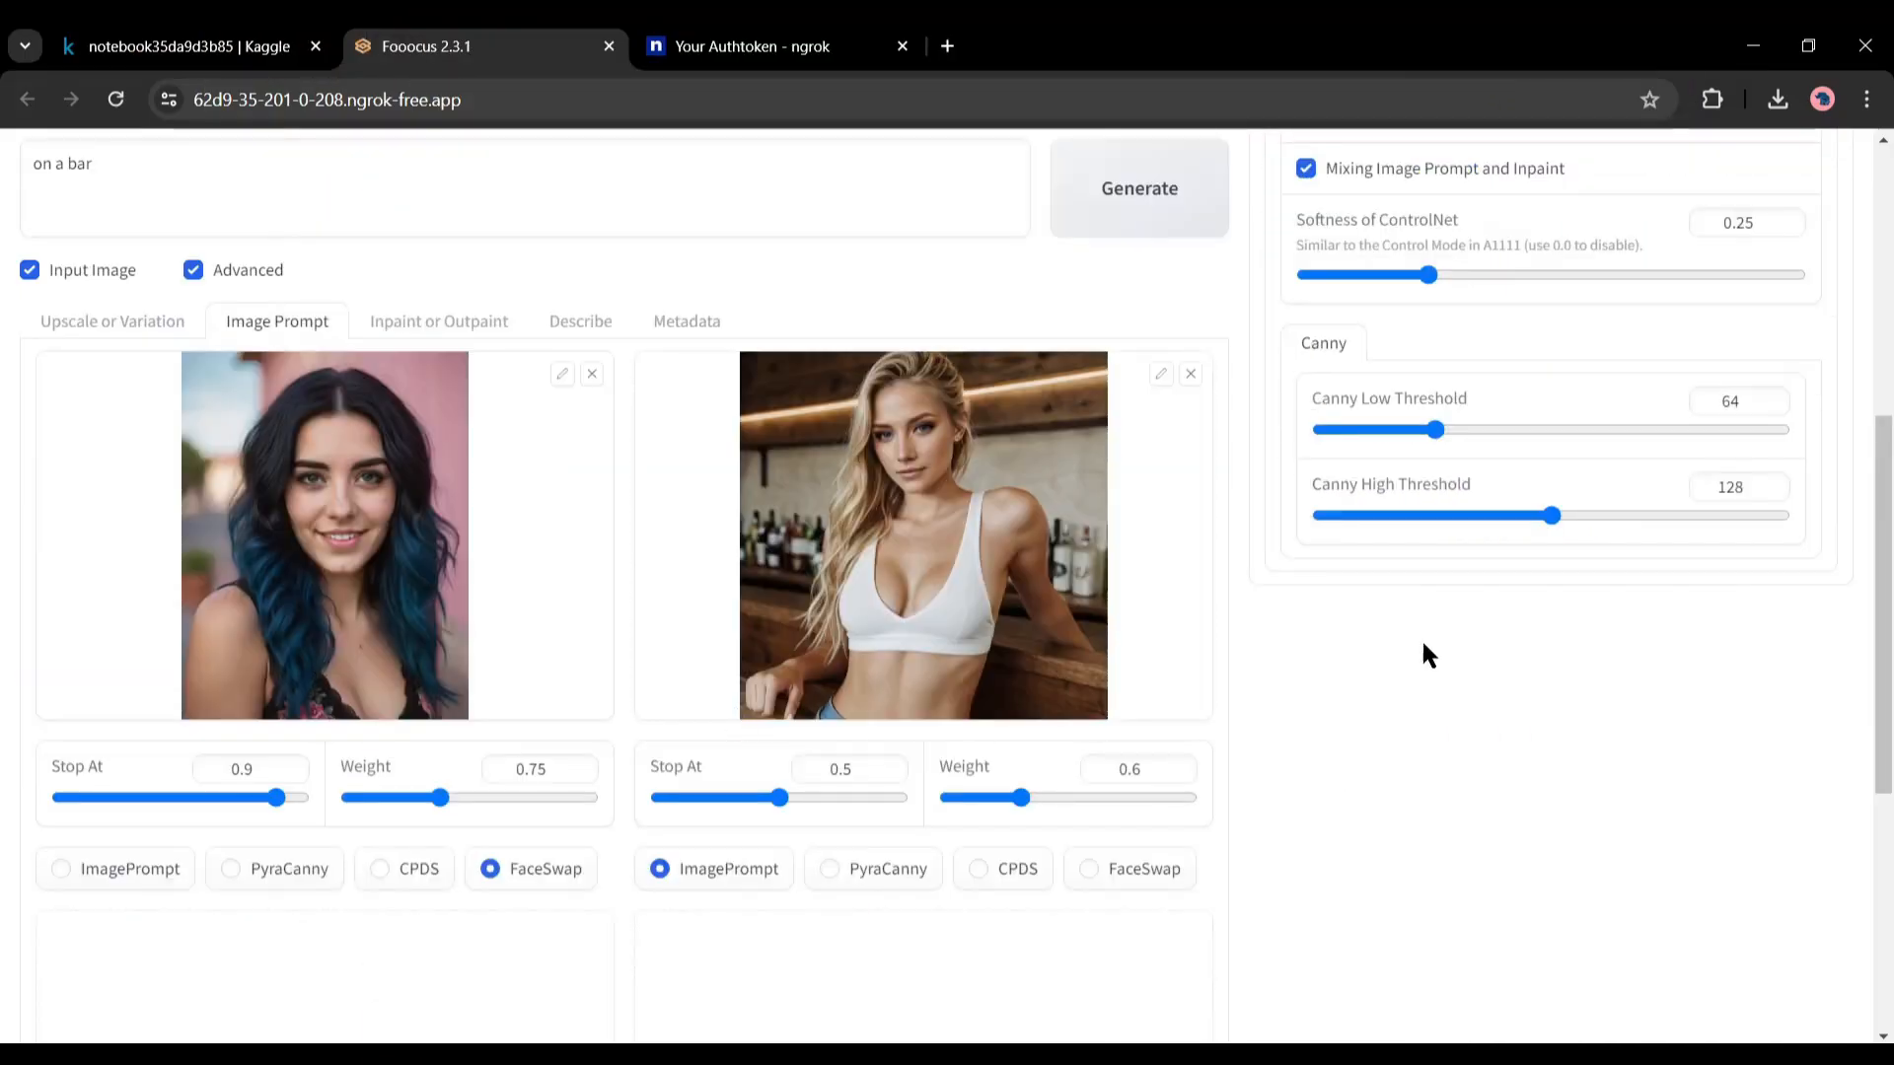
mouse_move(878, 437)
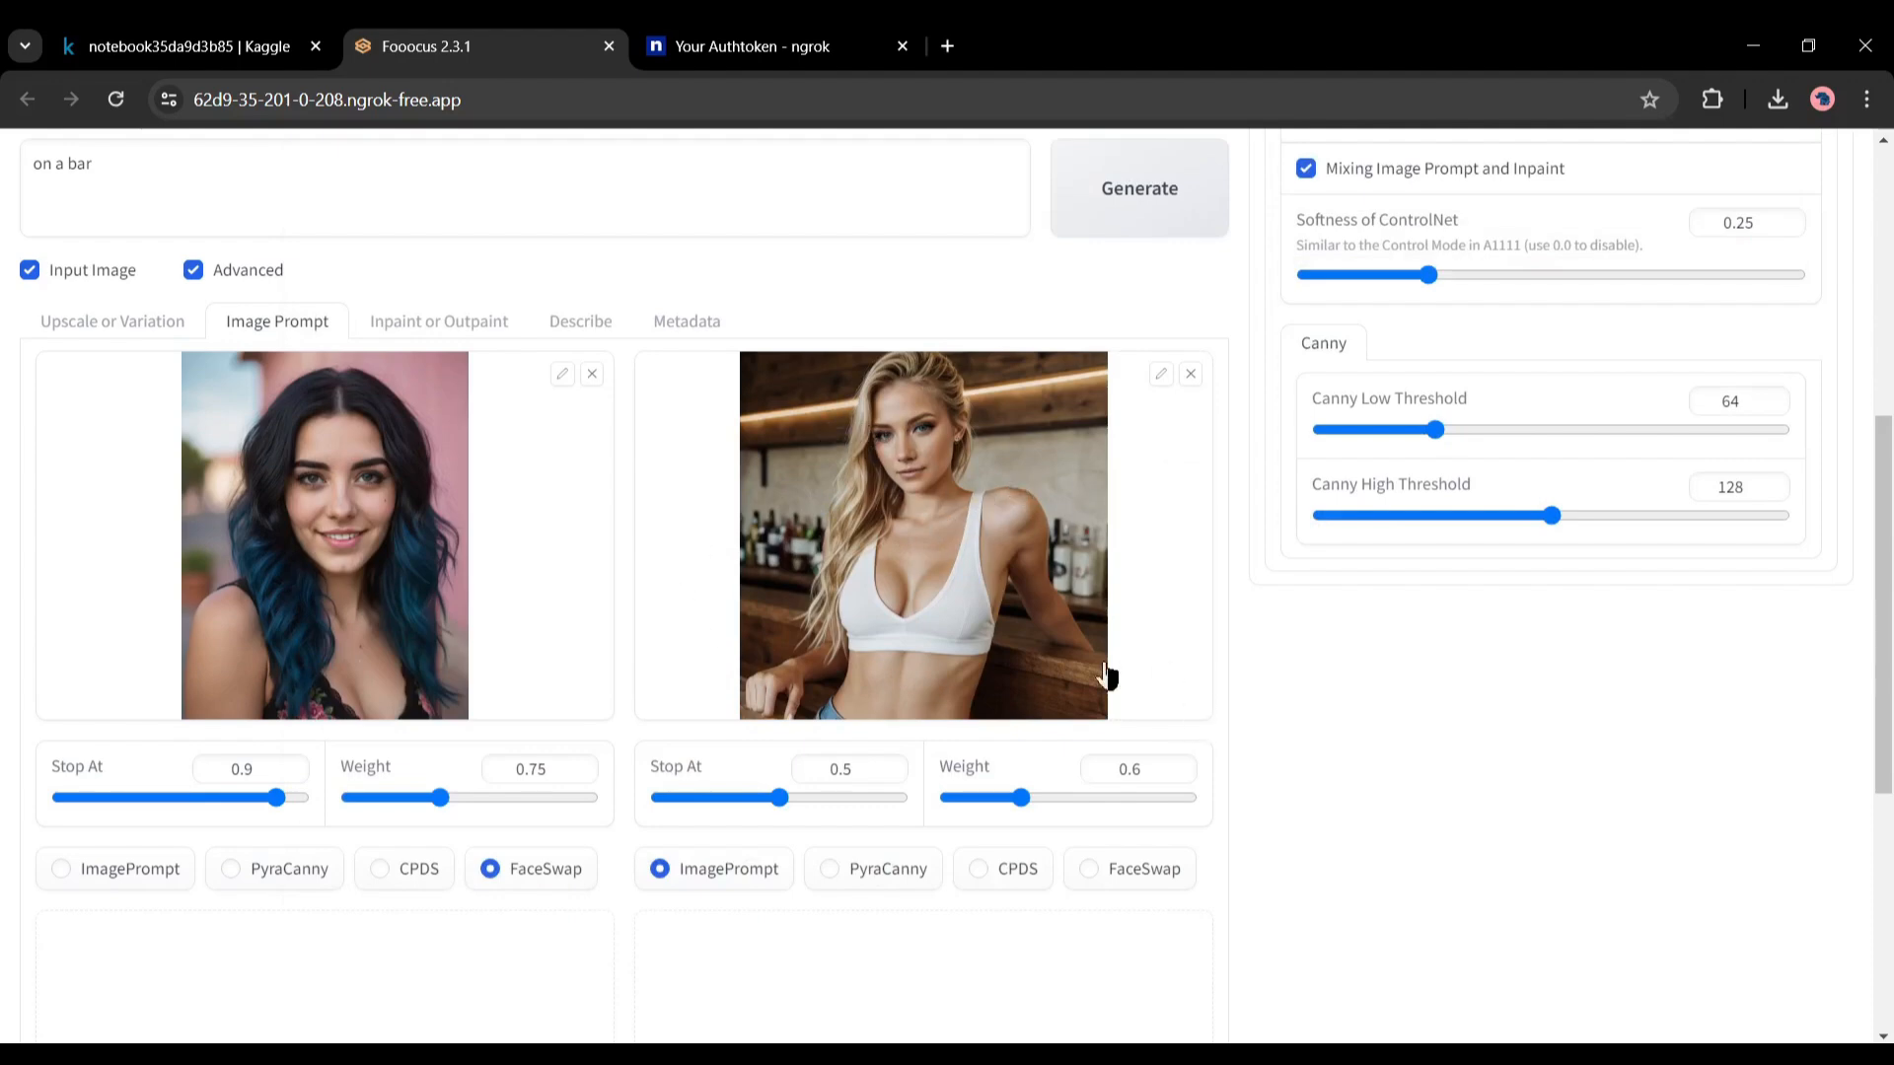
mouse_move(876, 882)
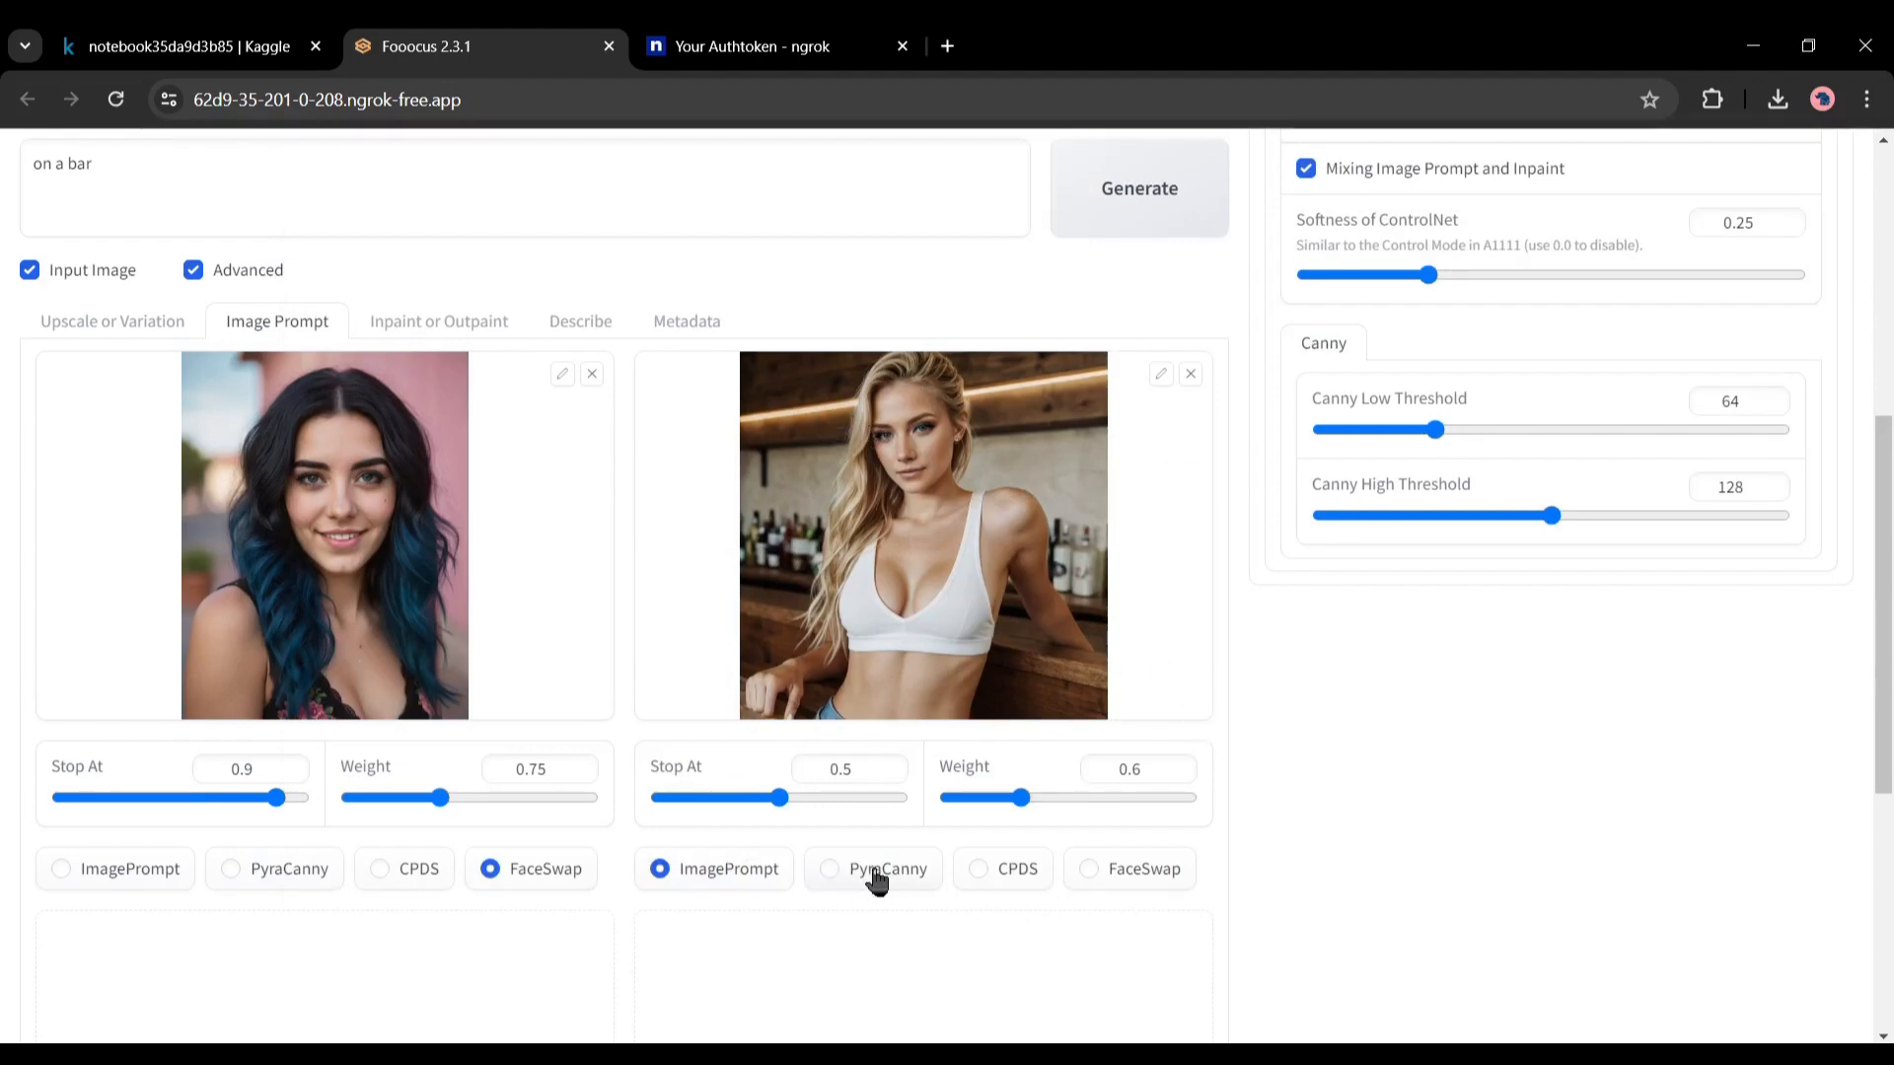
Use the blonde bar-pose photo as PyraCanny guidance and generate 'standing in front of a bar' images
click(828, 868)
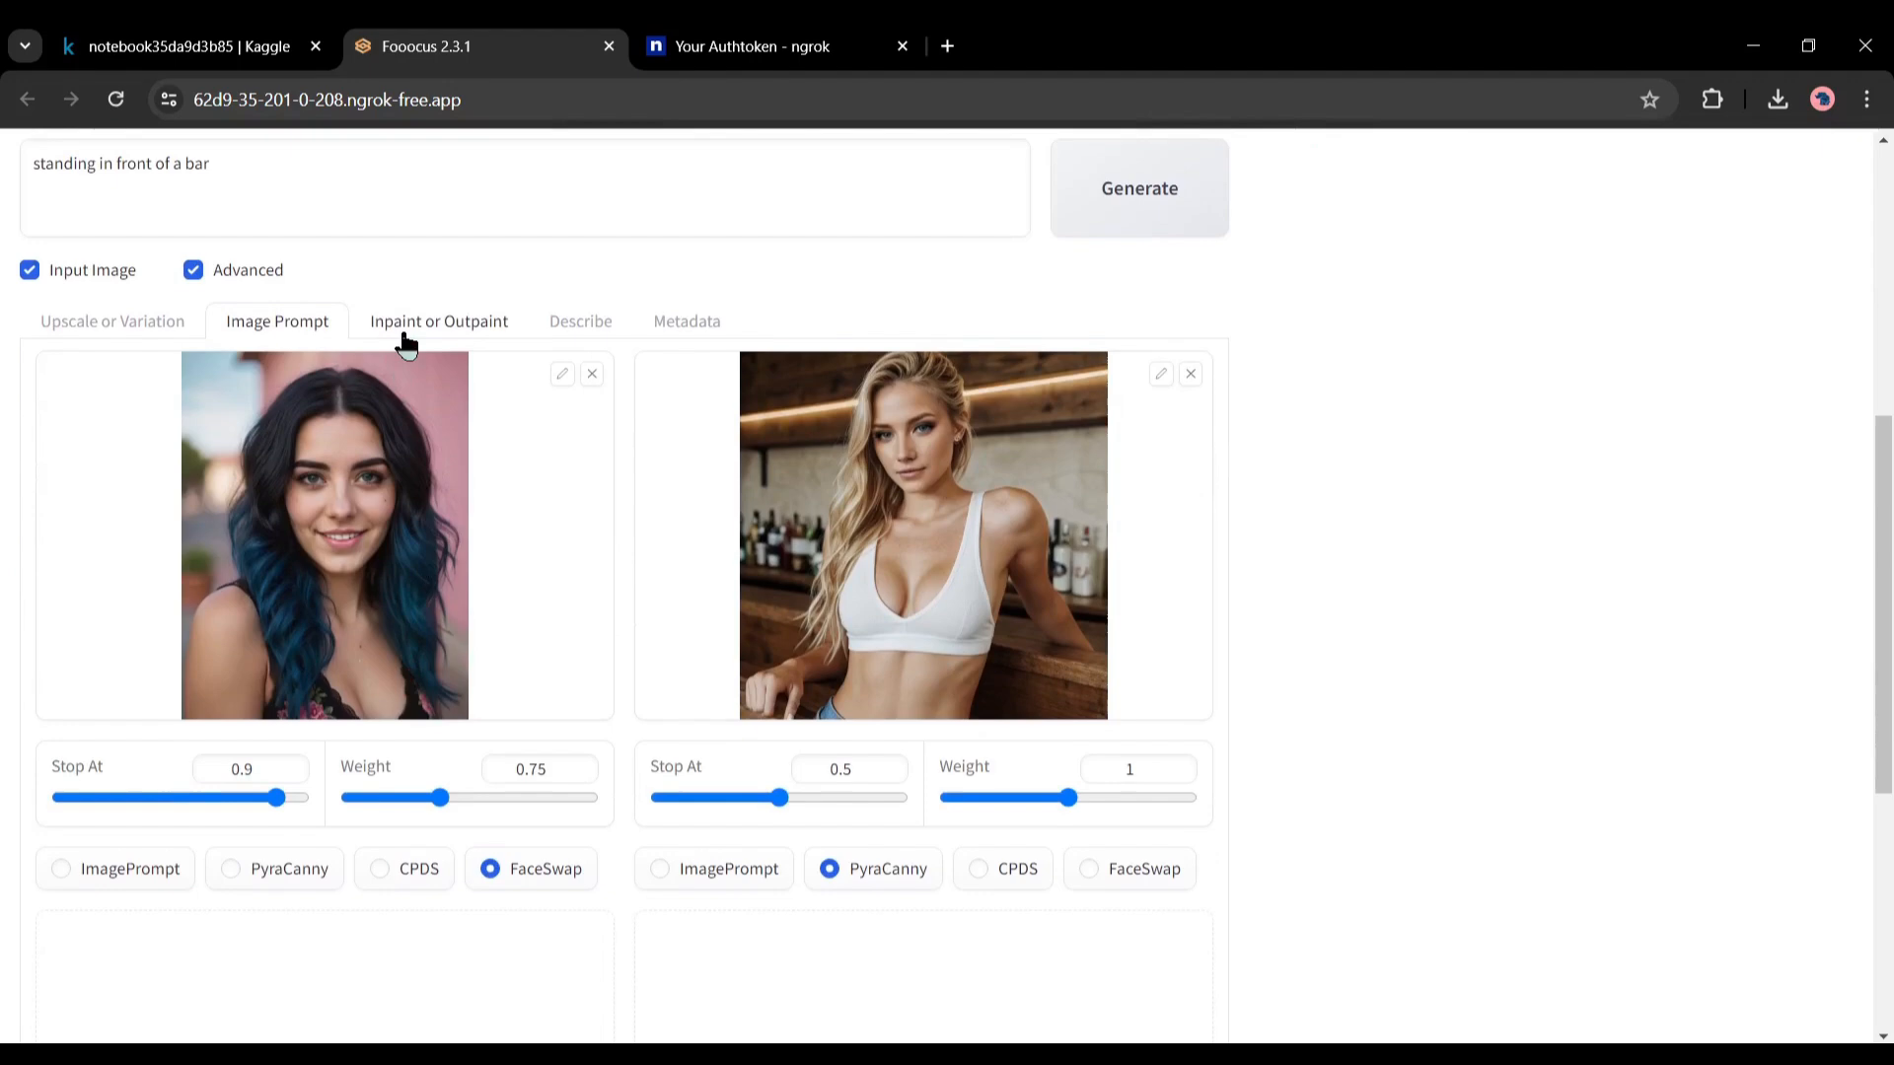
click(438, 321)
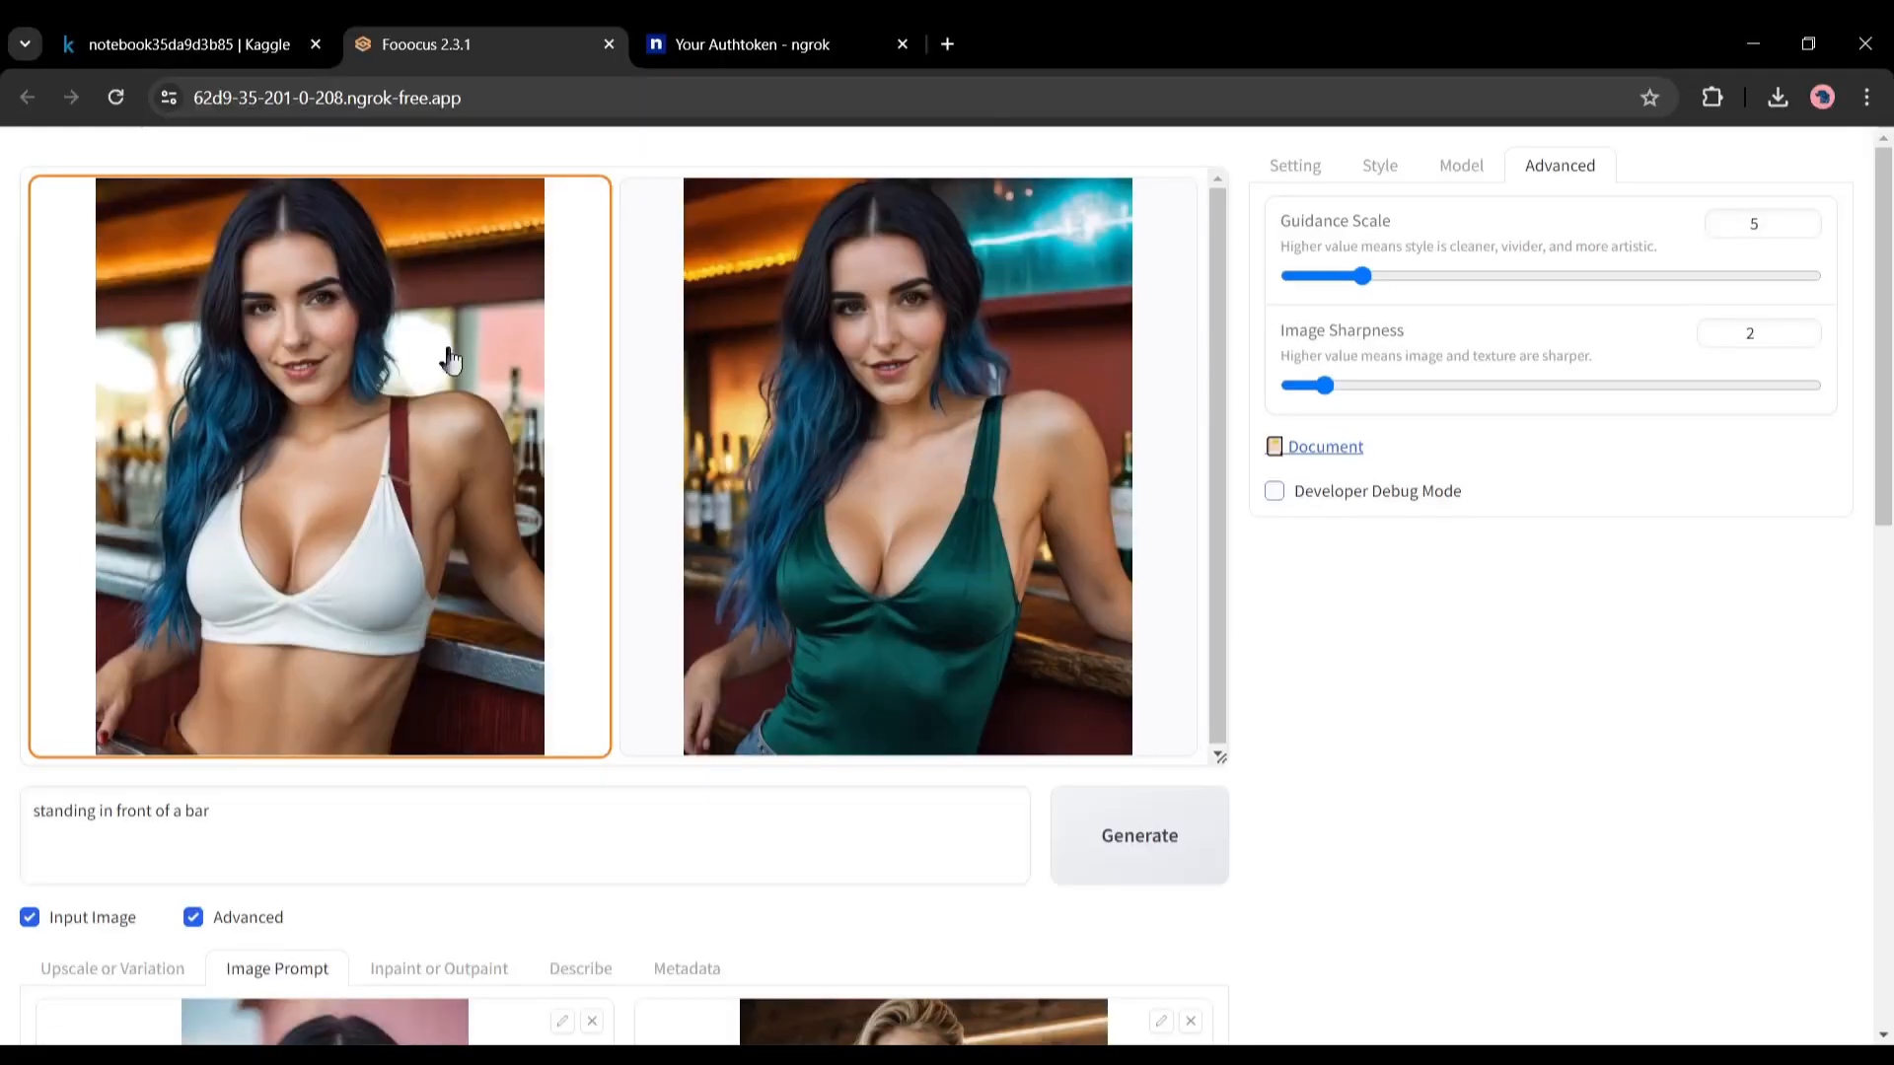
Select the green-top standing result in the gallery for inpainting
scroll(down, 3)
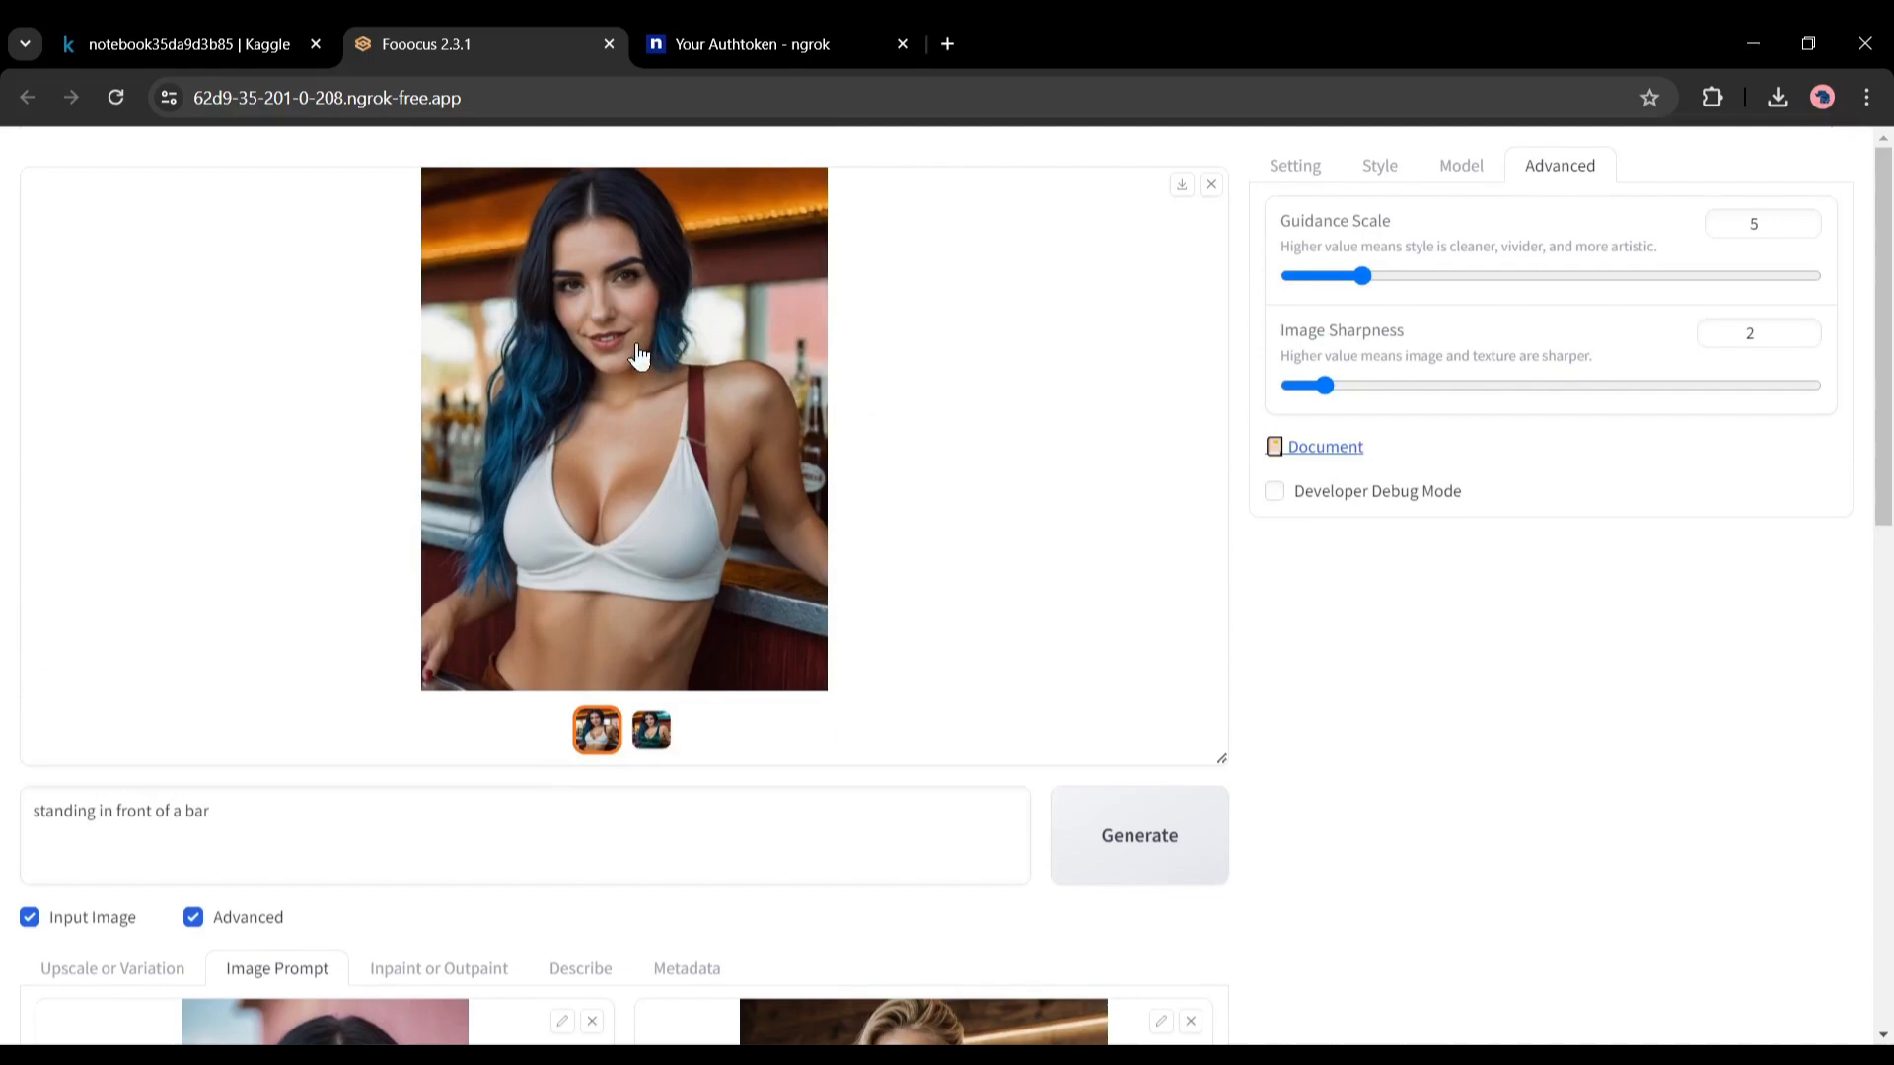
scroll(down, 3)
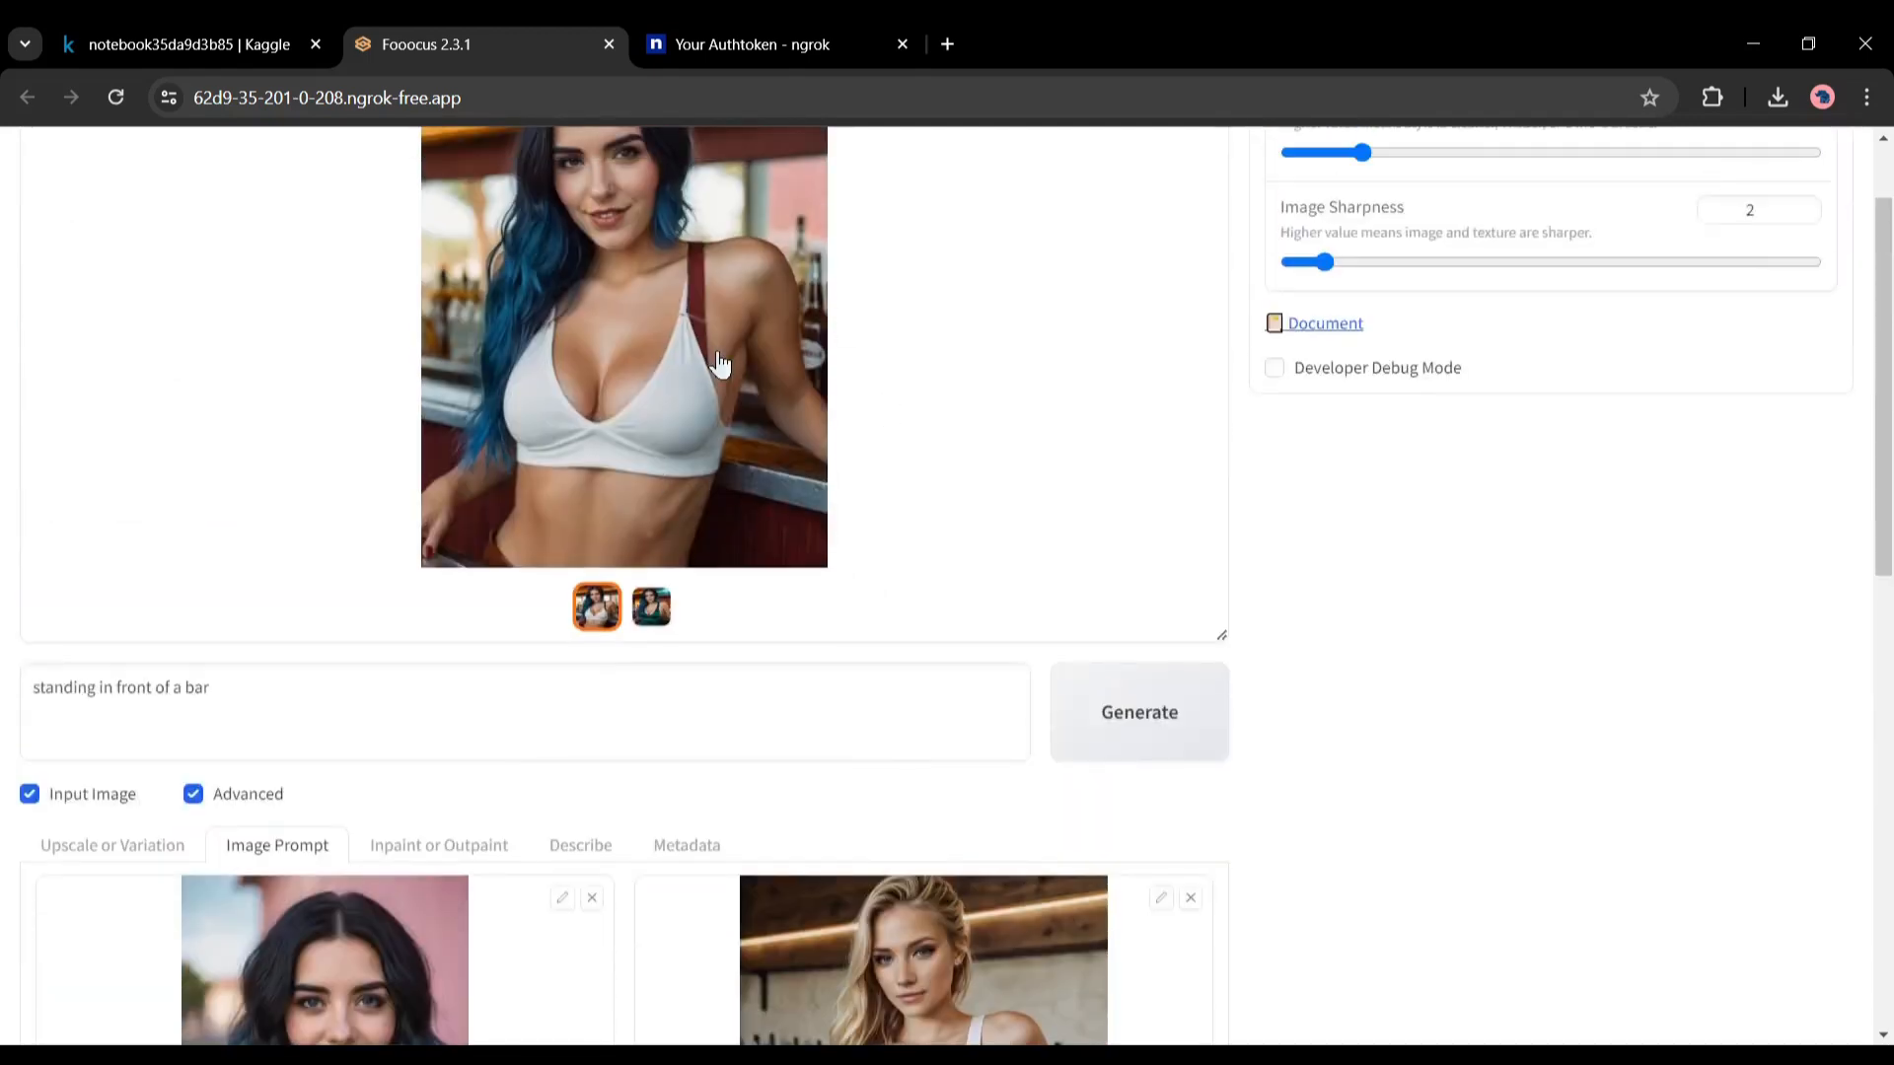
click(624, 346)
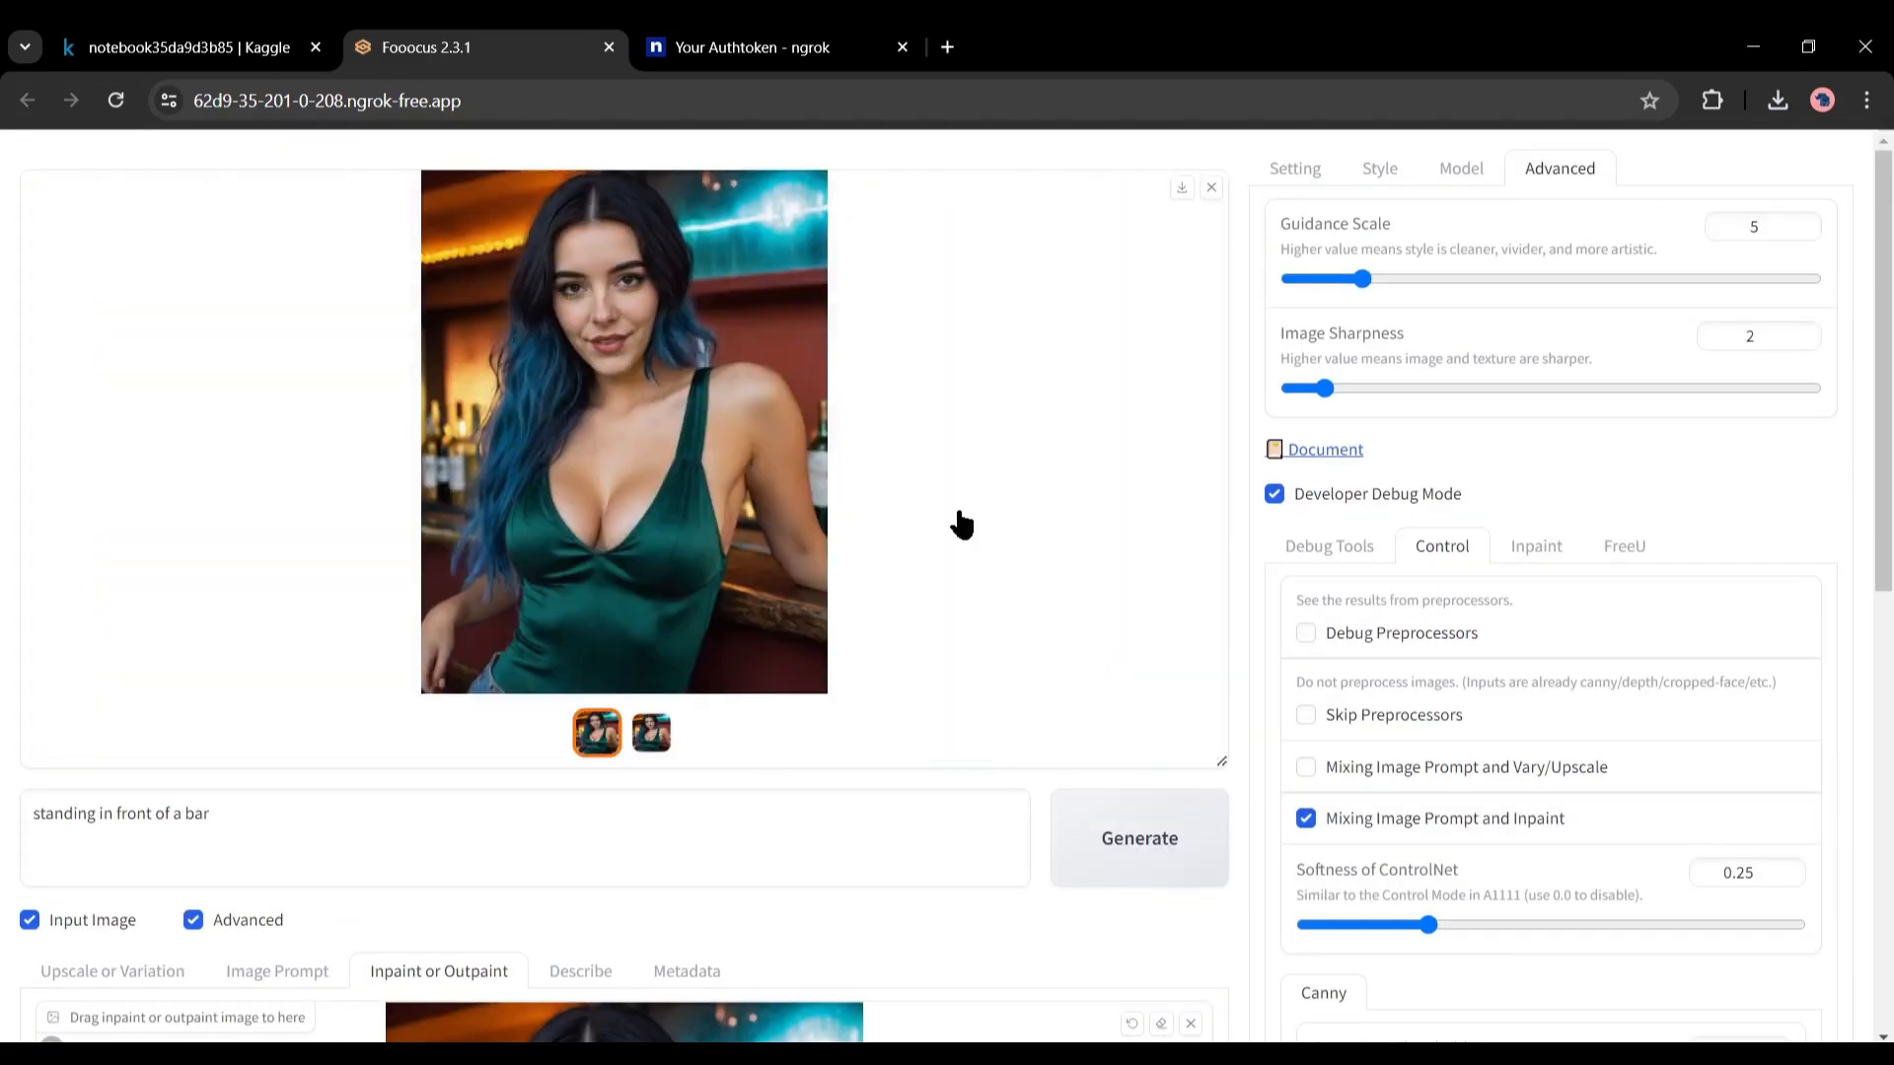
Preview the green-top standing image enlarged and save it to the computer
click(623, 431)
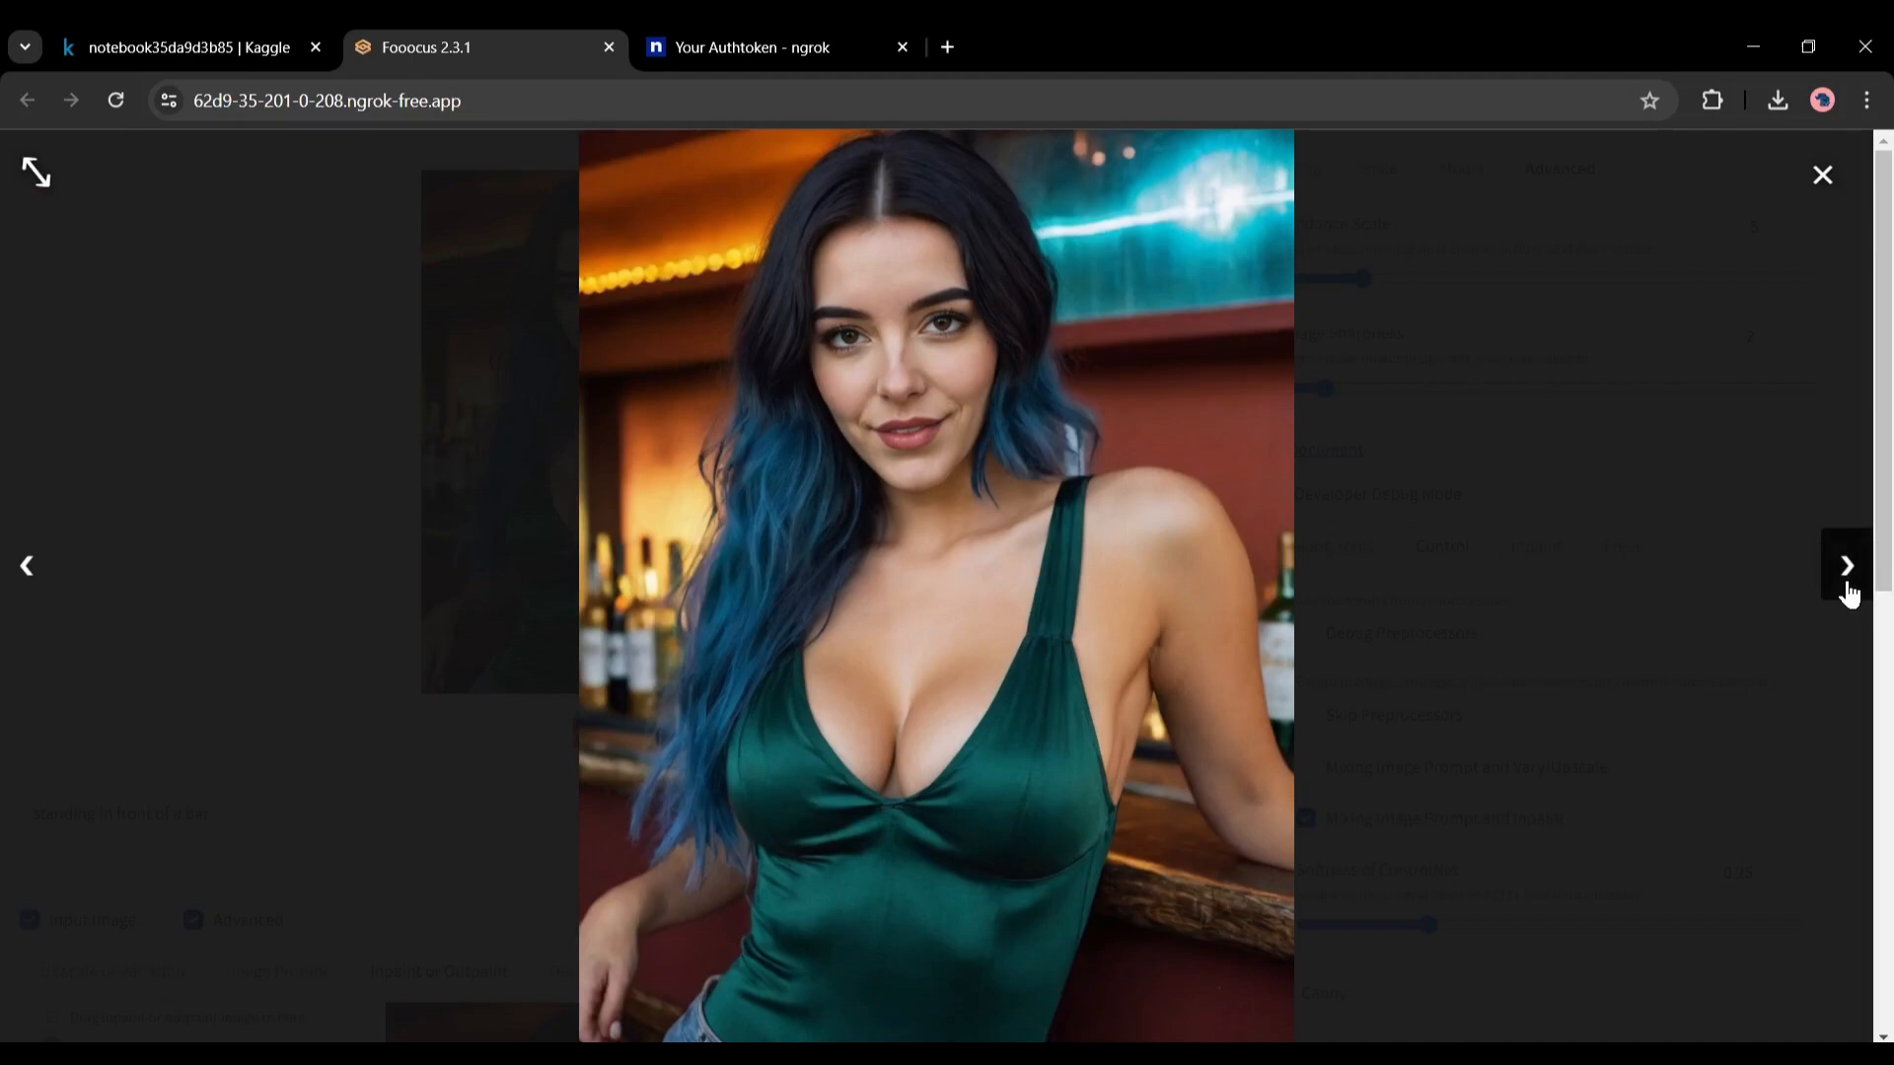
click(1821, 174)
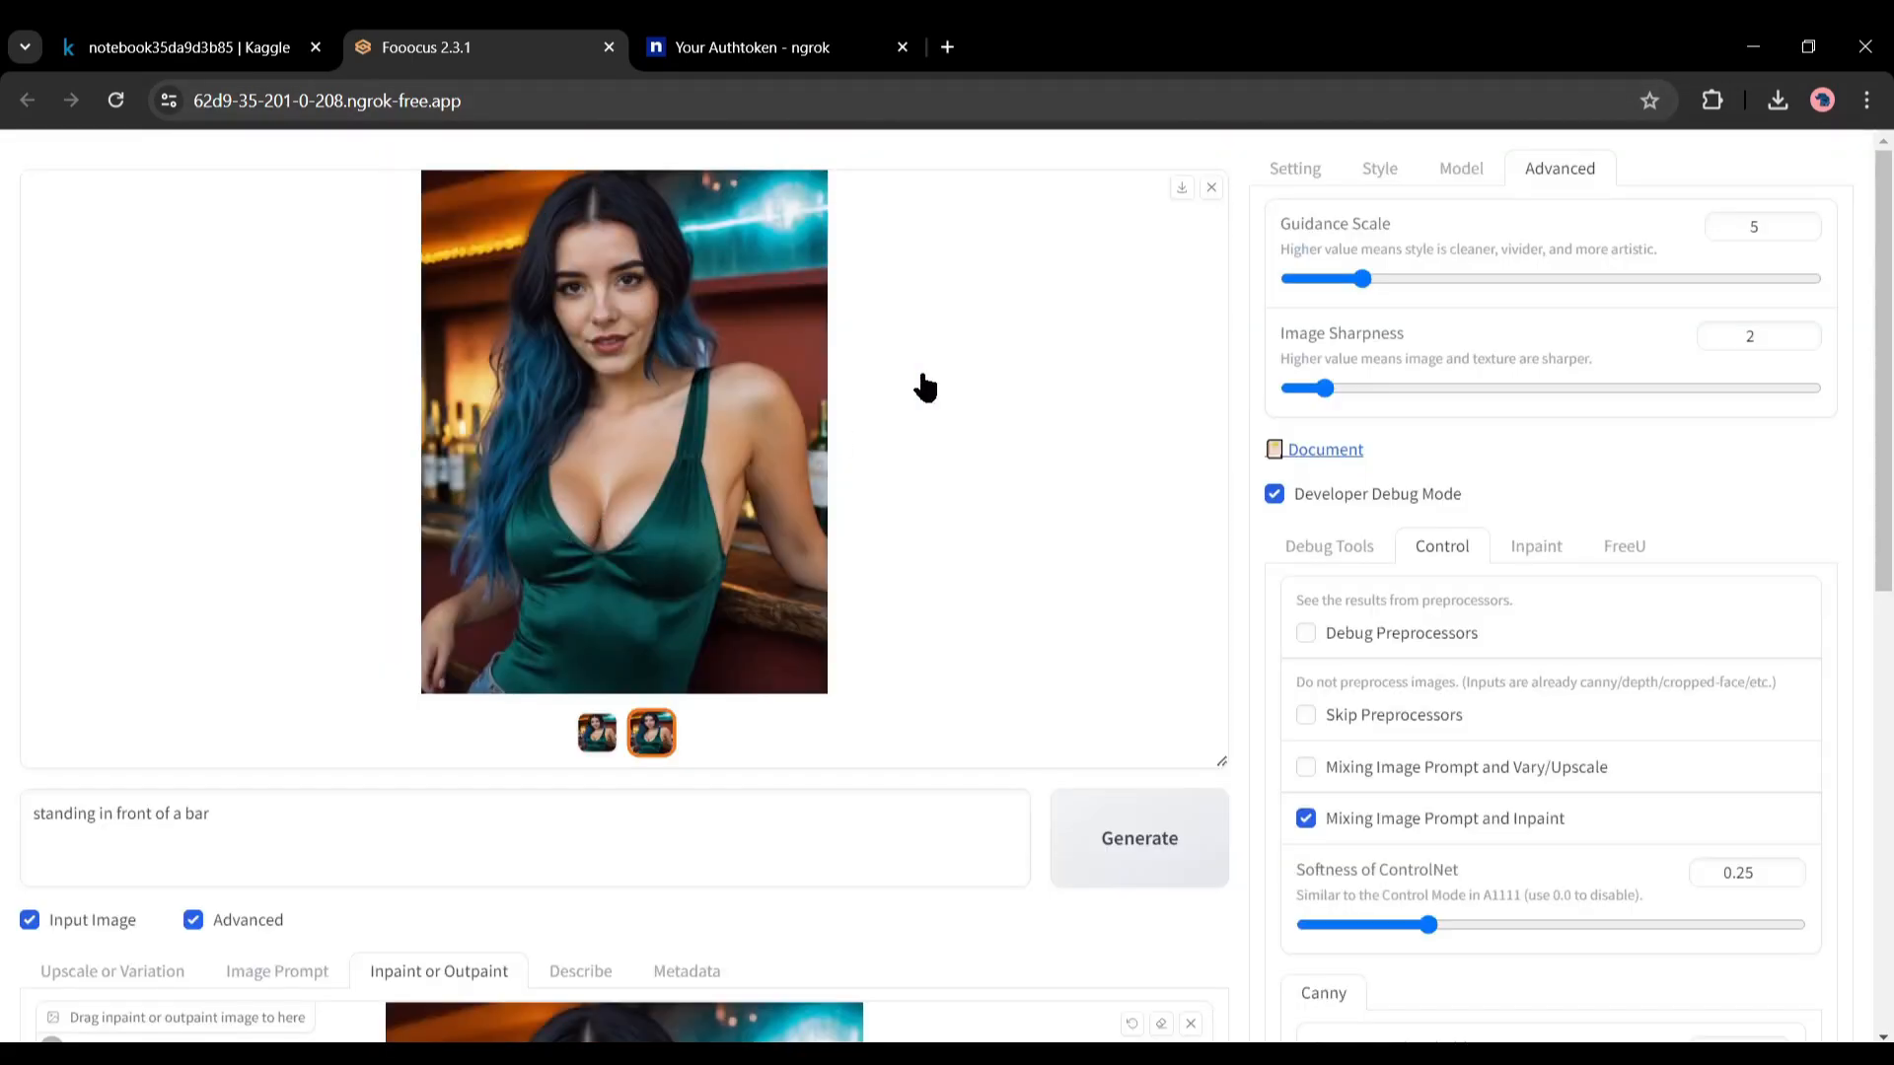
mouse_move(1181, 187)
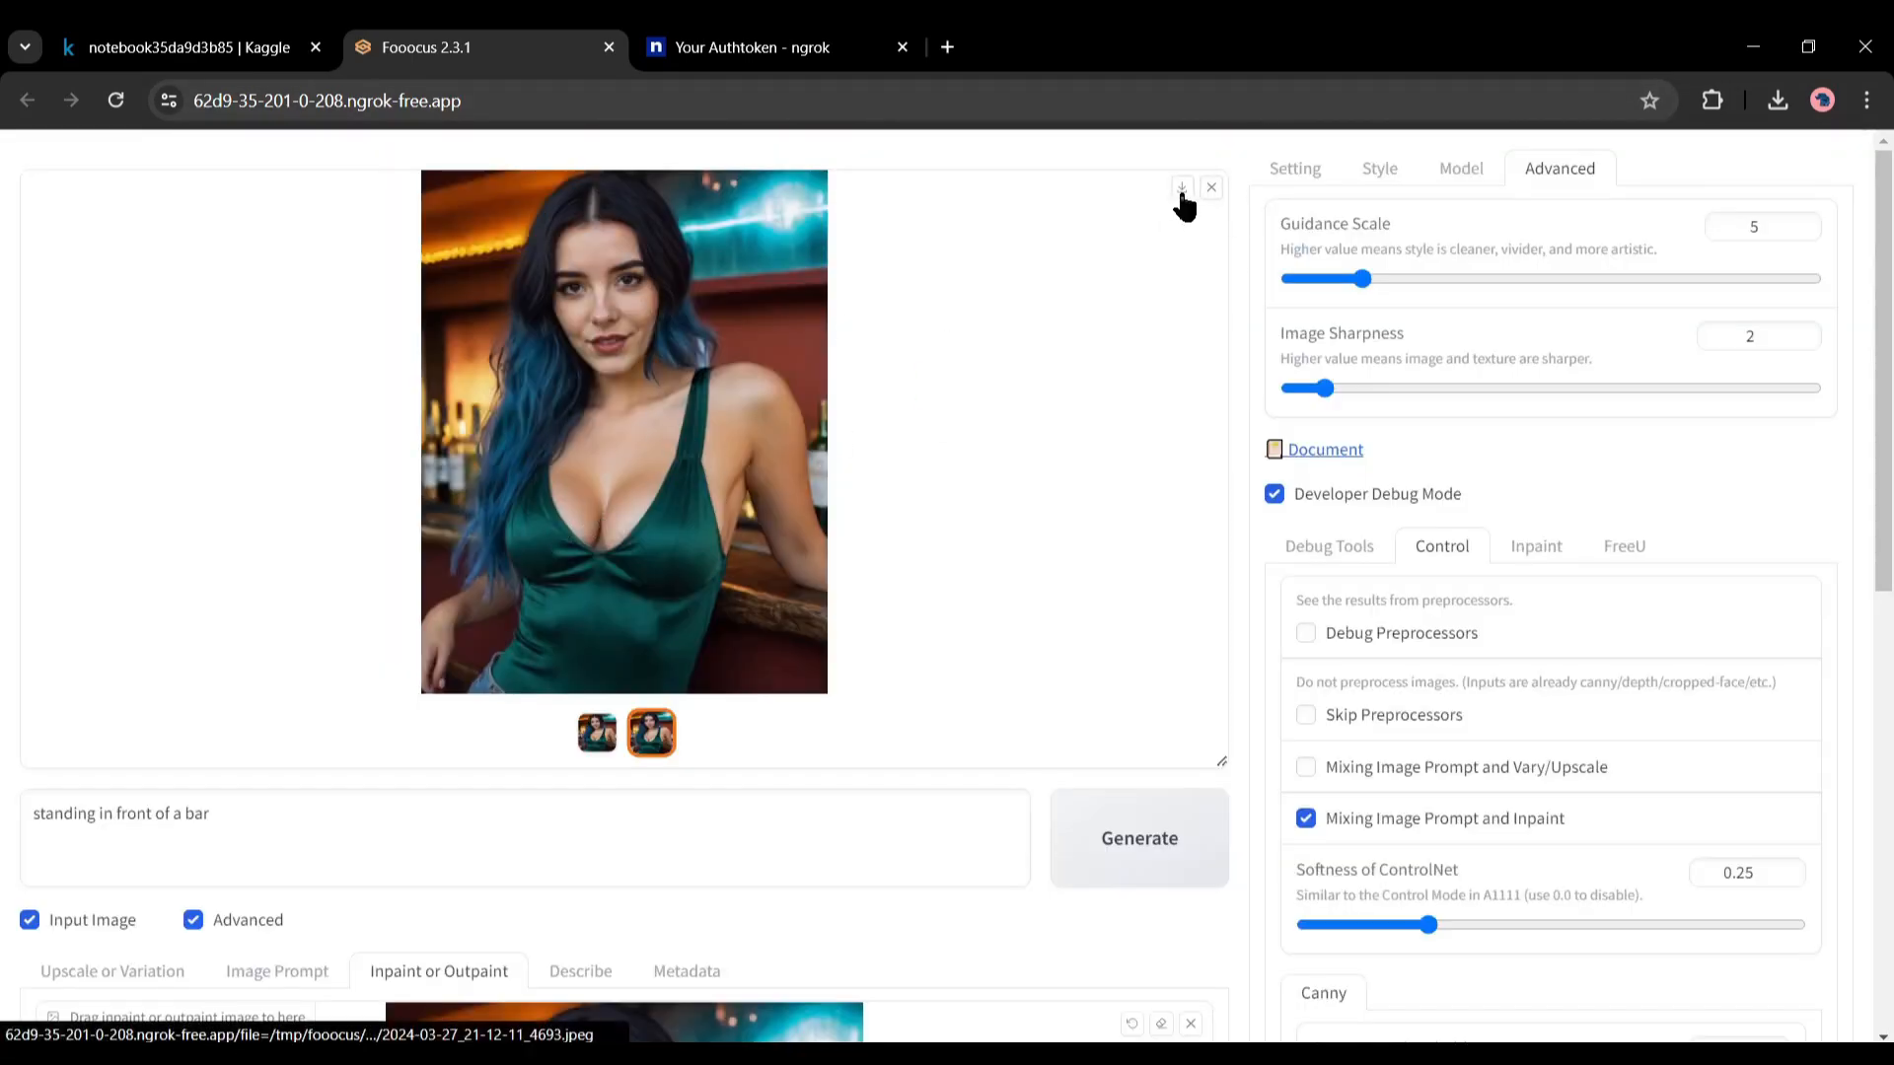
scroll(down, 3)
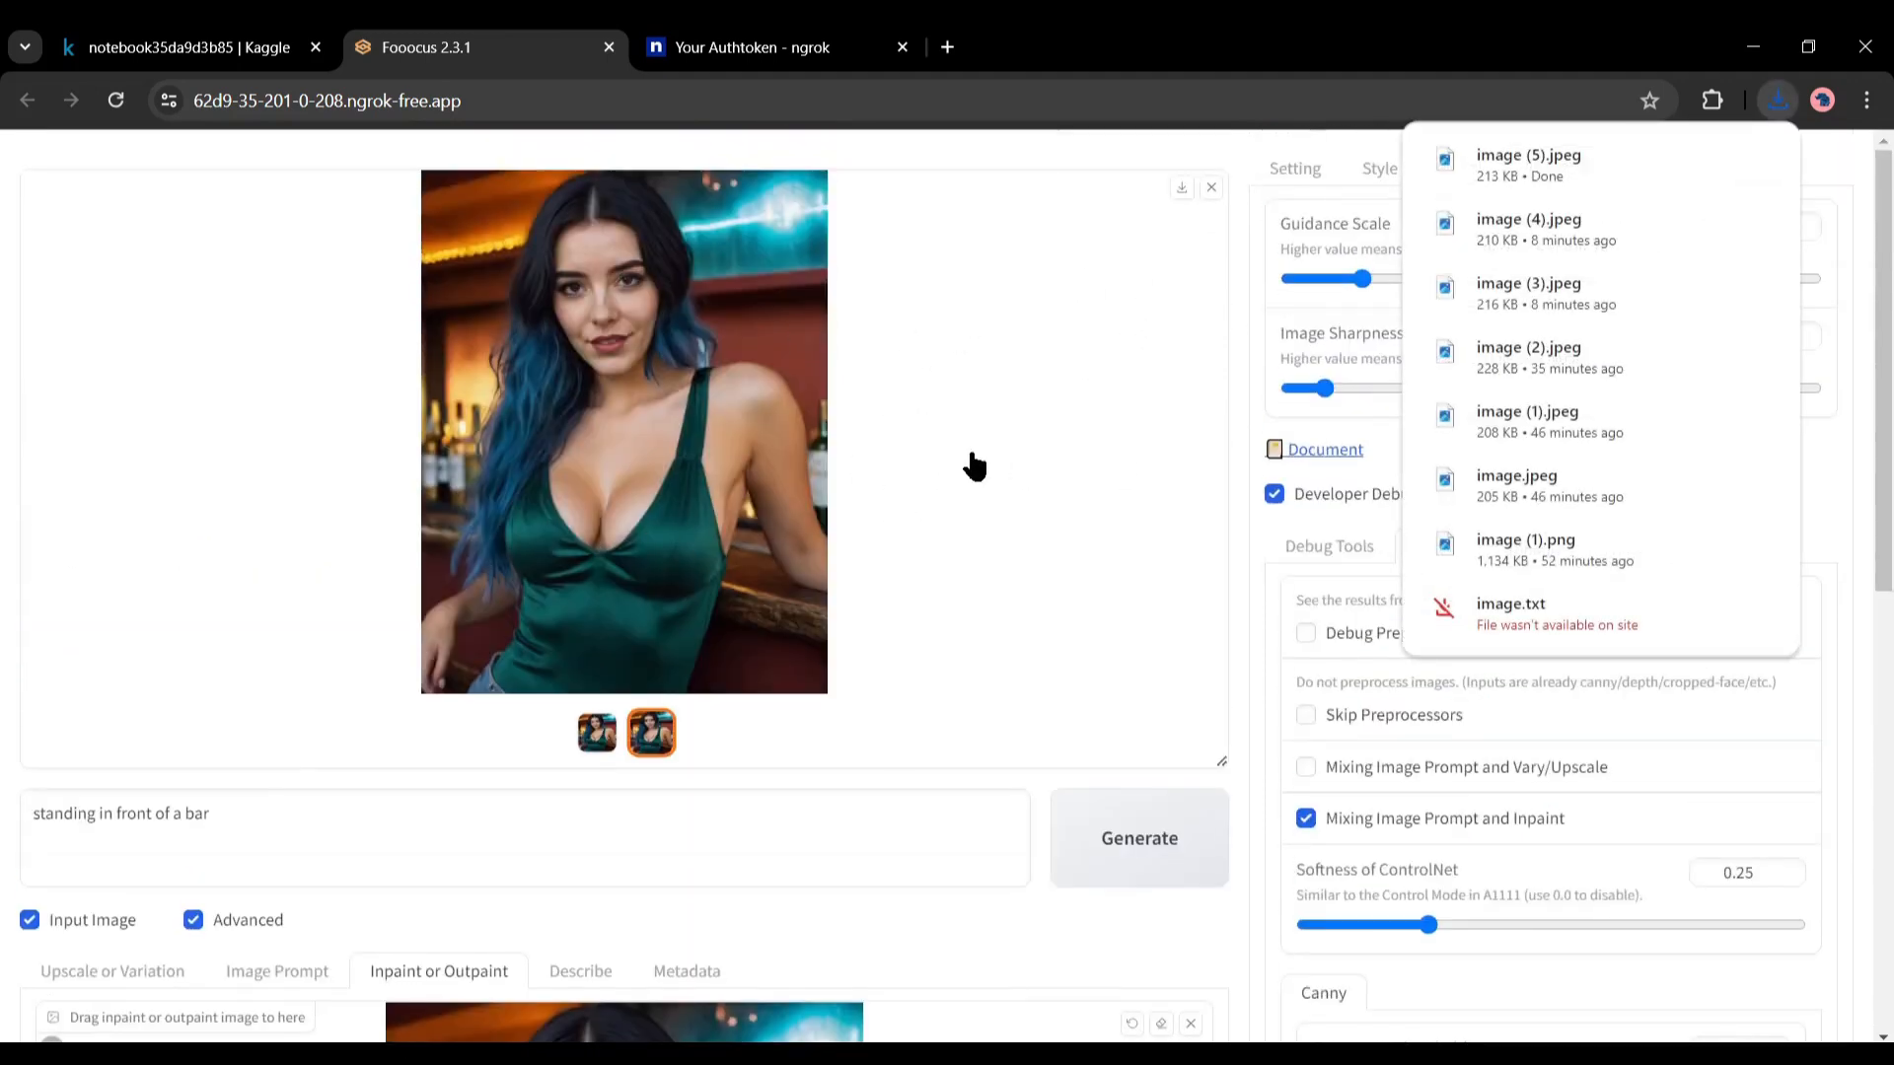
scroll(down, 3)
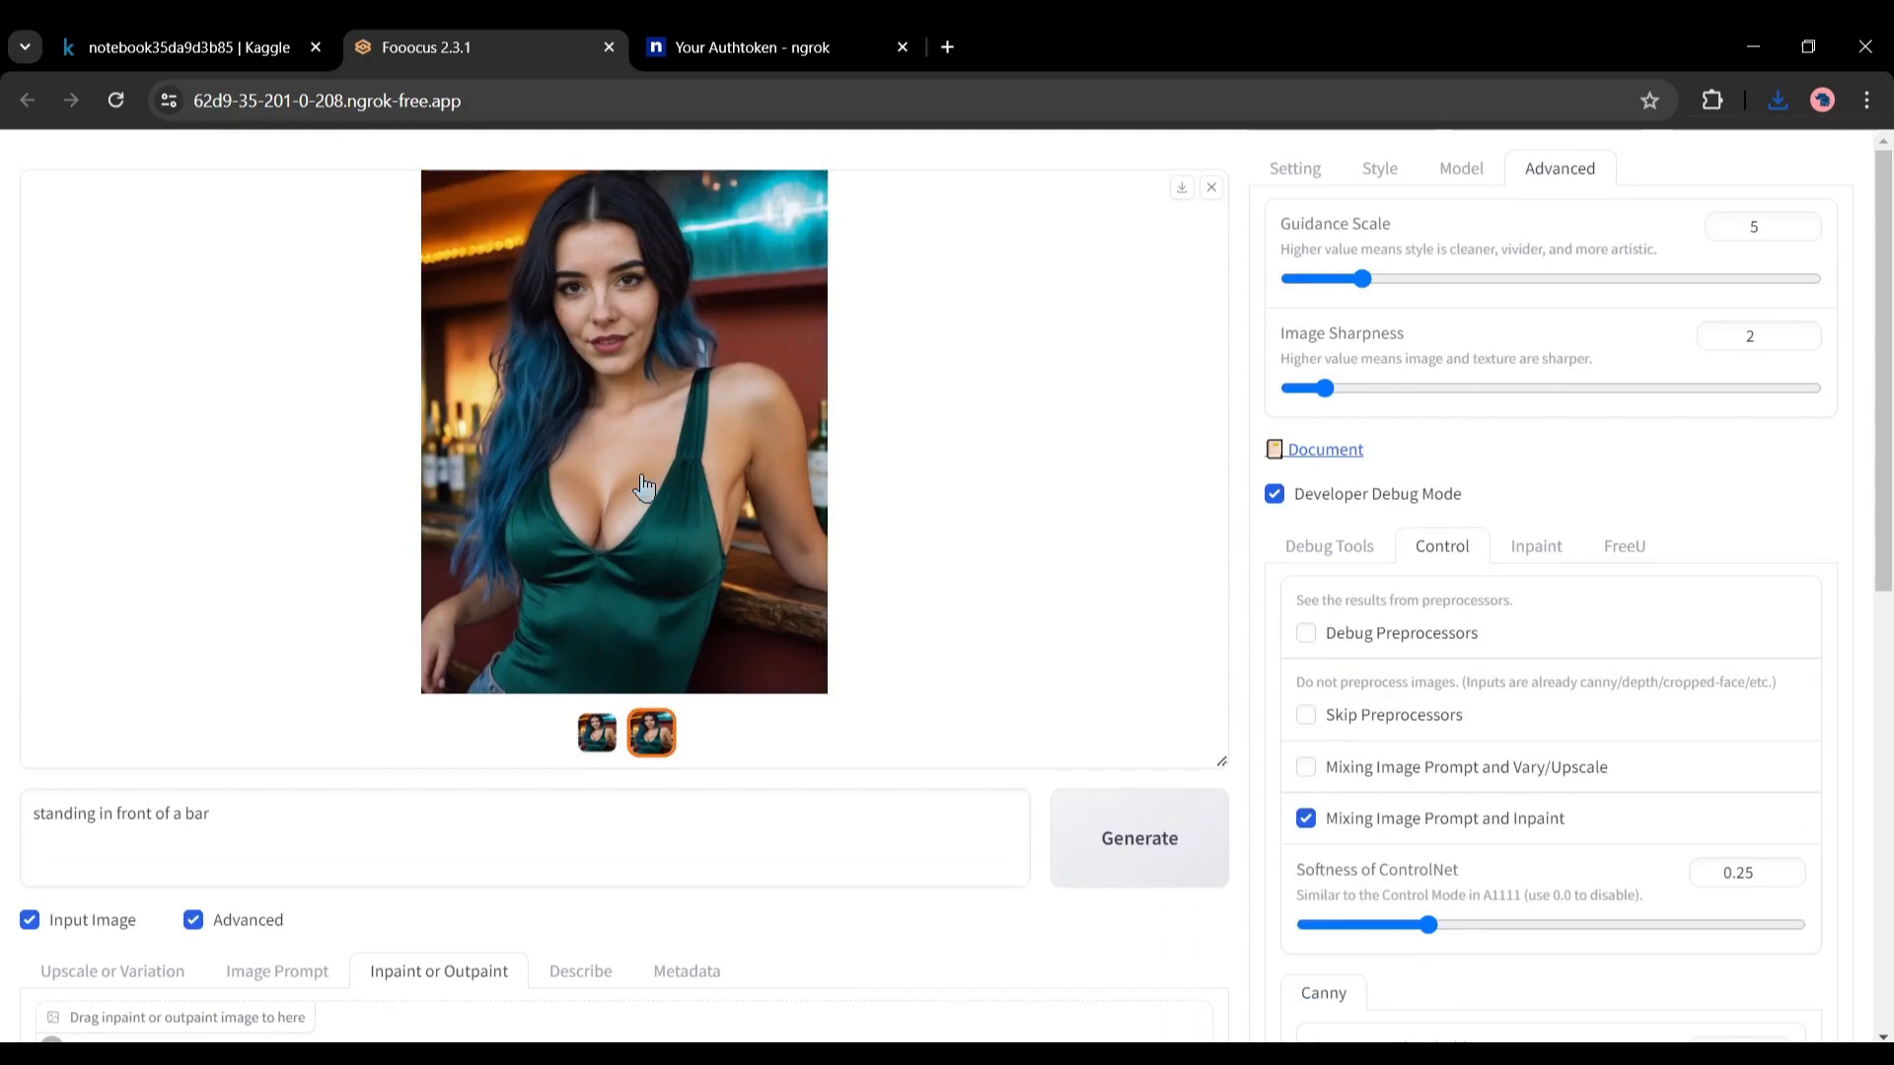
scroll(down, 3)
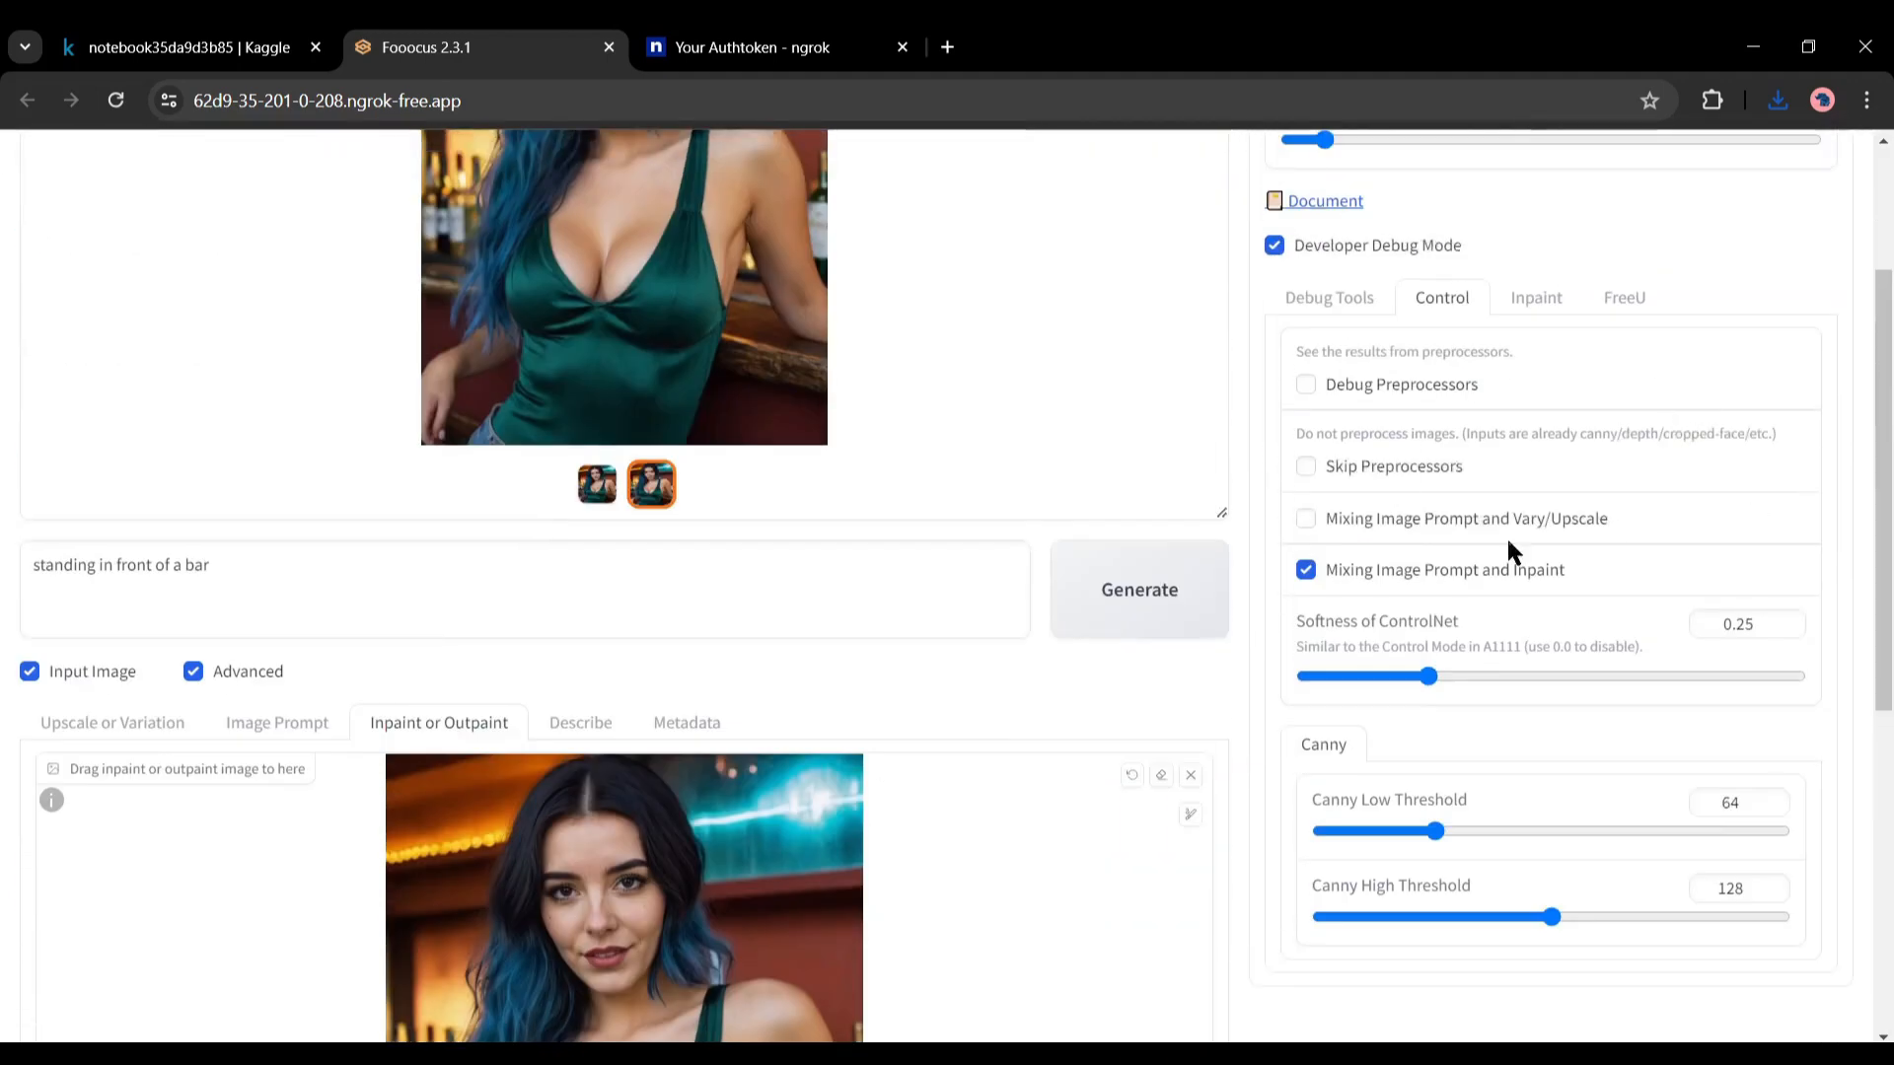
scroll(down, 3)
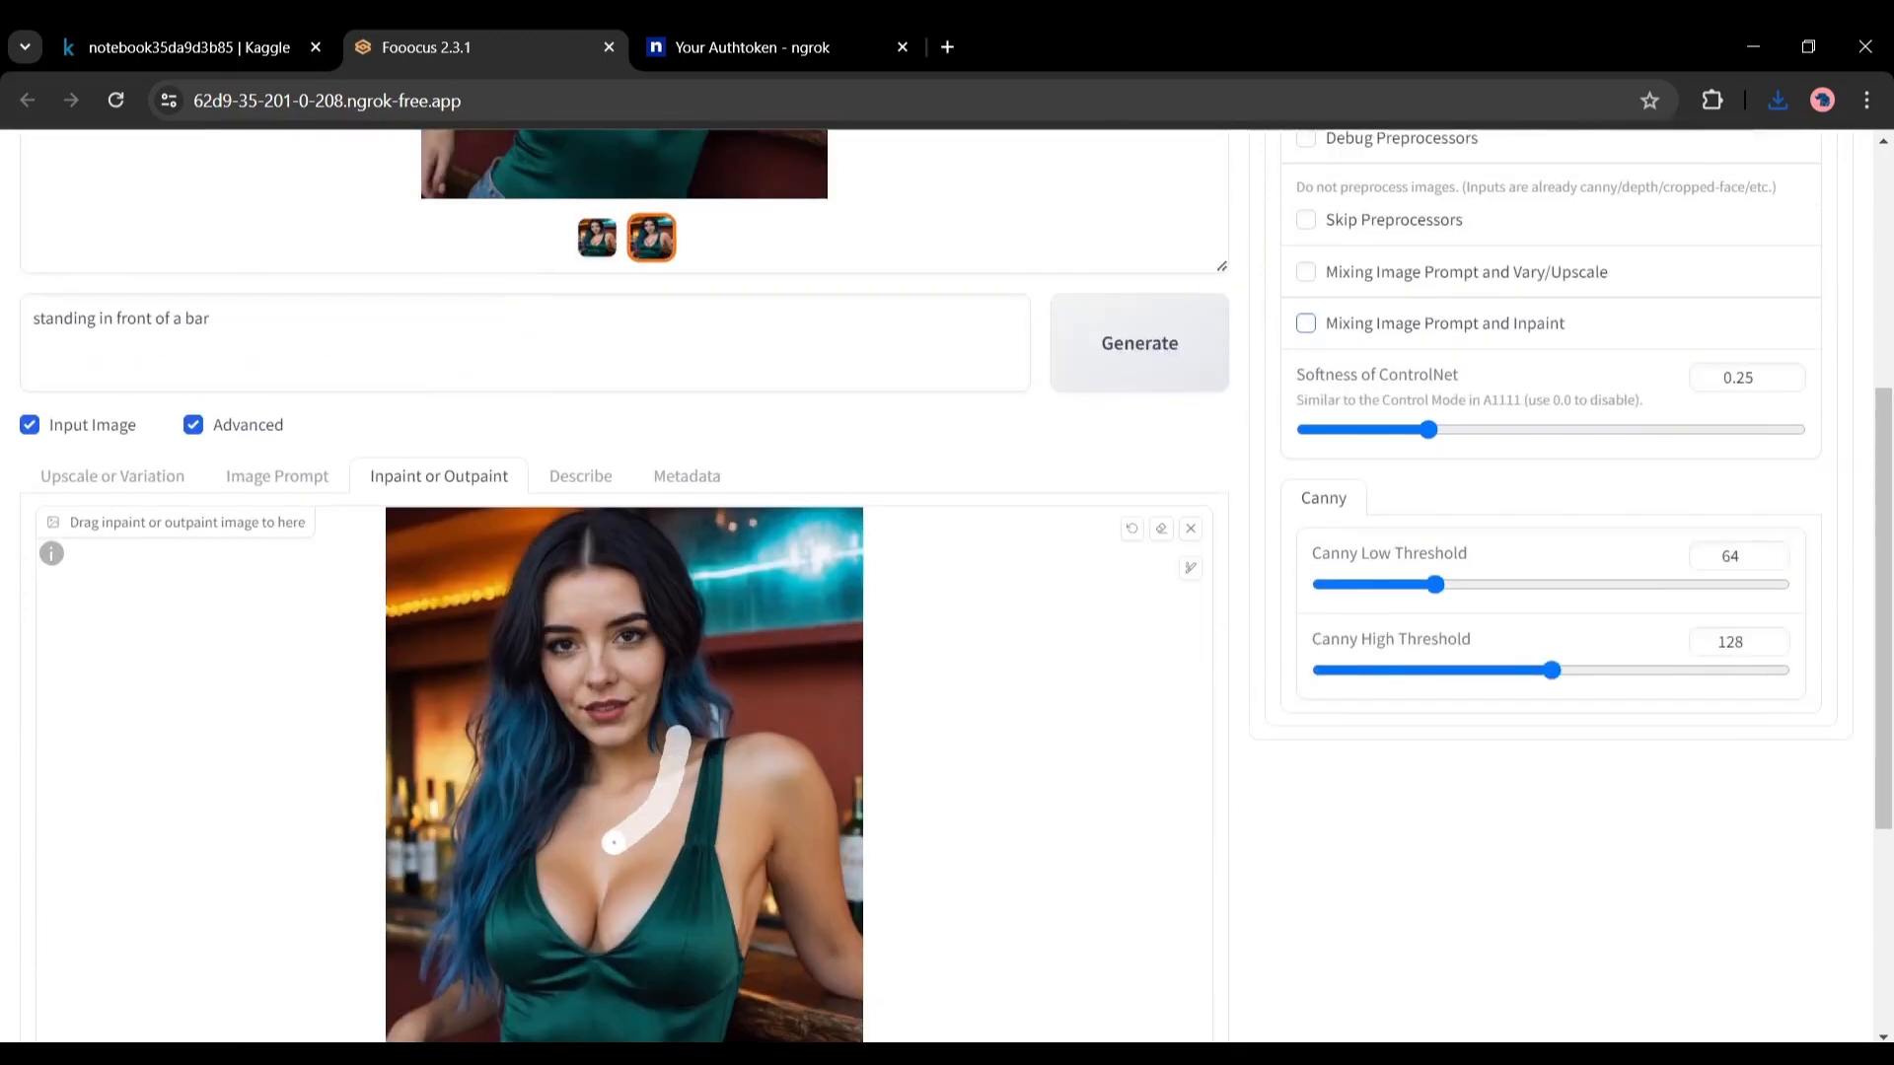
Replace the prompt with 'necklace' and inpaint a necklace into the masked neckline
triple_click(120, 318)
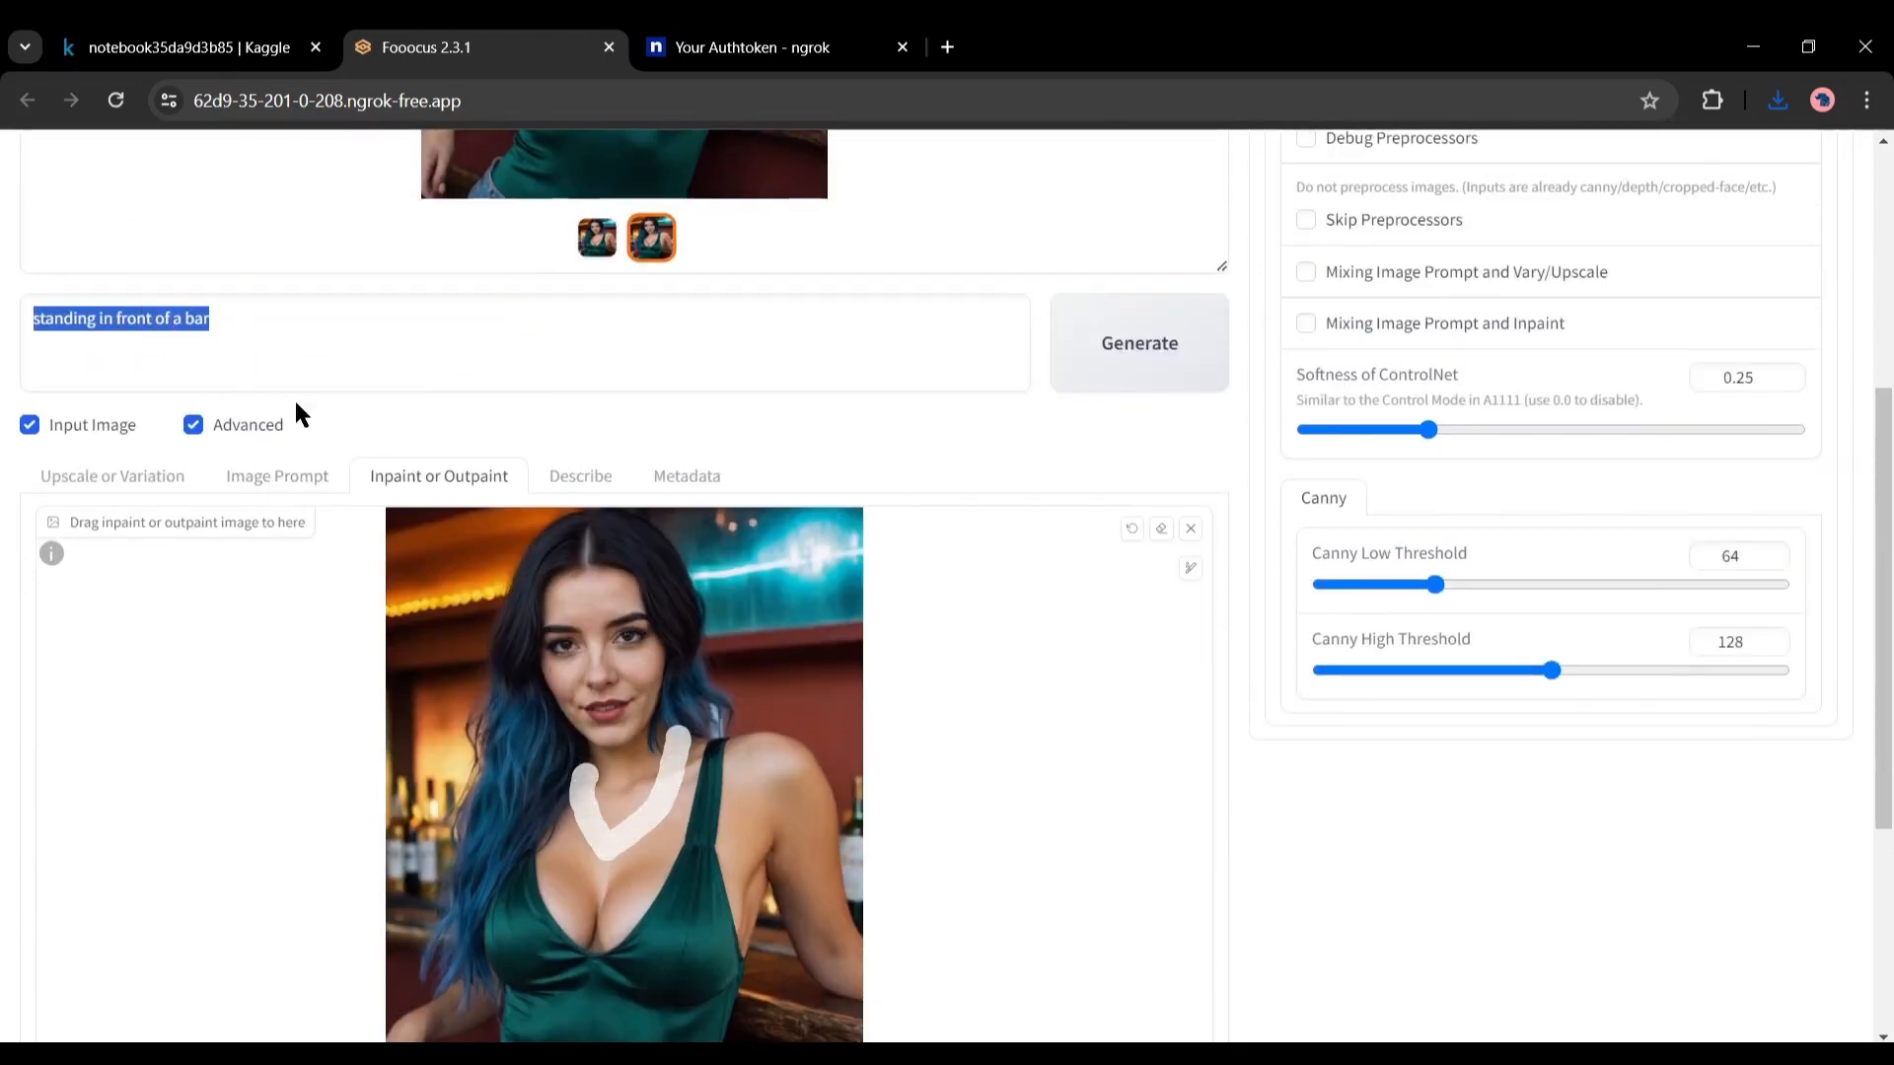
text(neck)
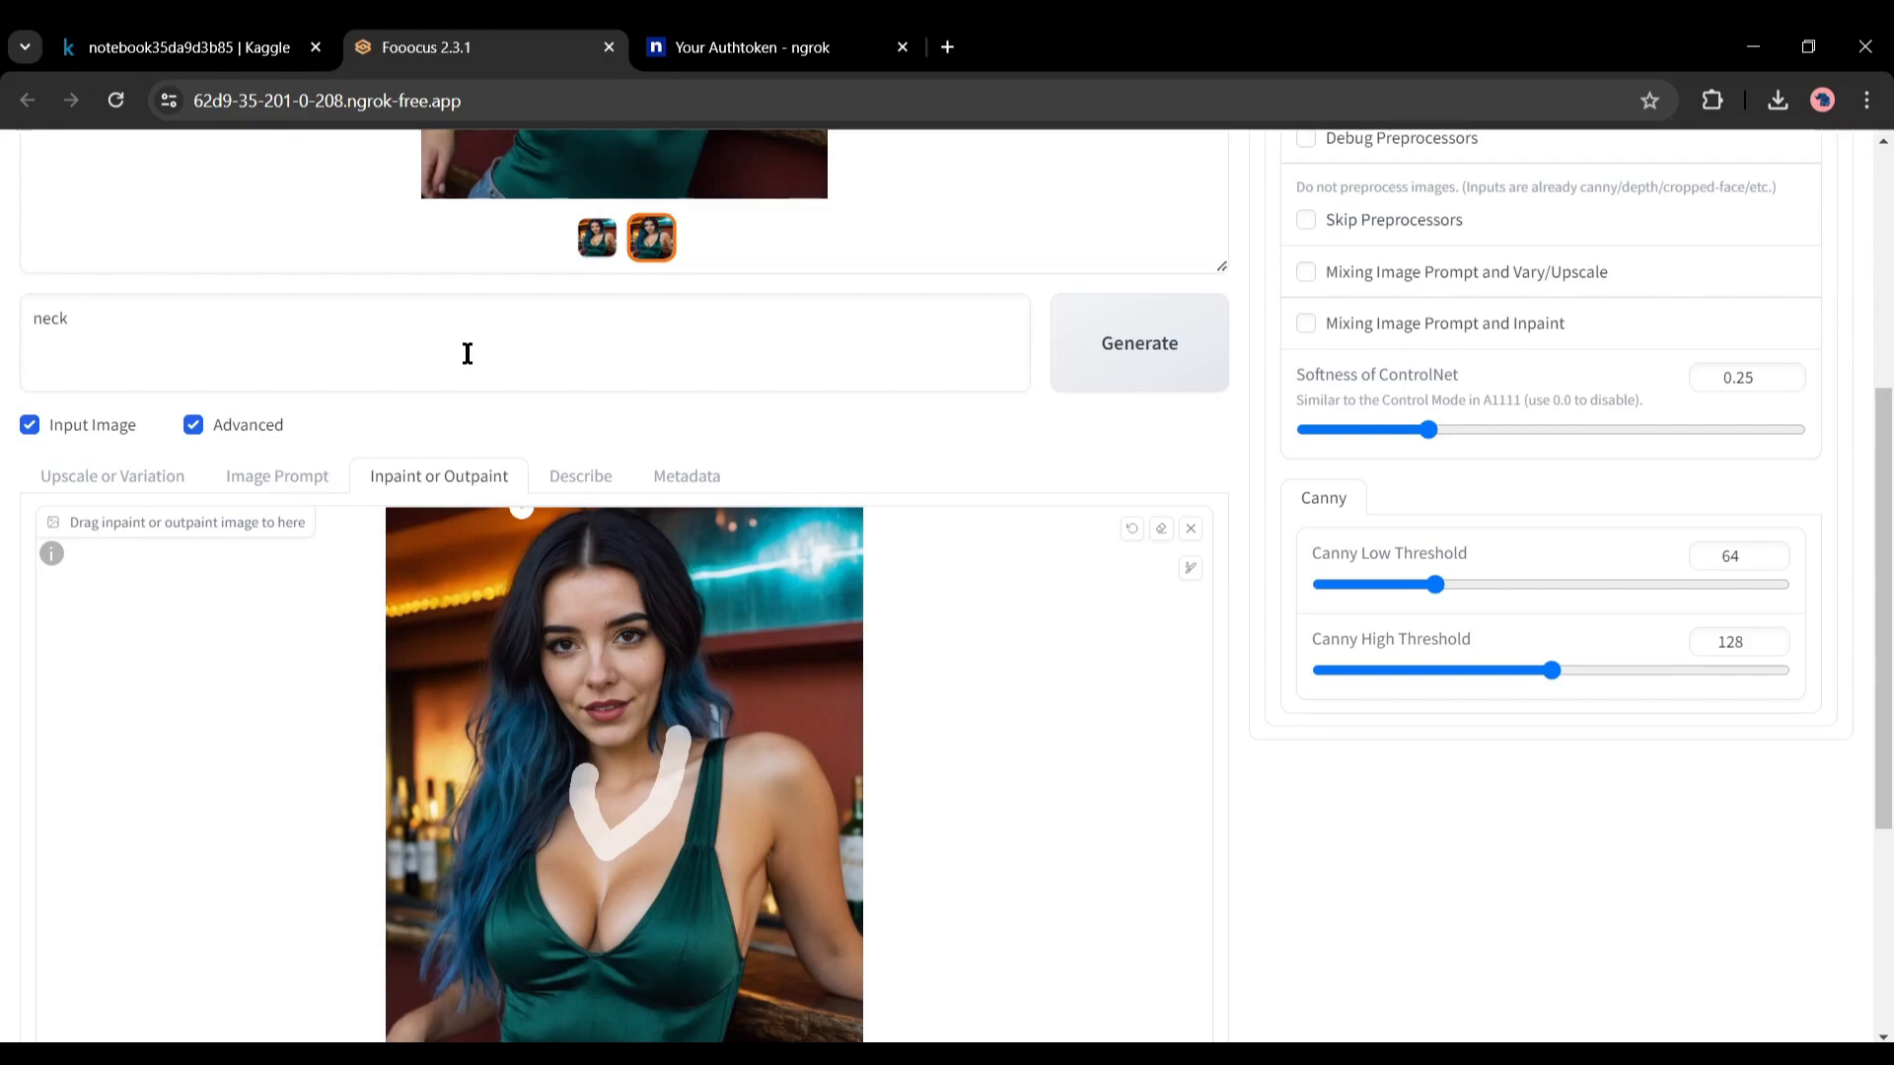
text(lace)
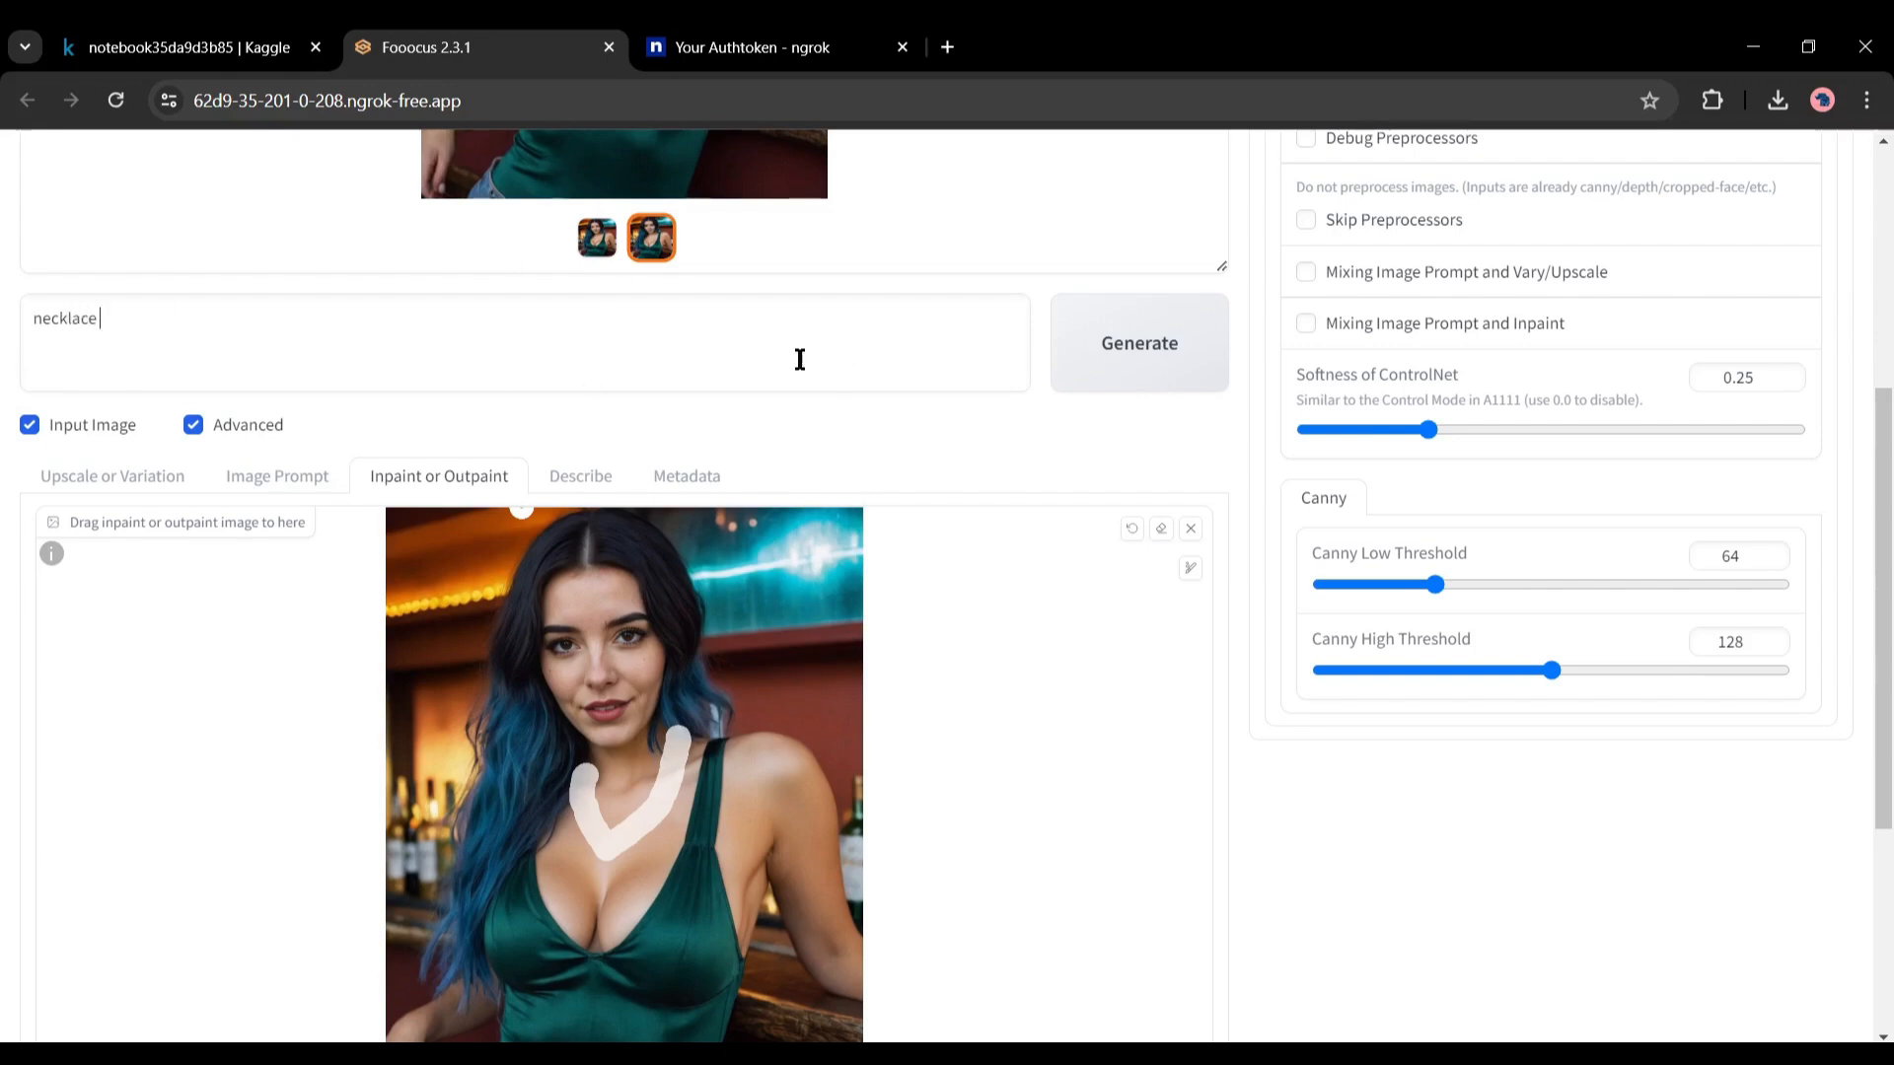
click(624, 773)
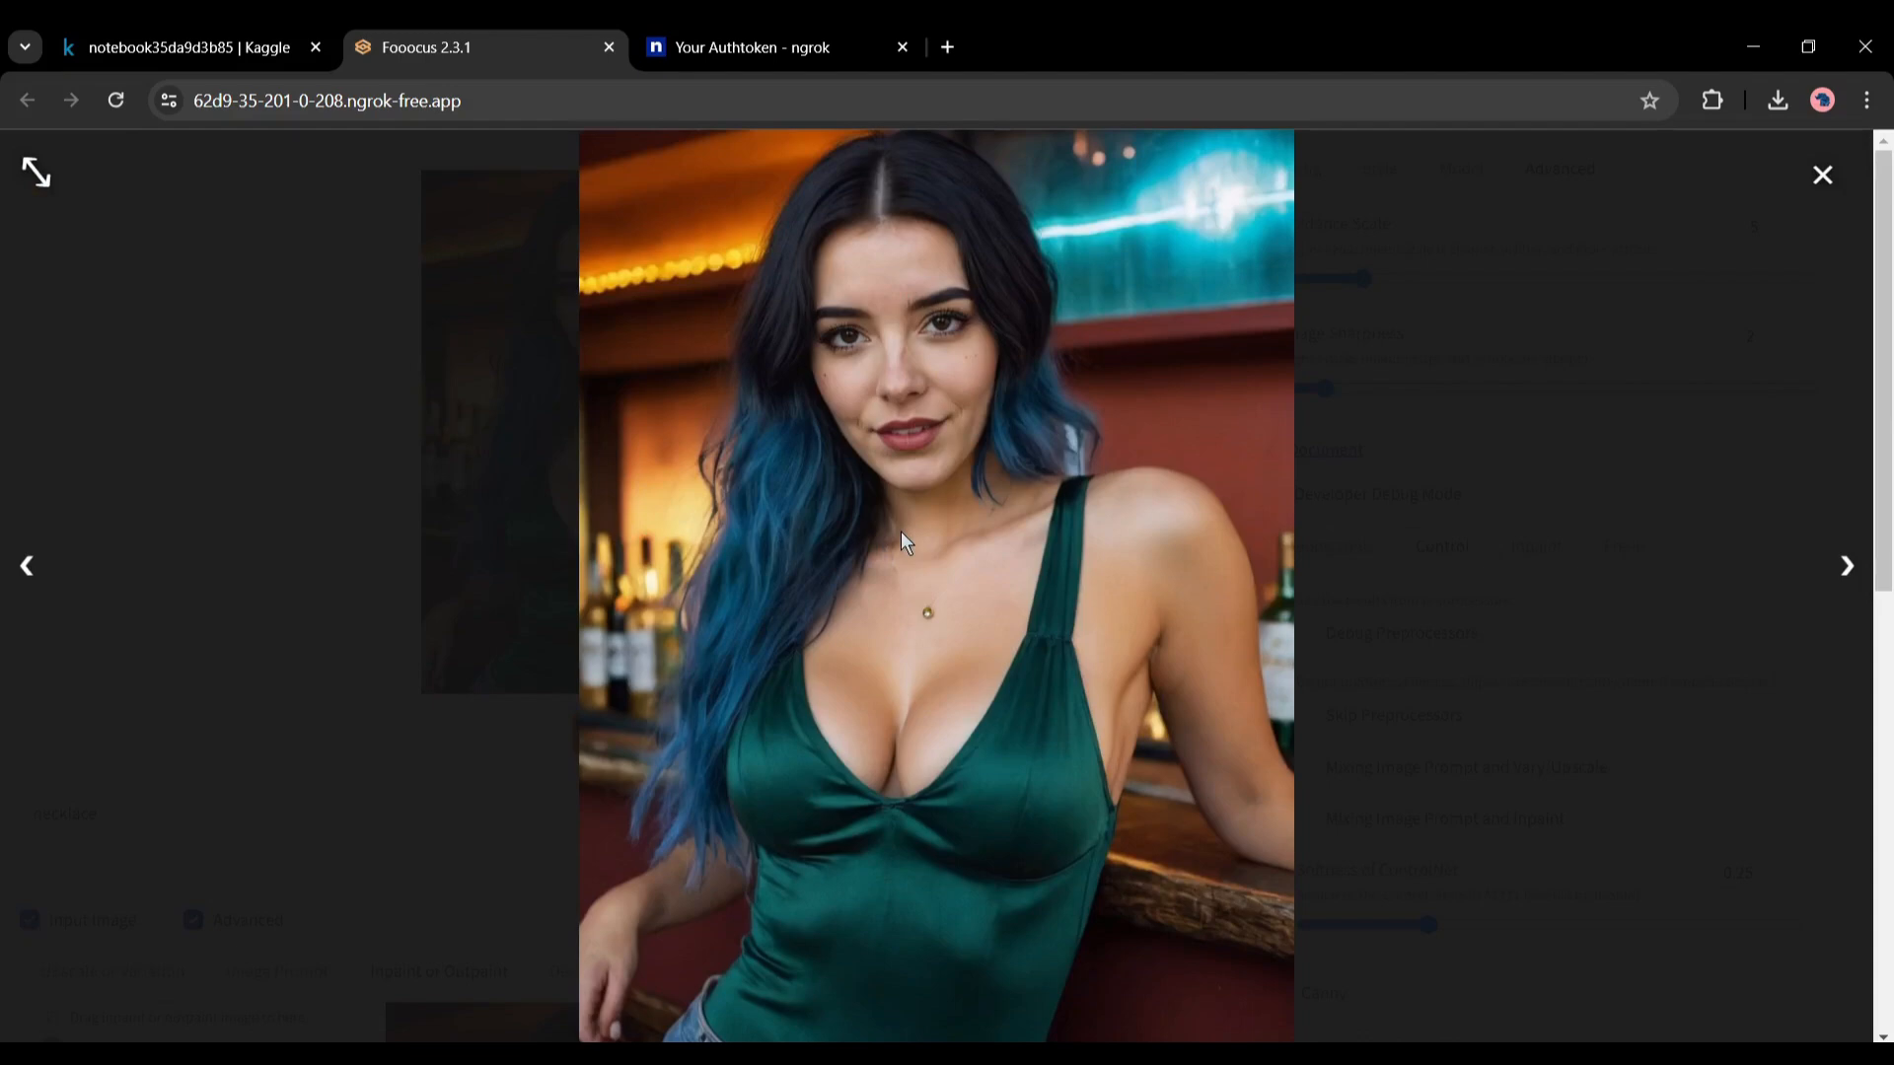
mouse_move(948, 594)
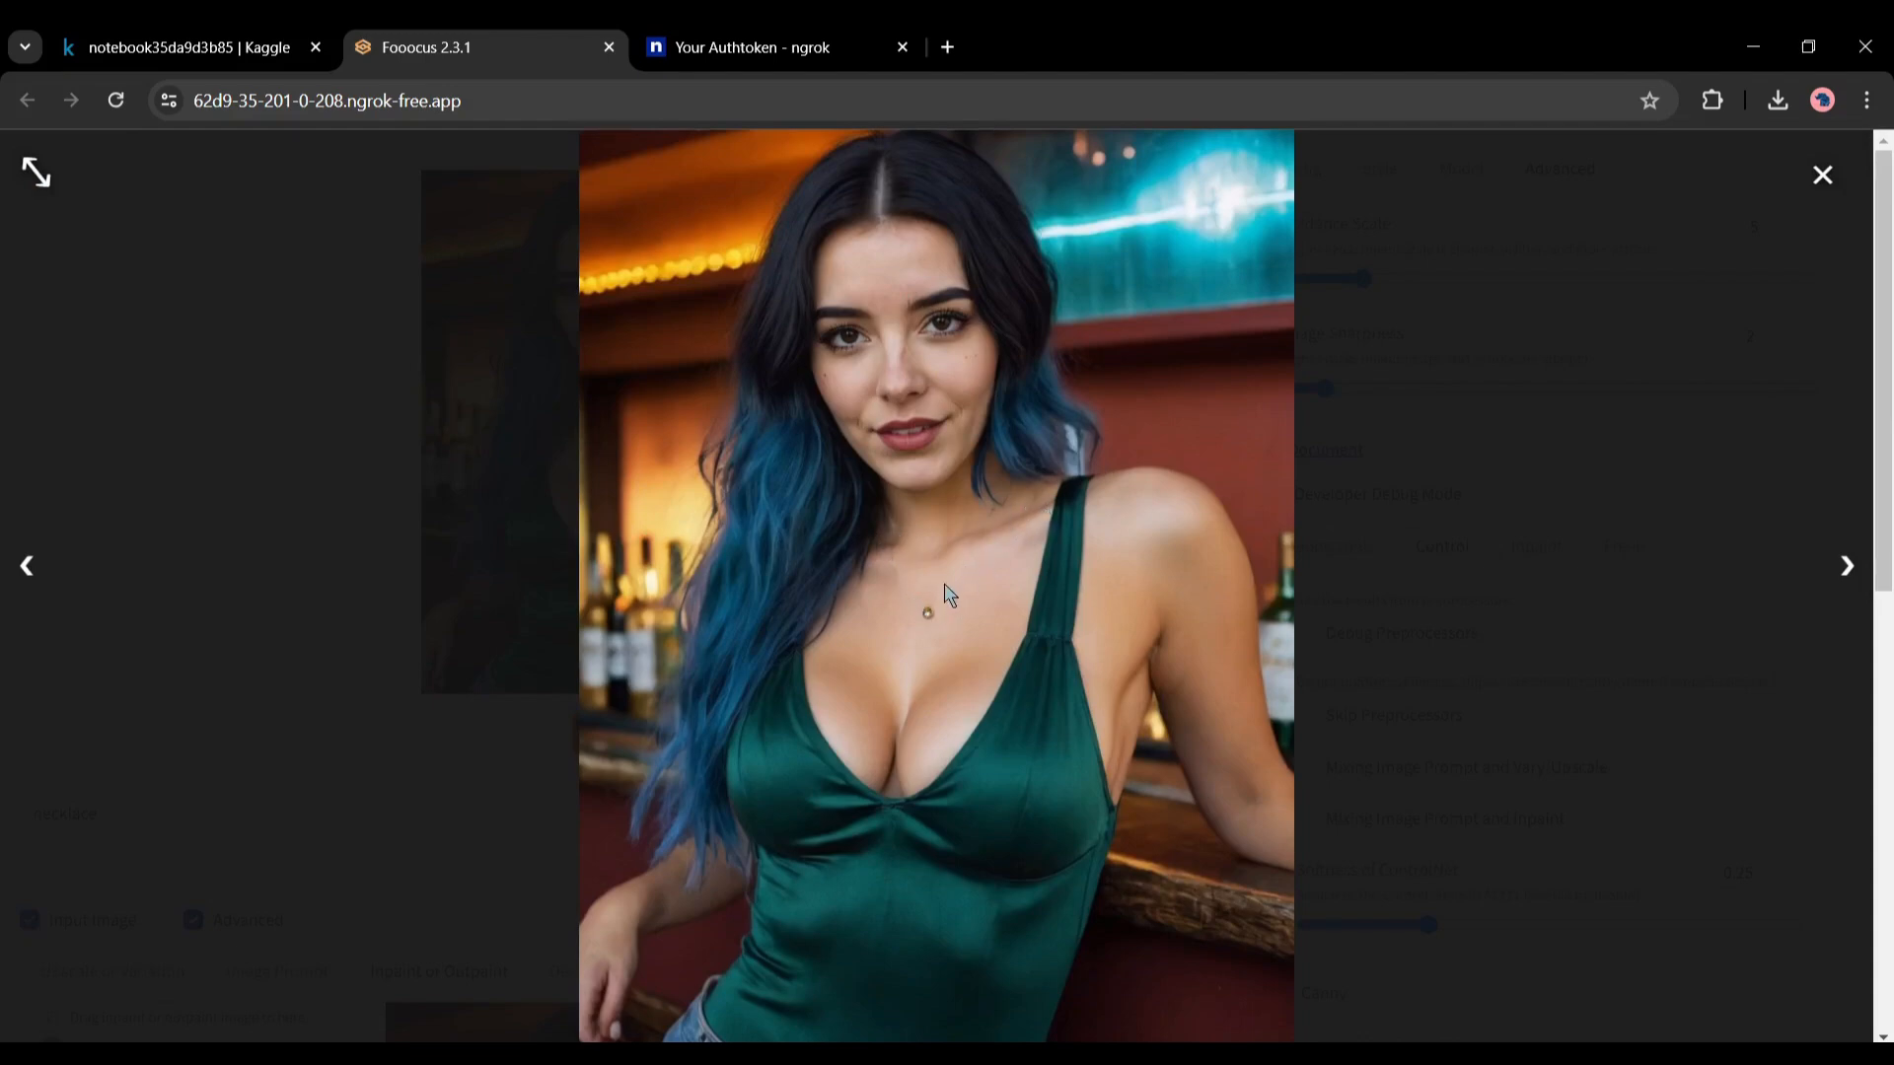
mouse_move(870, 538)
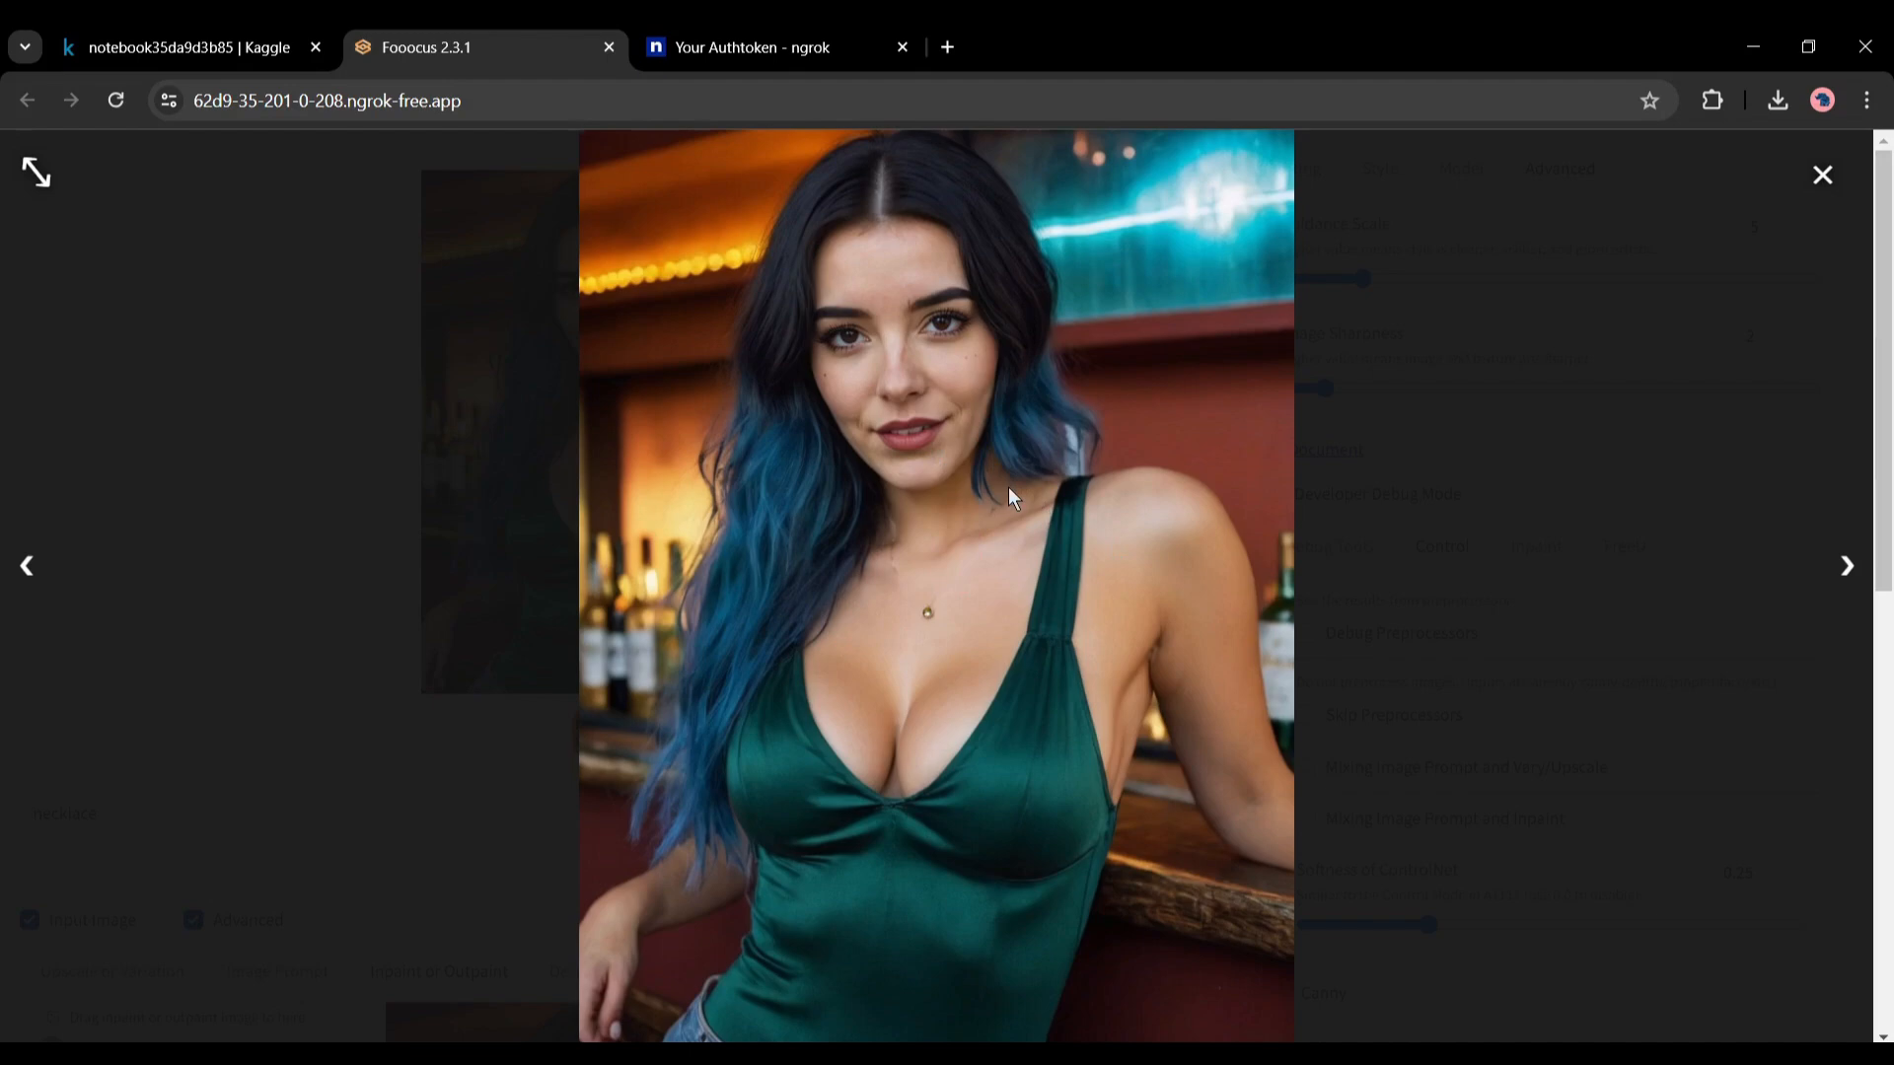
mouse_move(892, 674)
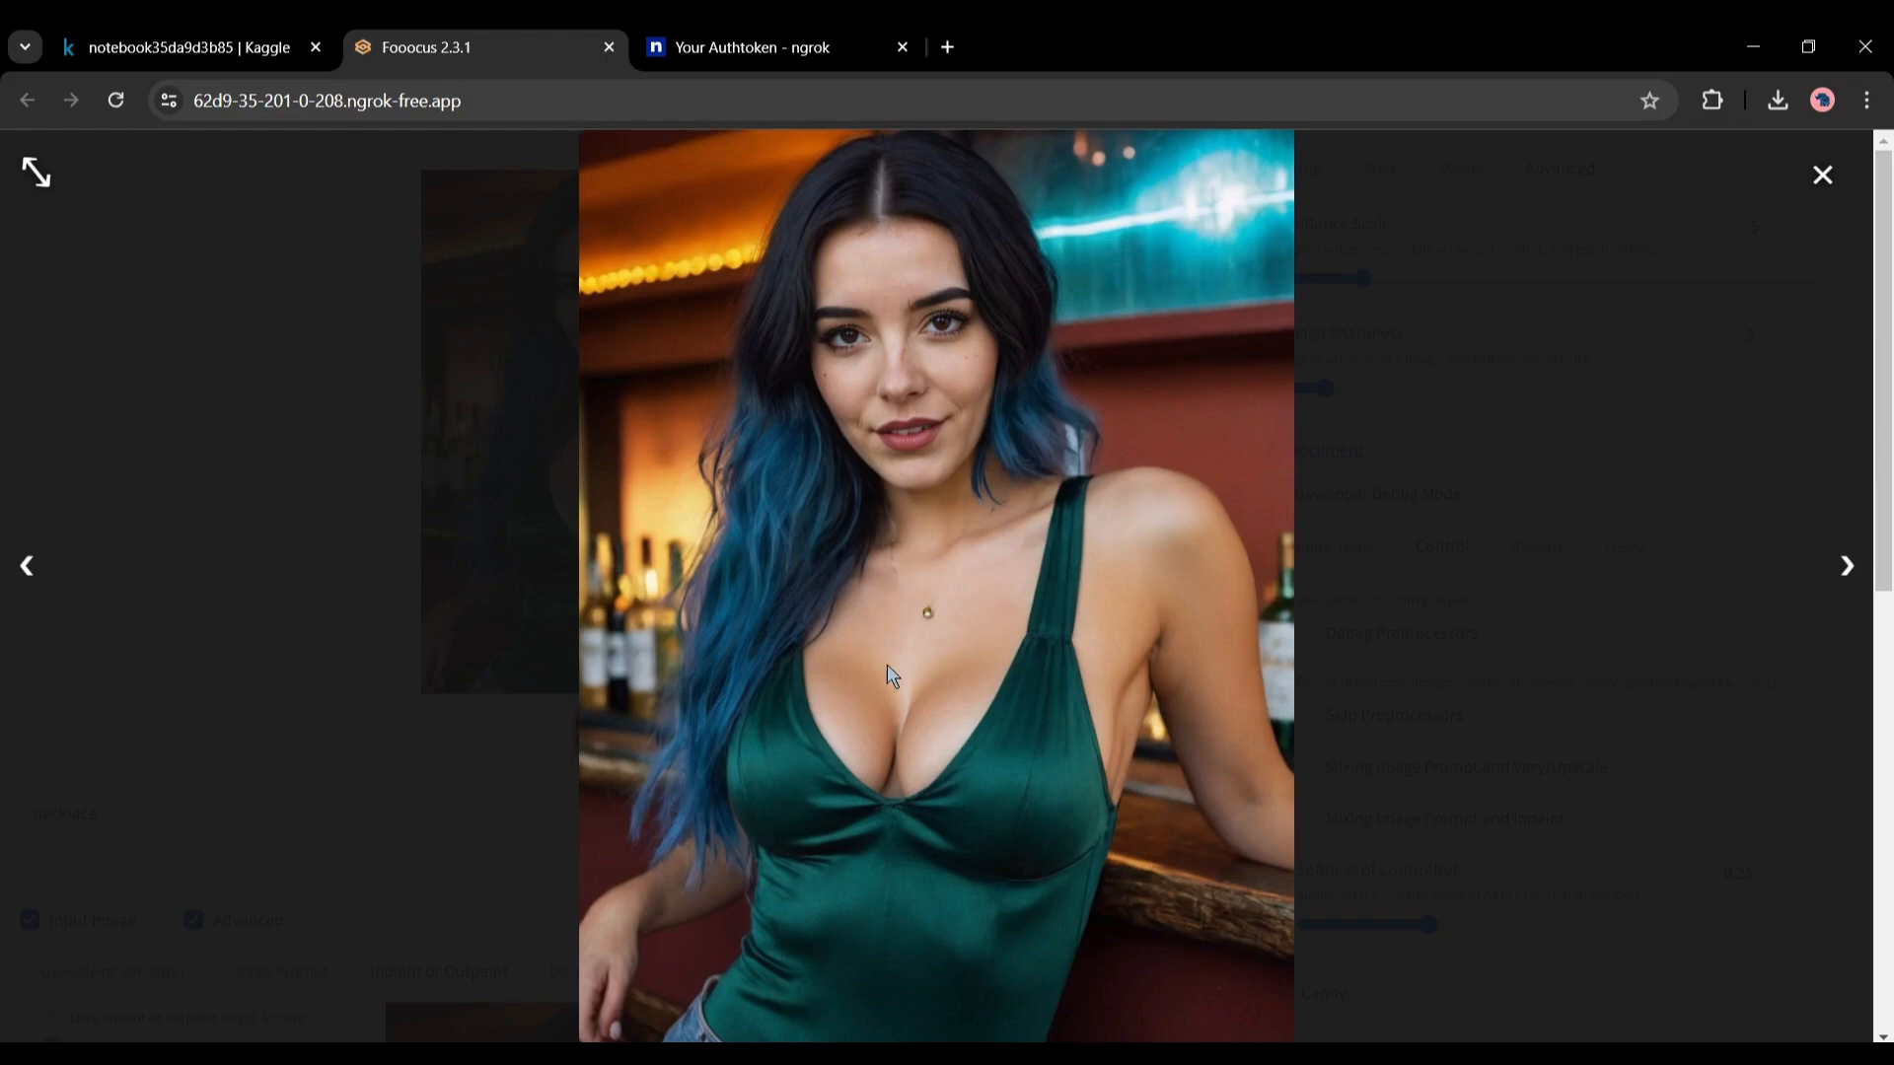
Close the full-size preview after checking the pendant necklace result
click(1822, 174)
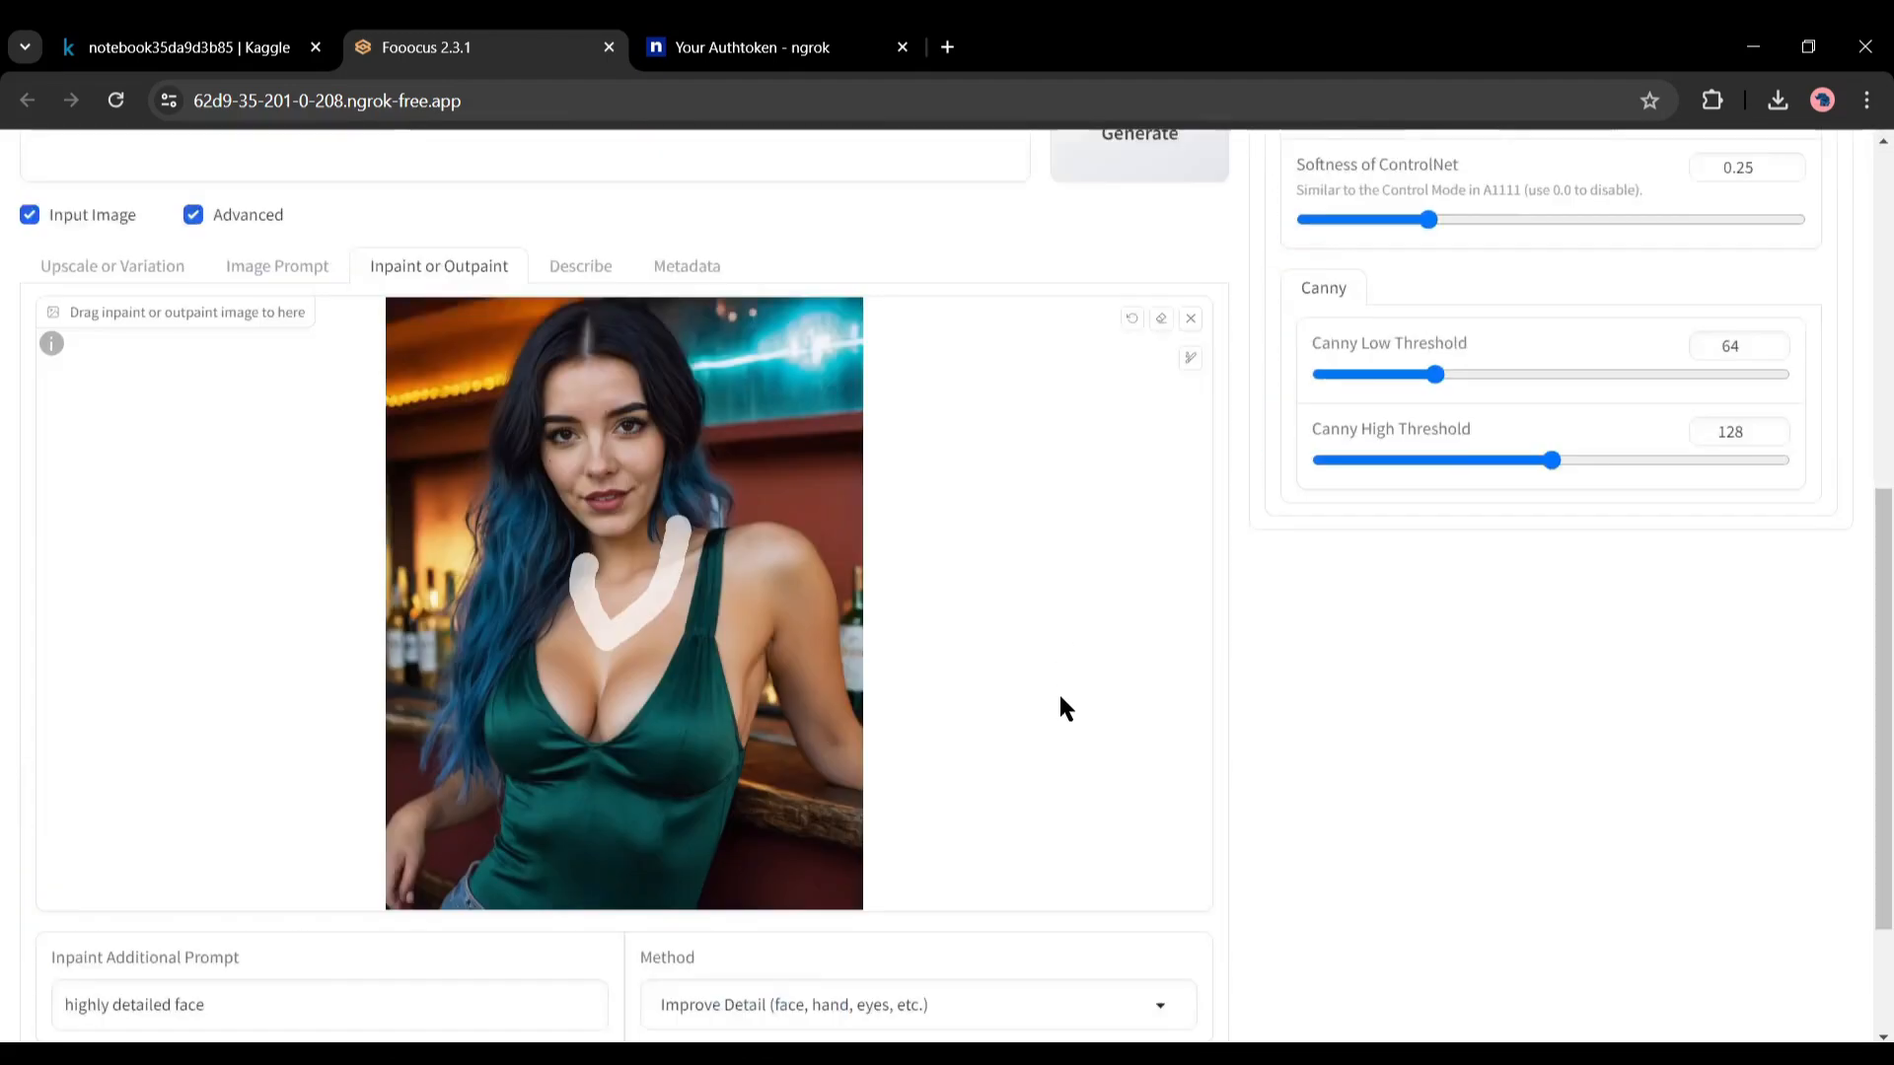